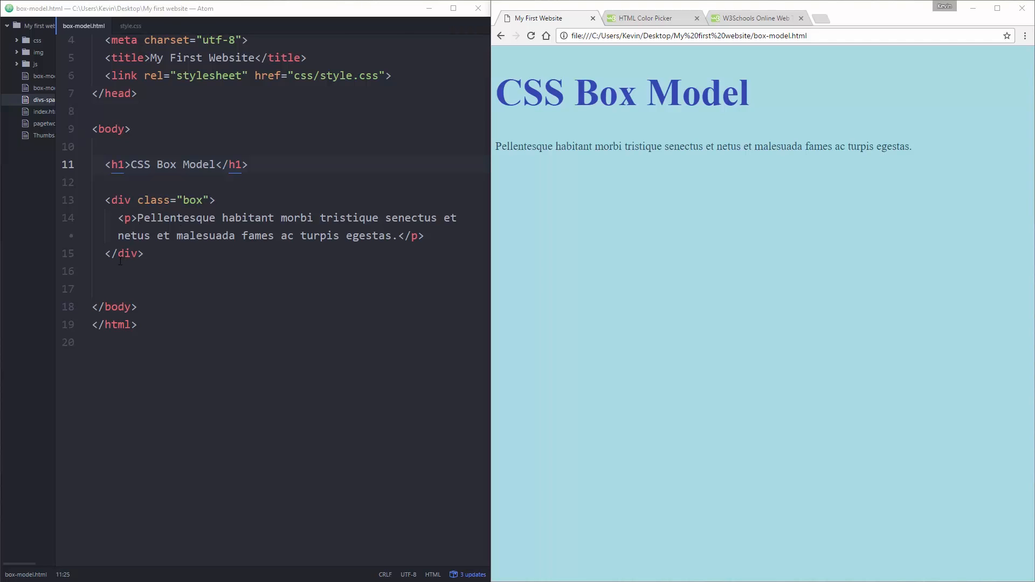
mouse_move(127, 25)
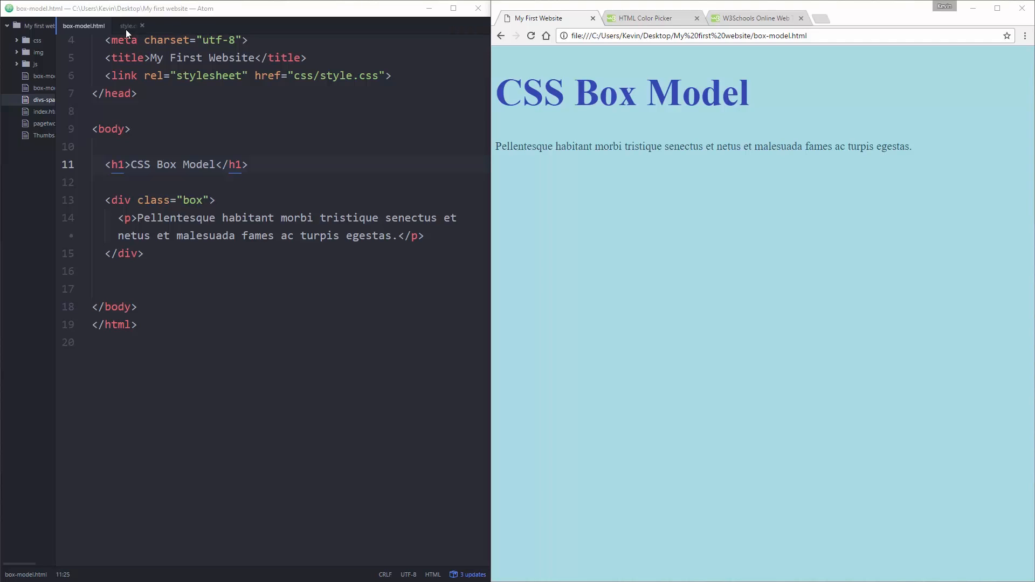
Step: Show style.css and place the caret on the empty line after the p rule
left_click(127, 26)
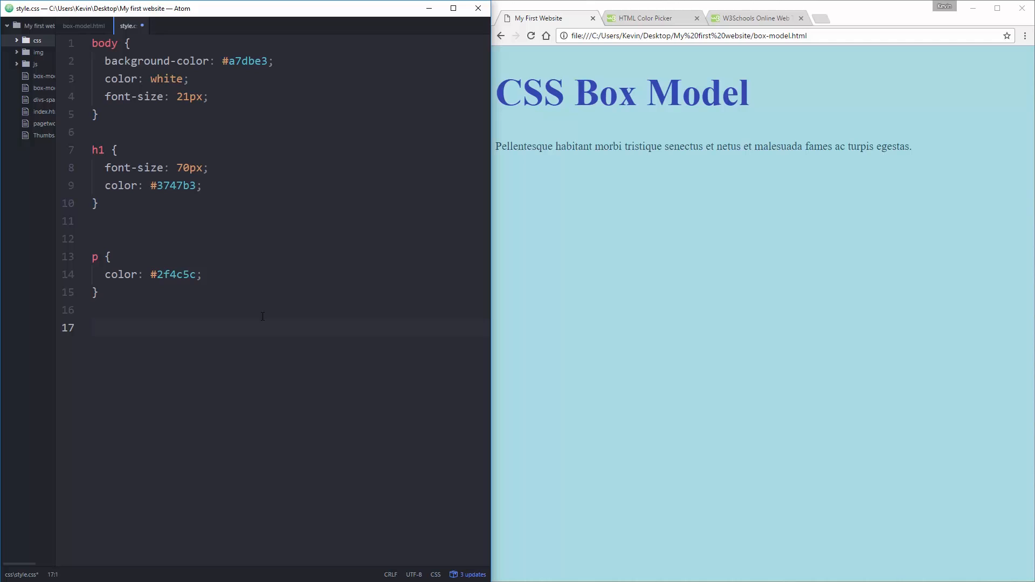
left_click(93, 328)
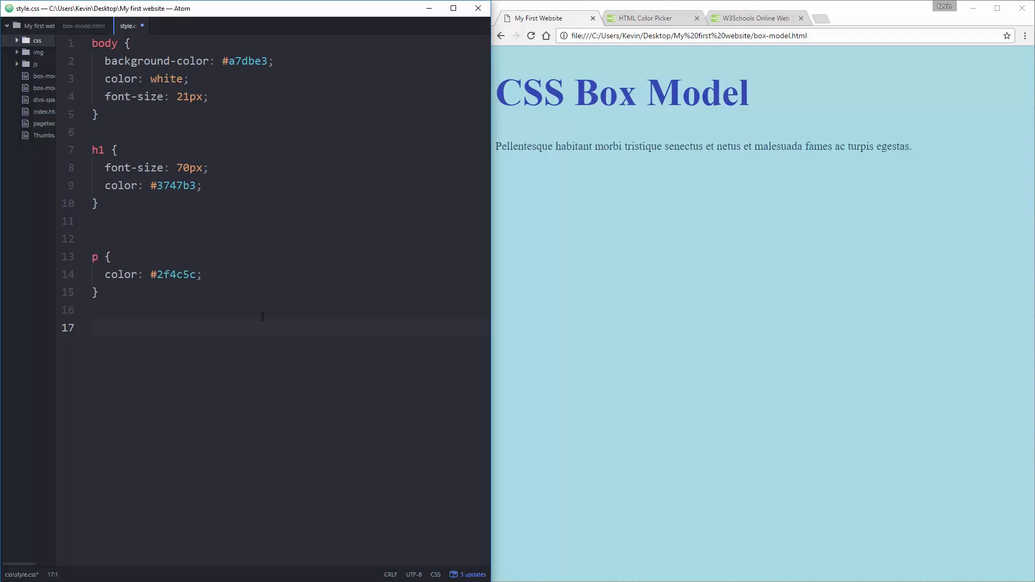
Step: Add <!-- this is an HTML comment --> on line 10 of box-model.html, then return to style.css
left_click(84, 26)
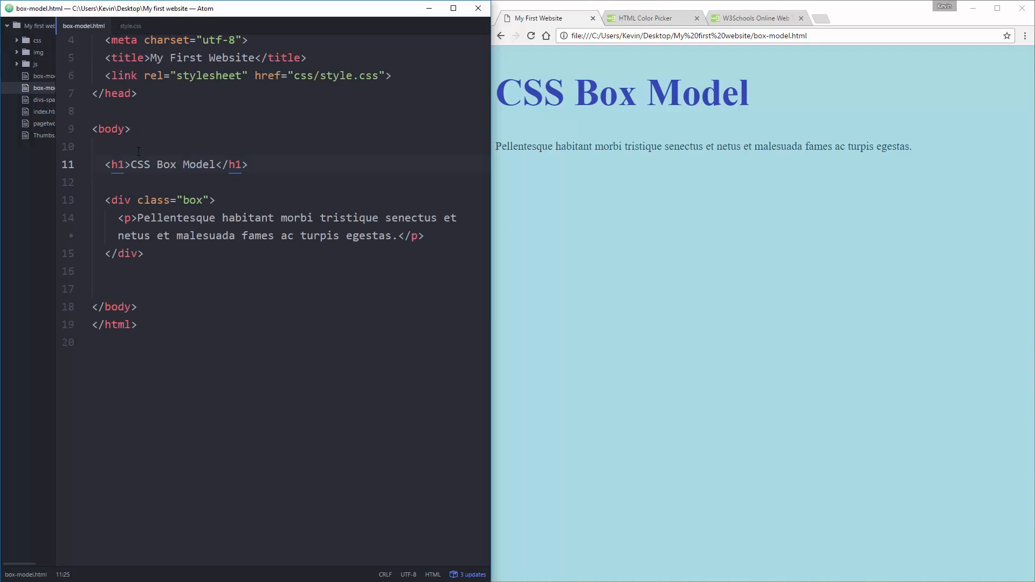
type("<!-- this i")
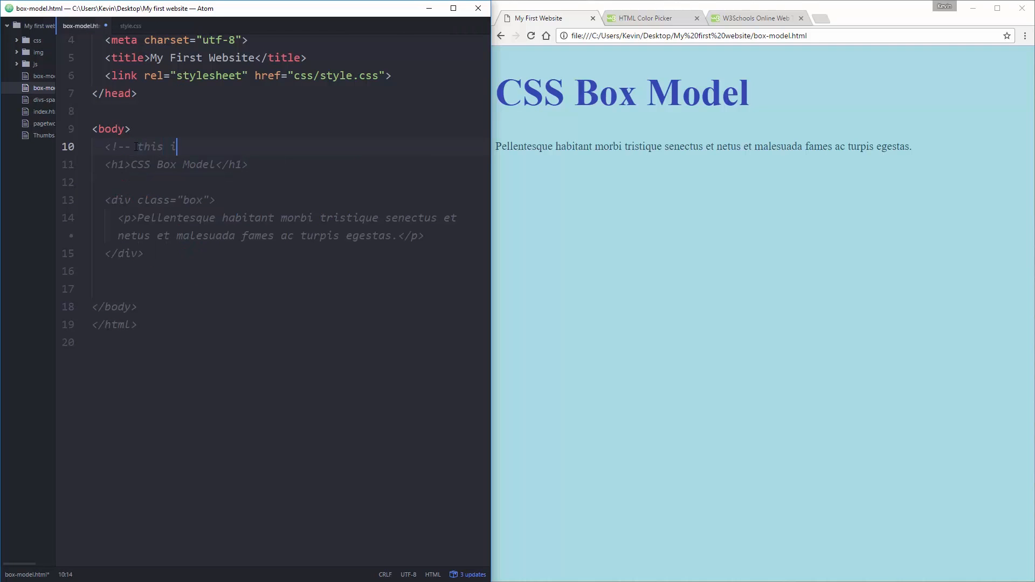
type("s an HTML com")
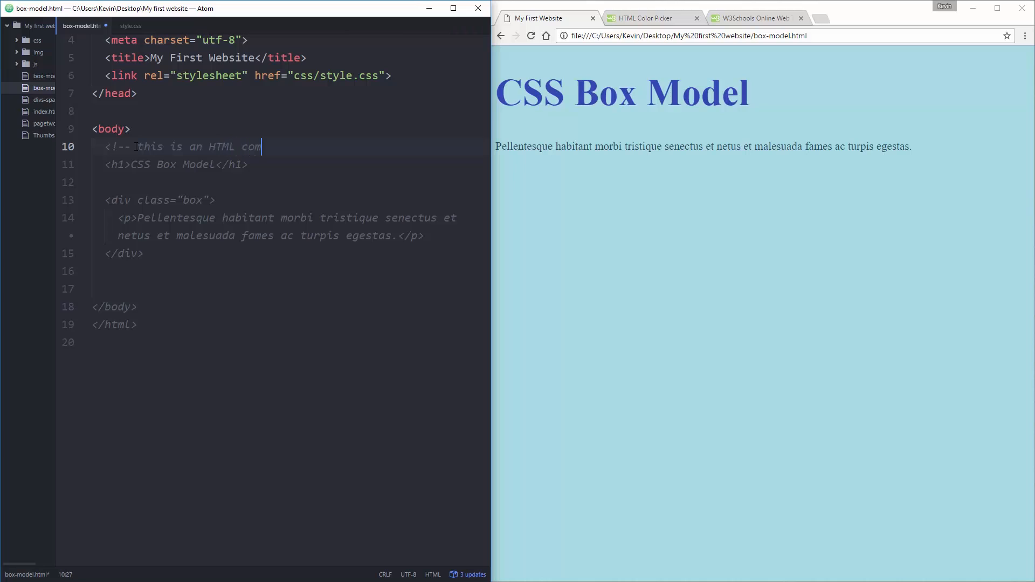
type("ment -->")
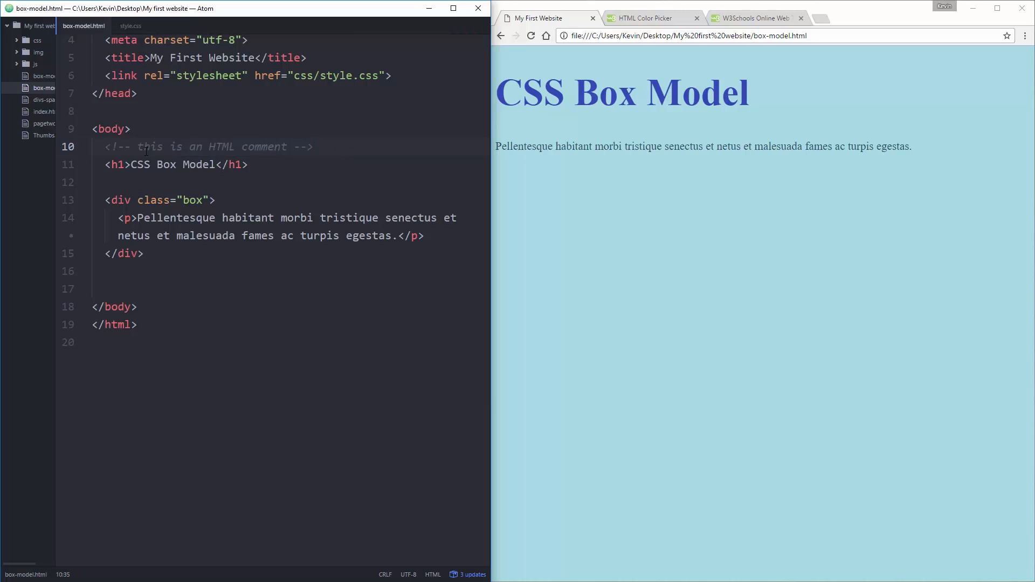
left_click(118, 146)
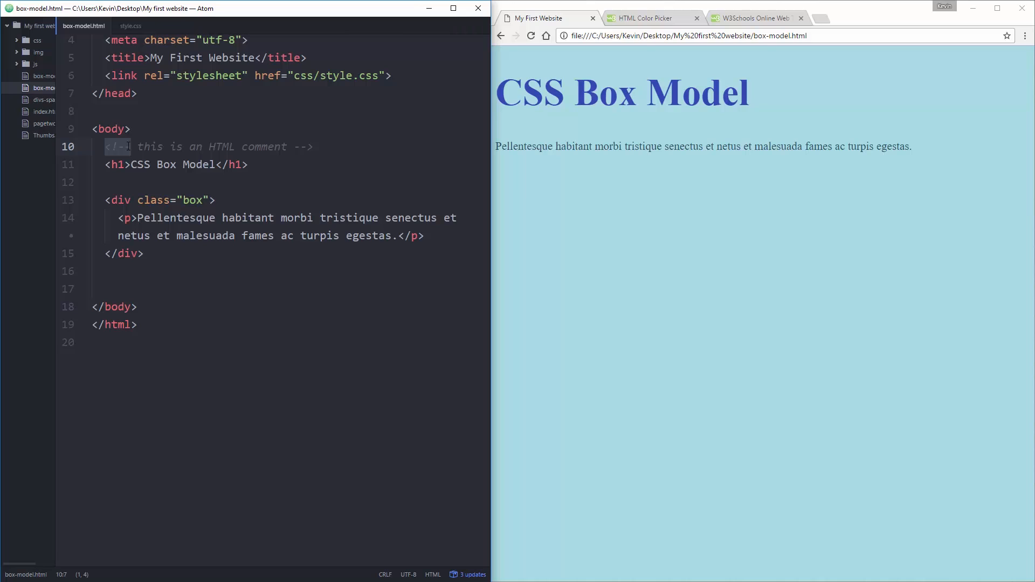
left_click(130, 26)
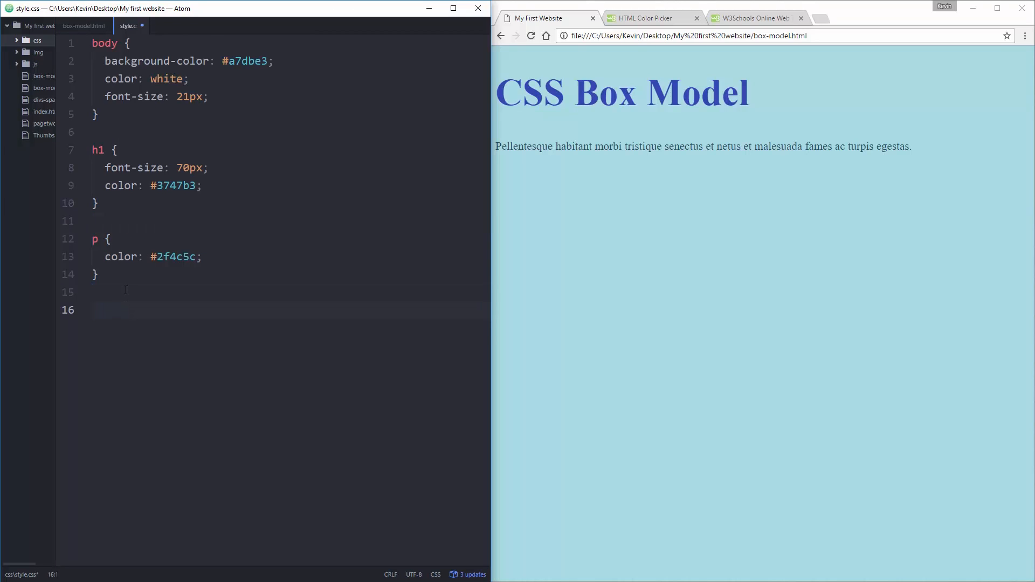
Step: Write the placeholder CSS comment /* this is my comment */ below the p rule
type("/* th")
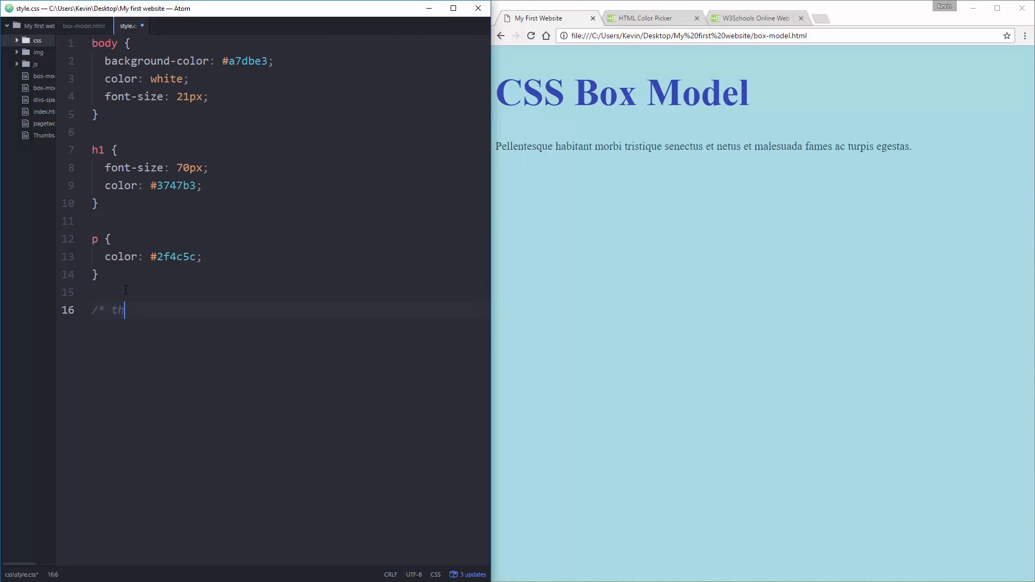
type("is is my comme")
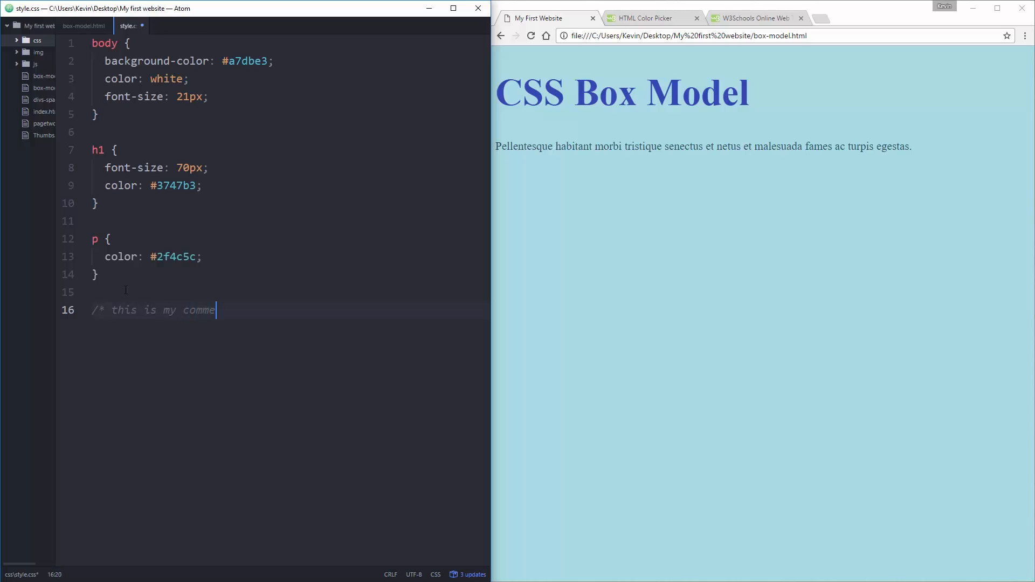
type("nt */")
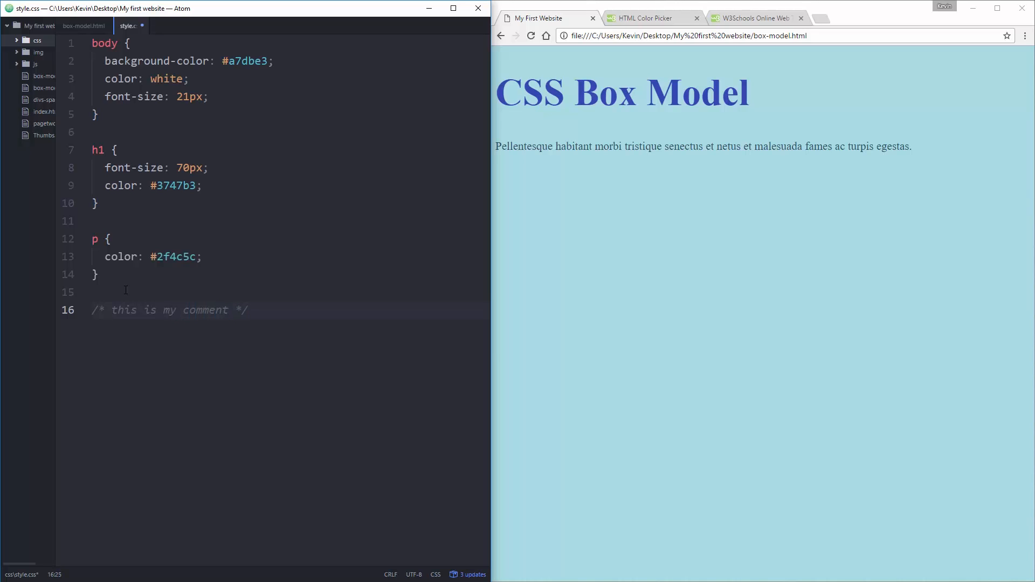
left_click(248, 310)
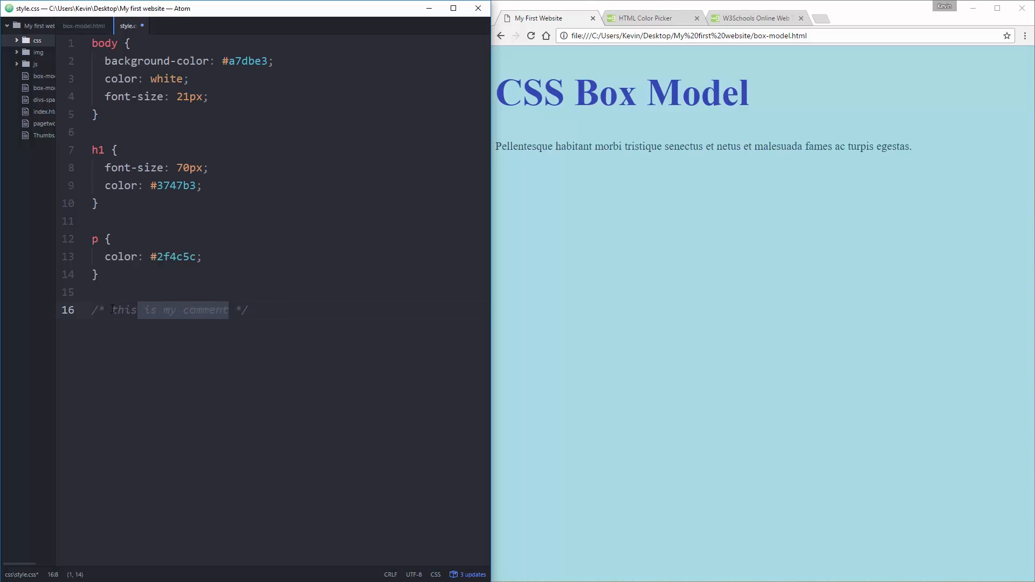
Step: Replace the comment wording with 'the CSS box model' and start a new line below it
key("Delete")
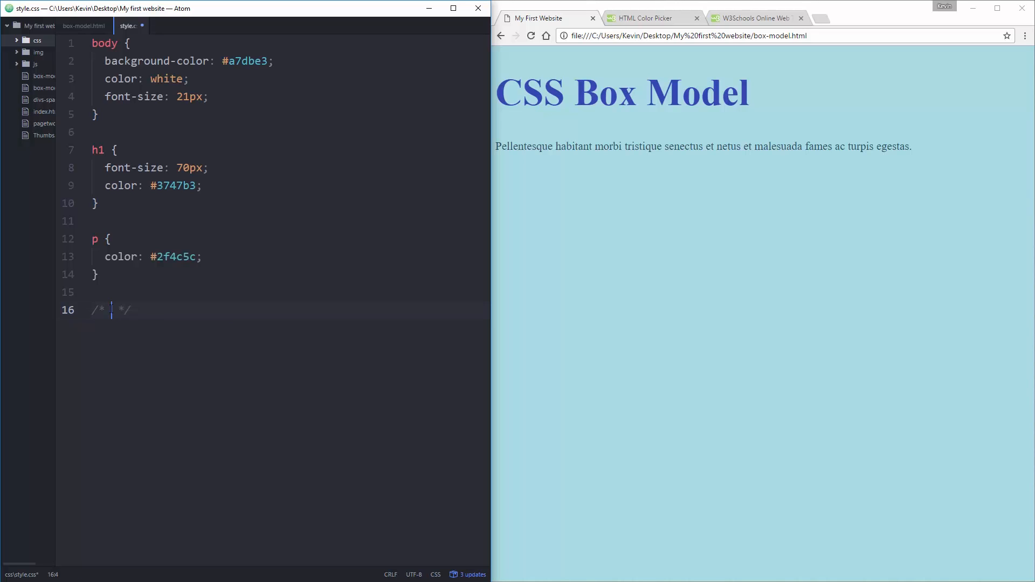
type("the box")
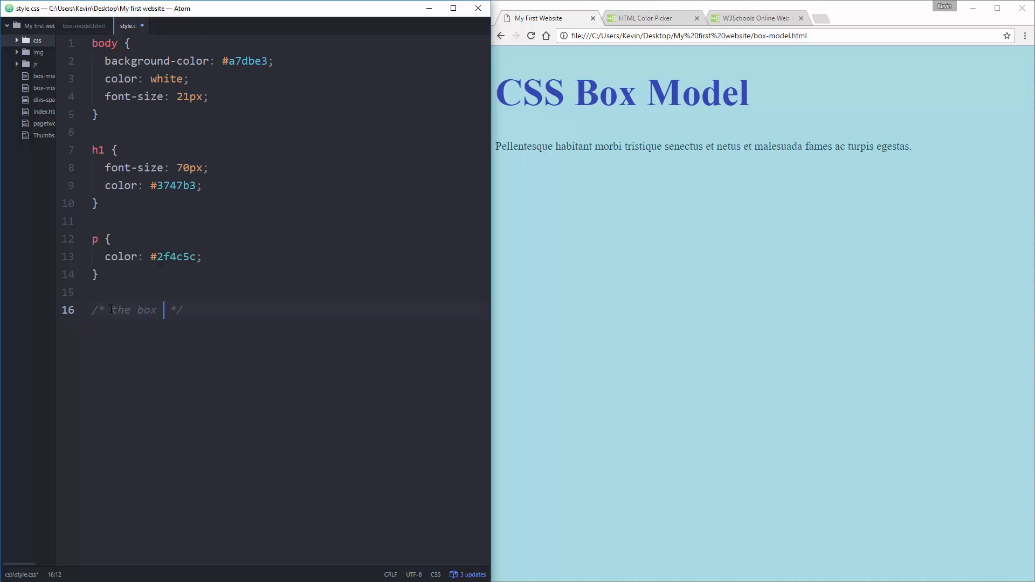
type("model")
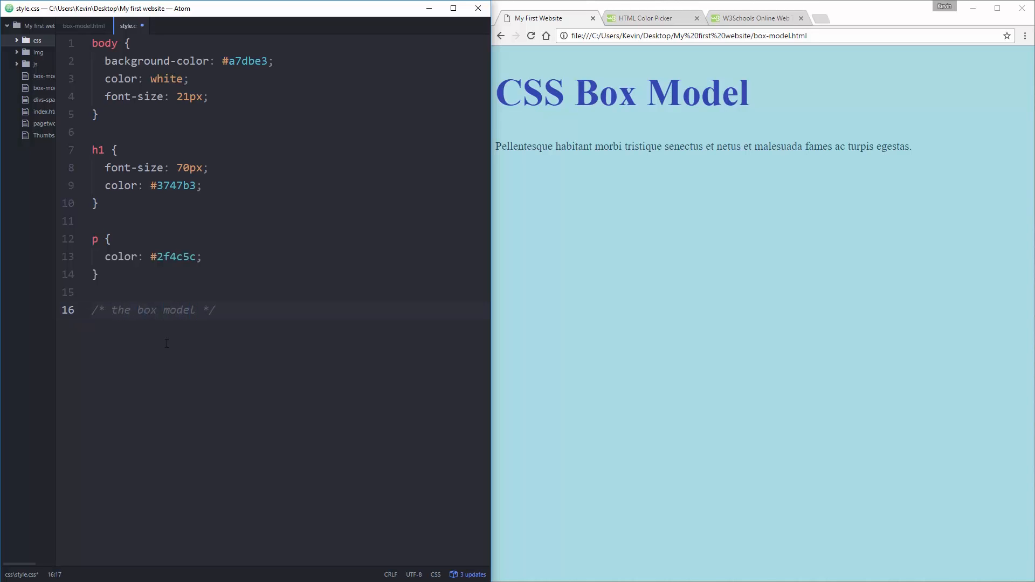
type("CSS")
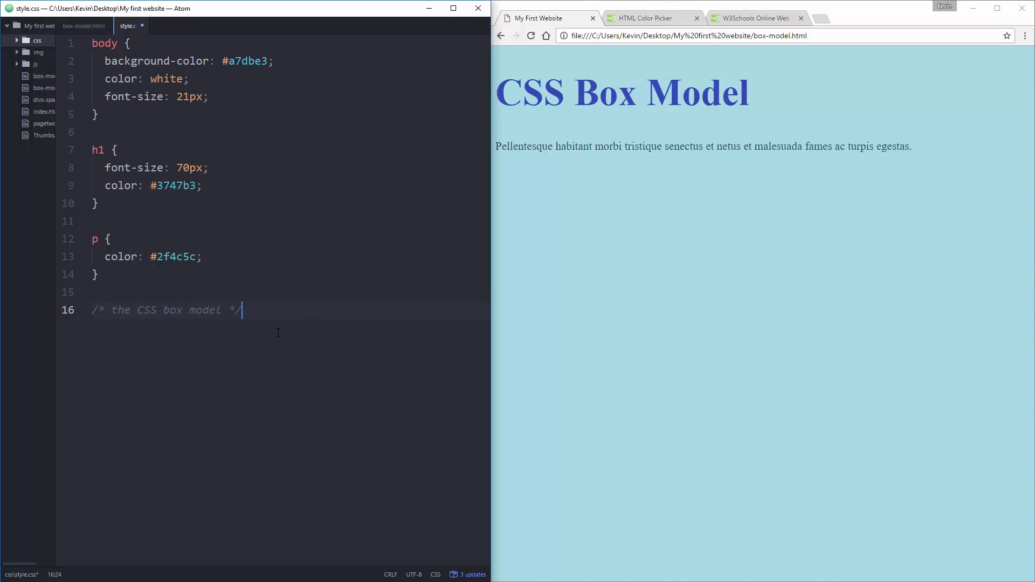
key("enter")
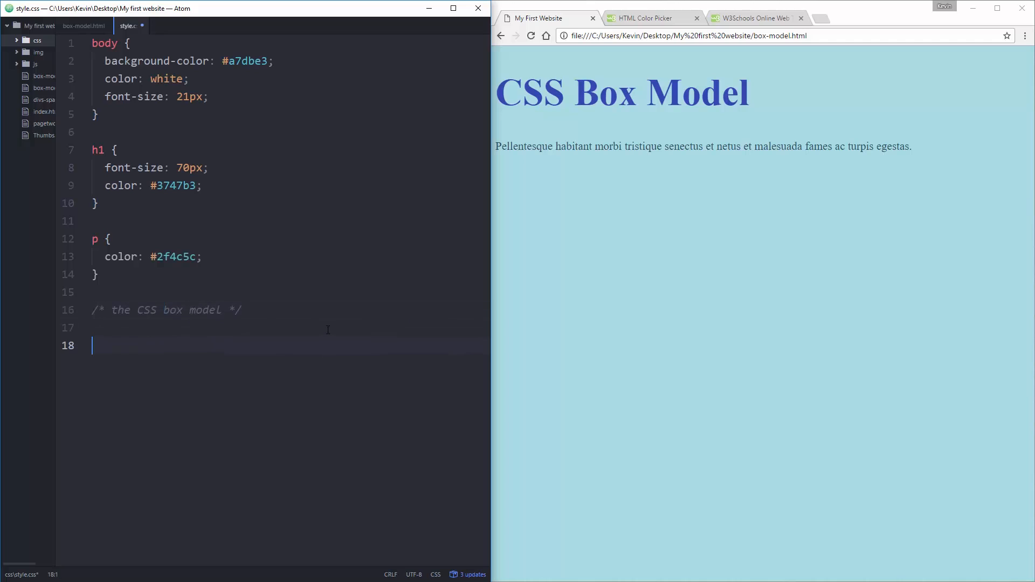
mouse_move(357, 317)
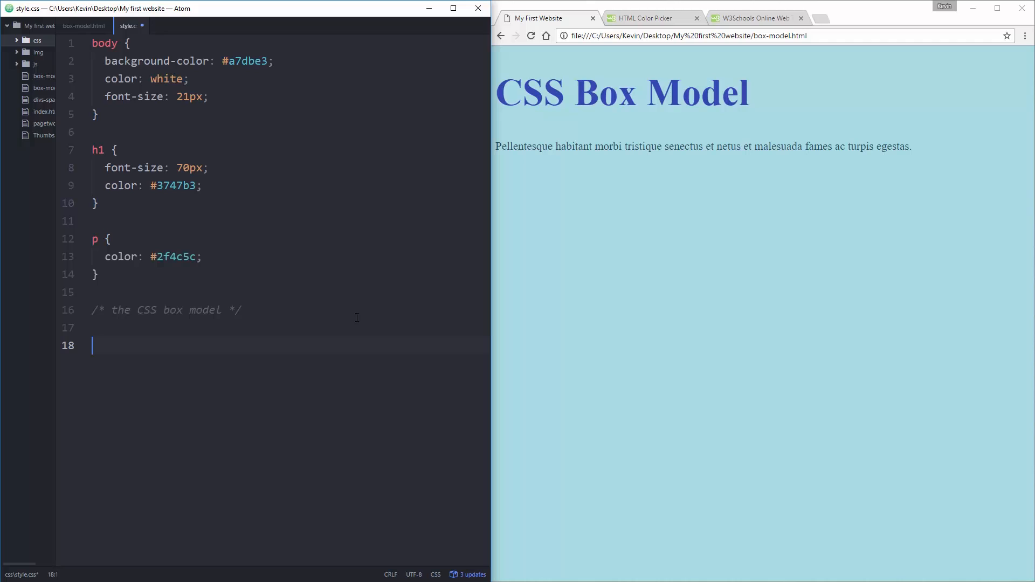
Step: Add a .box rule with background: pink, save it and reload the page to show the pink paragraph
type(".")
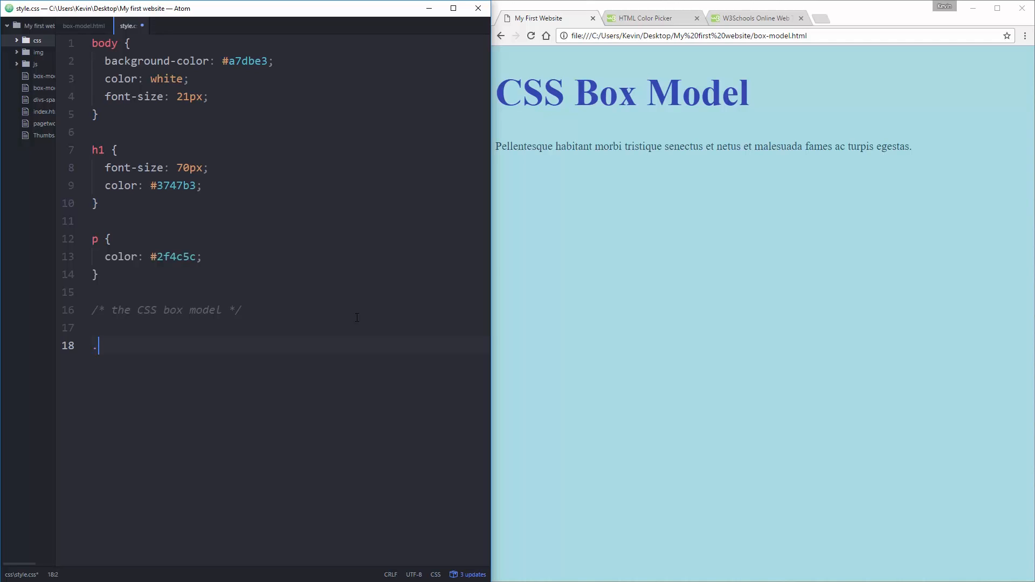
type("box {")
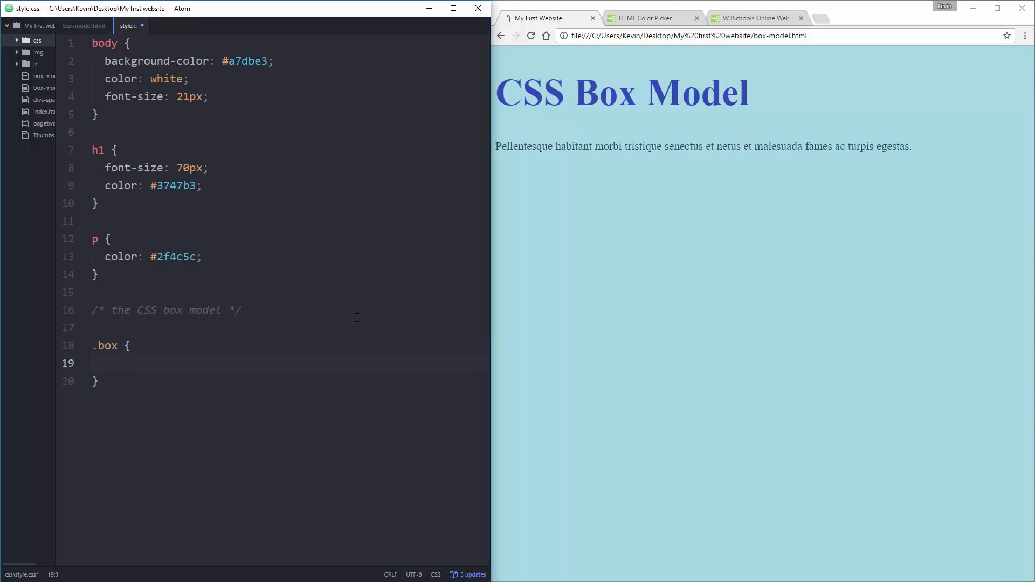
type("background:")
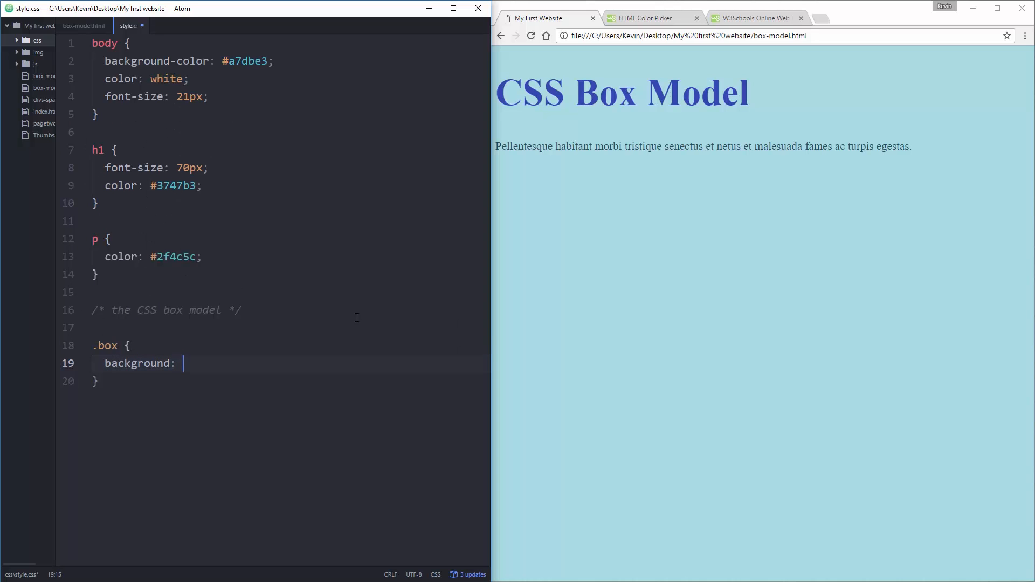
type("pink1")
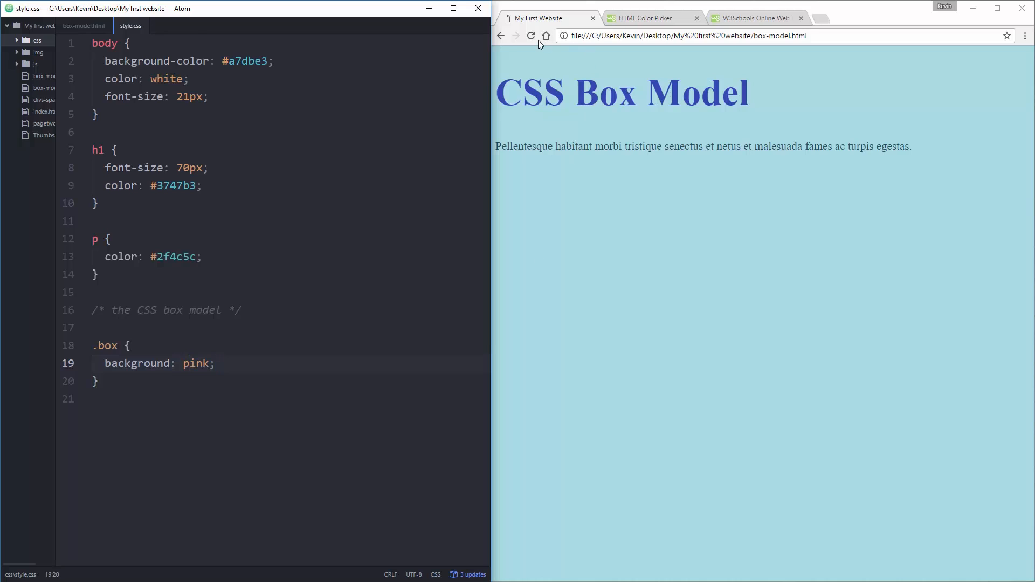
left_click(530, 35)
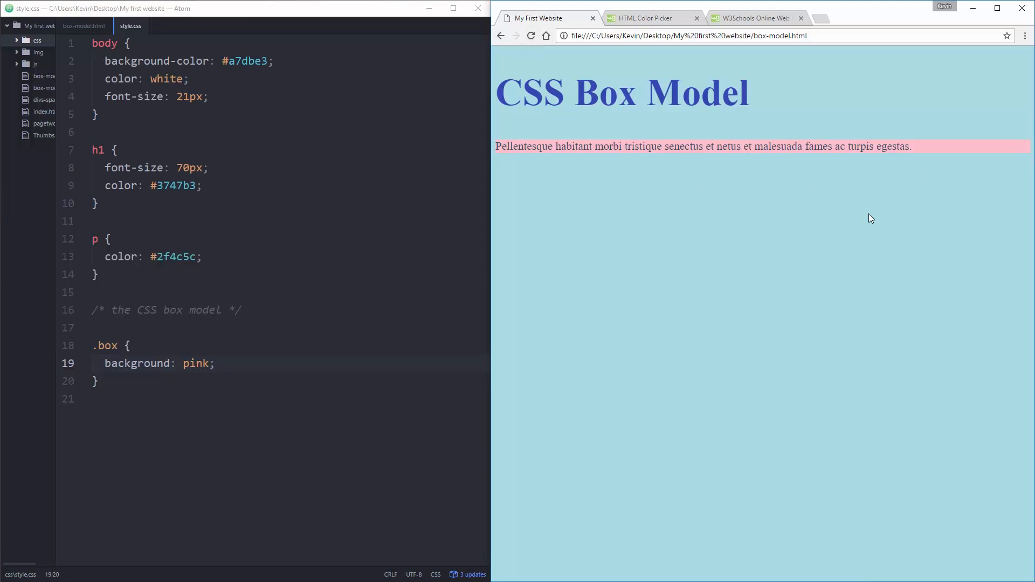
mouse_move(666, 141)
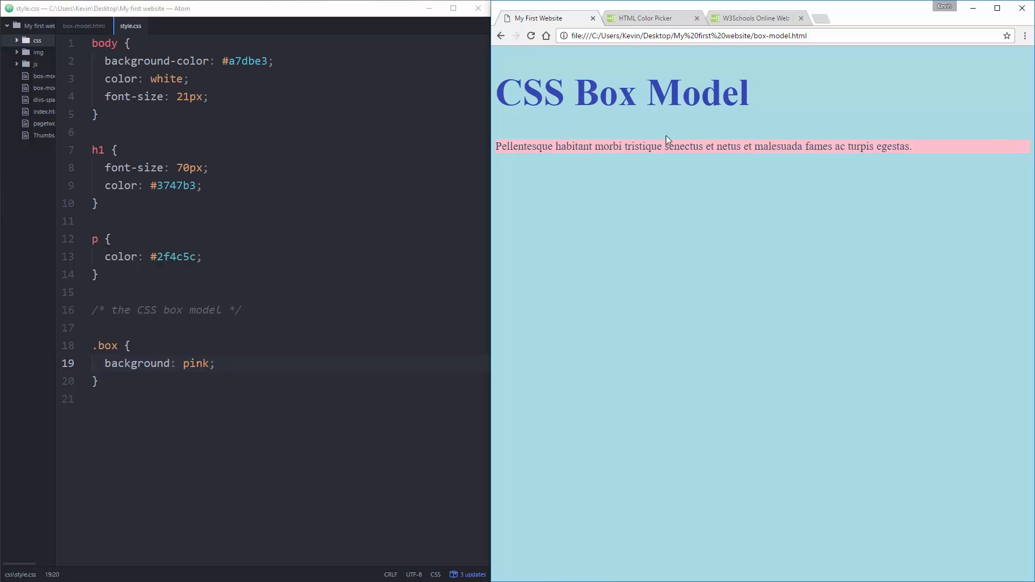
left_click(217, 363)
type("width:")
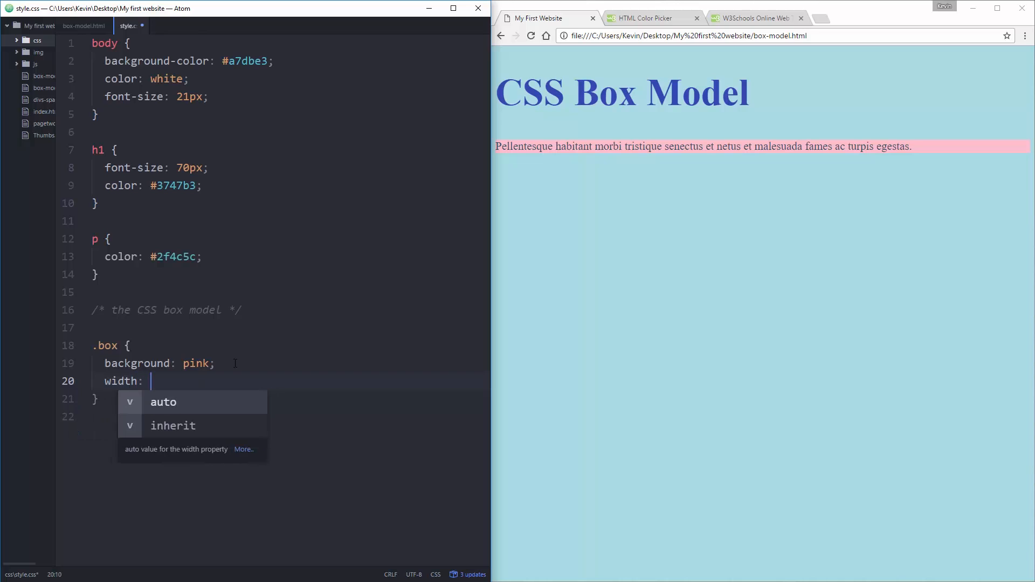
Step: Give the .box rule width: 300px so the pink box becomes narrow
type("300px;")
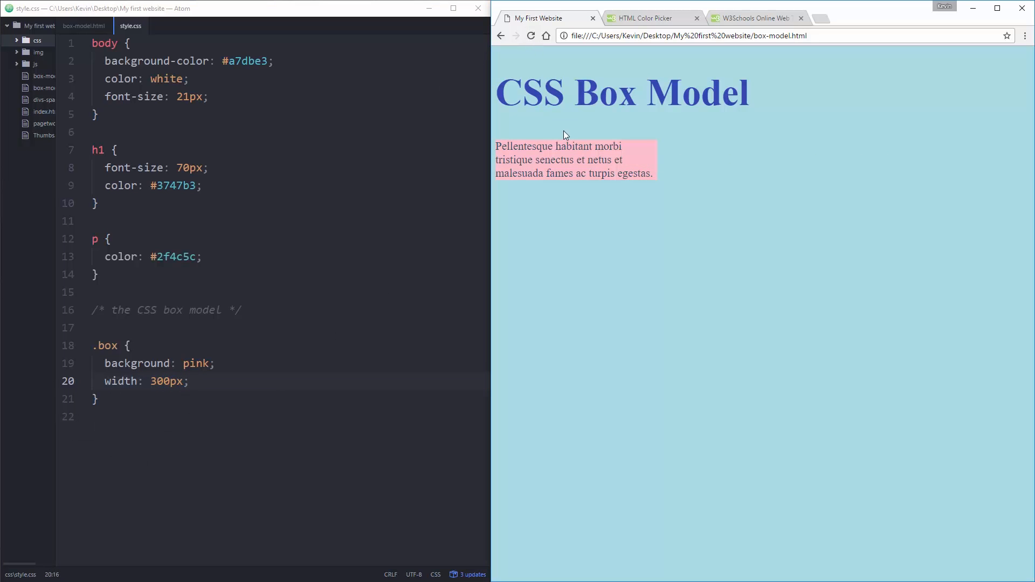
mouse_move(647, 147)
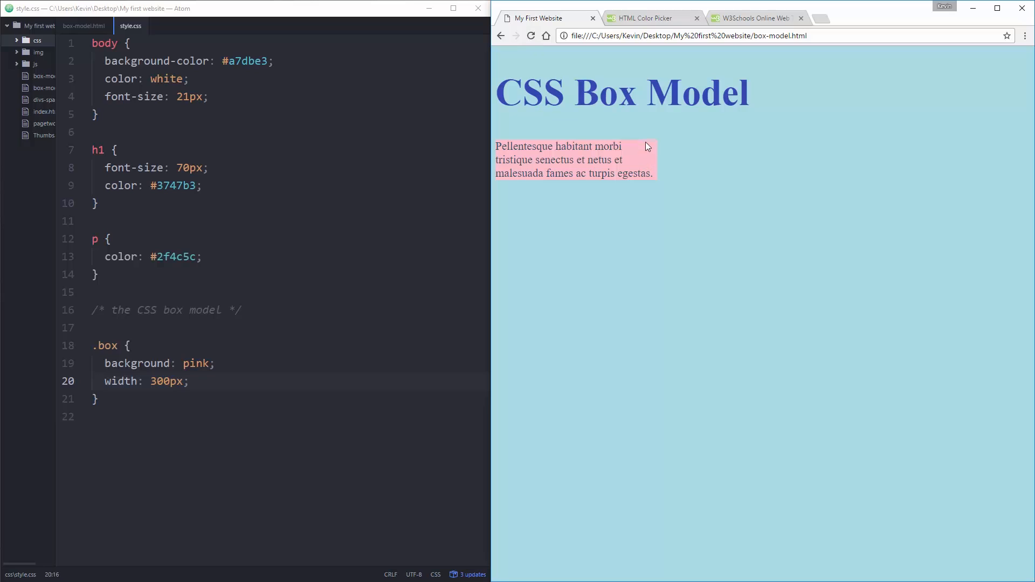
mouse_move(601, 173)
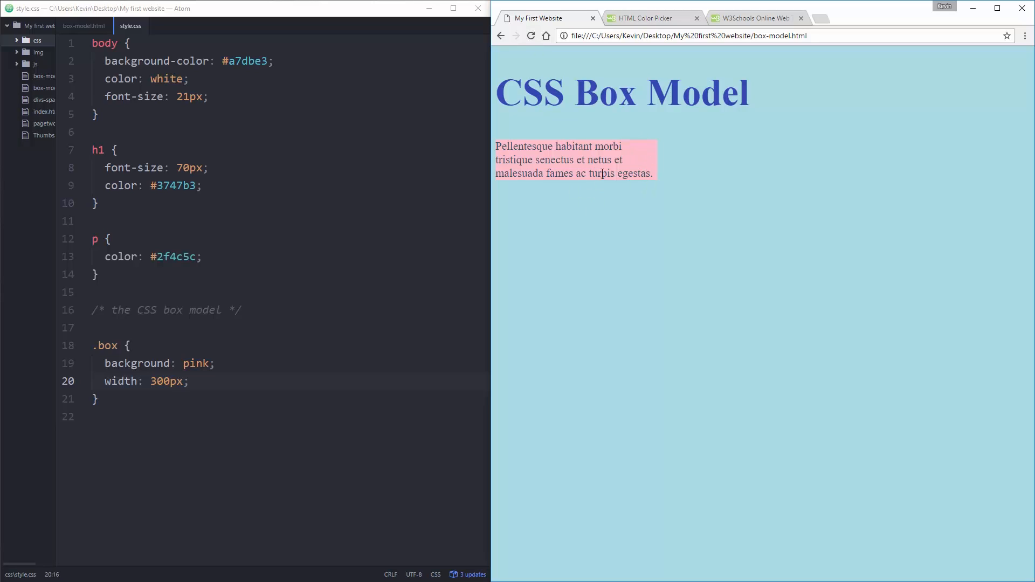
mouse_move(637, 199)
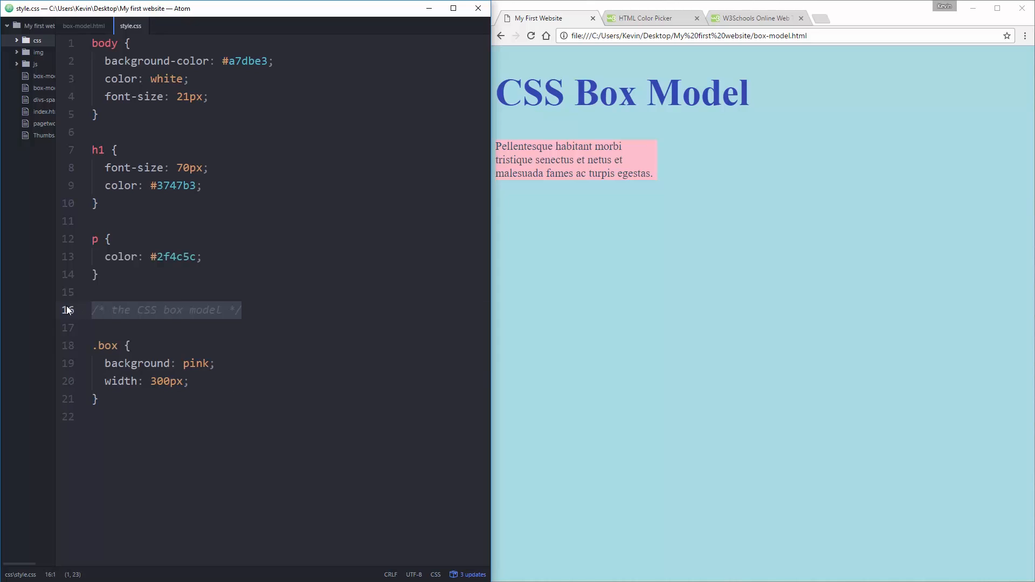
Step: Write a /* the CSS box model */ comment above .box listing Margin, Padding and Border
key("enter")
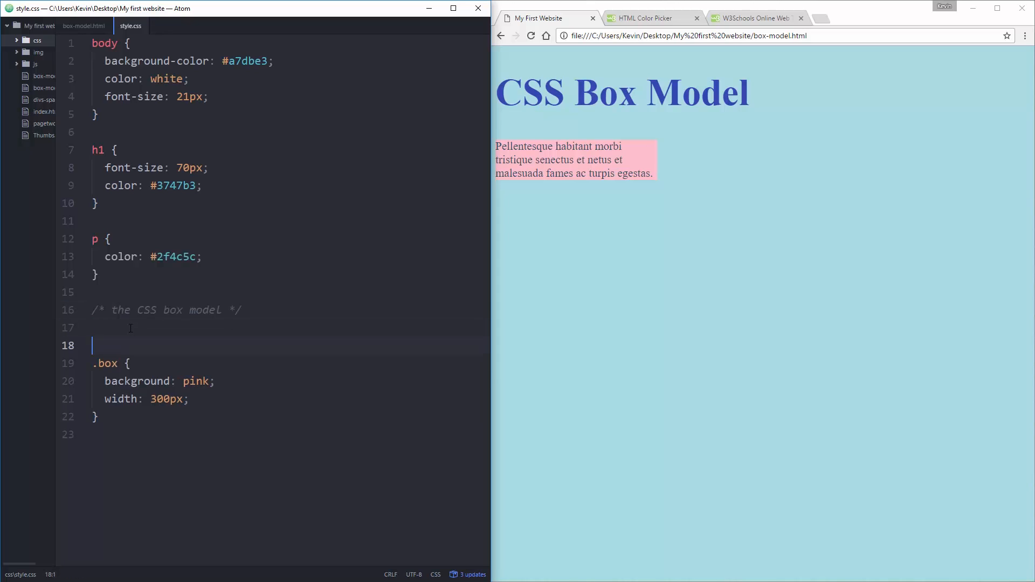
type("/* the CSS box model */")
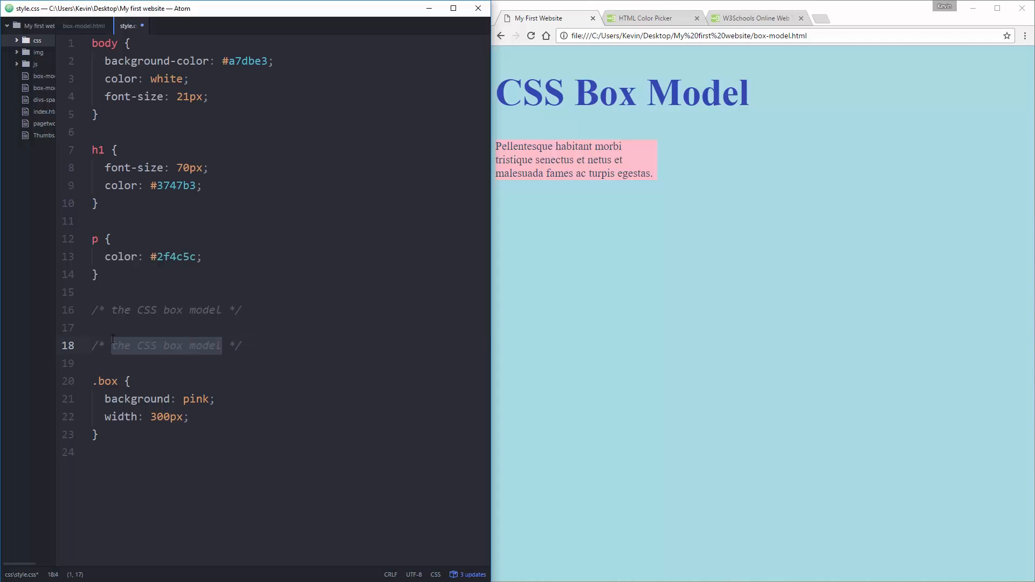
type("Margin:")
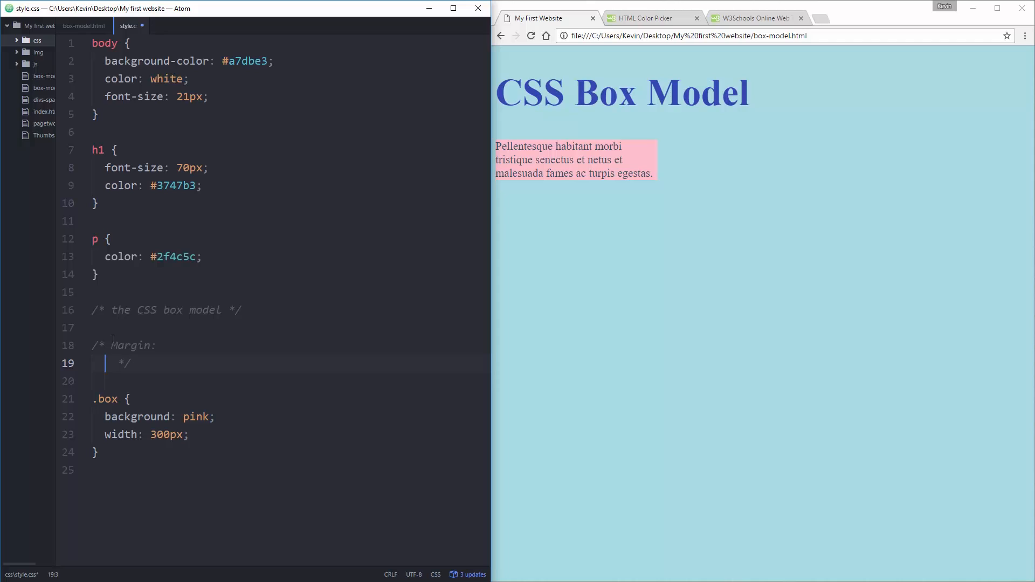
type("Padding:")
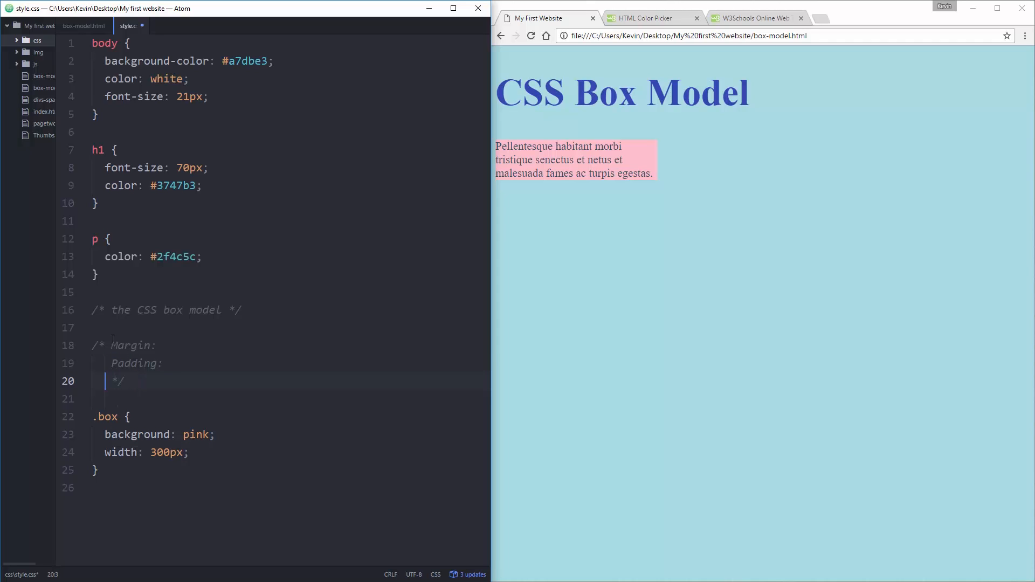
type("Bor")
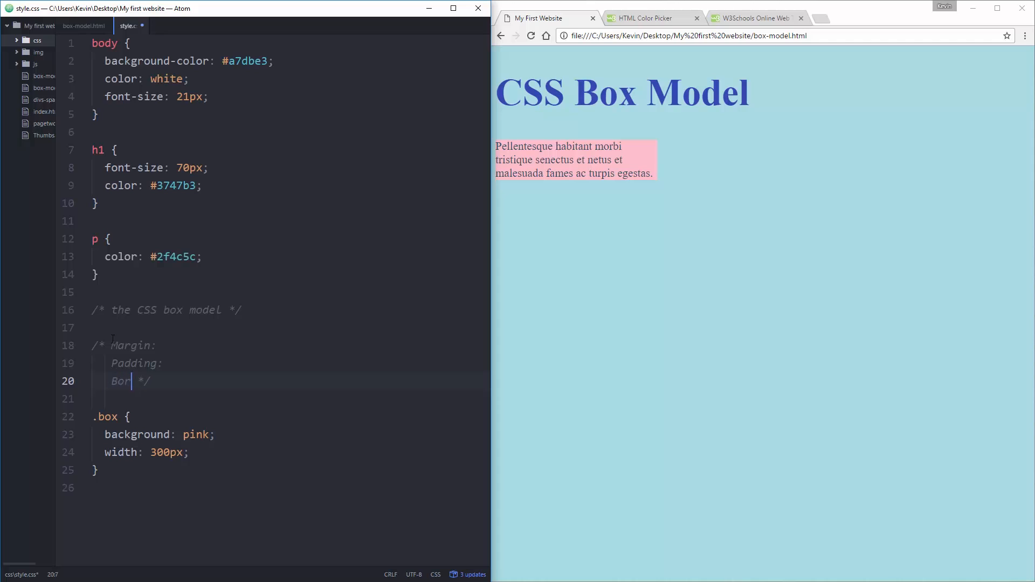
type("der")
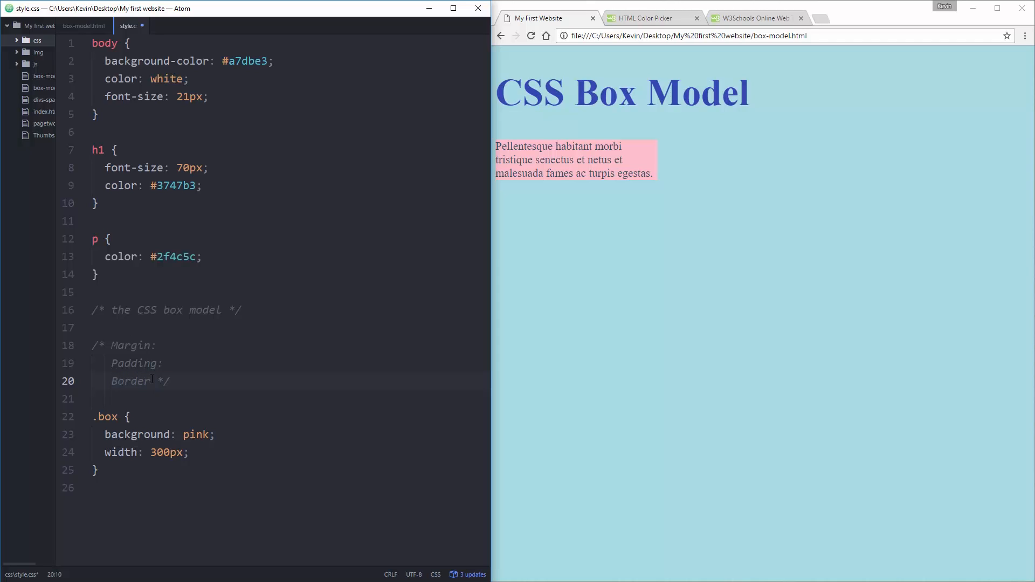
Step: Move Border above Padding and put the comment opener on its own line
double_click(131, 380)
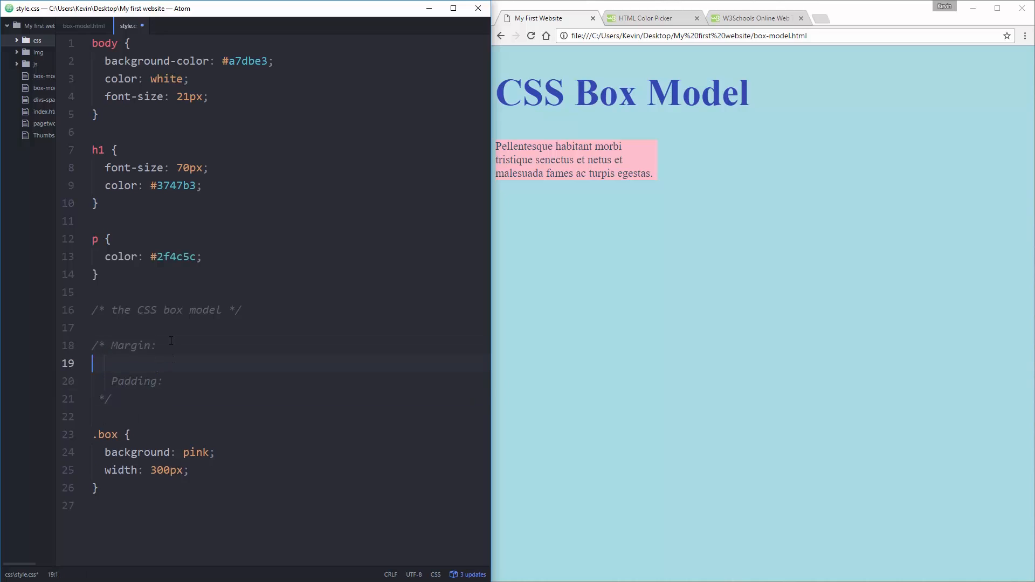
type("Border:")
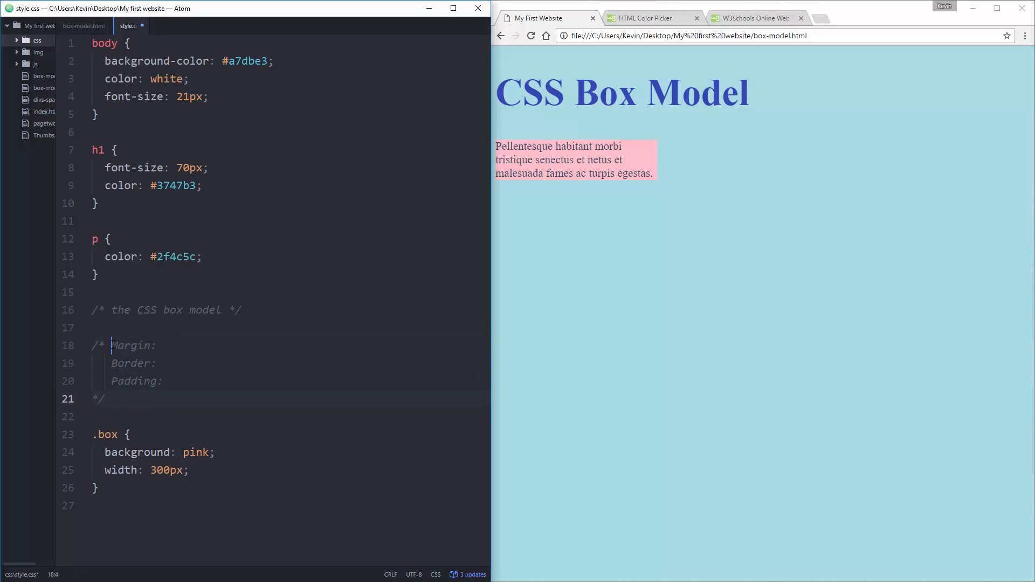
key("Enter")
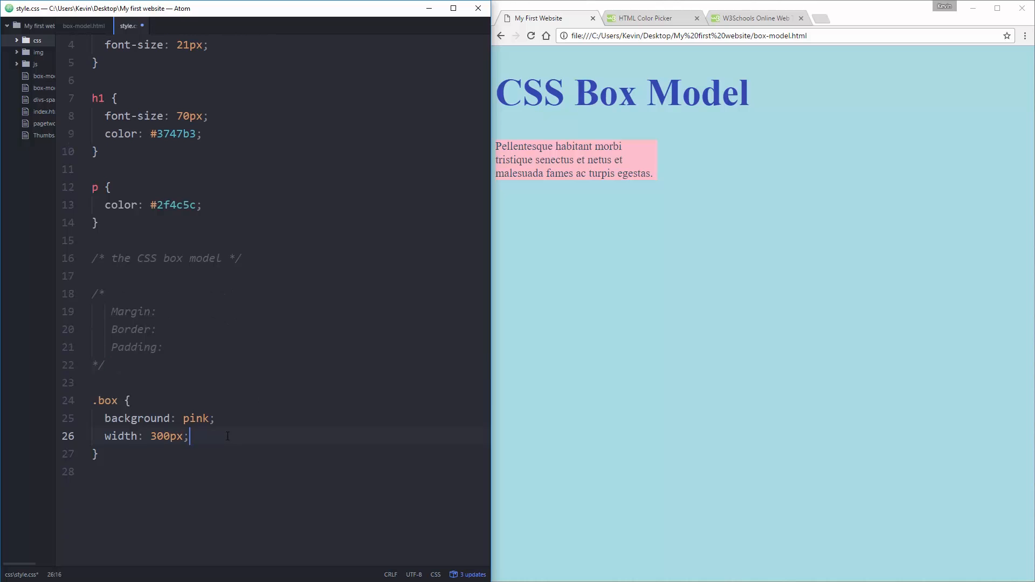
Step: Add margin: 50px to .box and reload the page to see it
type("m")
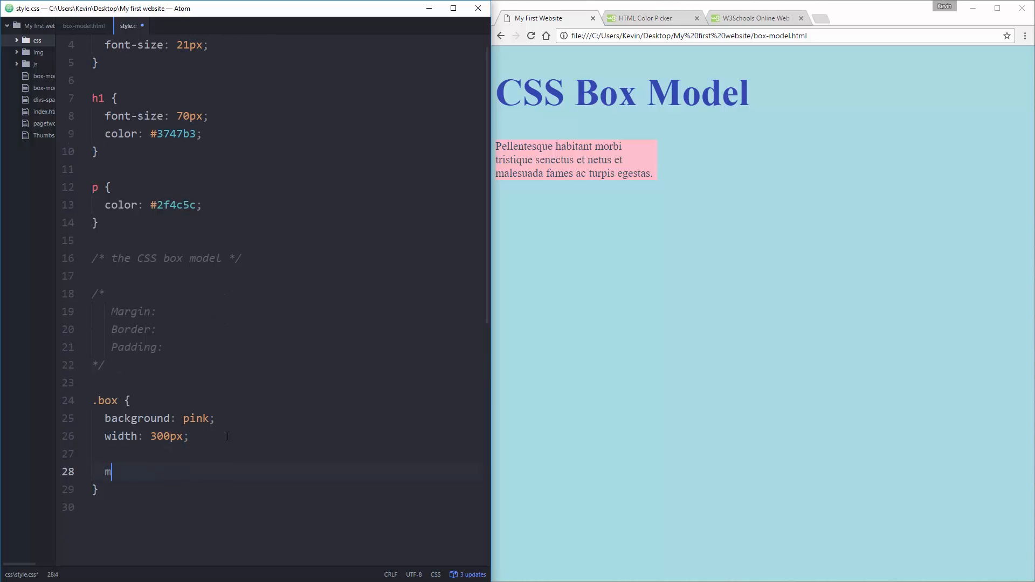
type("argin:")
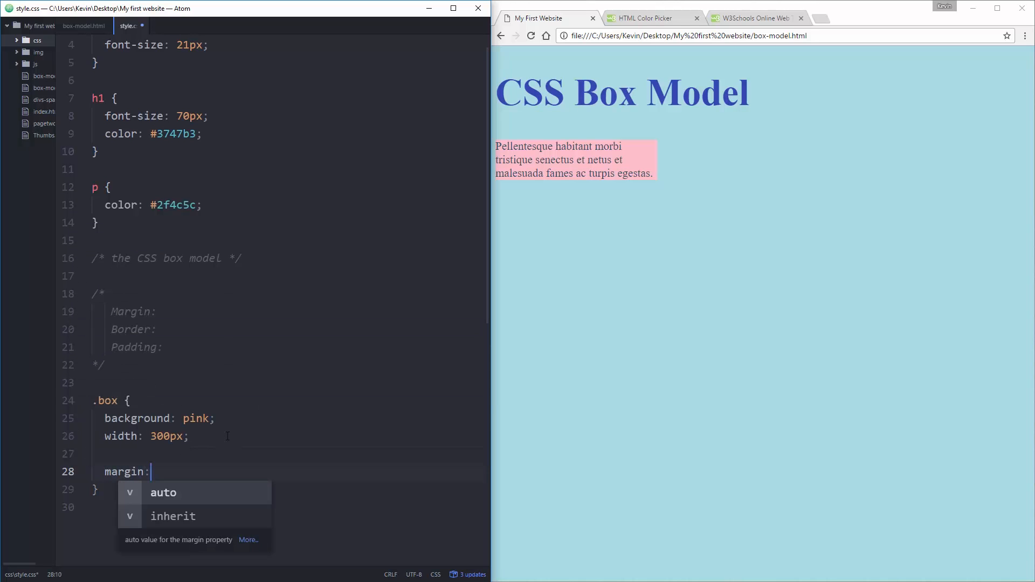
type("50px;")
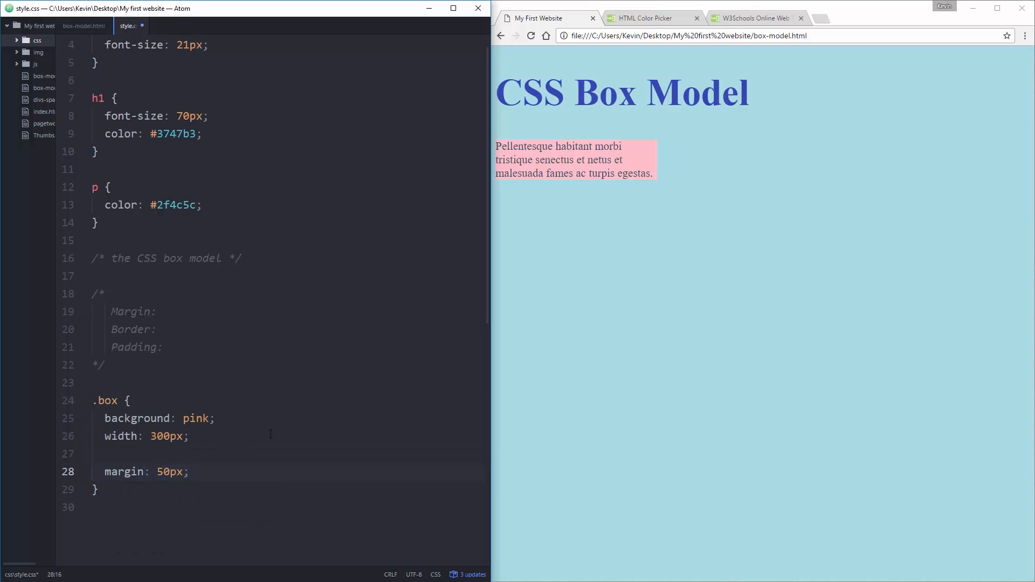
left_click(530, 36)
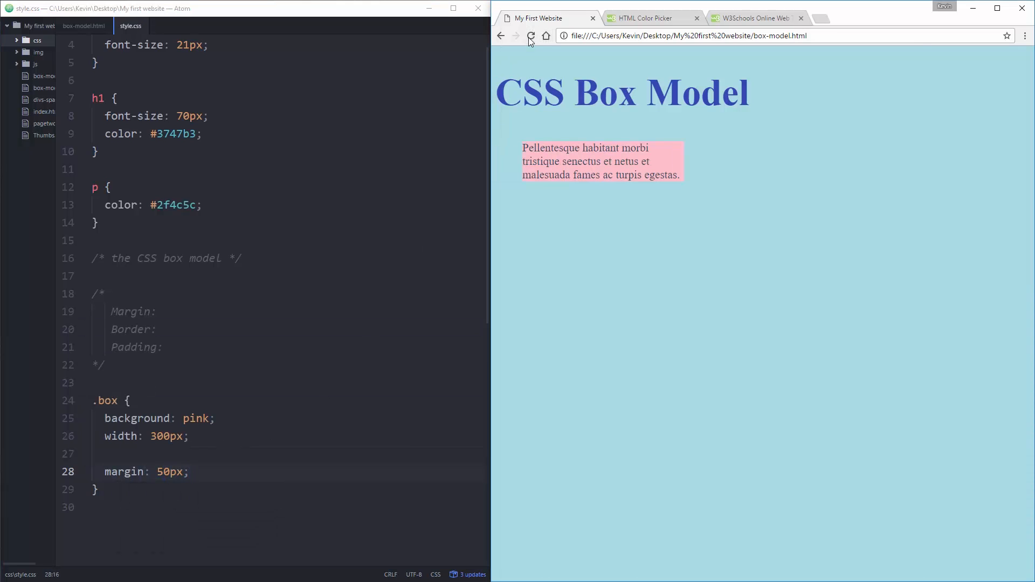
Step: Change the margin to 500px, reload and scroll to find the pushed-down box
left_click(530, 36)
type("0")
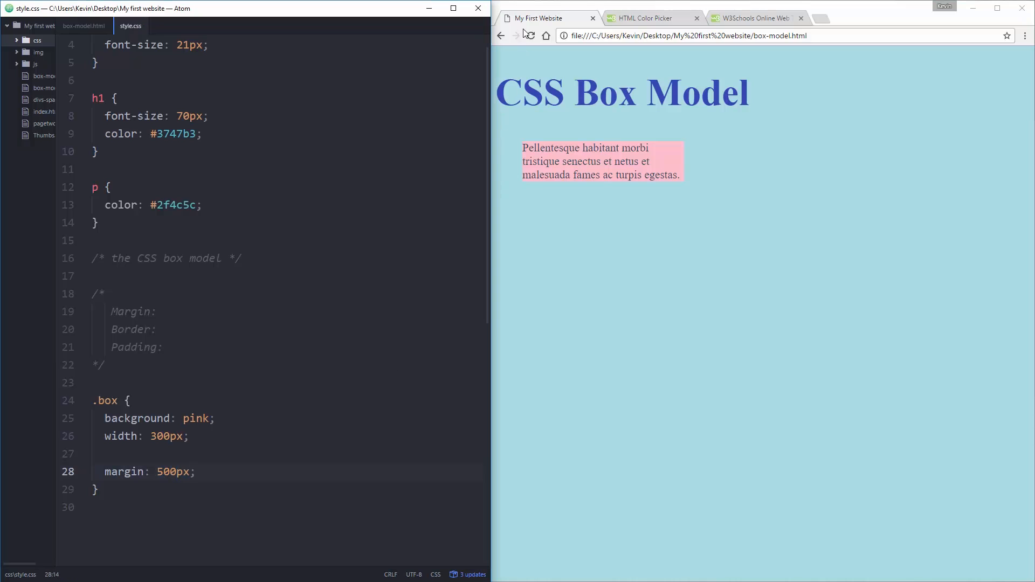
left_click(531, 35)
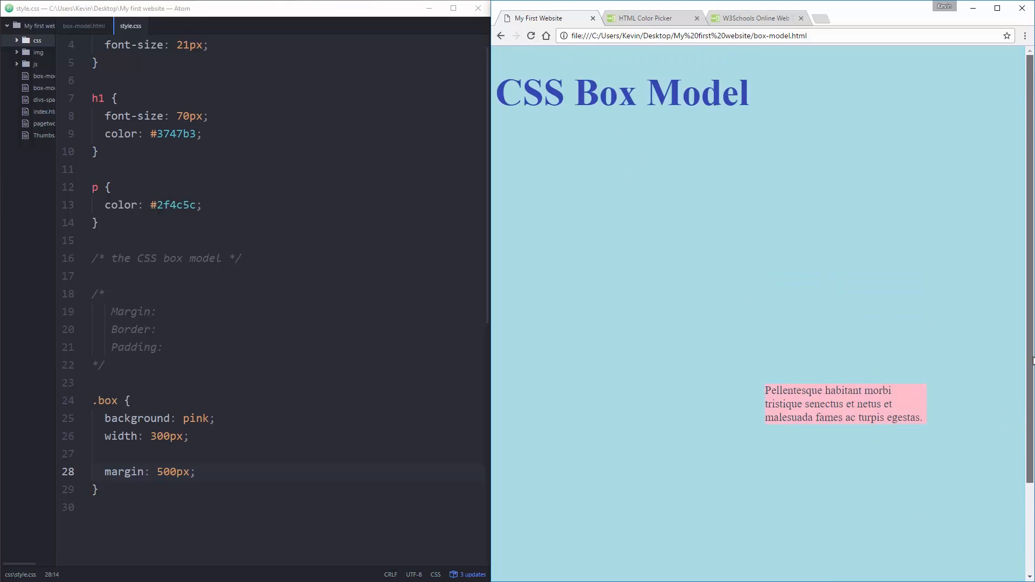
scroll("up", 3)
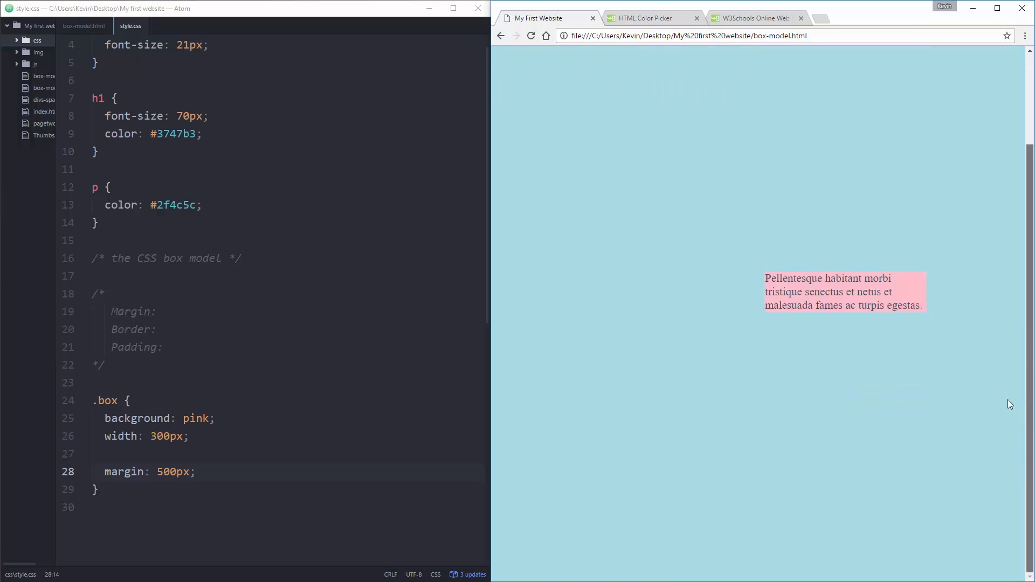
scroll("up", 3)
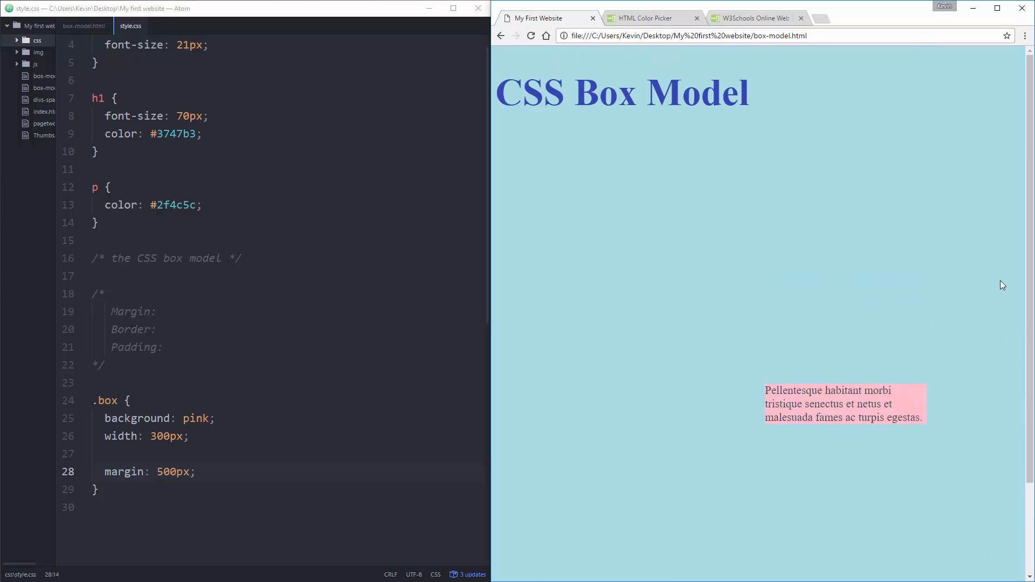
mouse_move(976, 301)
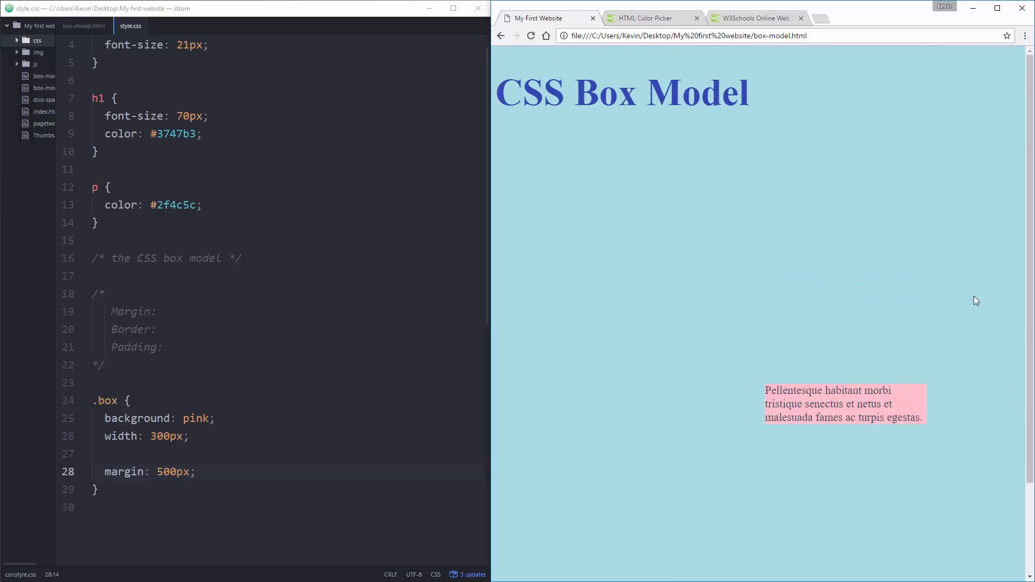
mouse_move(717, 276)
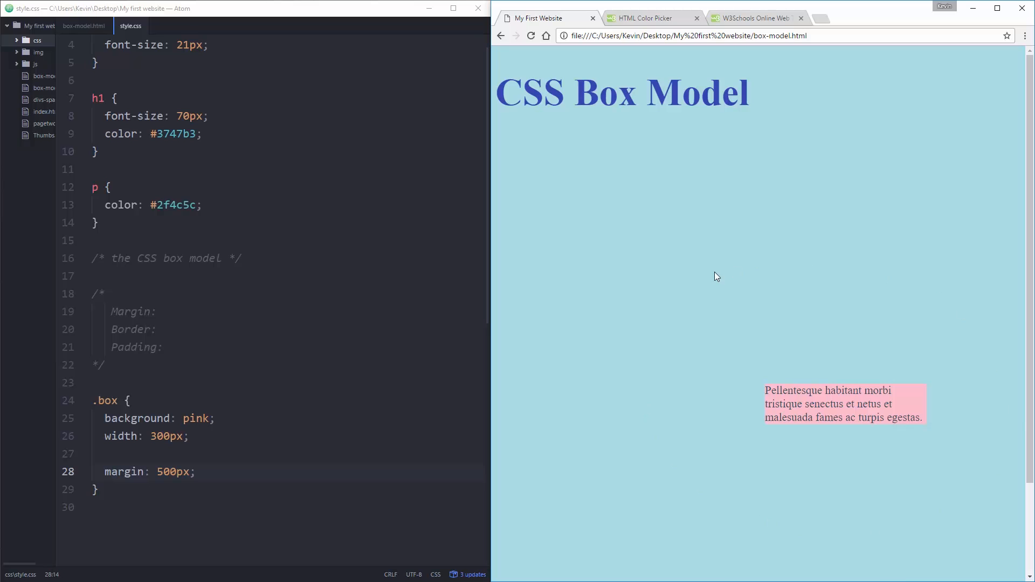
mouse_move(669, 188)
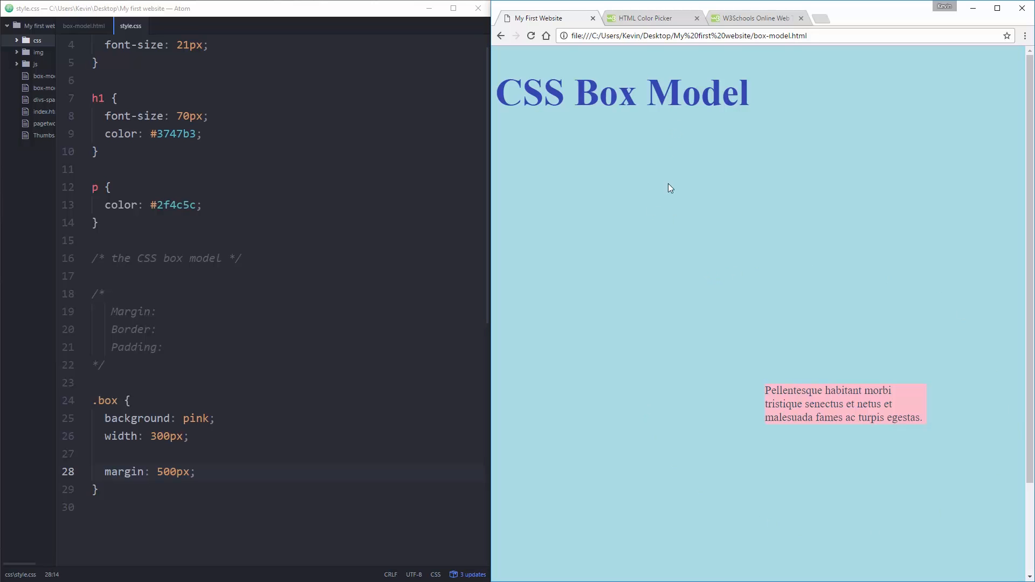
Step: Paste a duplicate Pellentesque paragraph below the closing div in box-model.html
left_click(84, 25)
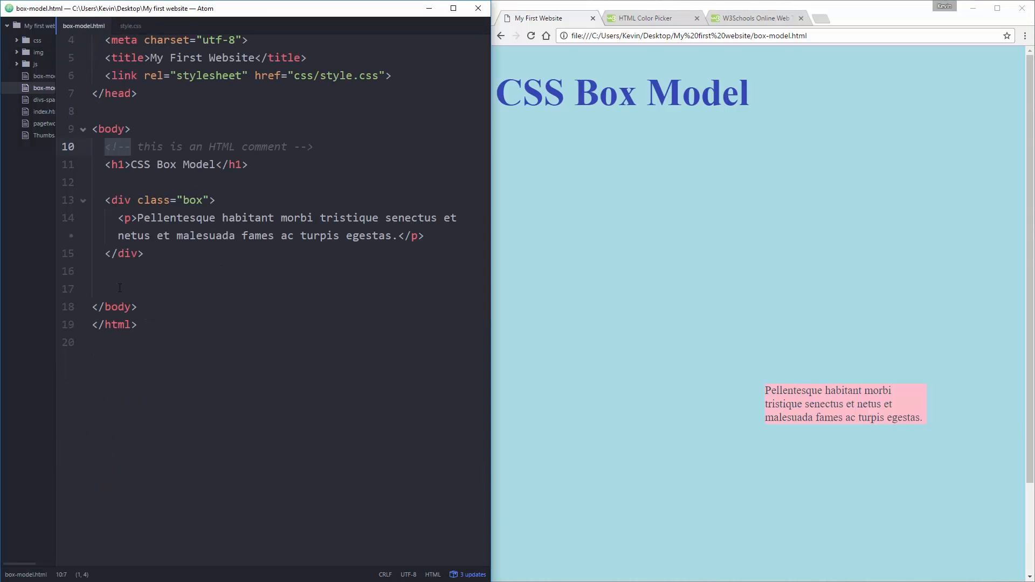
left_click(145, 254)
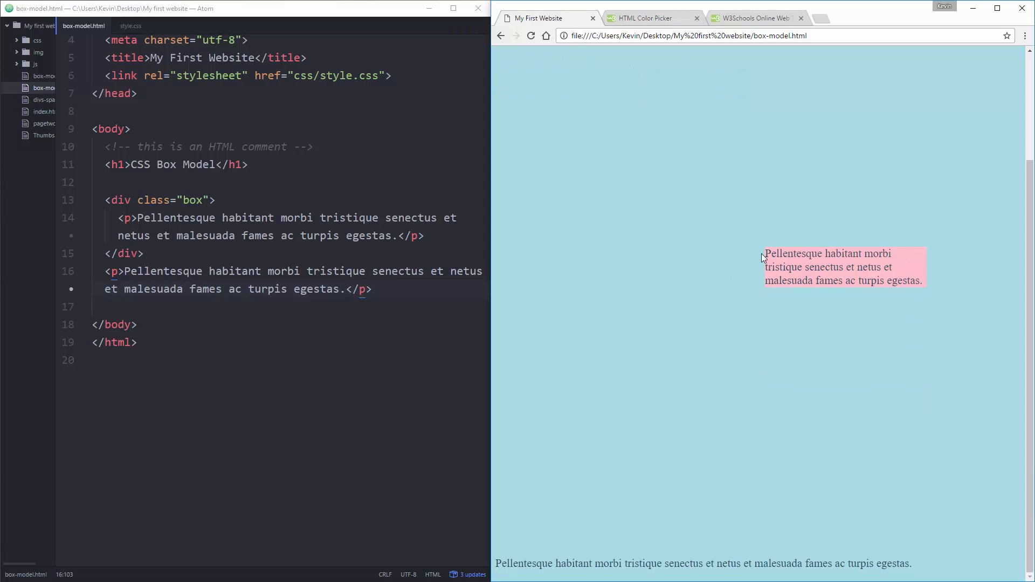
mouse_move(784, 304)
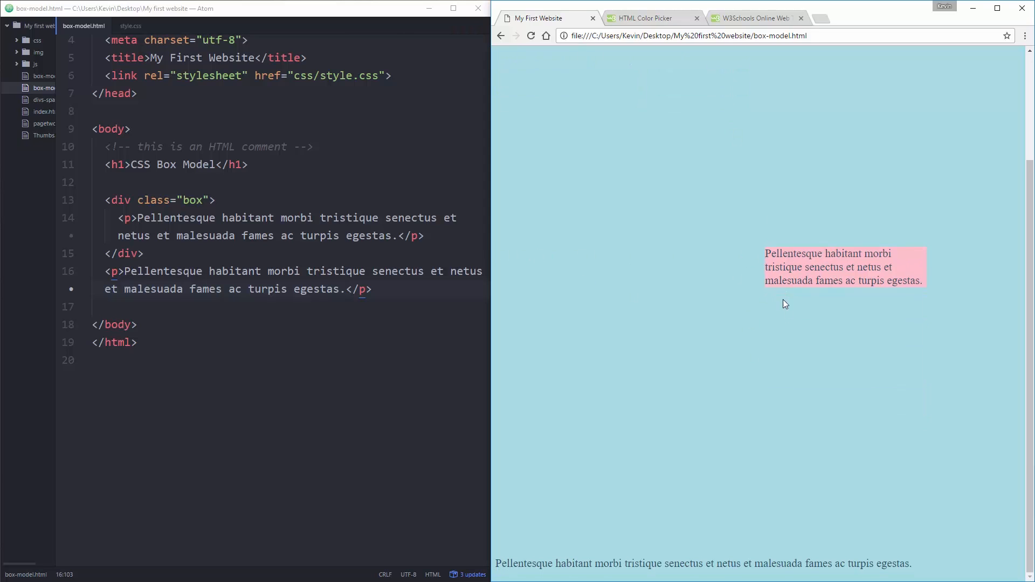
mouse_move(774, 546)
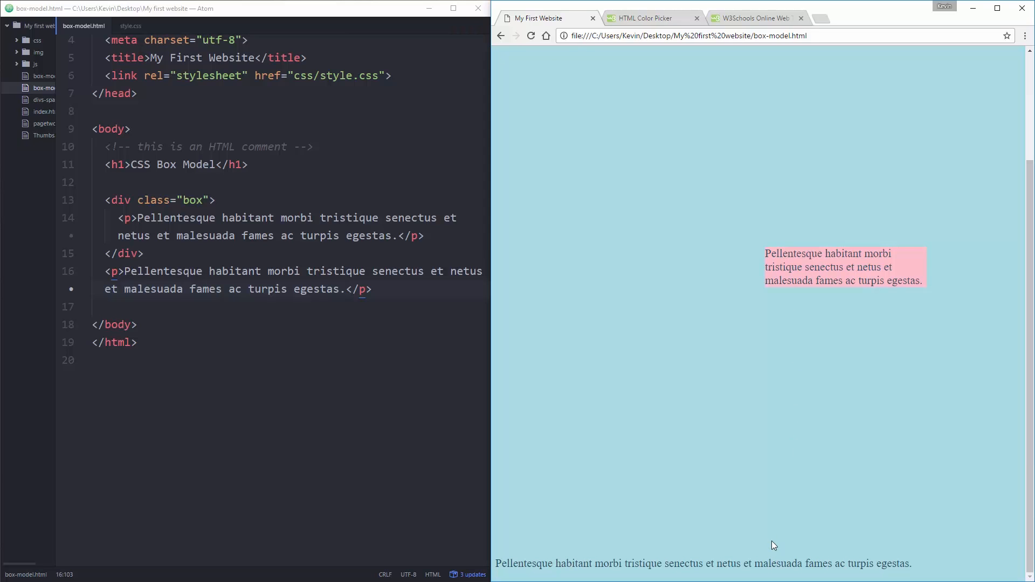
mouse_move(947, 265)
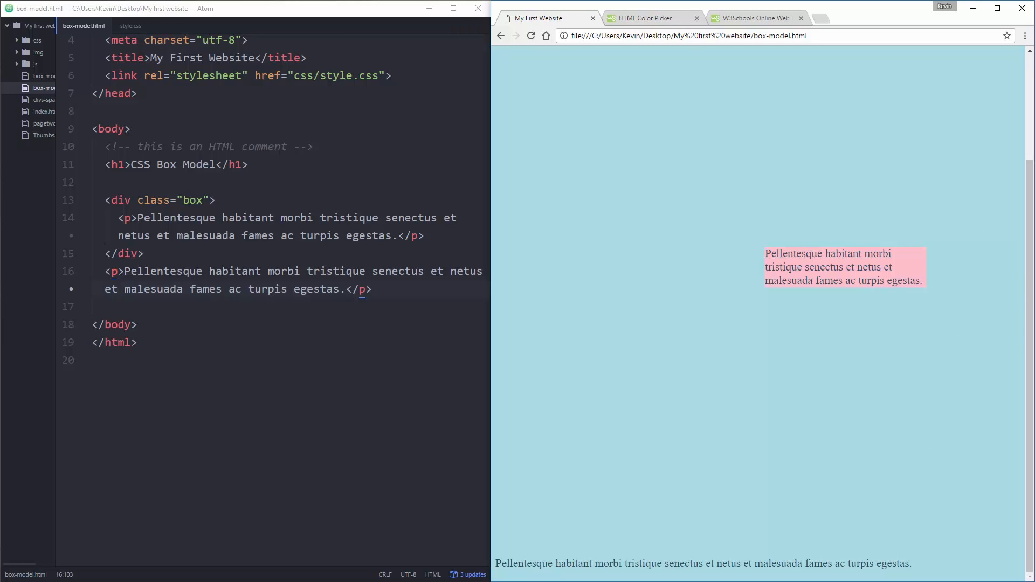
mouse_move(646, 218)
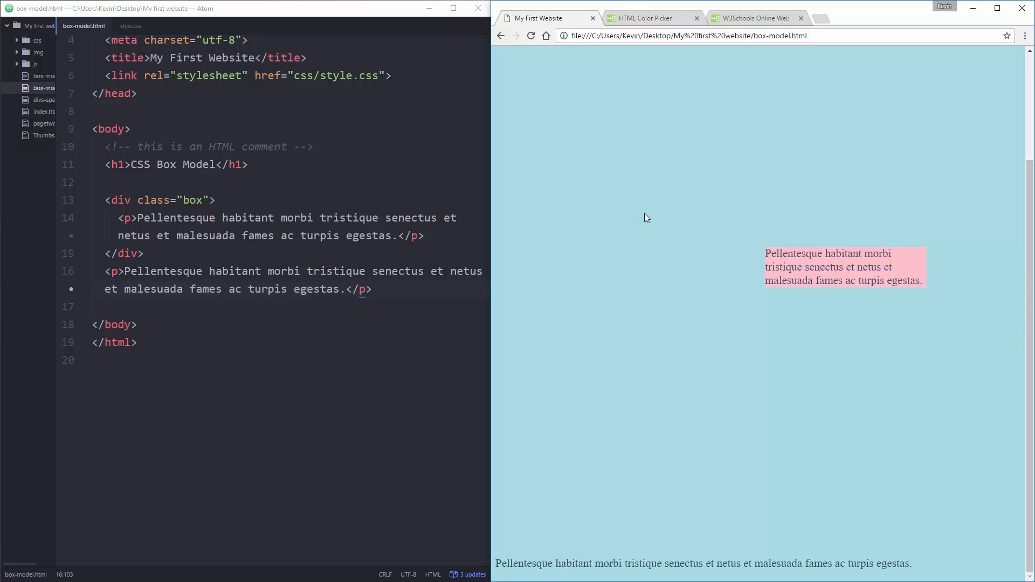
Step: Set the .box margin back from 500px to 50px in style.css
left_click(130, 26)
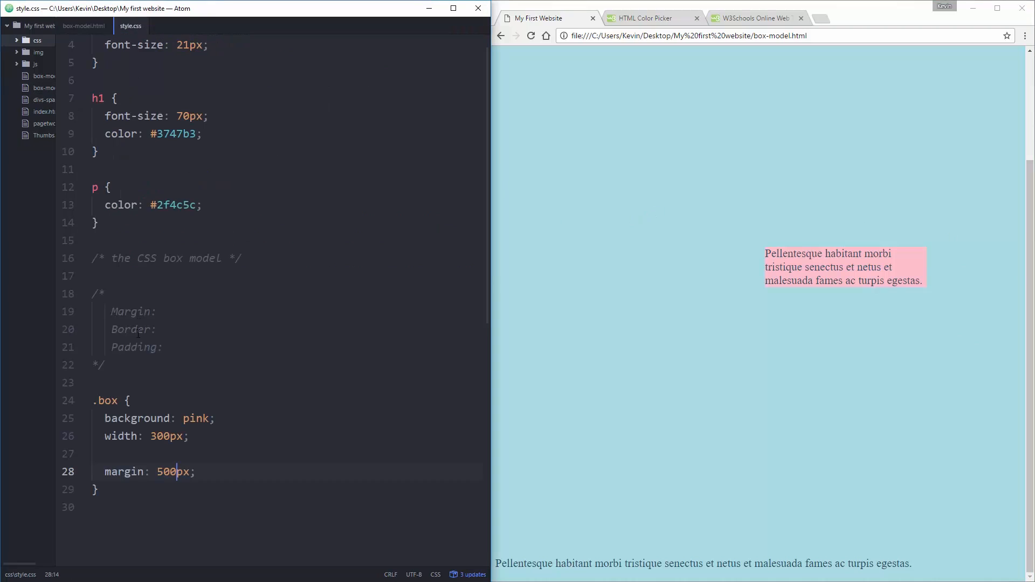
left_click(162, 471)
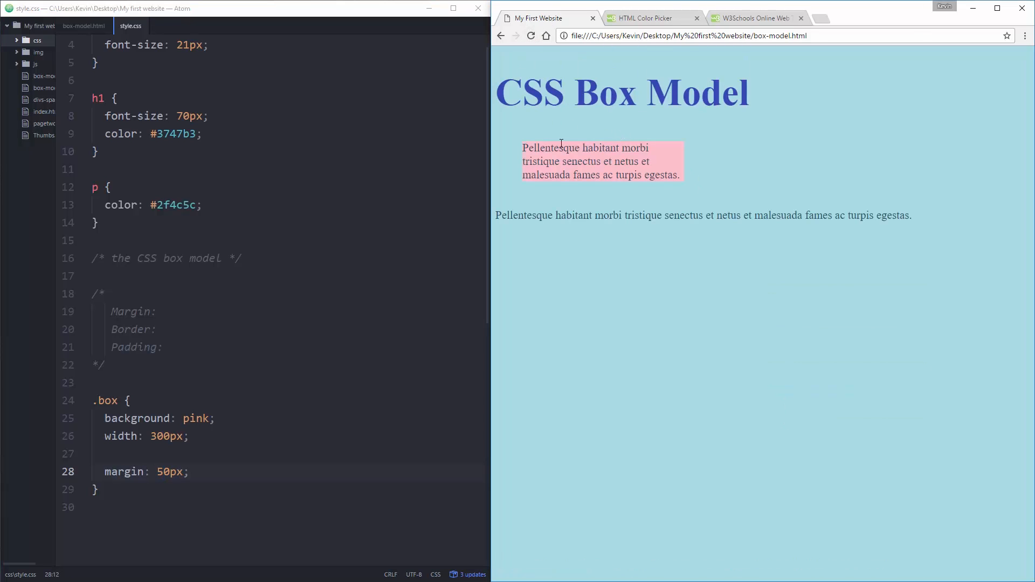
mouse_move(587, 203)
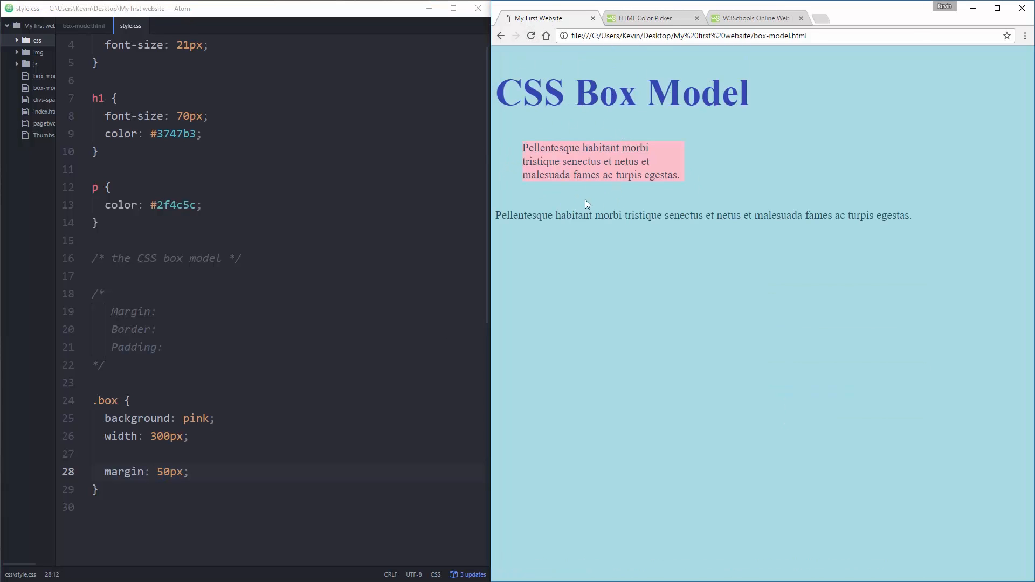
mouse_move(600, 203)
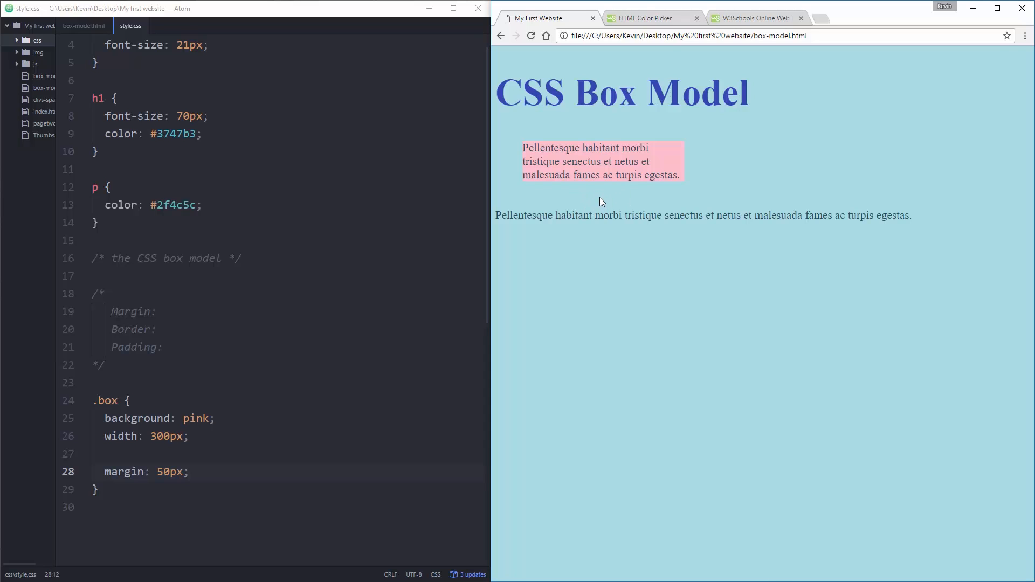
mouse_move(257, 440)
type("-top")
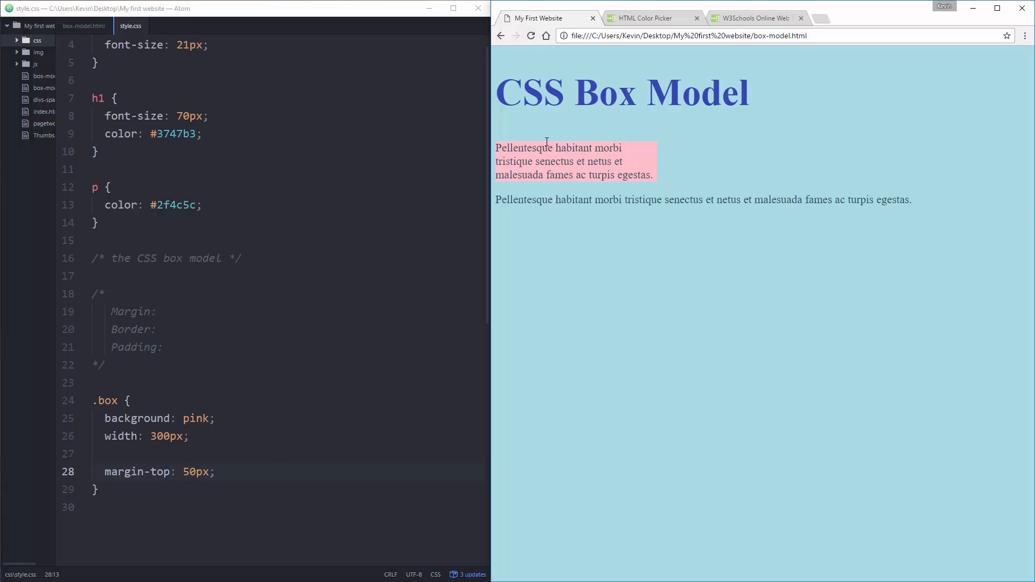
mouse_move(477, 183)
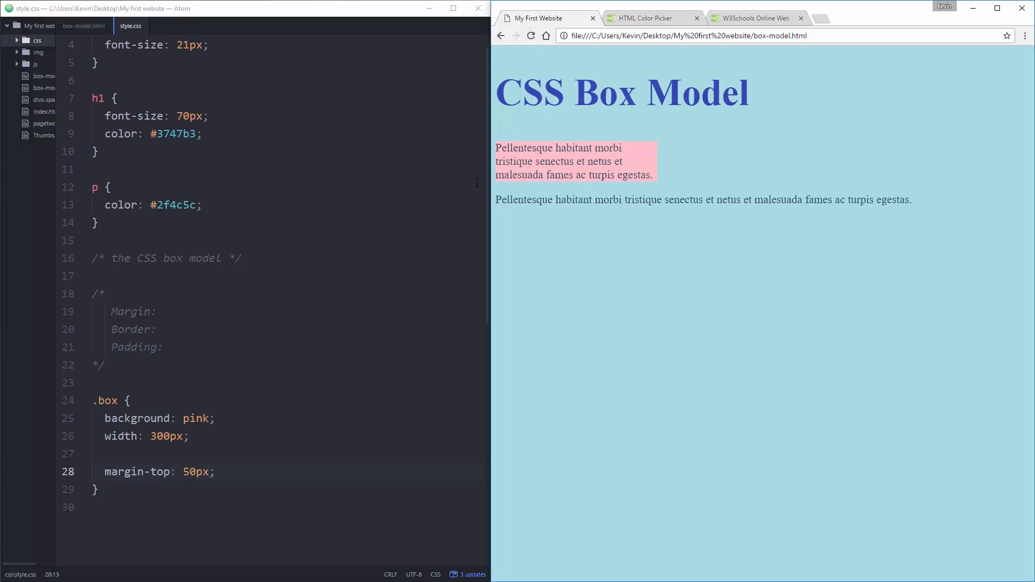
Step: Add margin-bottom: 100px after margin-top and reload to see it
left_click(215, 471)
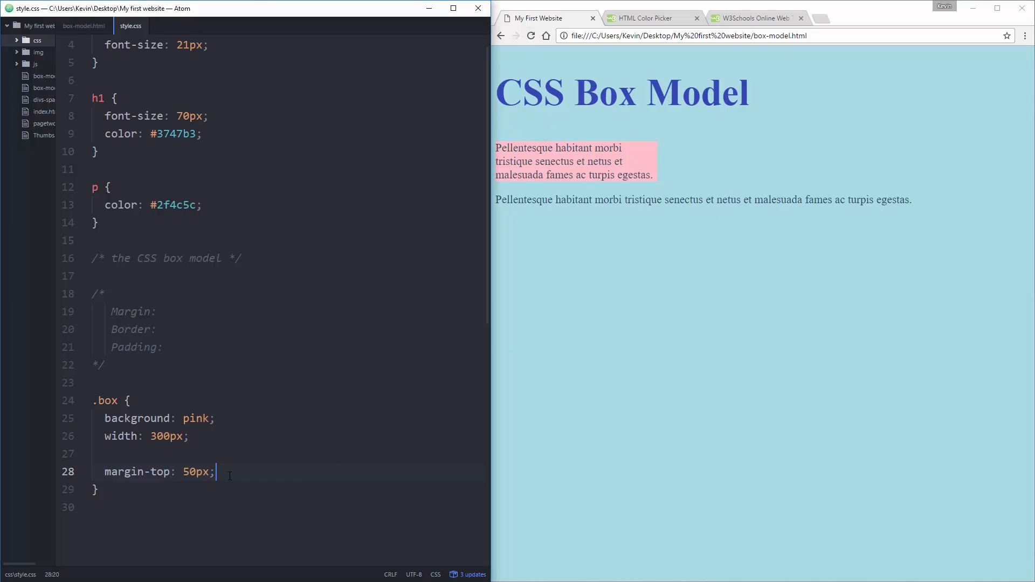
type("margin-bottom: 100p")
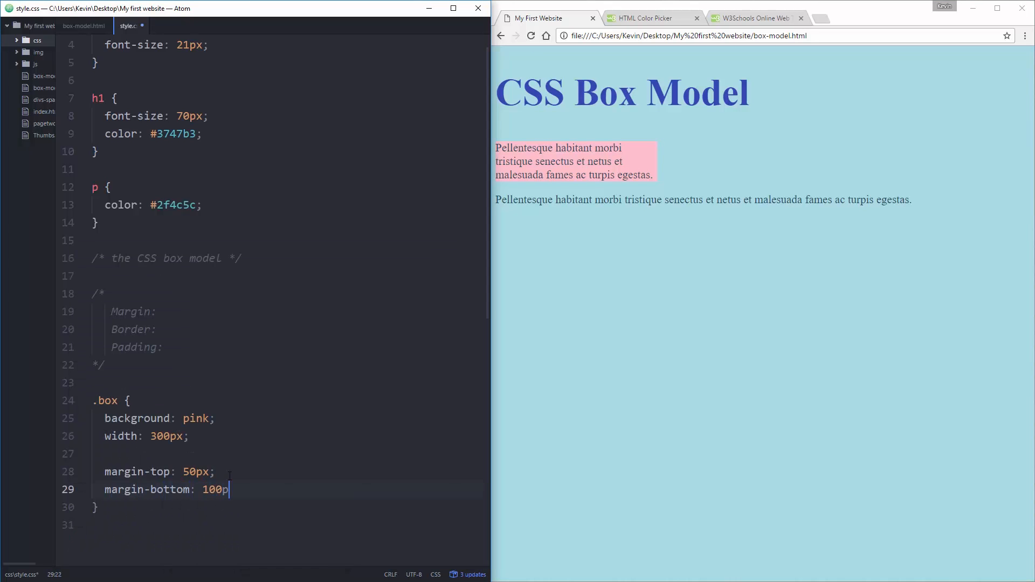
type("x;")
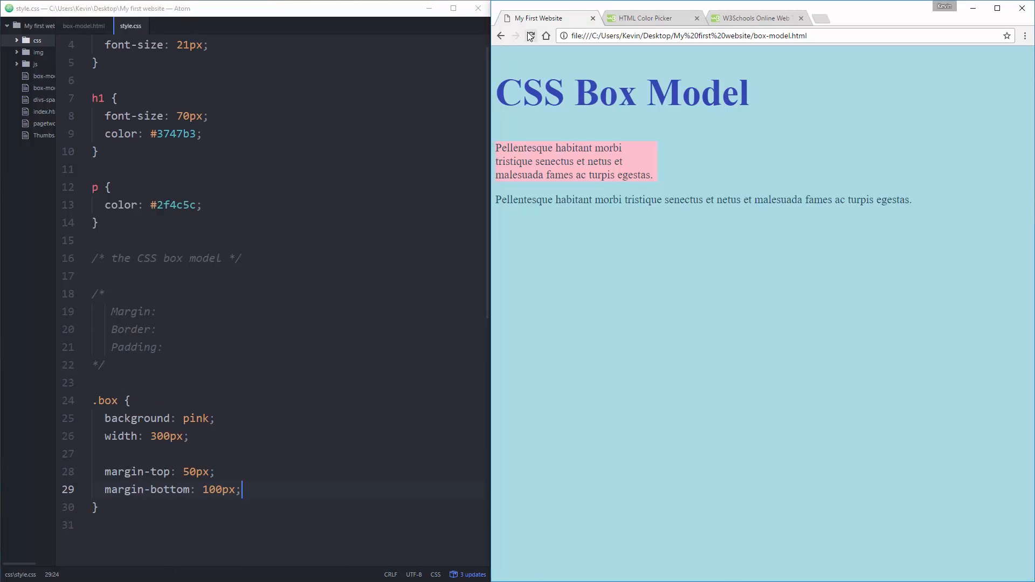
left_click(530, 36)
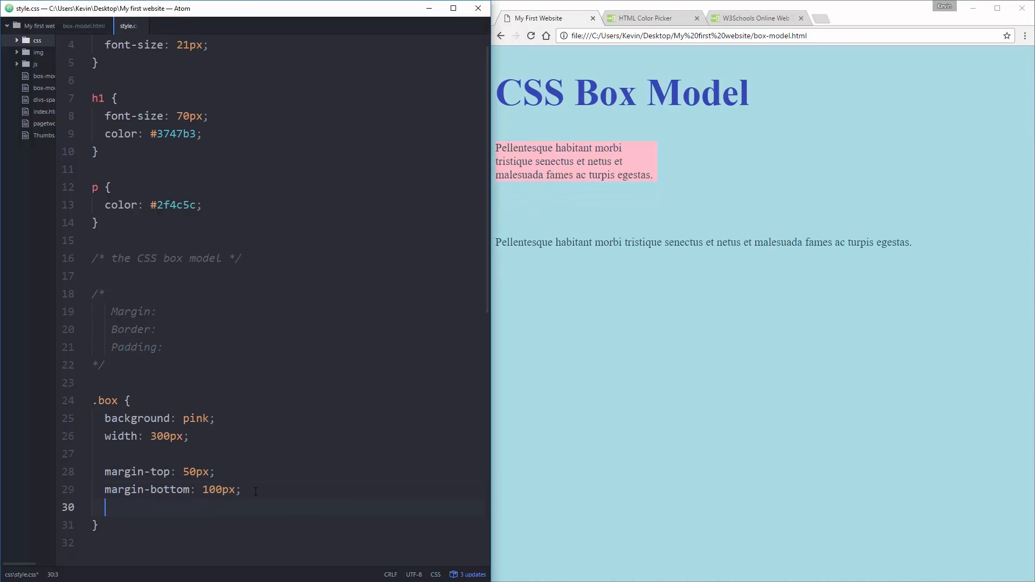
Step: Add margin-left: 200px and refresh to show the box shifted right
type("margin-left:")
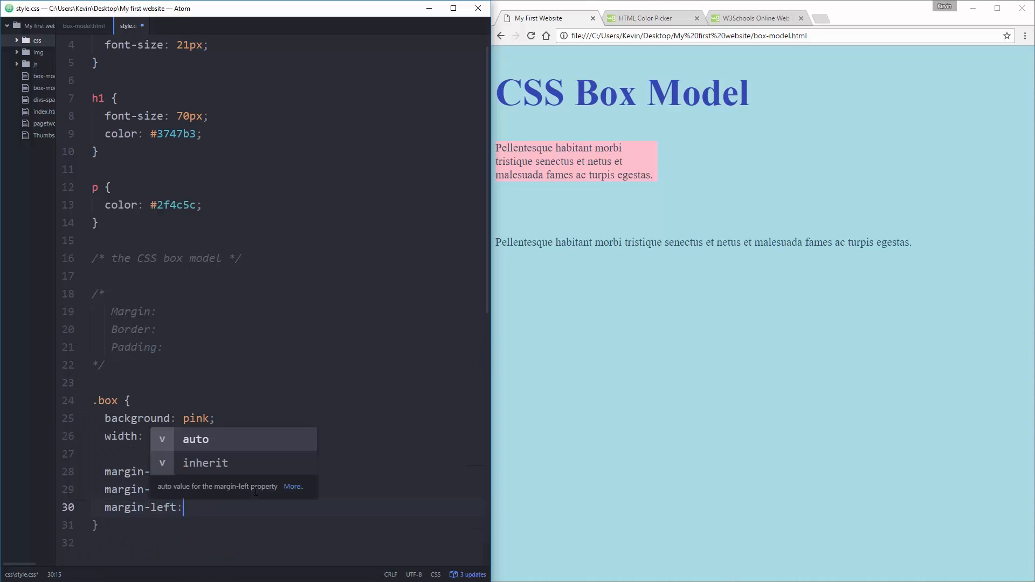
type("200px;")
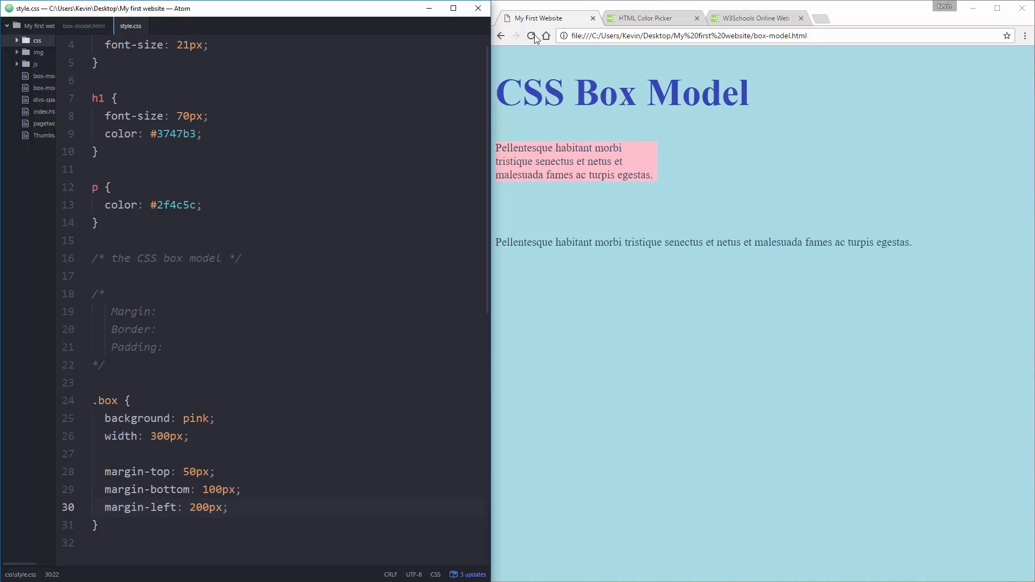
left_click(531, 36)
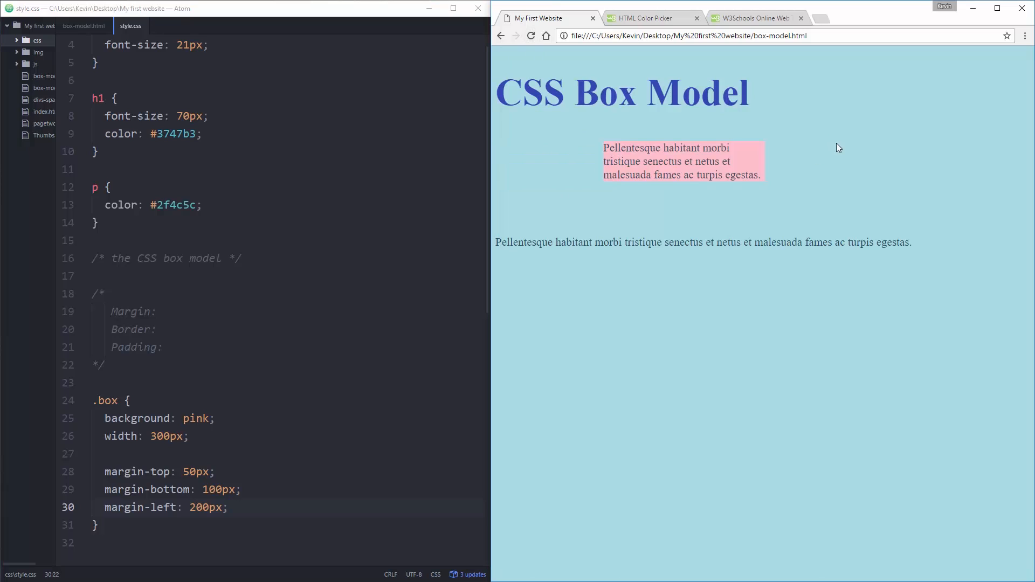
mouse_move(812, 192)
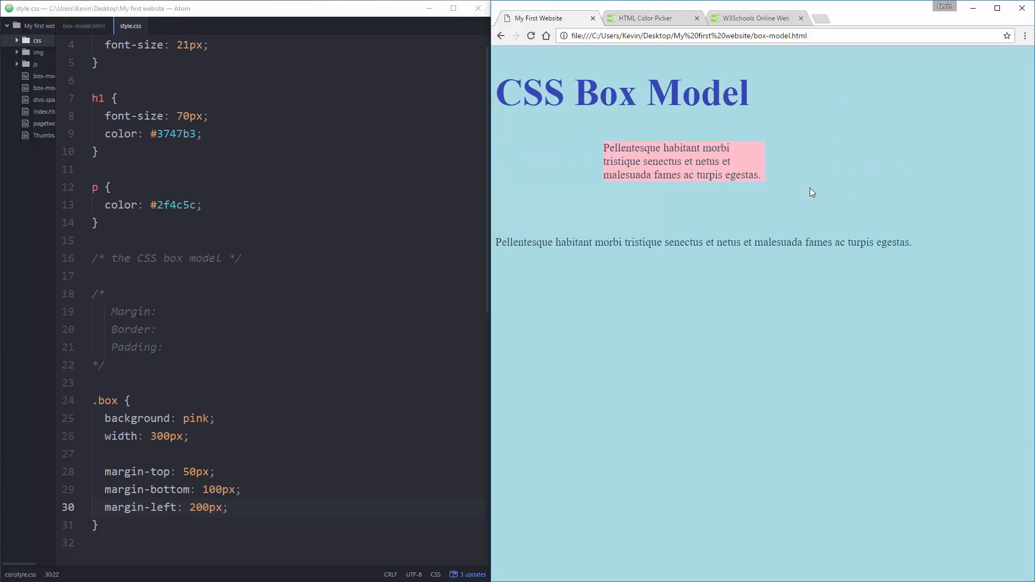
mouse_move(902, 190)
type("margin:")
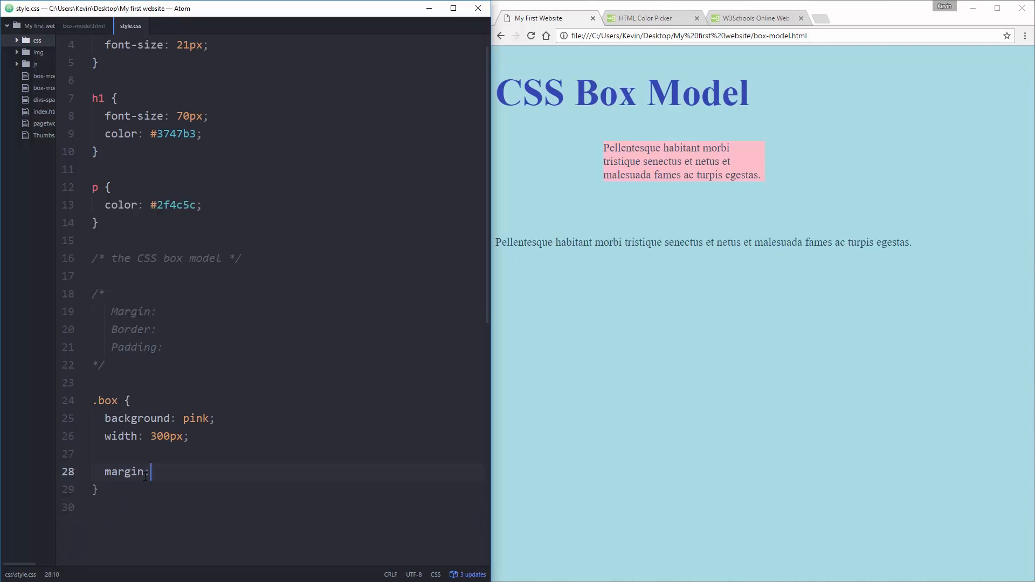
Step: Replace the separate margins with a single margin: 100px; shorthand in the .box rule
type("100x")
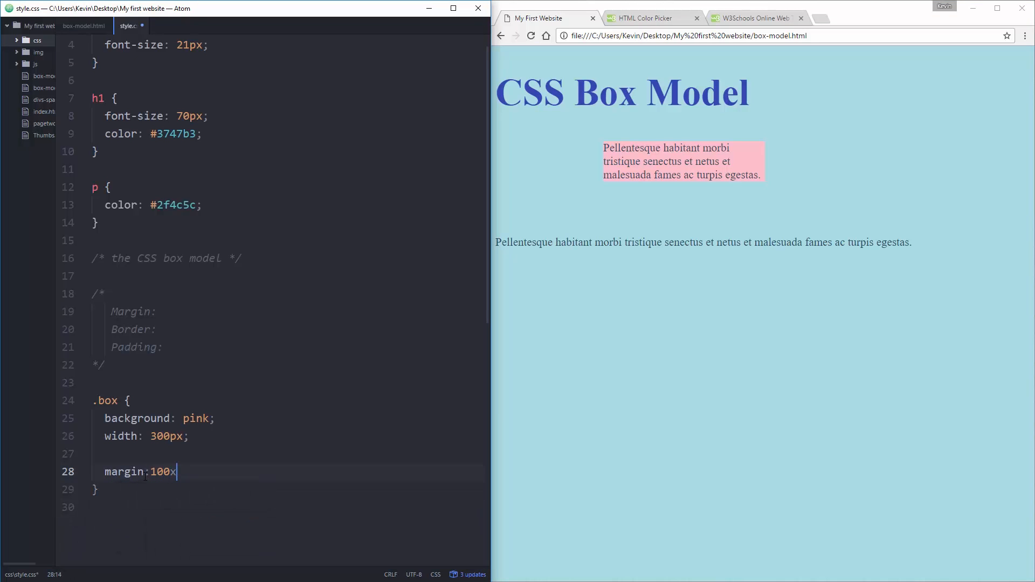
type("px;")
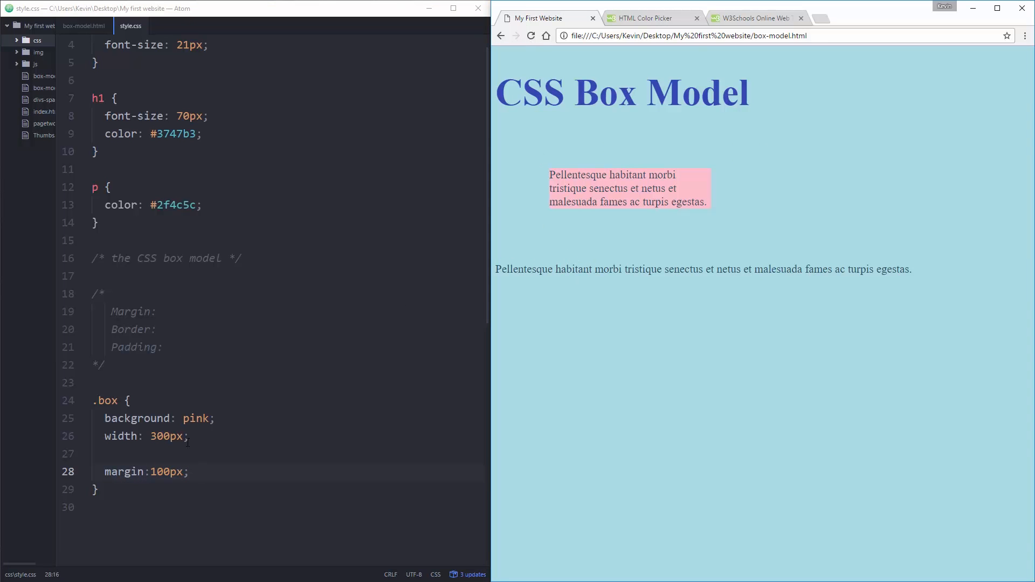
key("enter")
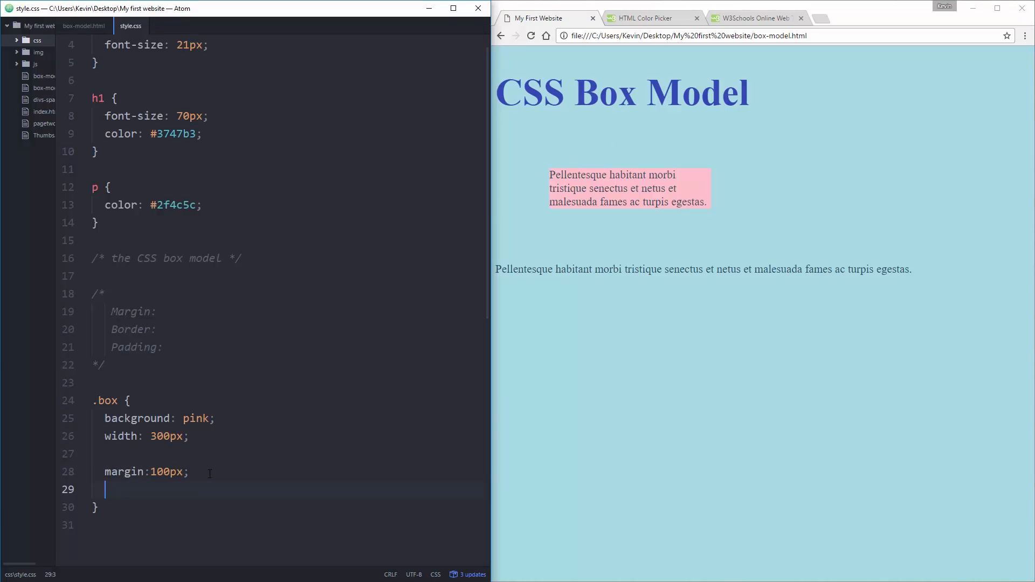
Step: Add border-width: 5px, border-color: red and border-style: solid to .box and reload Chrome
type("border")
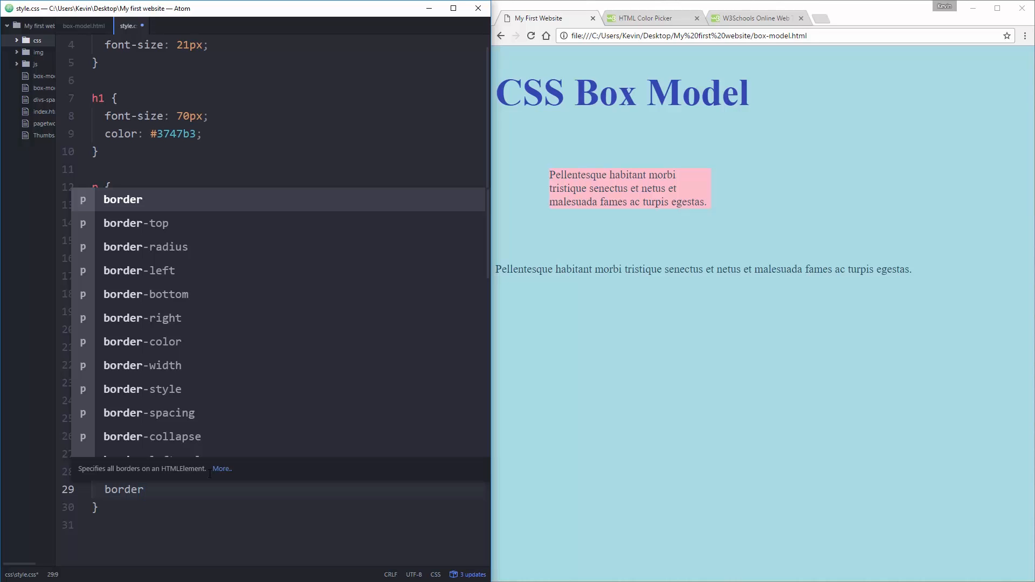
type("-s")
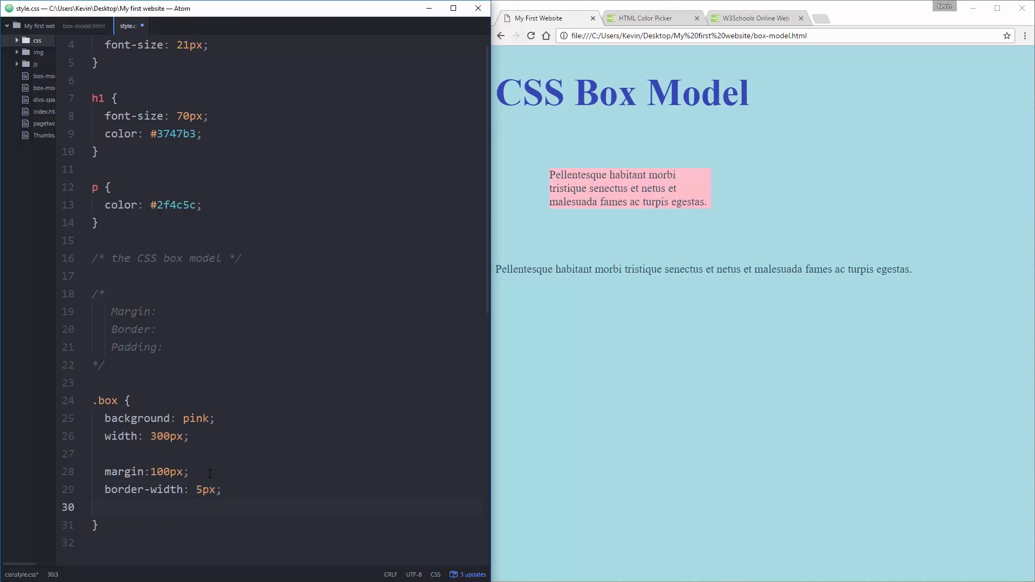
type("border-color: red;")
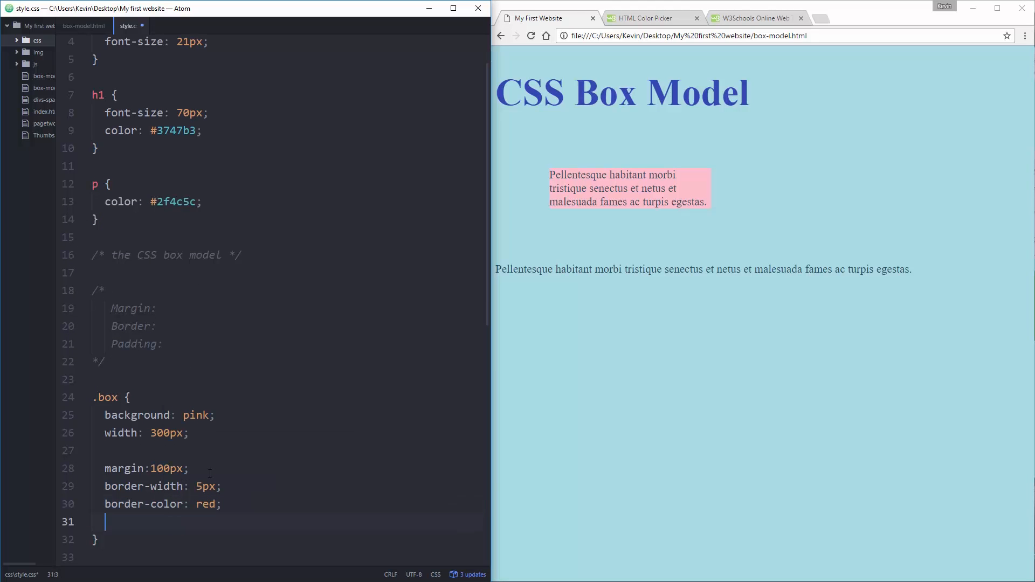
type("border-style: solid;")
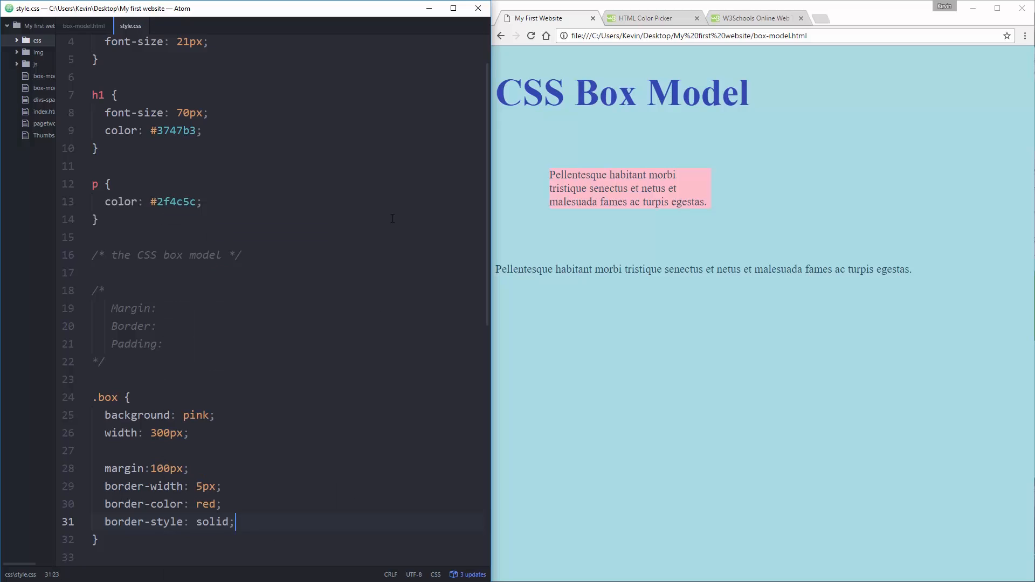
mouse_move(530, 36)
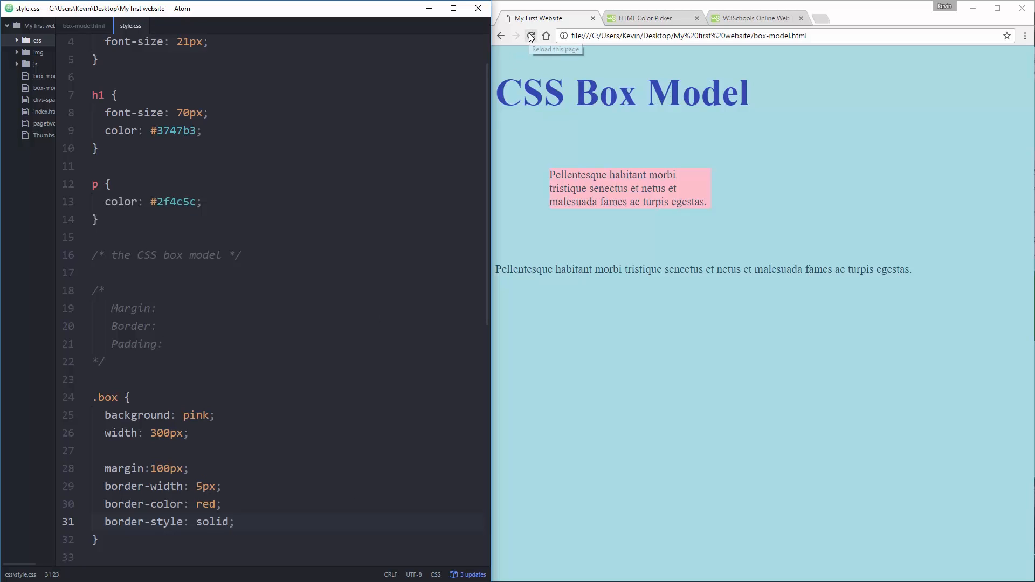
left_click(530, 35)
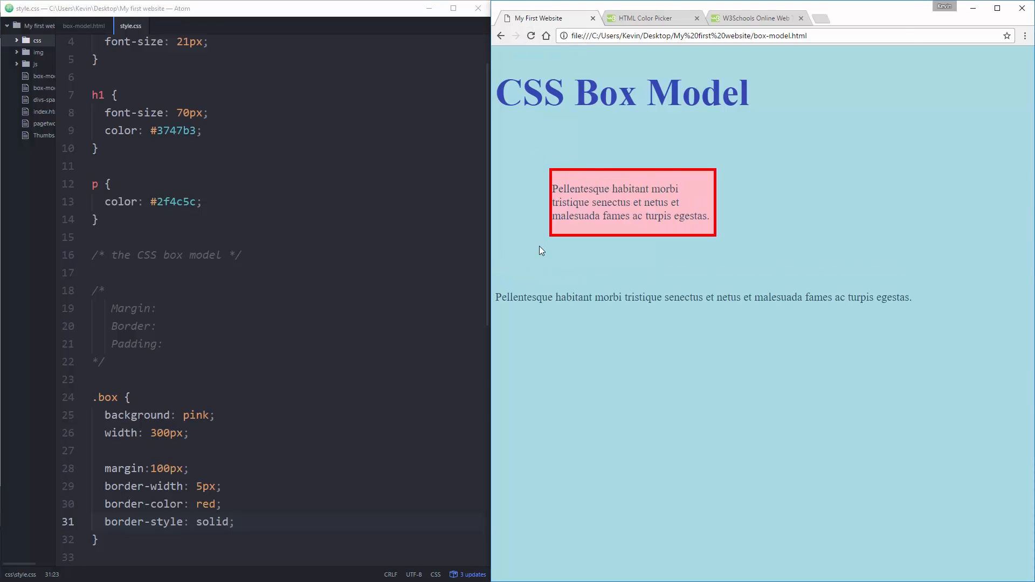
mouse_move(551, 287)
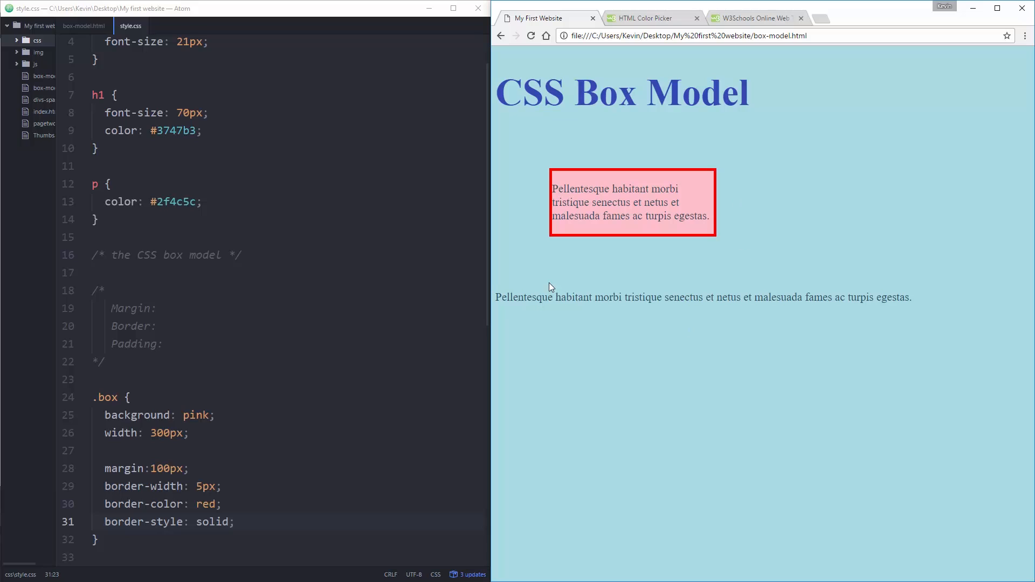
mouse_move(560, 292)
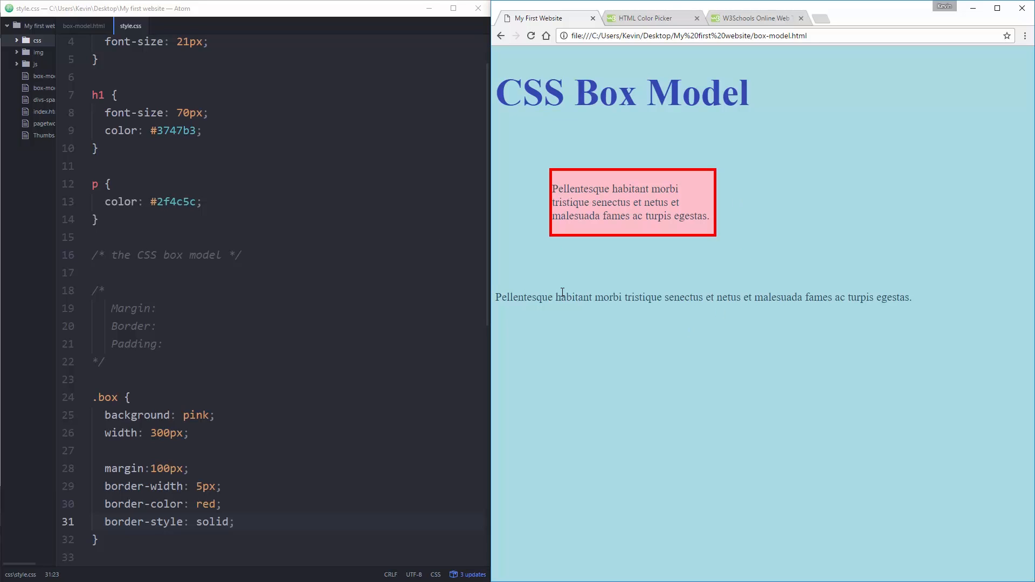
mouse_move(680, 245)
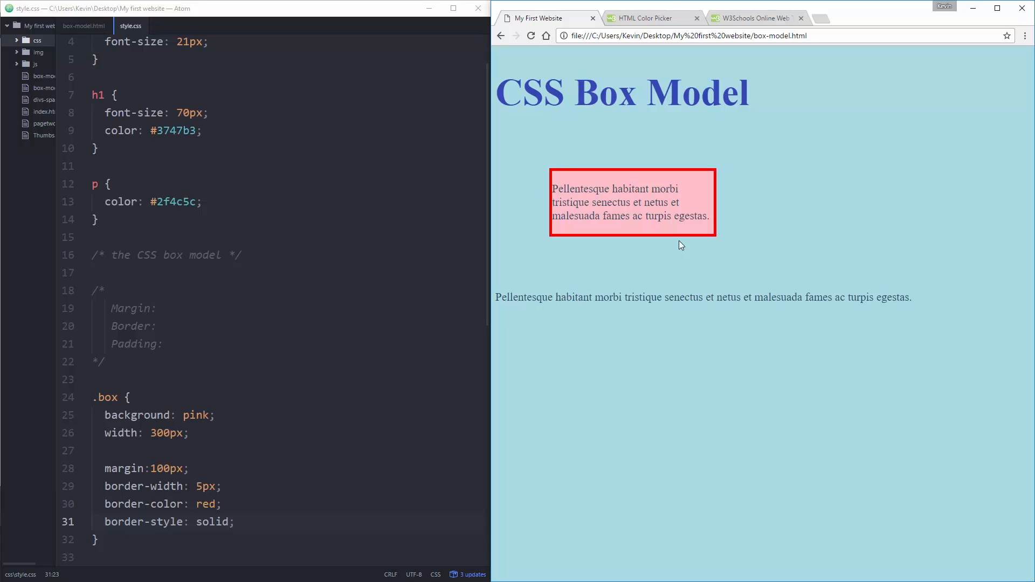
mouse_move(546, 222)
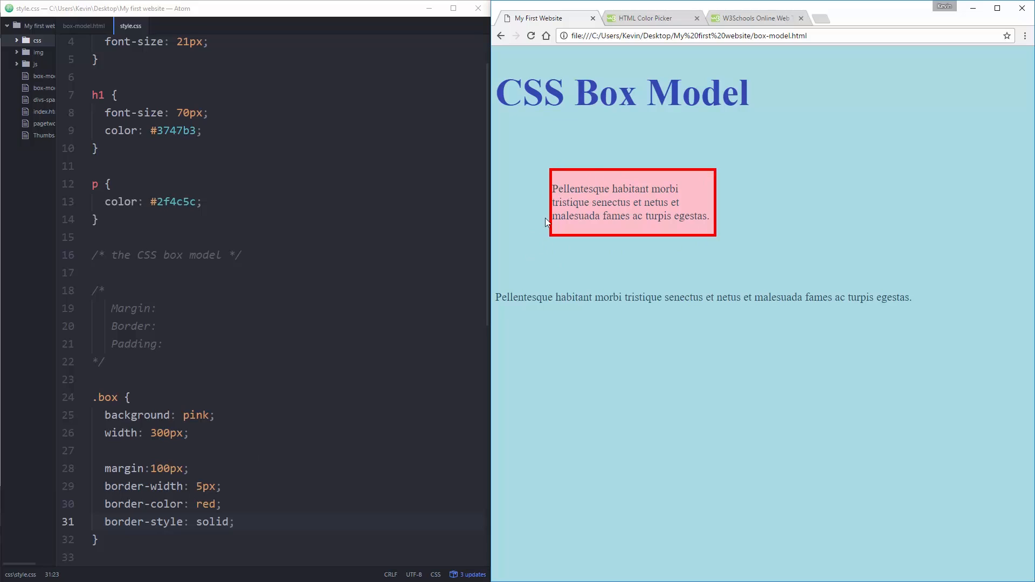
mouse_move(496, 338)
type("-left")
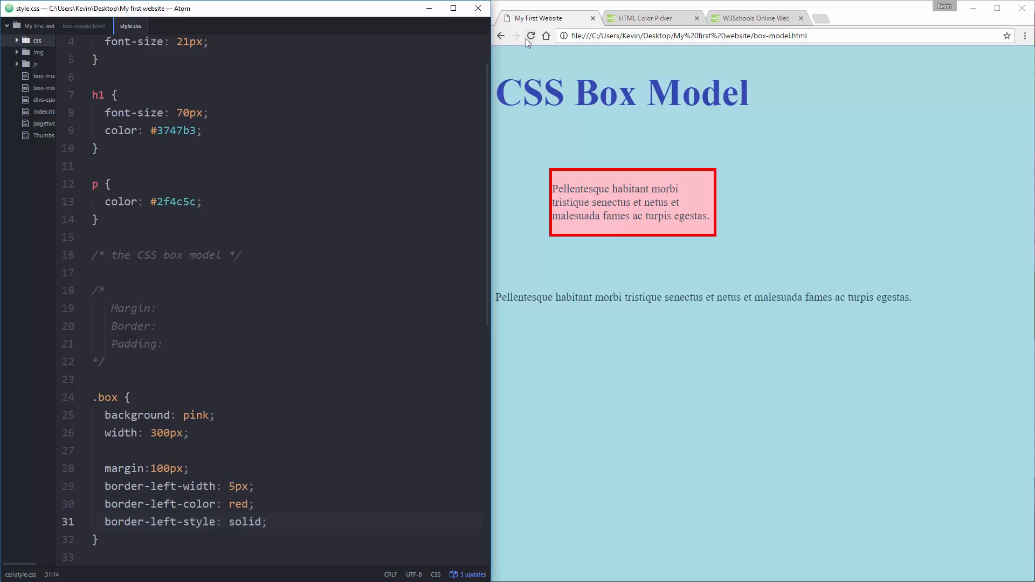
Step: Reload to check the left-only red border, then start a border-right-width declaration
left_click(530, 36)
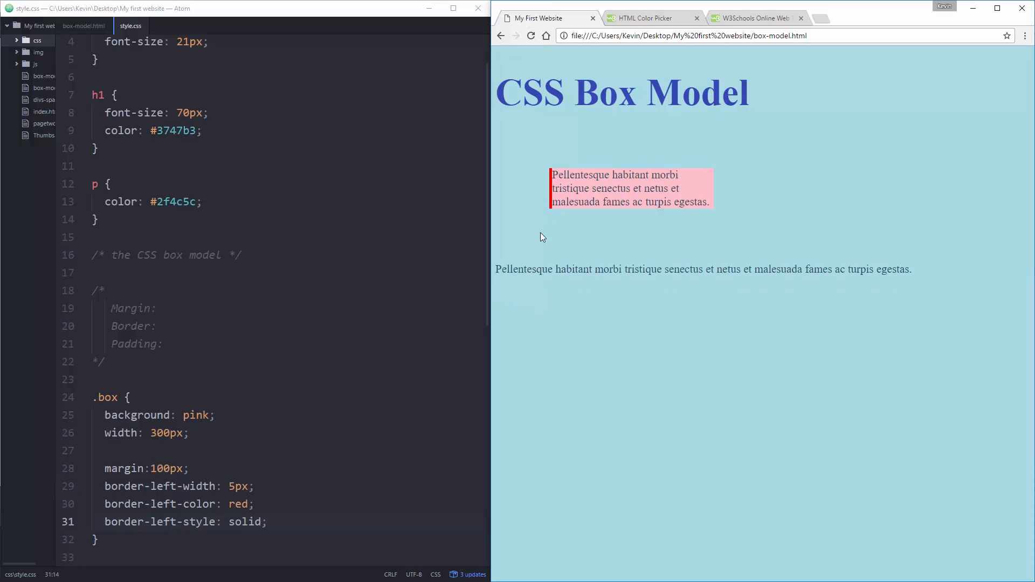
left_click(267, 521)
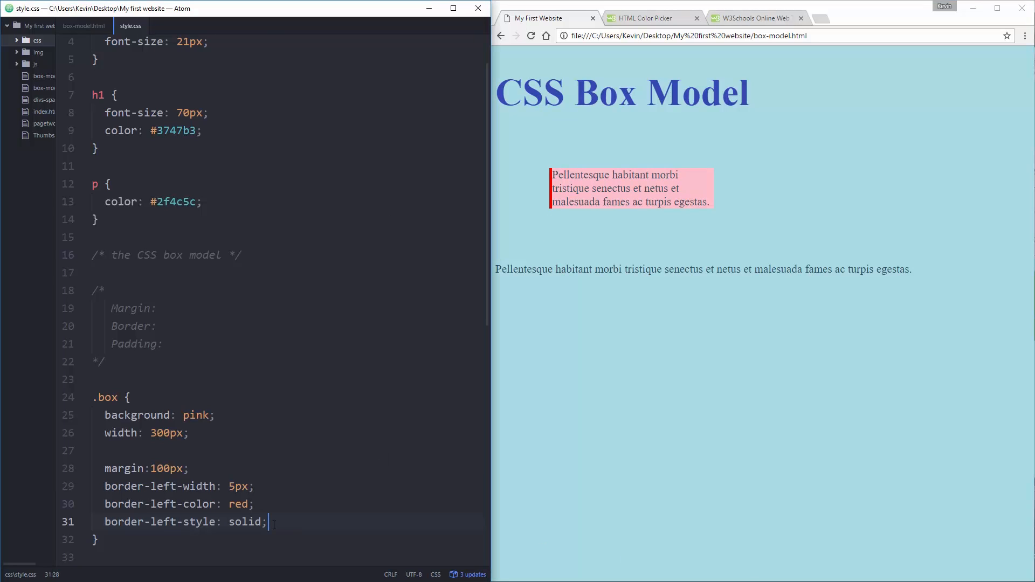
type("border-right:")
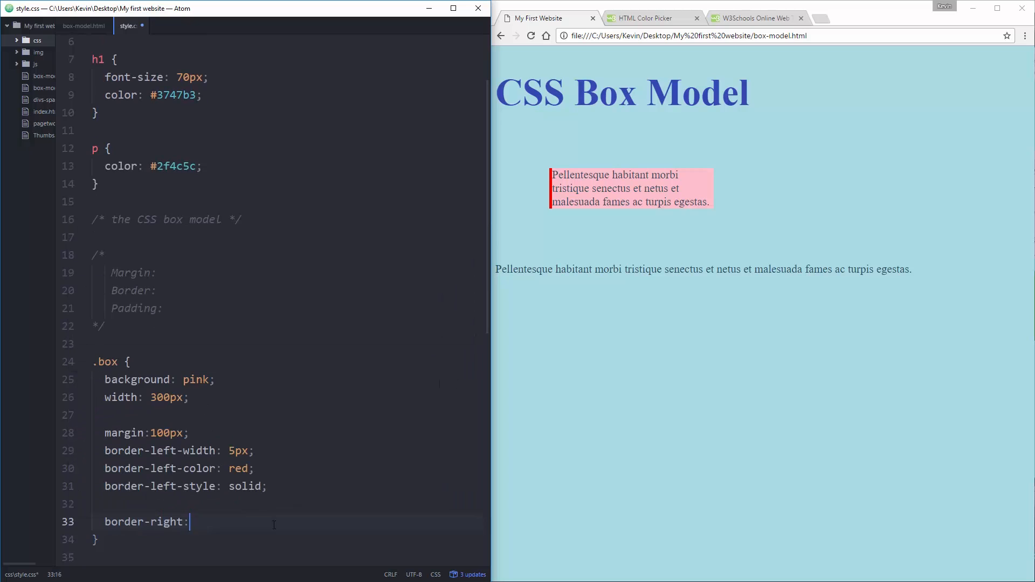
type("-")
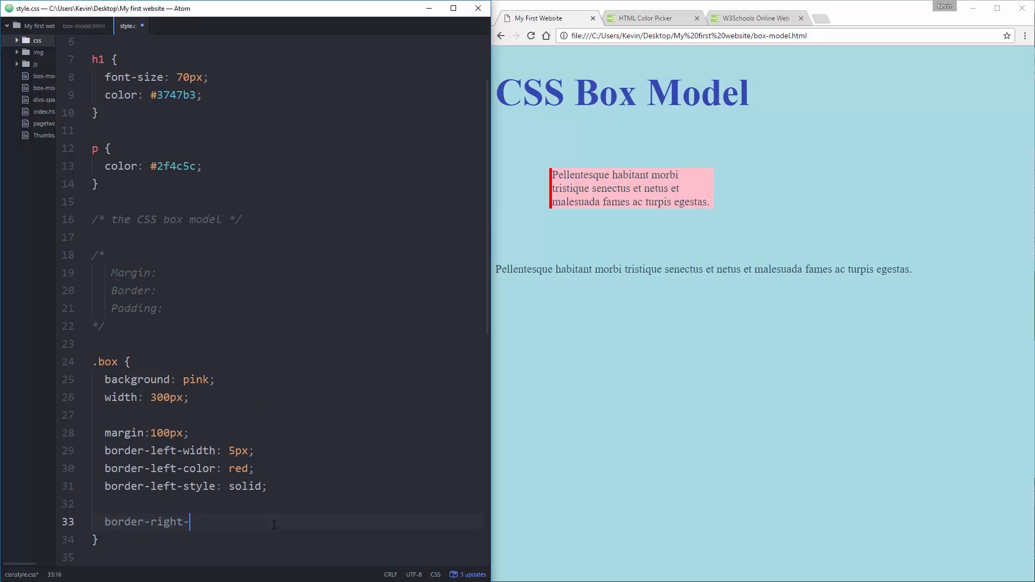
type("width:")
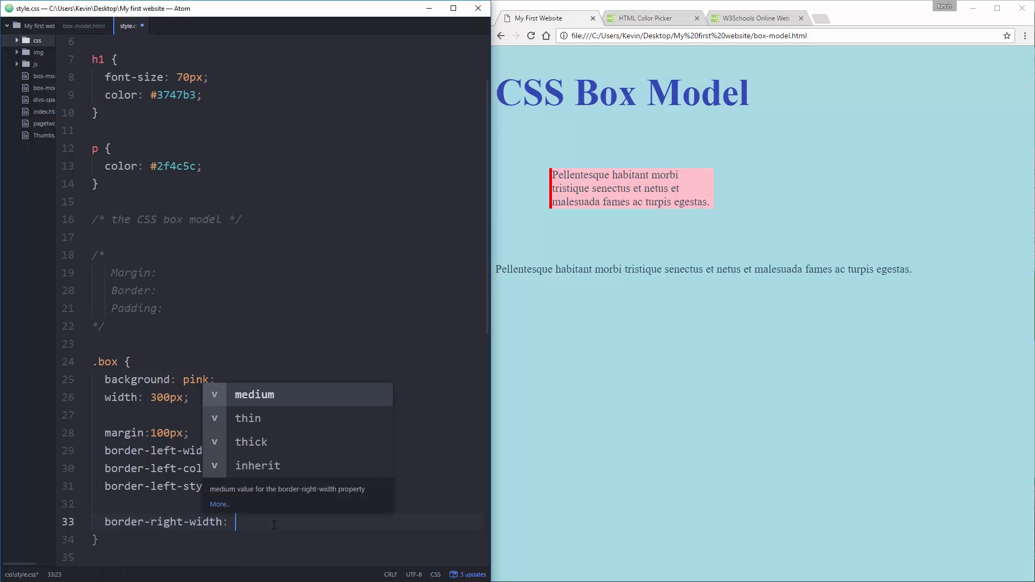
Step: Complete the 10px solid green right border in .box and save the stylesheet
type("border-right-style:")
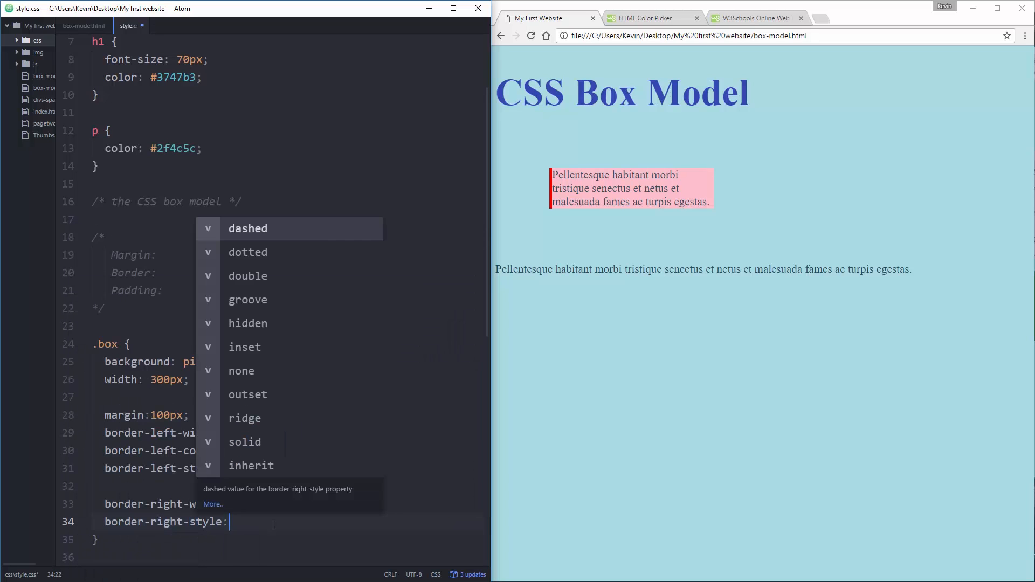
type("border-right-co")
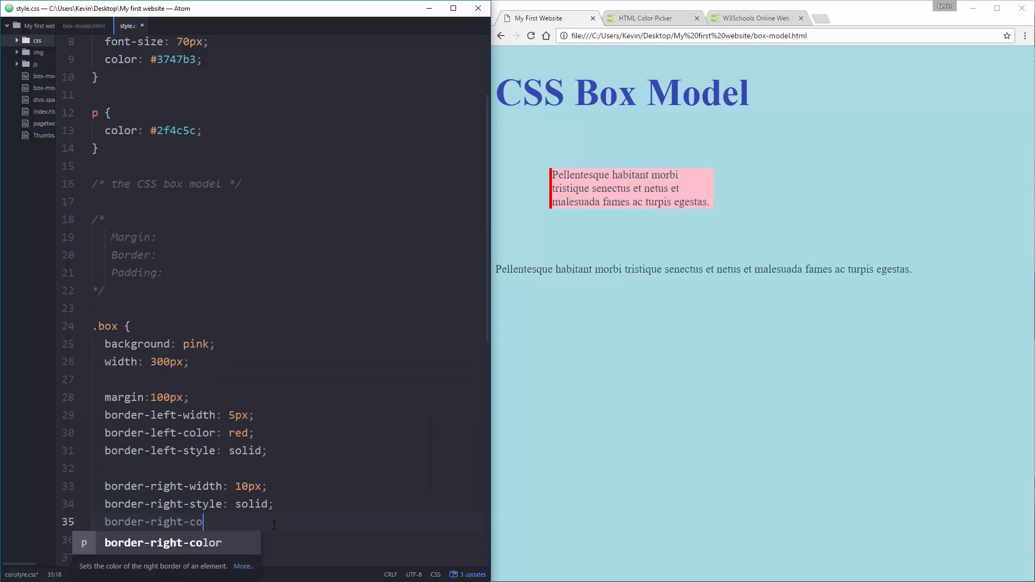
type(": green'")
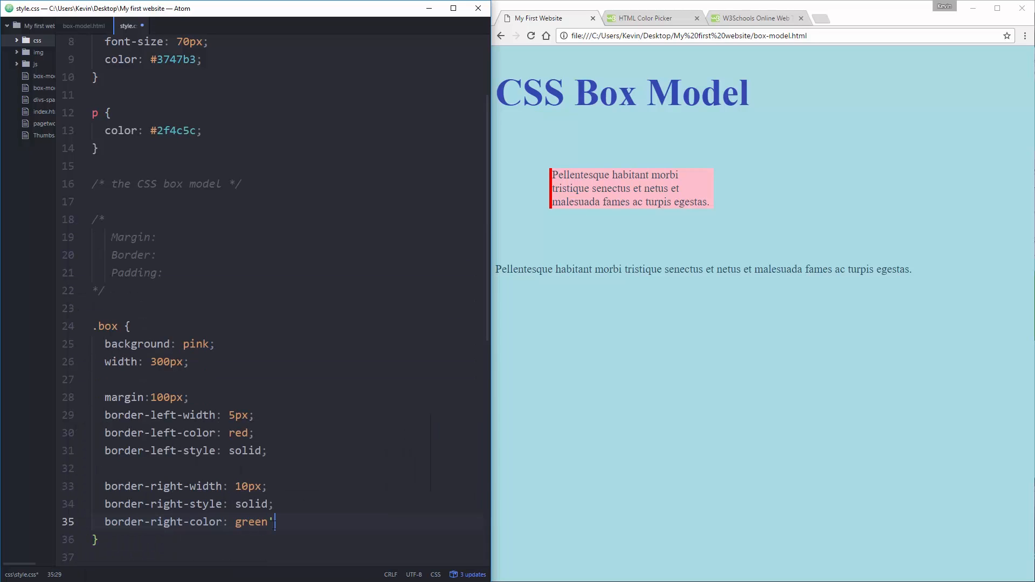
key("ctrl+s")
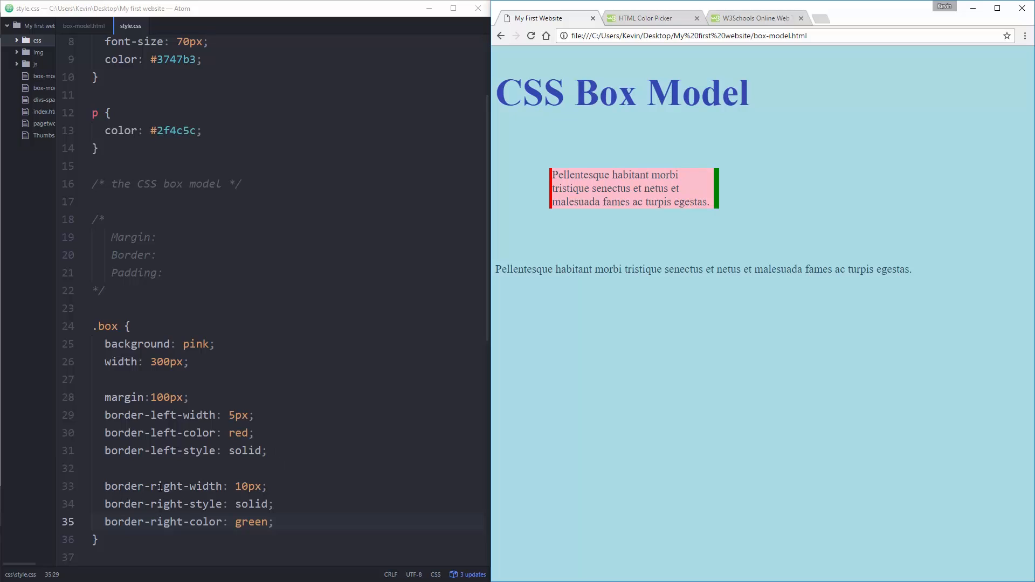
left_click(190, 486)
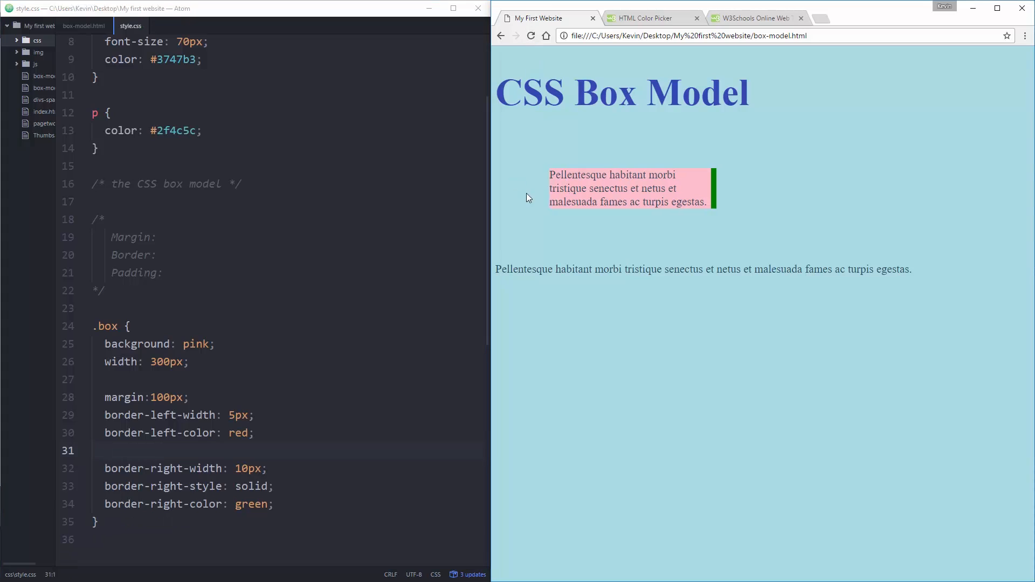
mouse_move(549, 187)
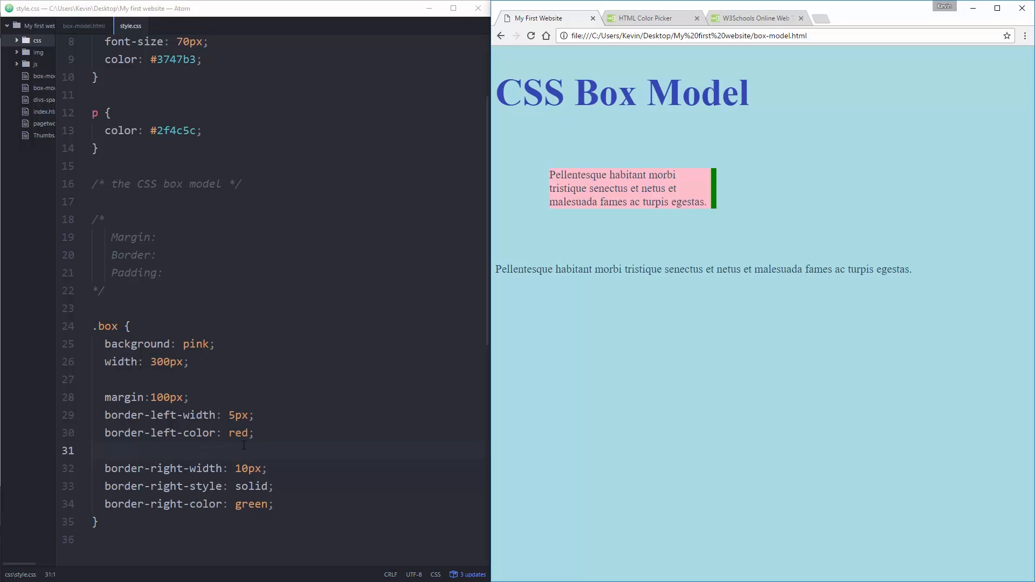
Step: Add border-left-style: solid; and border-left-color: red; to the .box rule
type("border-left-style: solid;")
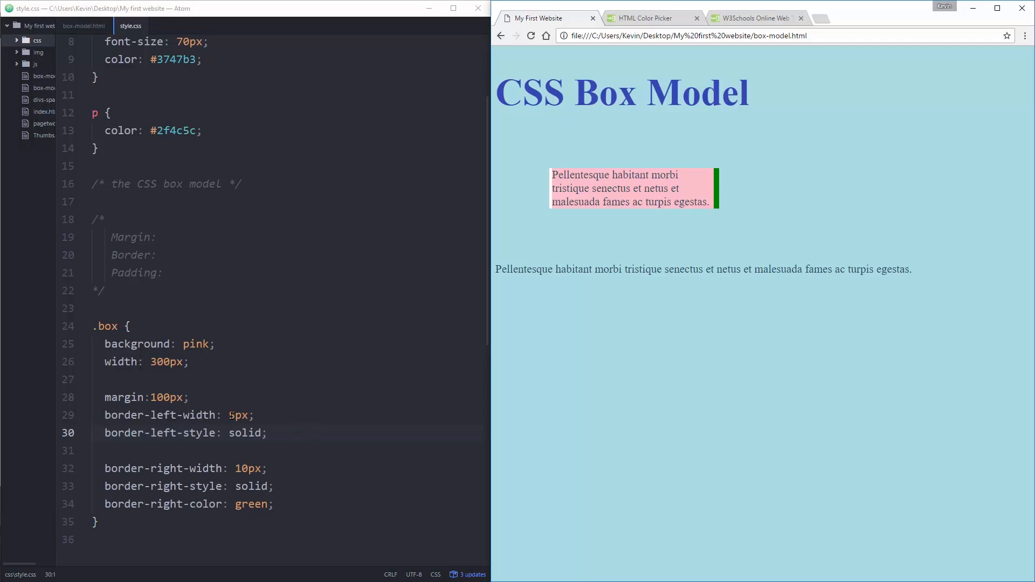
type("border-left-color: red;")
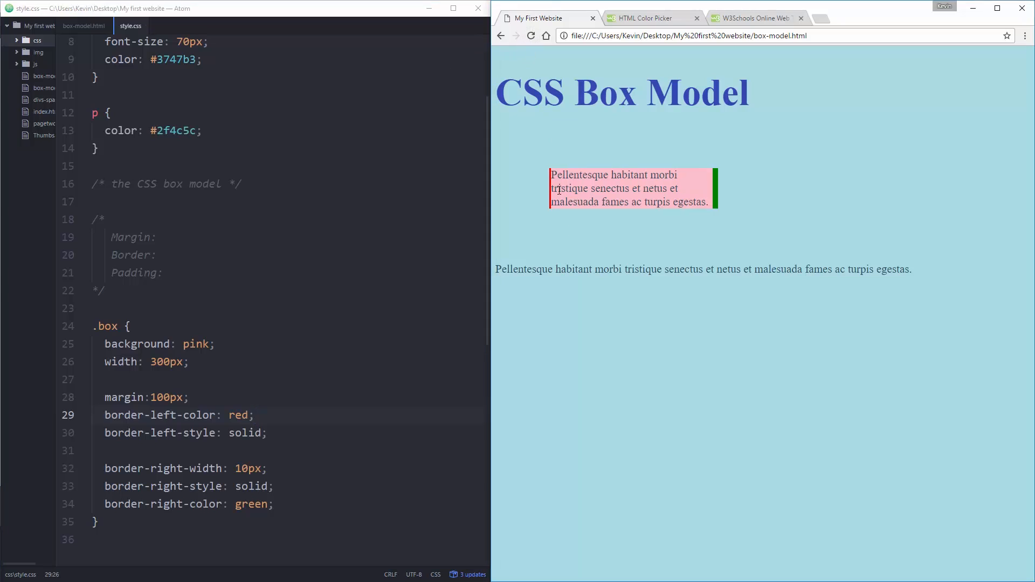
mouse_move(566, 241)
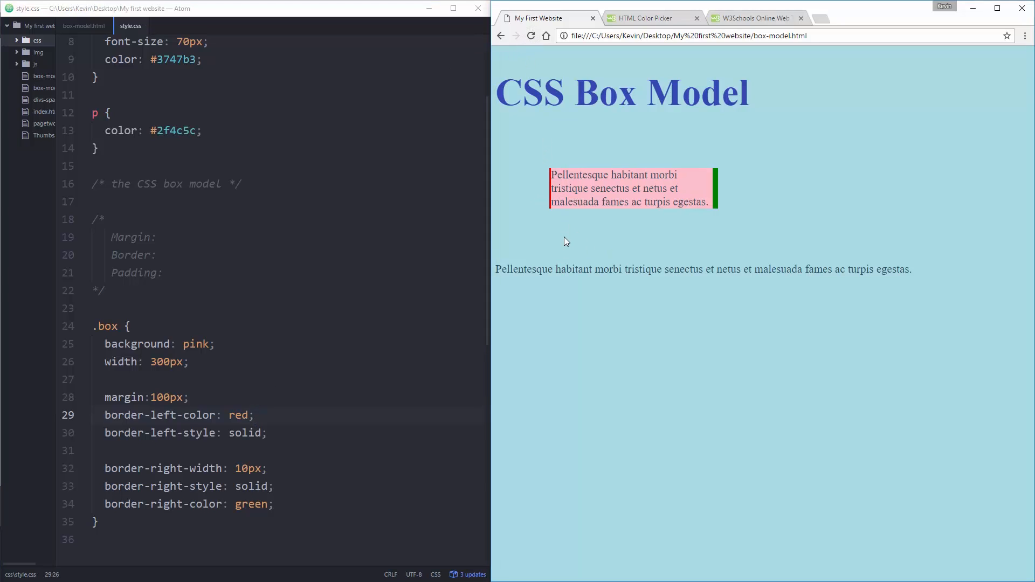
mouse_move(538, 229)
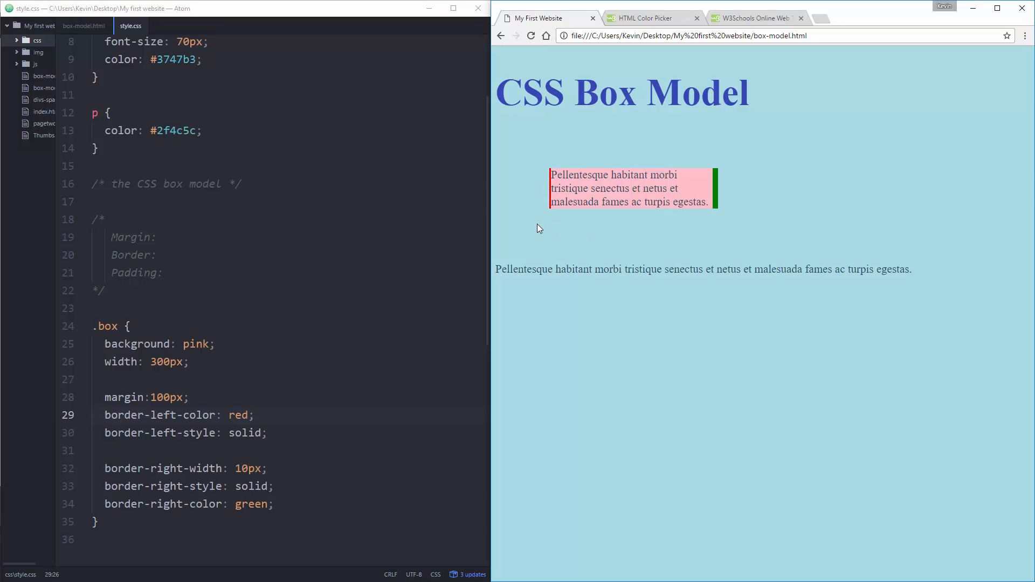
mouse_move(552, 206)
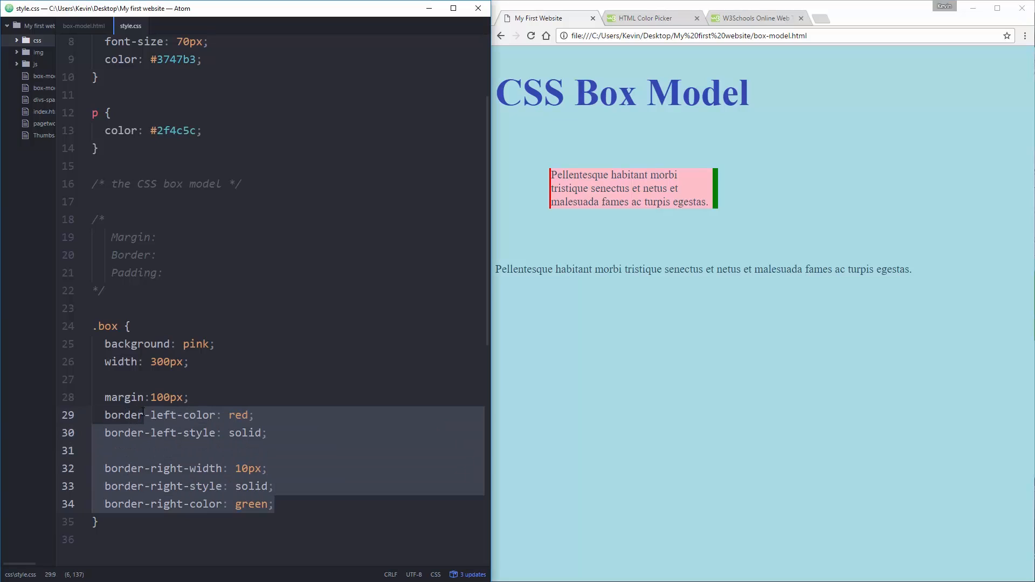
Step: Replace the individual border lines with border: 5px solid green; and reload Chrome
type("border:")
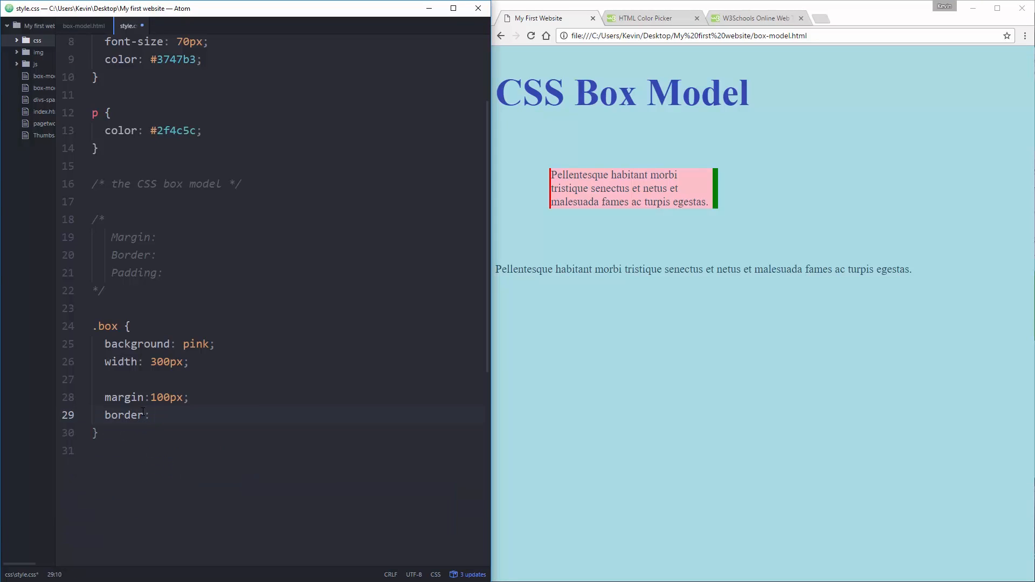
type("5px so")
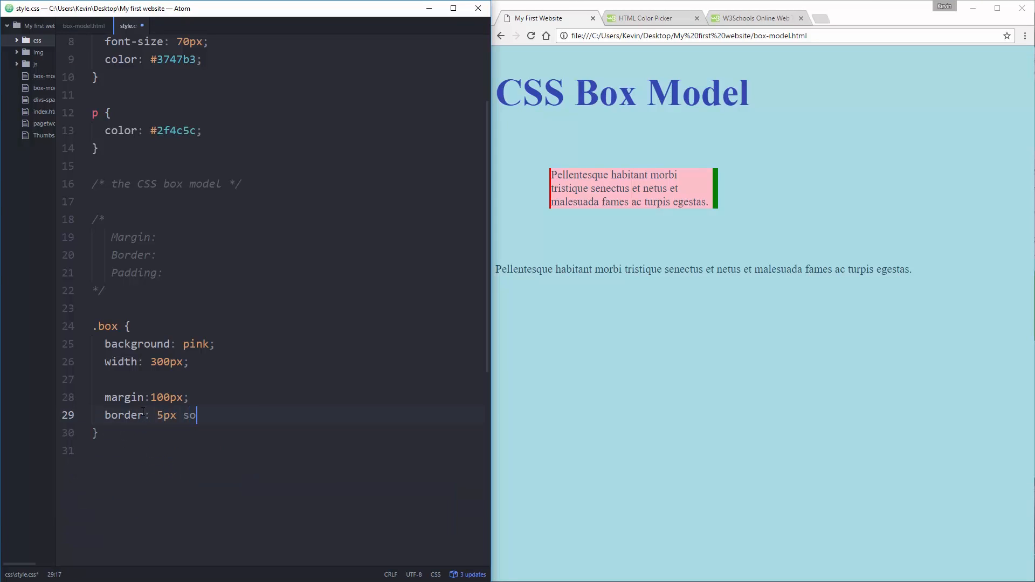
type("lid green;")
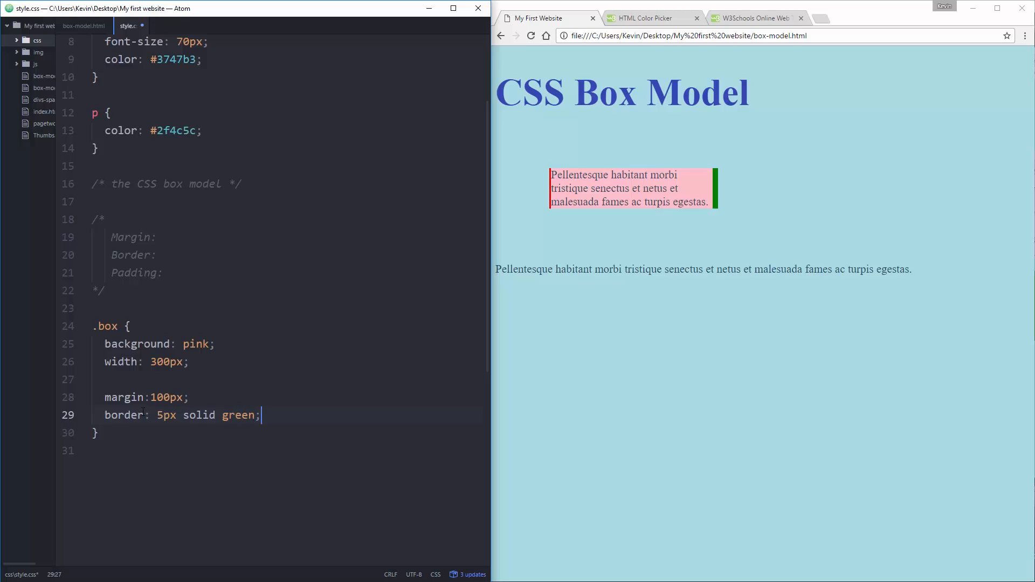
left_click(531, 36)
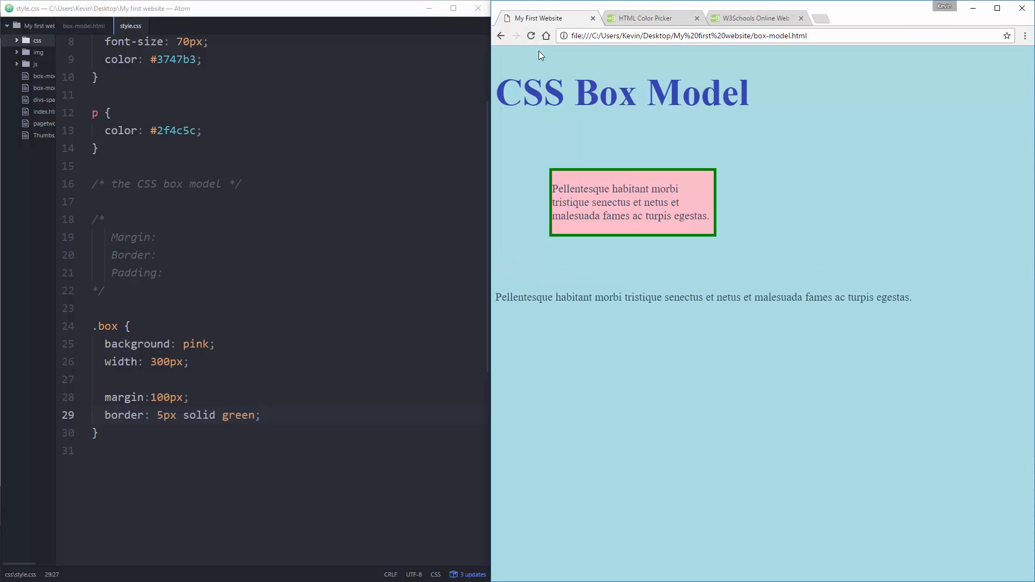
Step: Add border-left: 5px solid red; to override the box's left edge
left_click(264, 415)
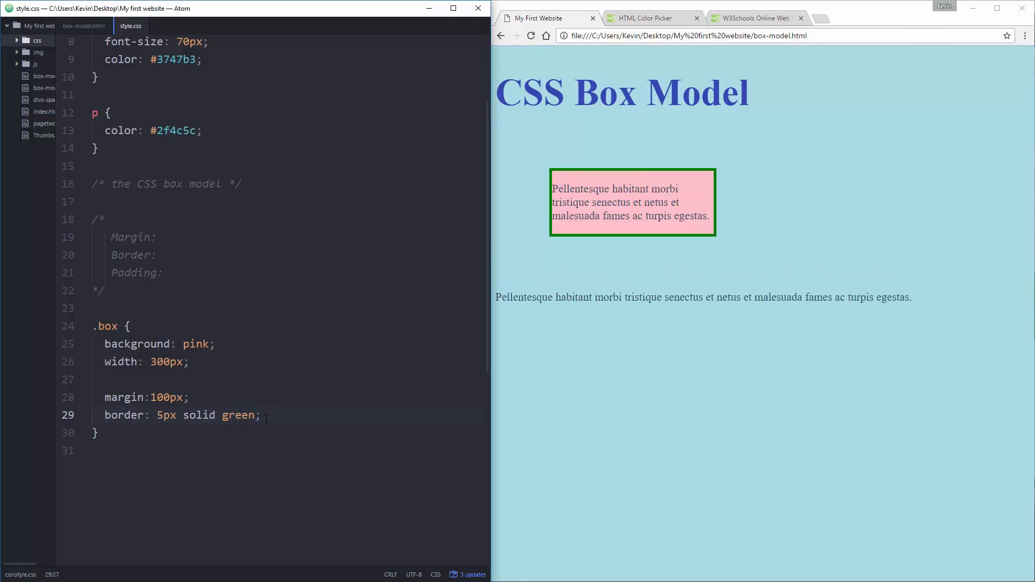
type("border-left:")
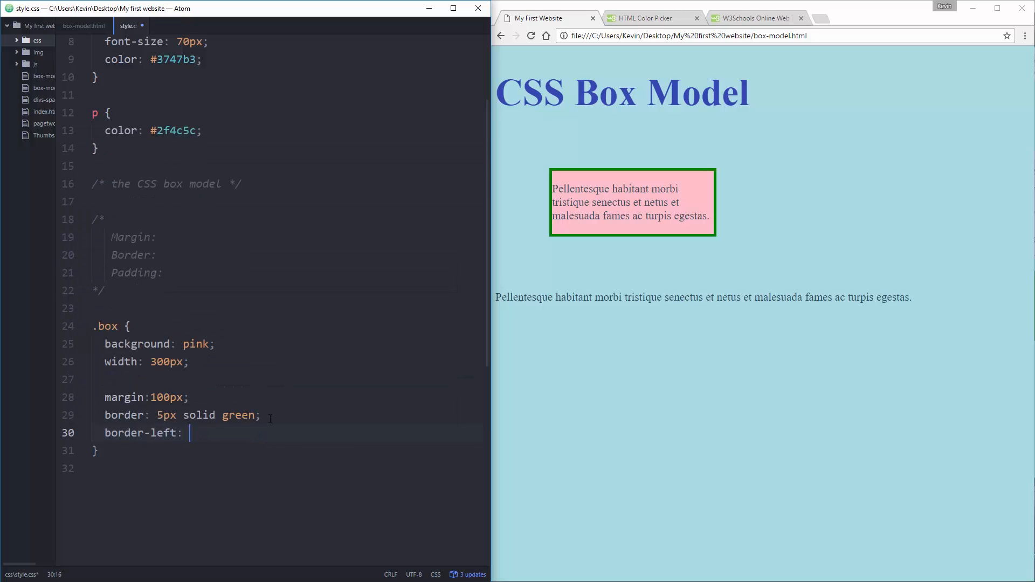
type("5px solid")
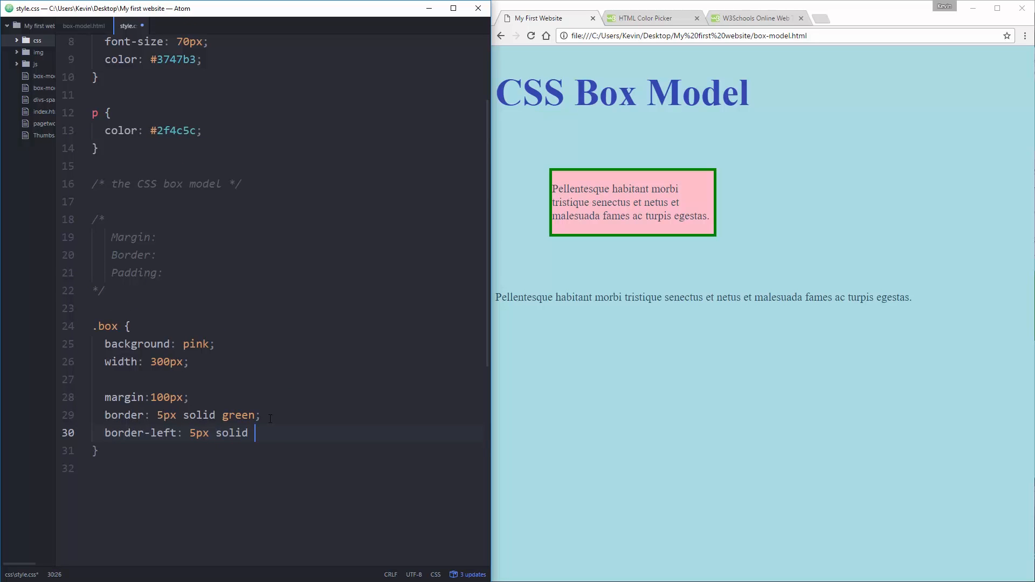
type("red;")
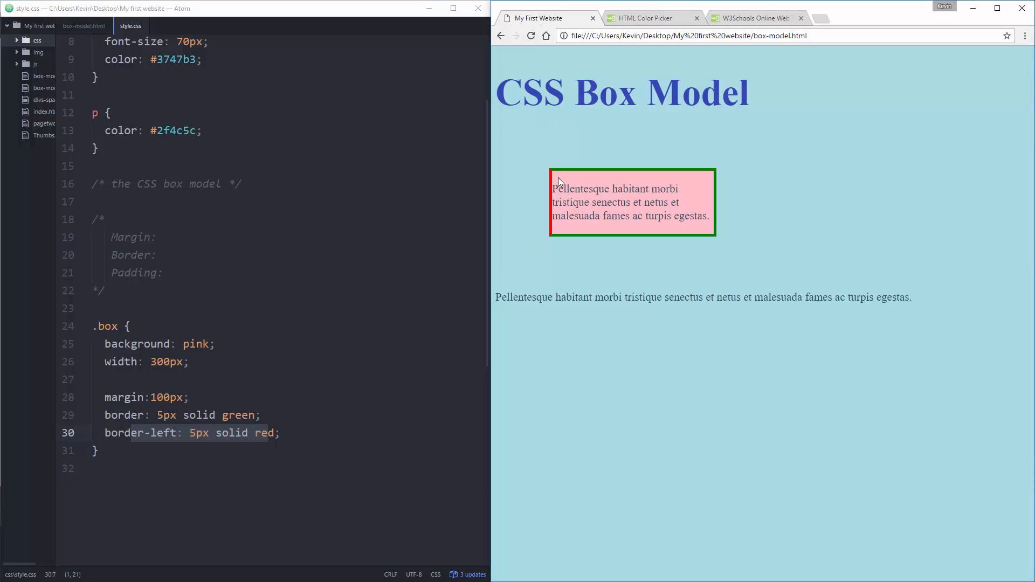
mouse_move(553, 390)
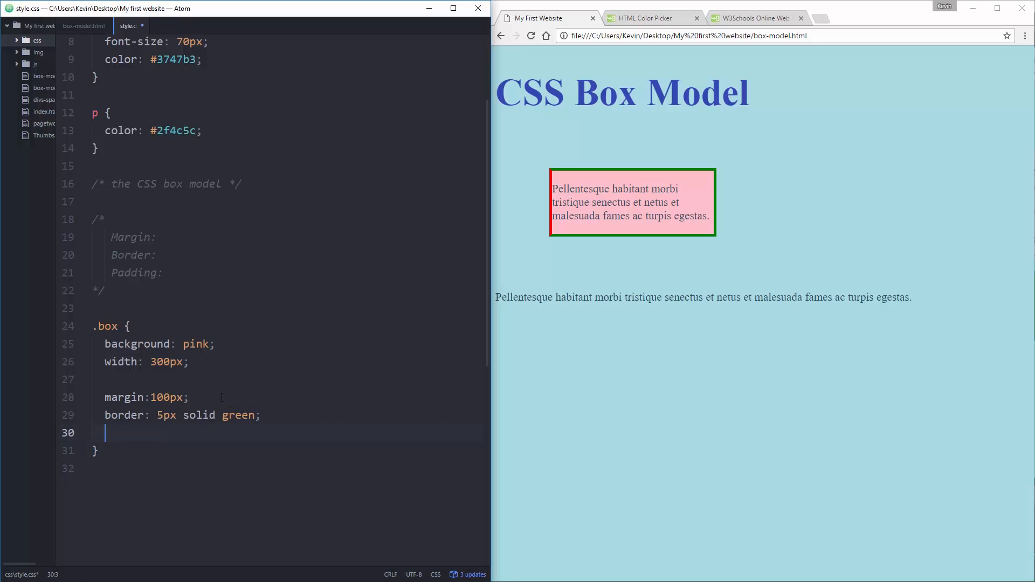
type("border-left: 5px solid red;")
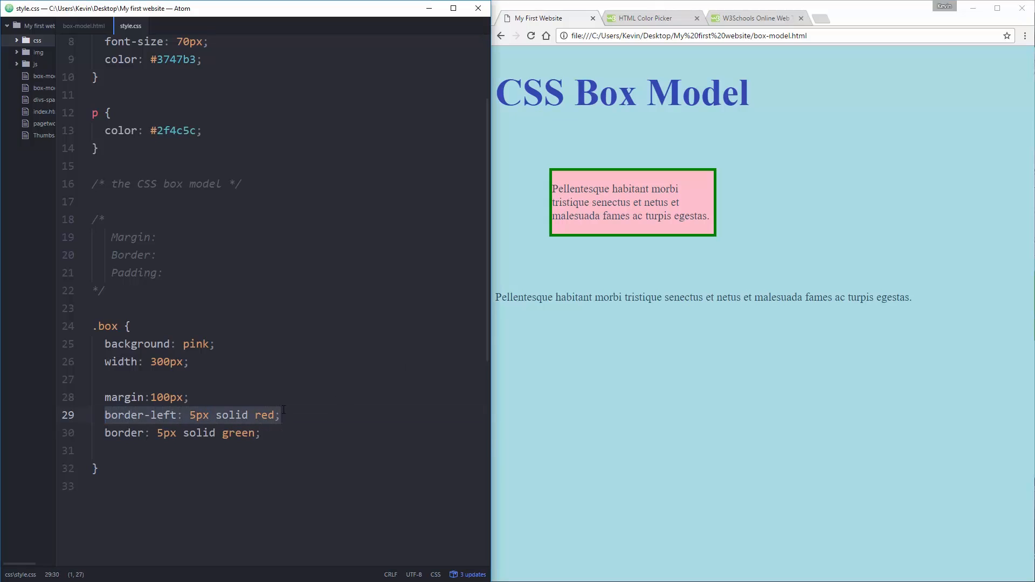
mouse_move(256, 403)
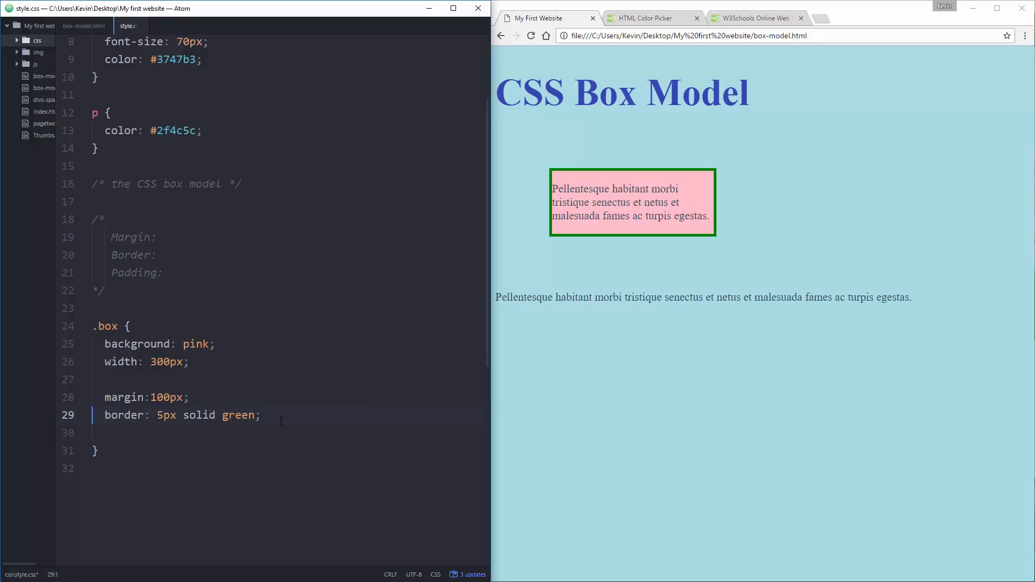
type("border-left: 5px solid red;")
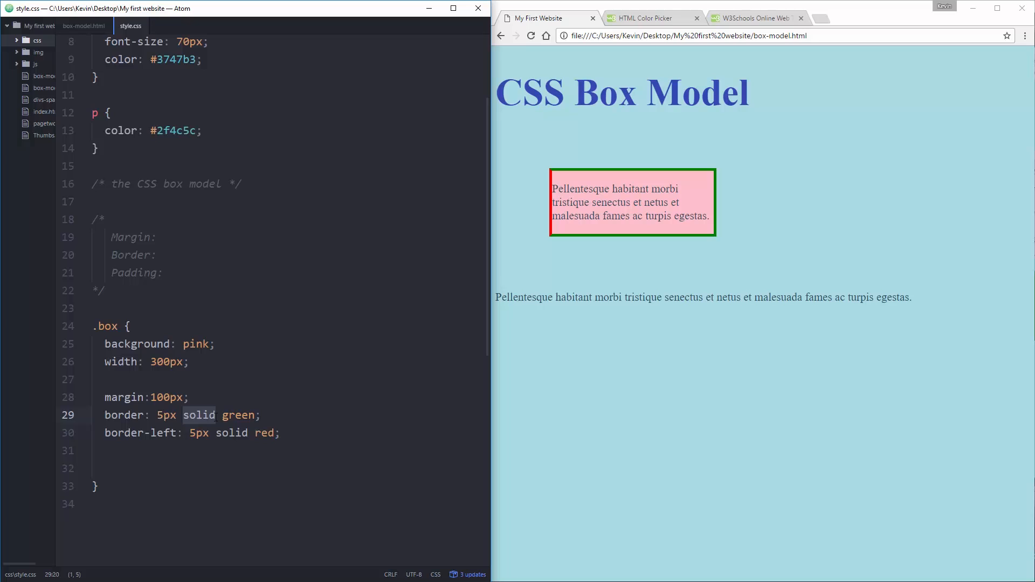
Step: Add a border-style: groove declaration after the red left border and save
left_click(281, 433)
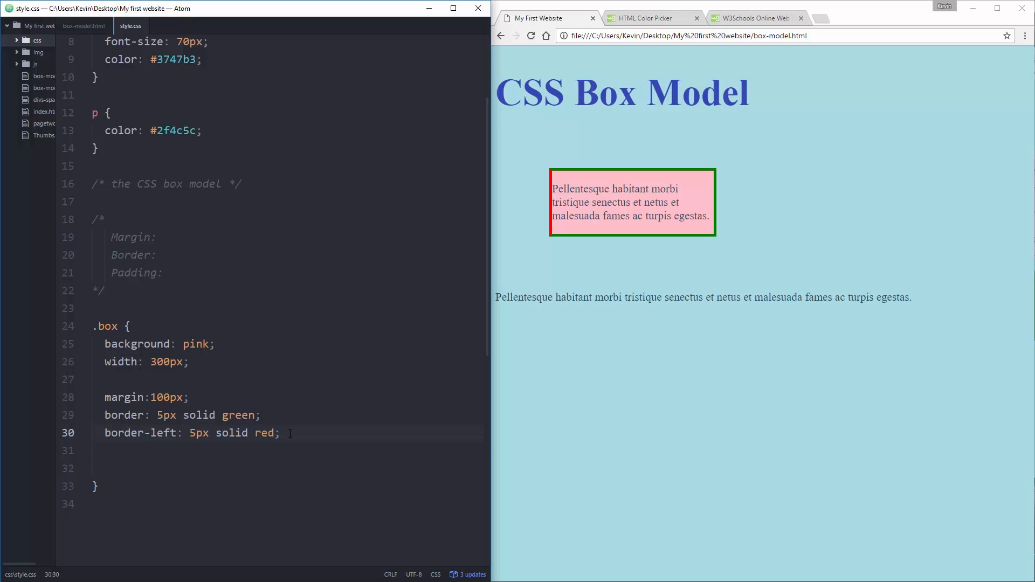
type("borders-")
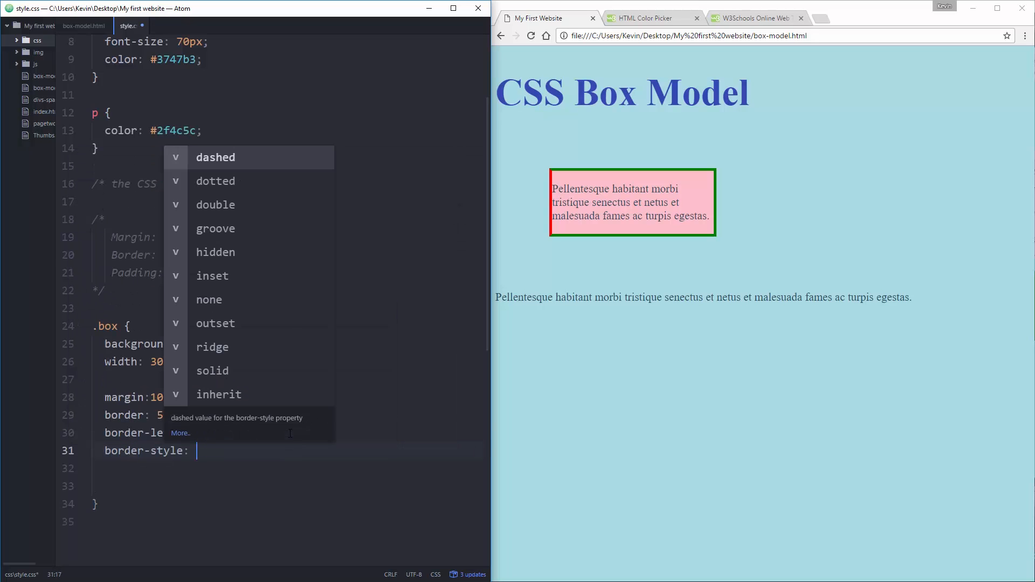
mouse_move(240, 175)
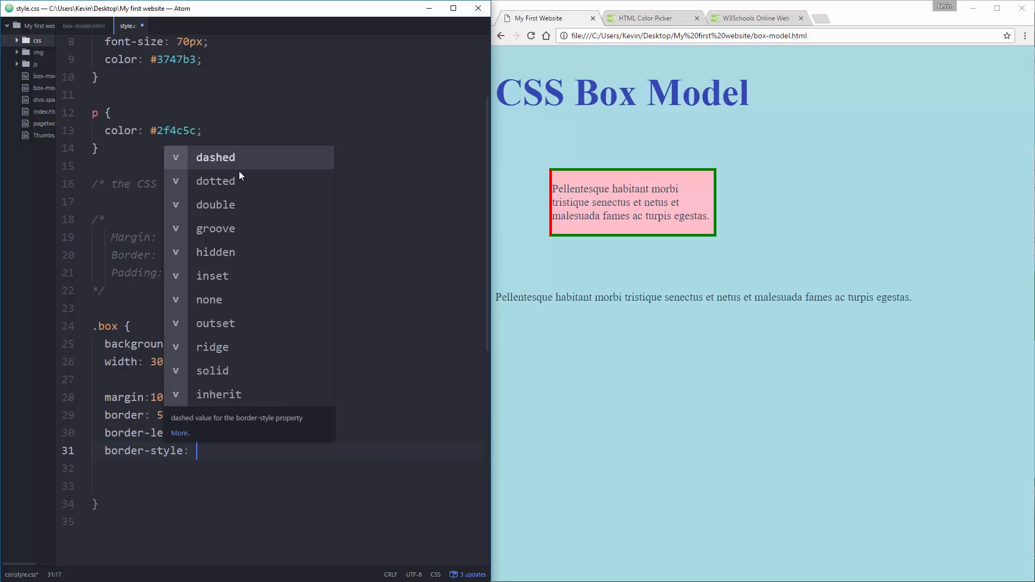
mouse_move(242, 252)
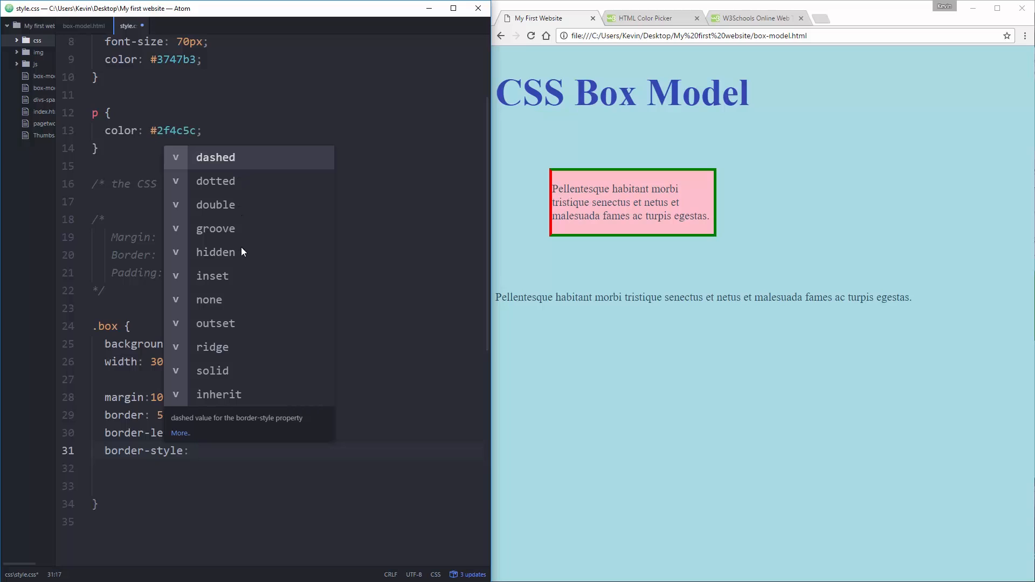
mouse_move(244, 306)
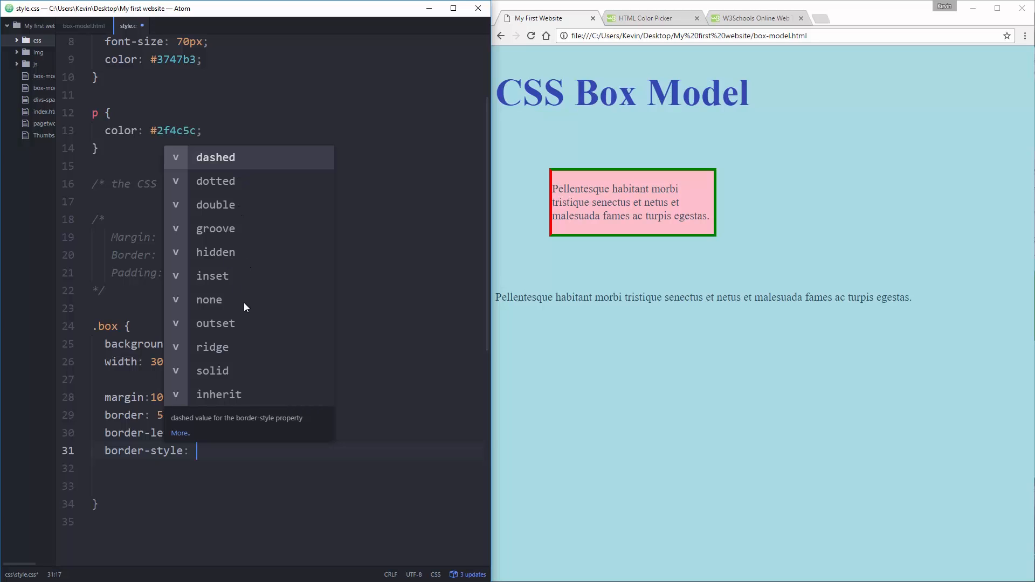
mouse_move(249, 283)
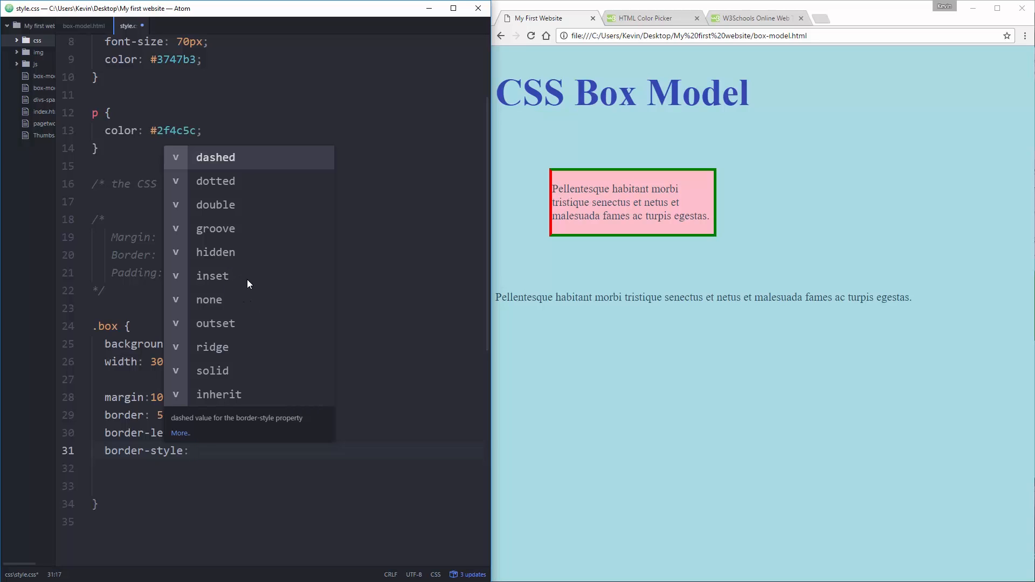
mouse_move(244, 397)
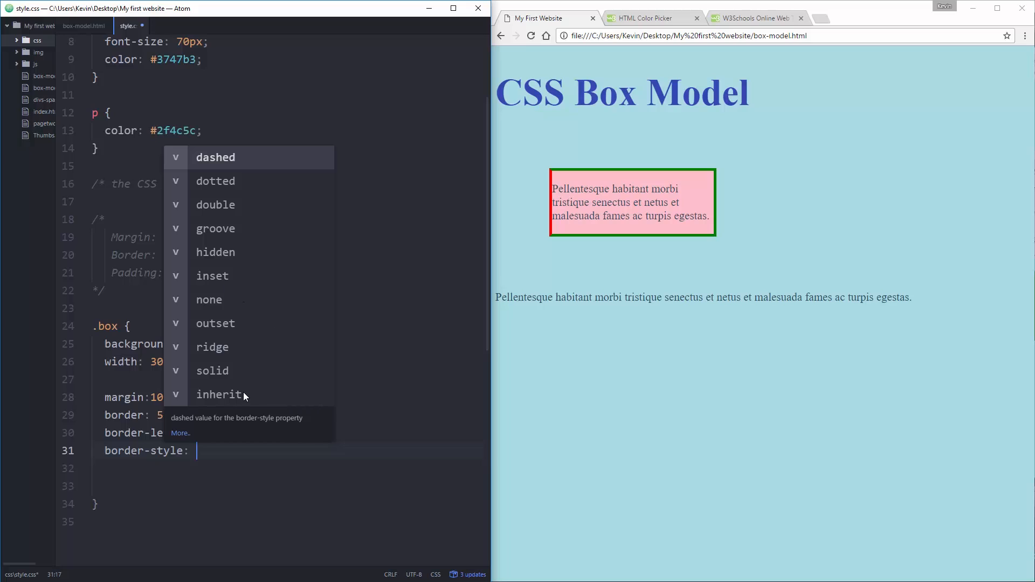
mouse_move(236, 337)
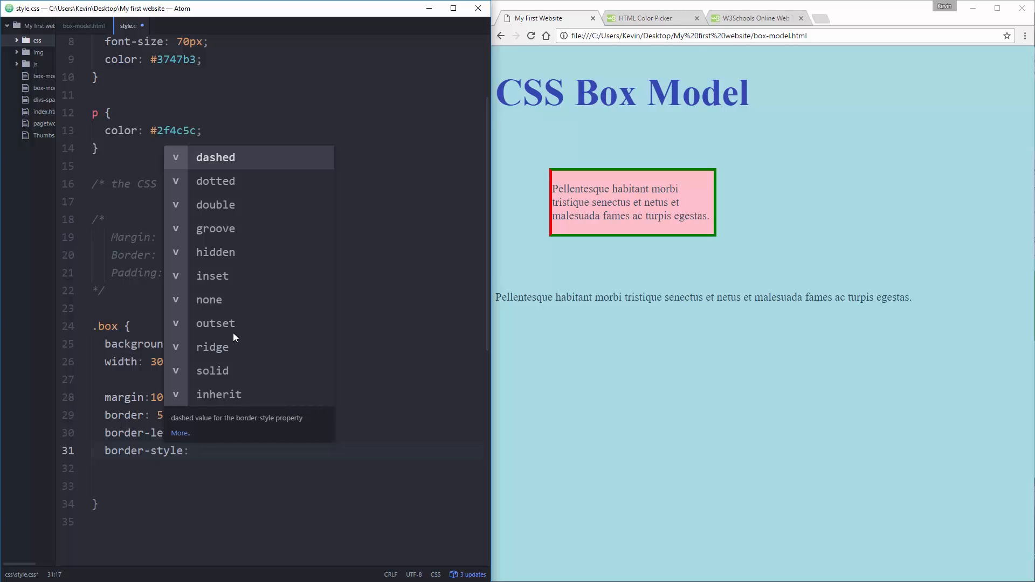
mouse_move(232, 301)
type(" groove;")
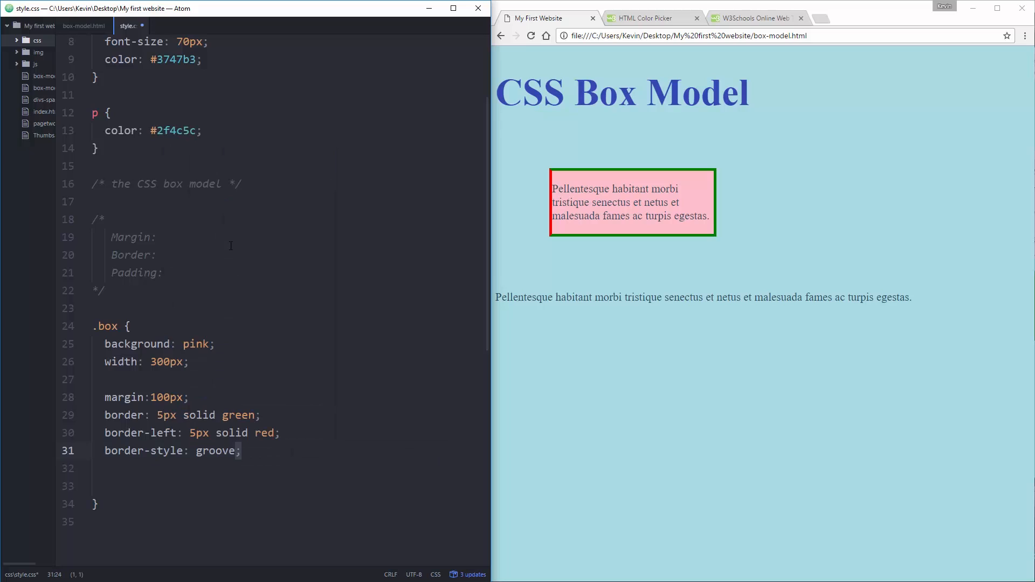
key("ctrl+s")
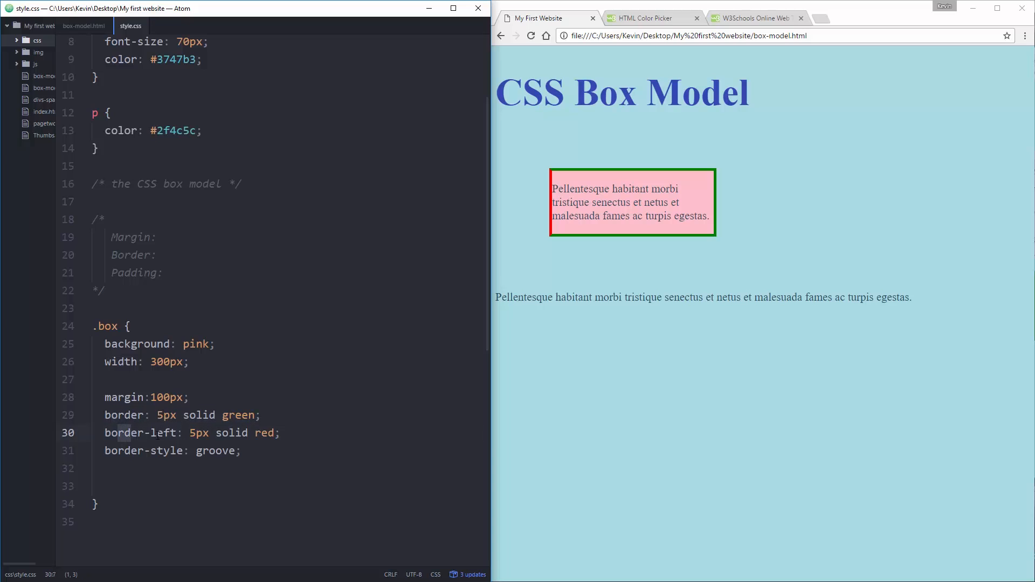
left_click(184, 450)
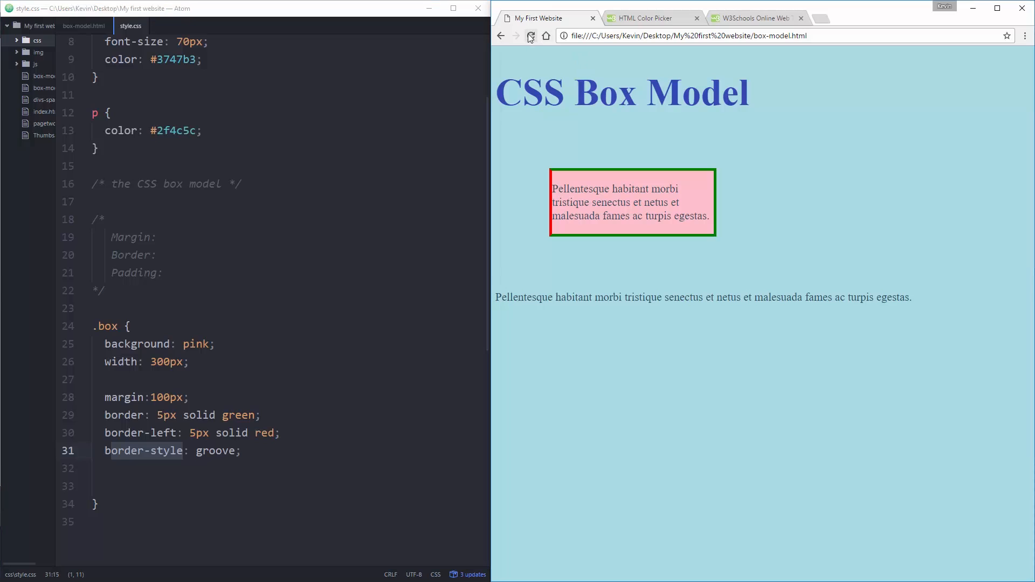
Step: Reload to view the grooved border, then try double and dotted border styles
left_click(530, 35)
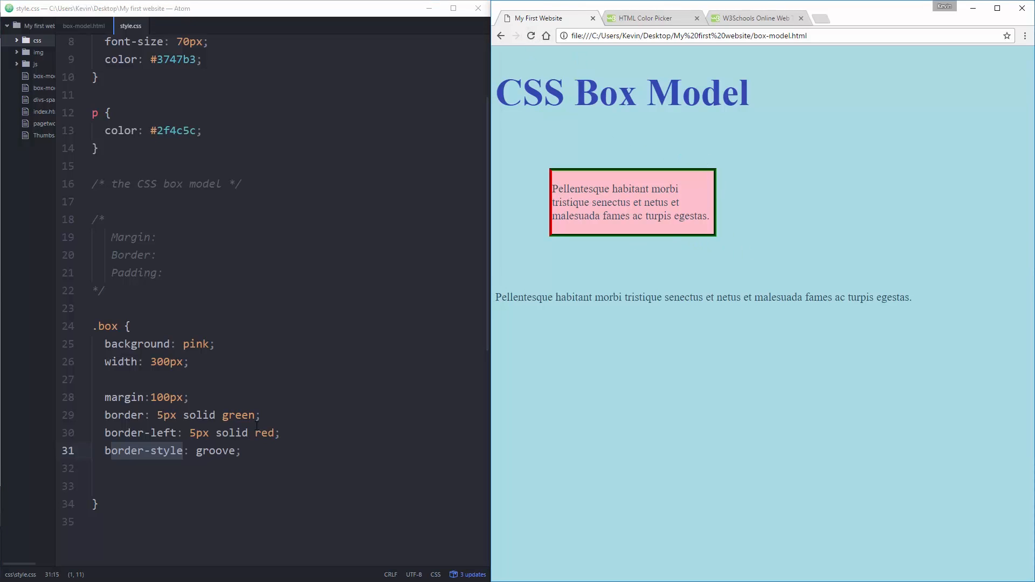
left_click(159, 414)
type("inset")
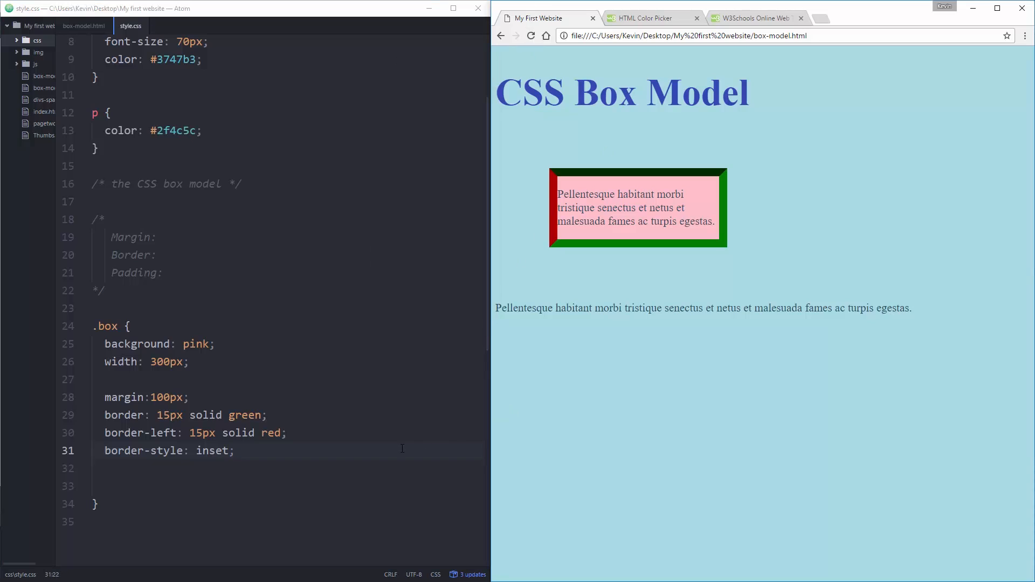
double_click(212, 450)
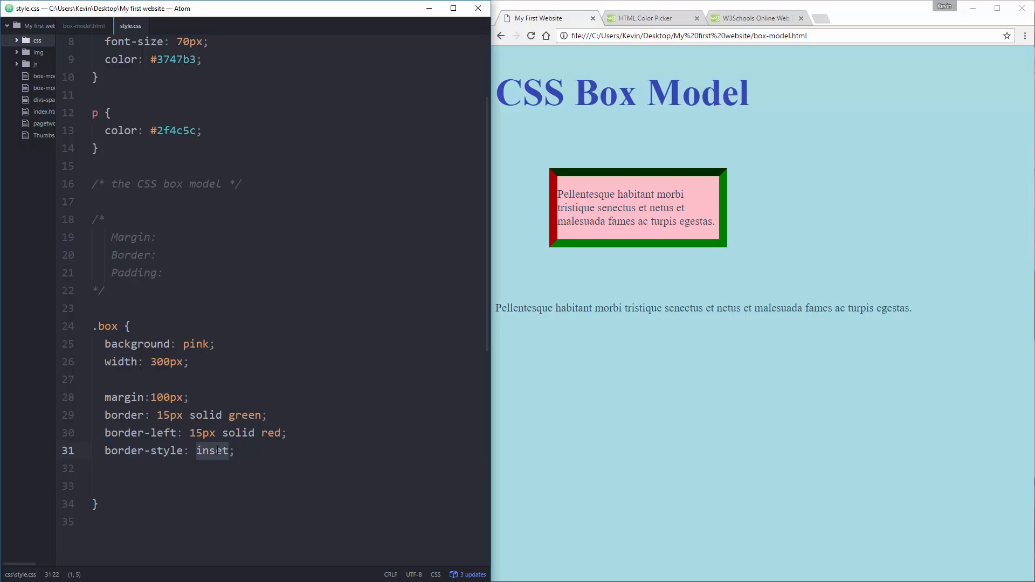
type("double")
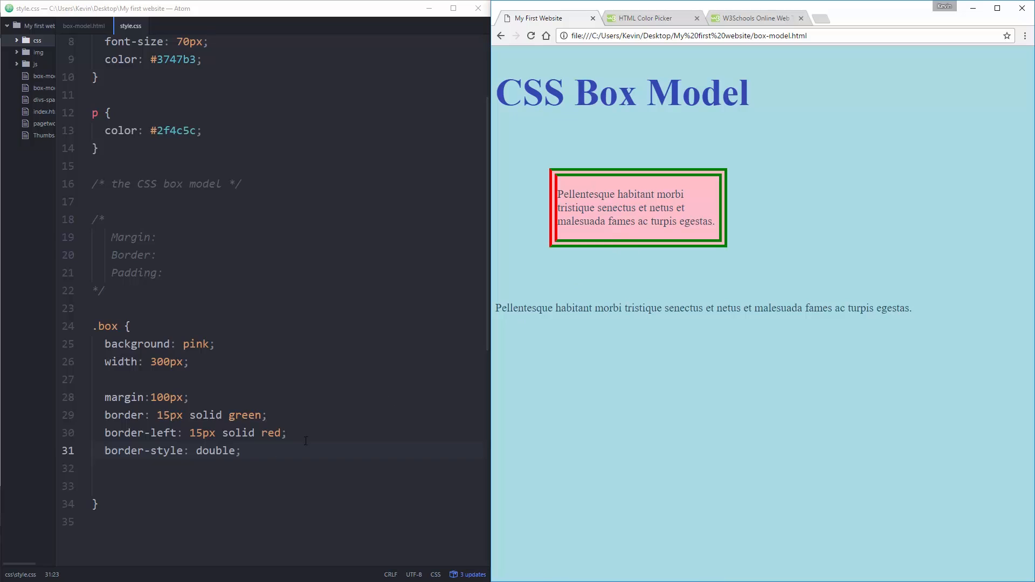
type("doti")
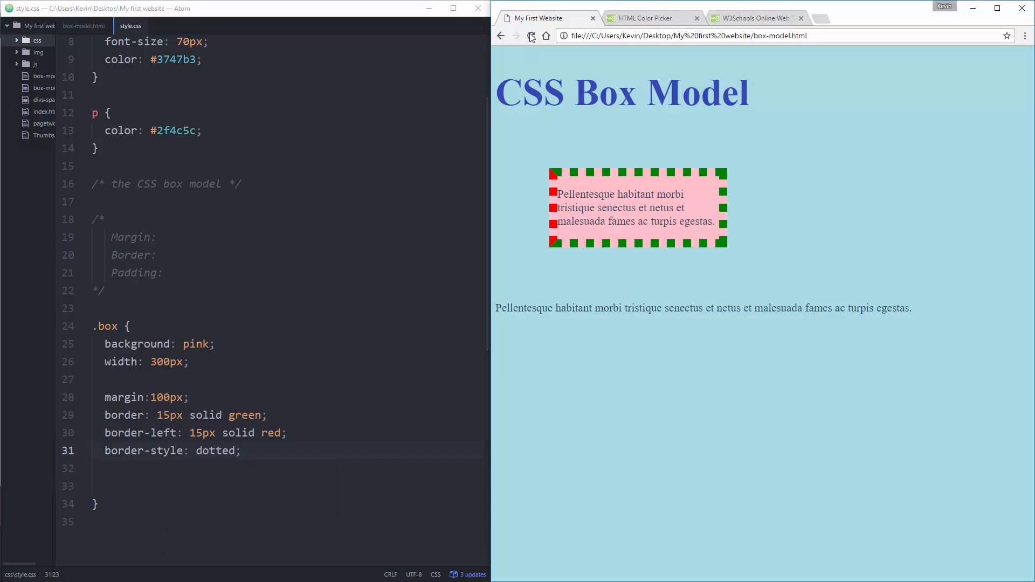
Step: Set the border widths to 2px, change dotted to solid, then delete the border-style line
left_click(530, 35)
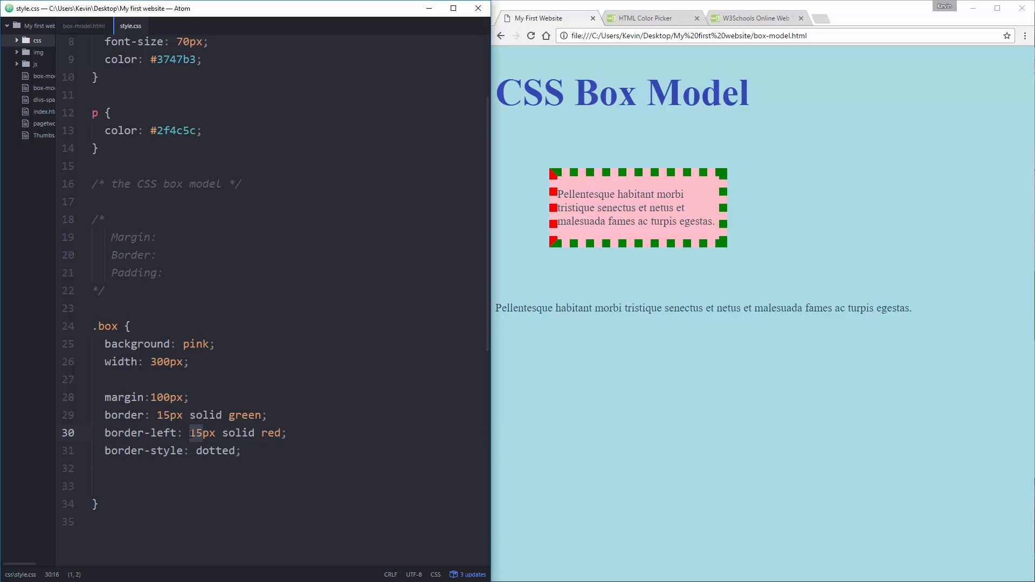
type("2px")
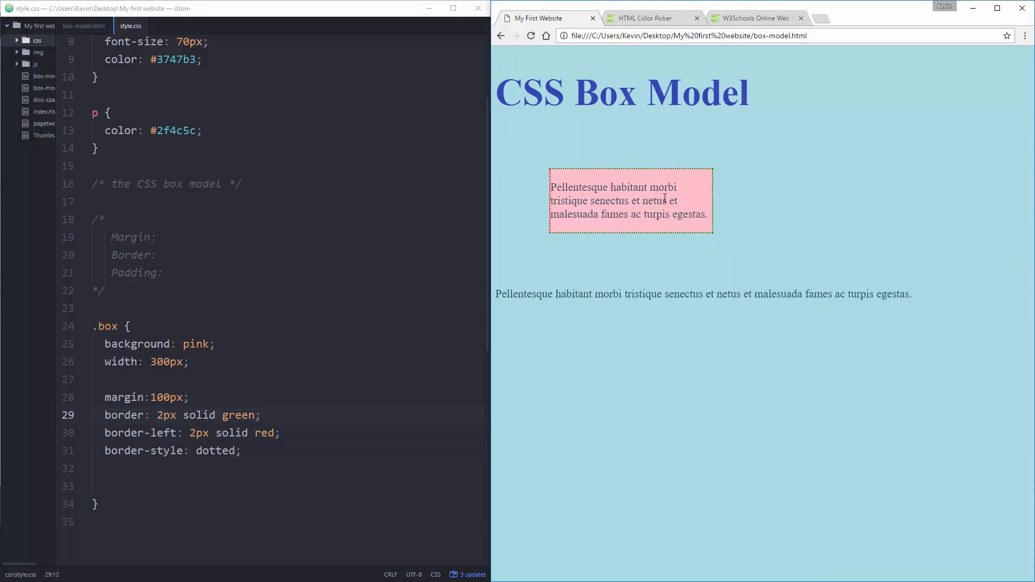
mouse_move(244, 388)
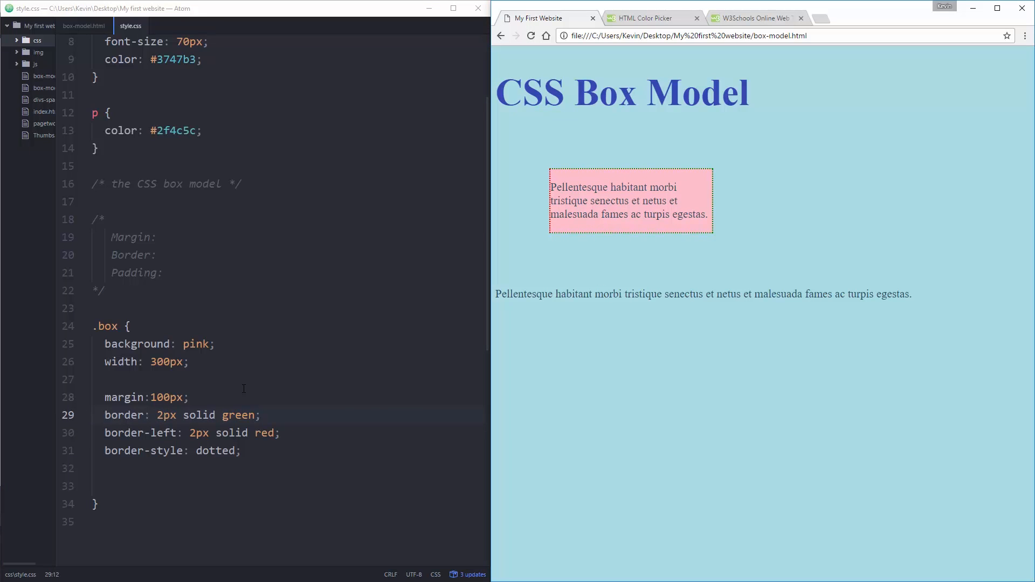
left_click(217, 450)
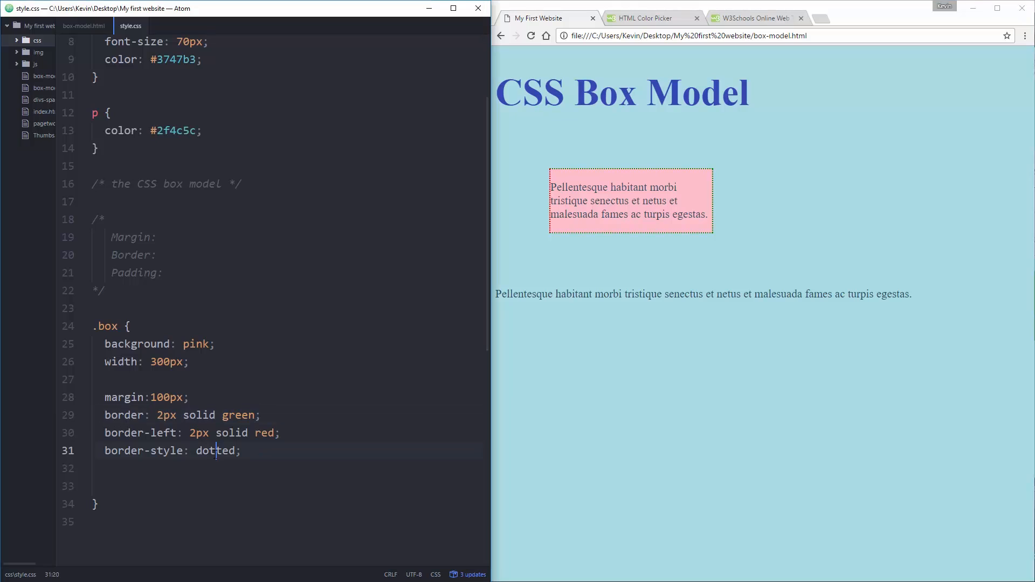
double_click(215, 451)
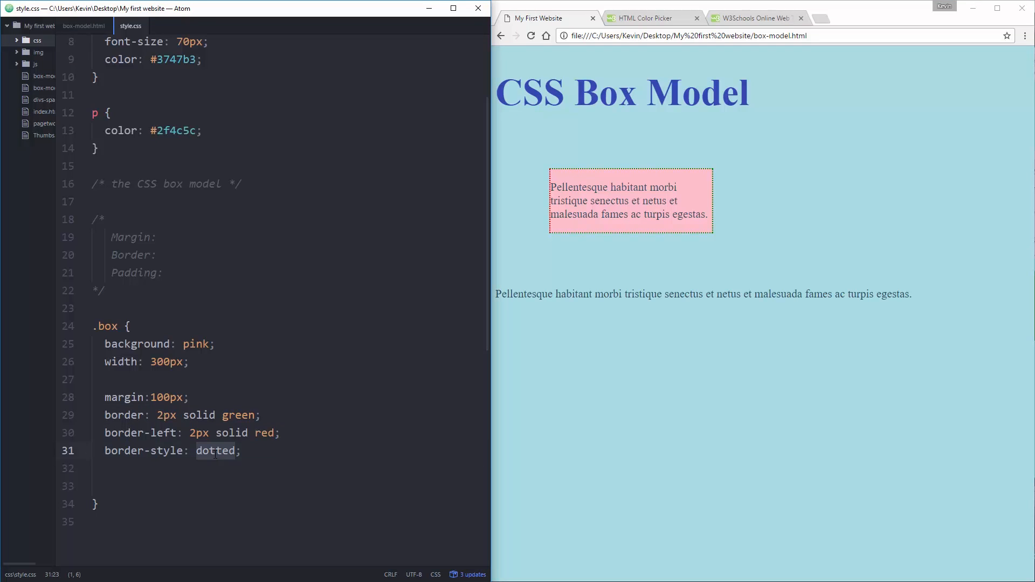
type("solid")
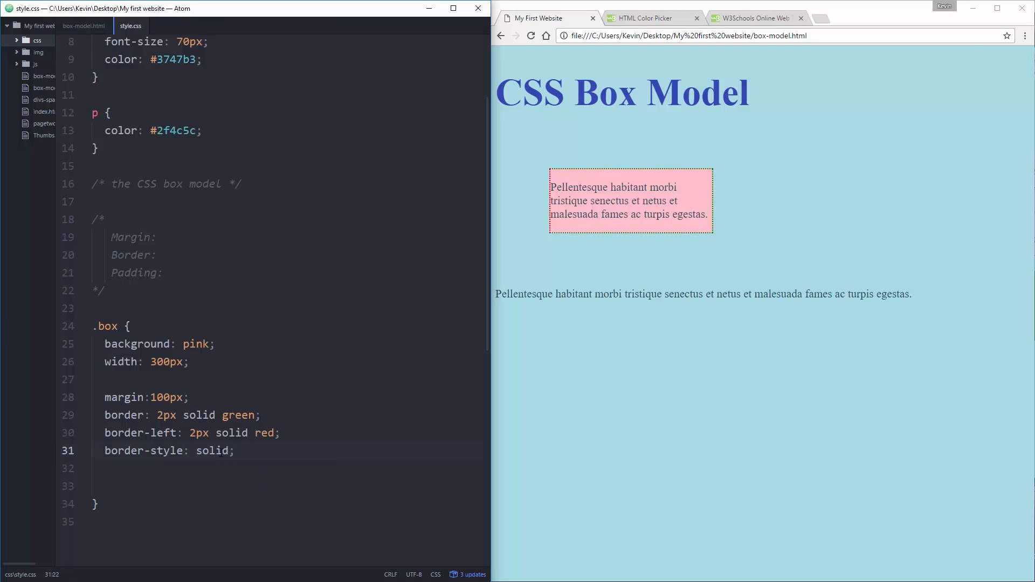
key("ctrl+shift+k")
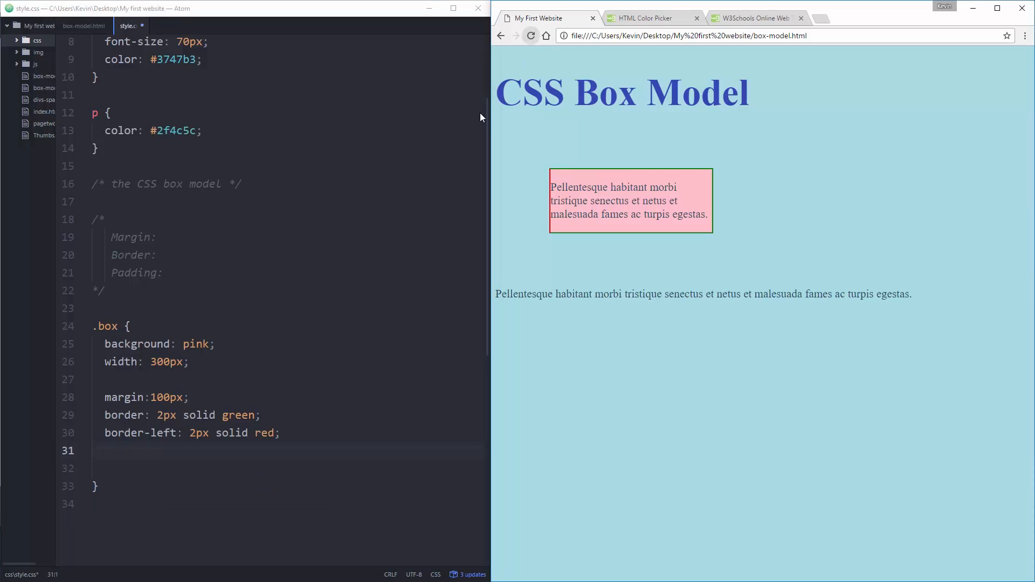
Step: Edit .box to a single border: 10px solid red; without the border-left line
left_click(178, 434)
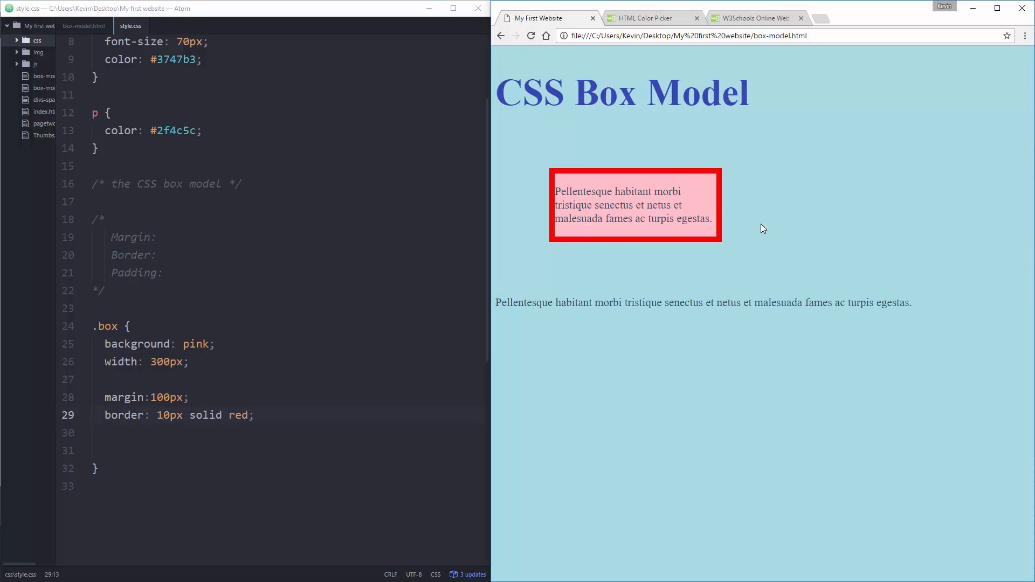
mouse_move(728, 189)
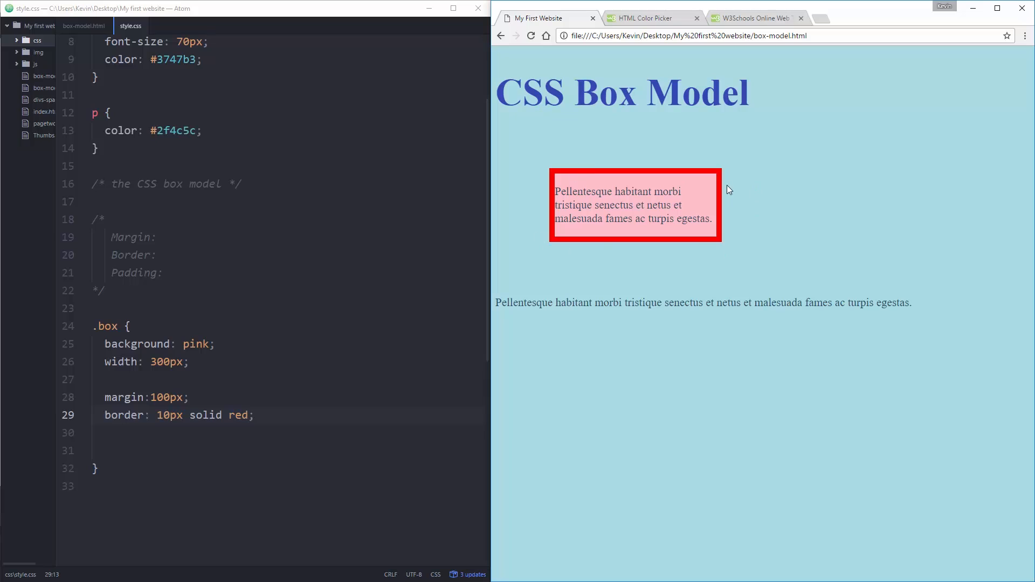
mouse_move(165, 294)
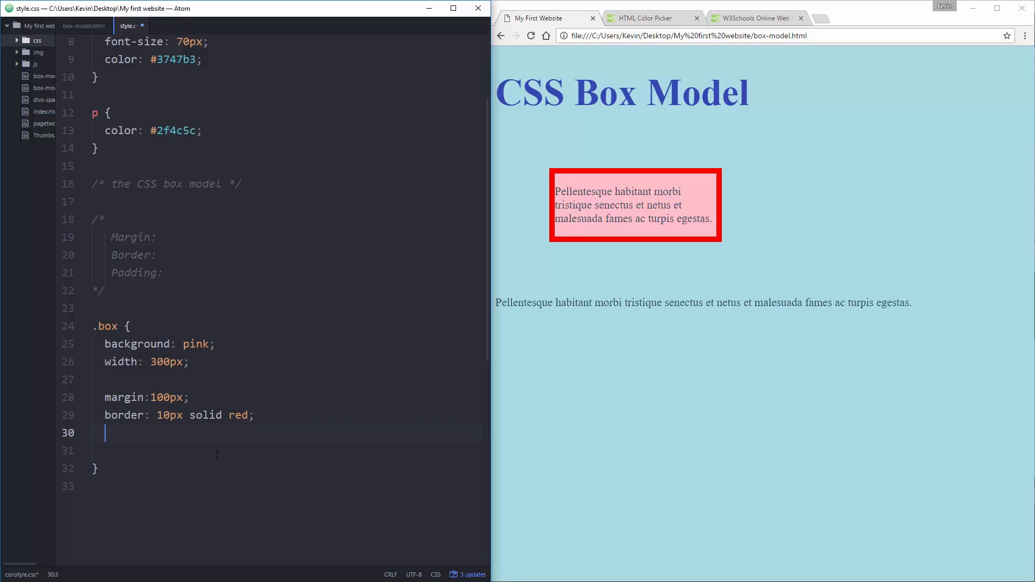
Step: Add padding: 100px; to the .box rule
type("padding:")
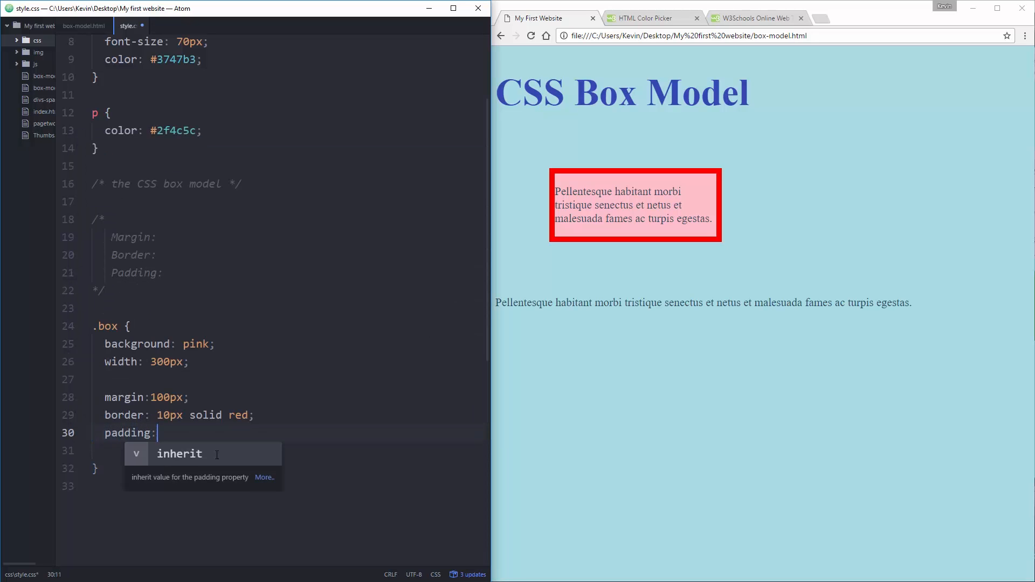
type("100px")
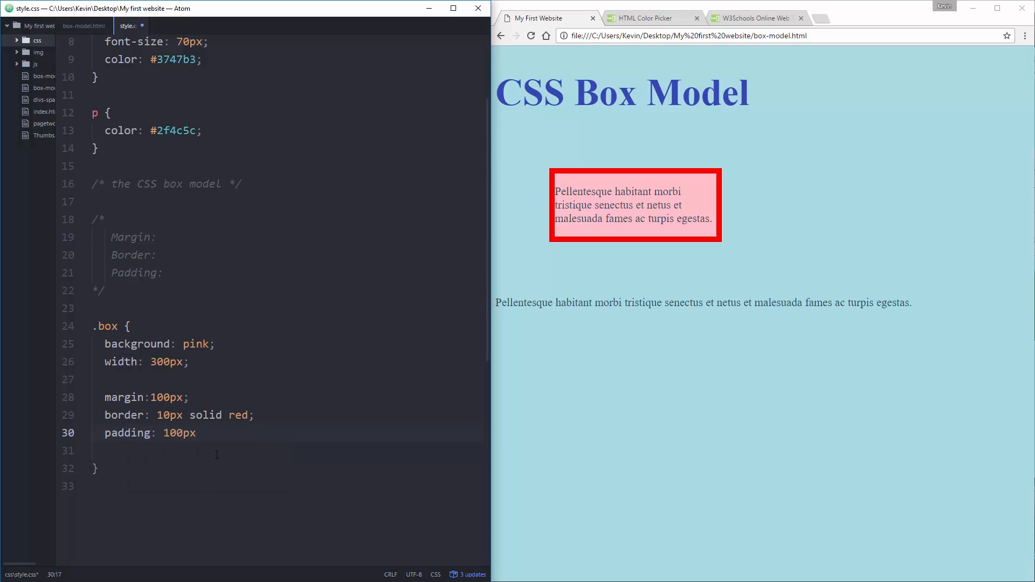
type(";")
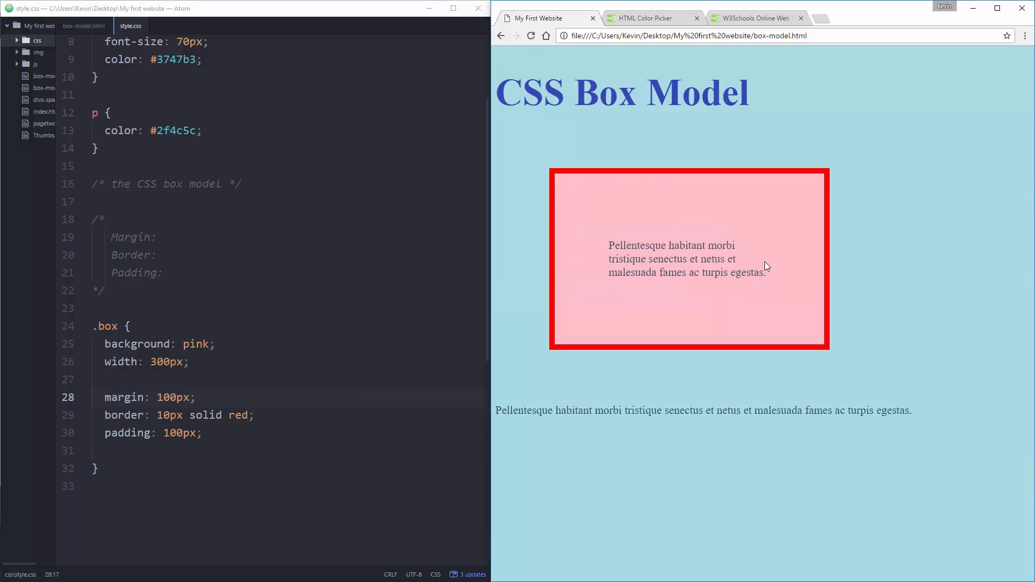
mouse_move(842, 236)
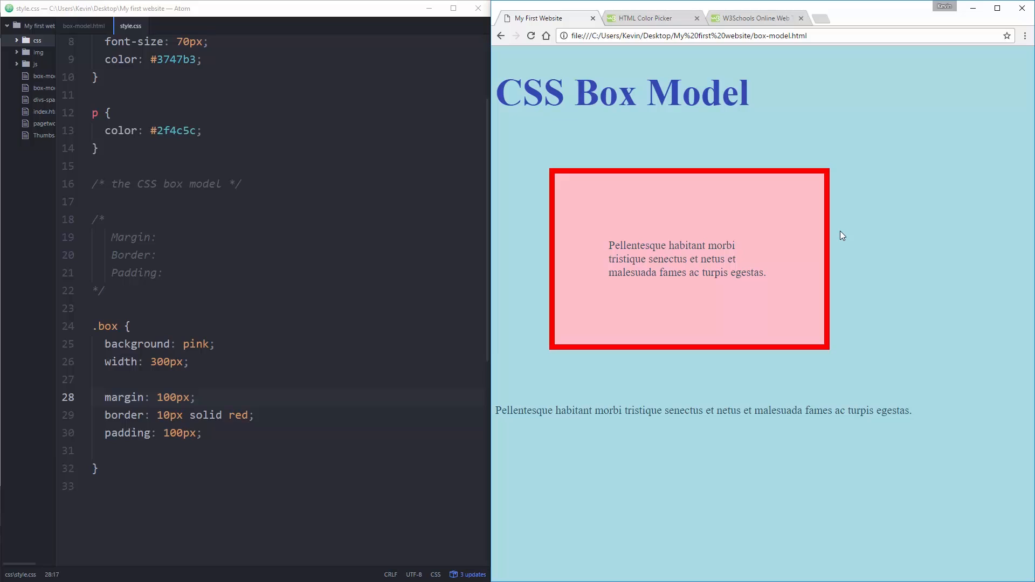
mouse_move(824, 182)
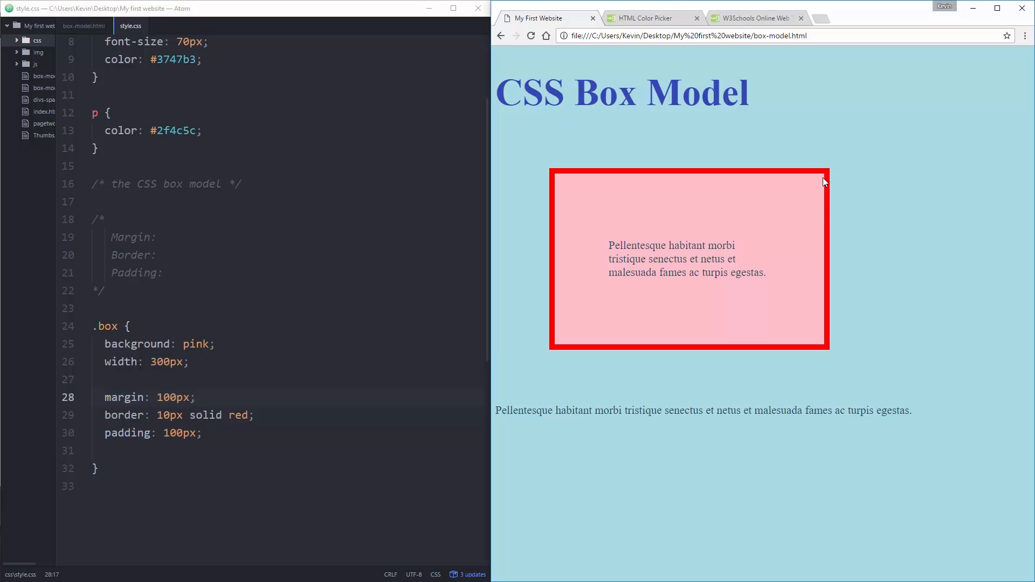
mouse_move(857, 145)
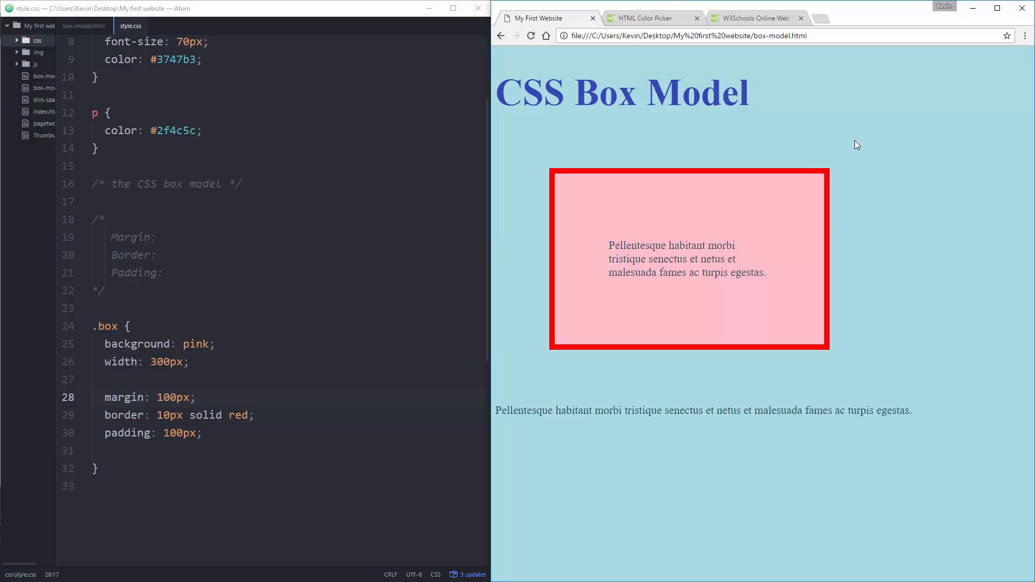
mouse_move(572, 244)
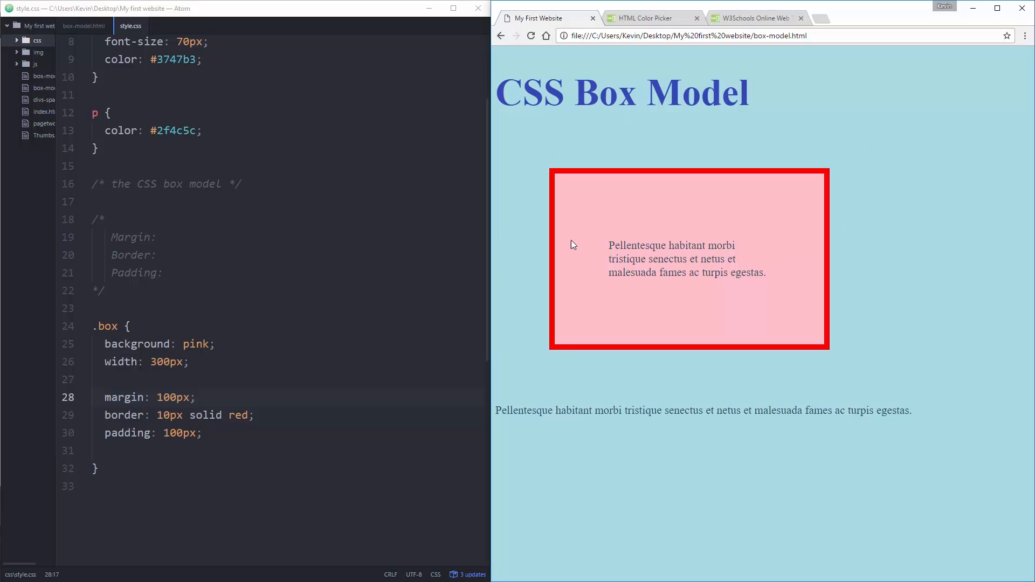
mouse_move(742, 227)
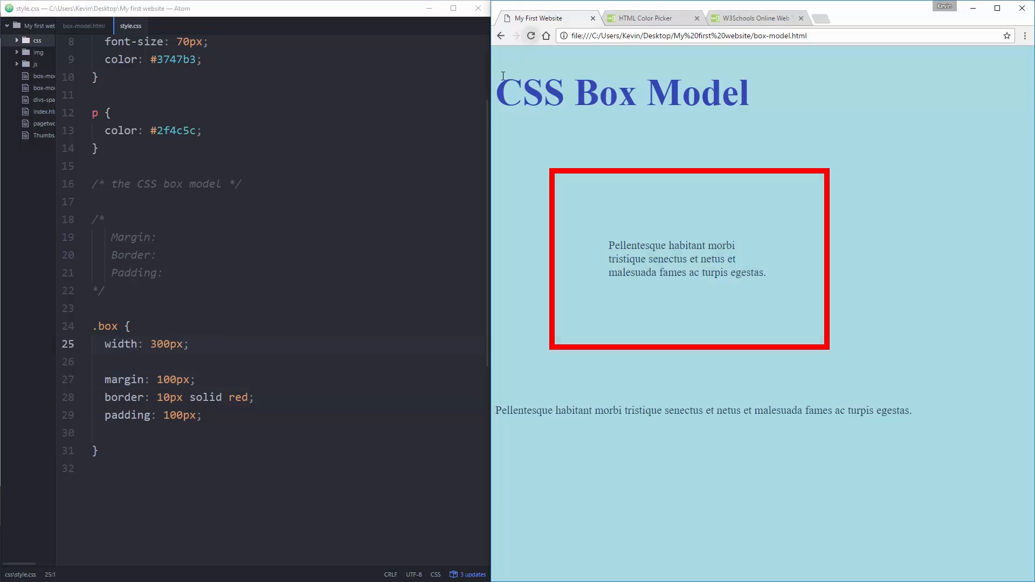
Step: Remove the border line to test, then undo to restore the background and border
left_click(139, 397)
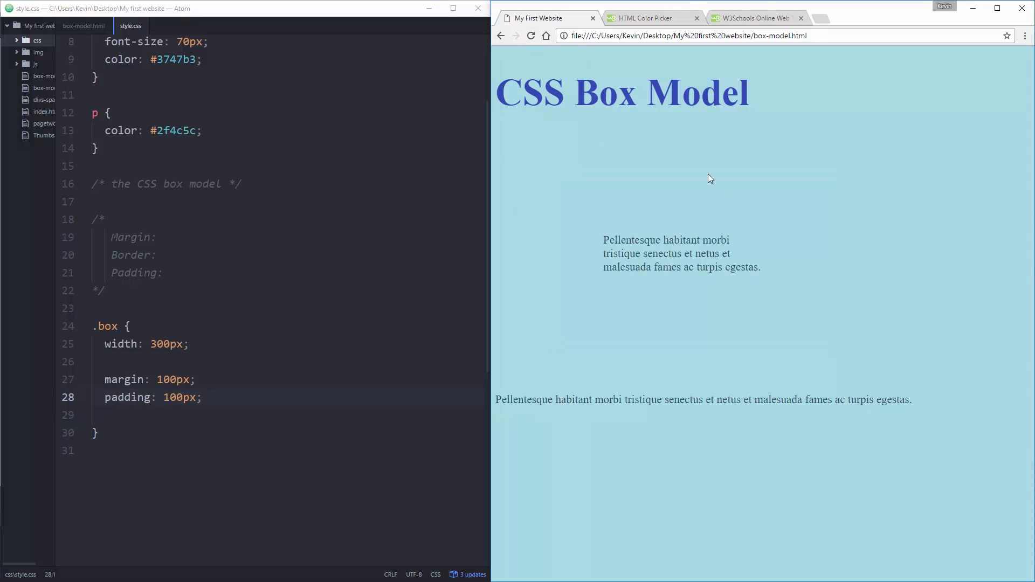
mouse_move(642, 181)
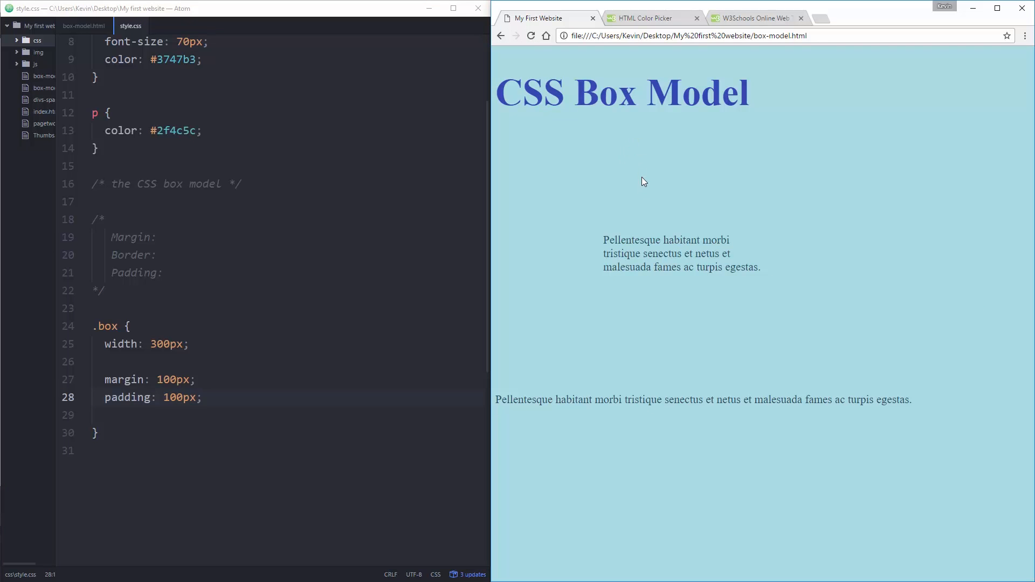
mouse_move(361, 335)
type("background: pink;")
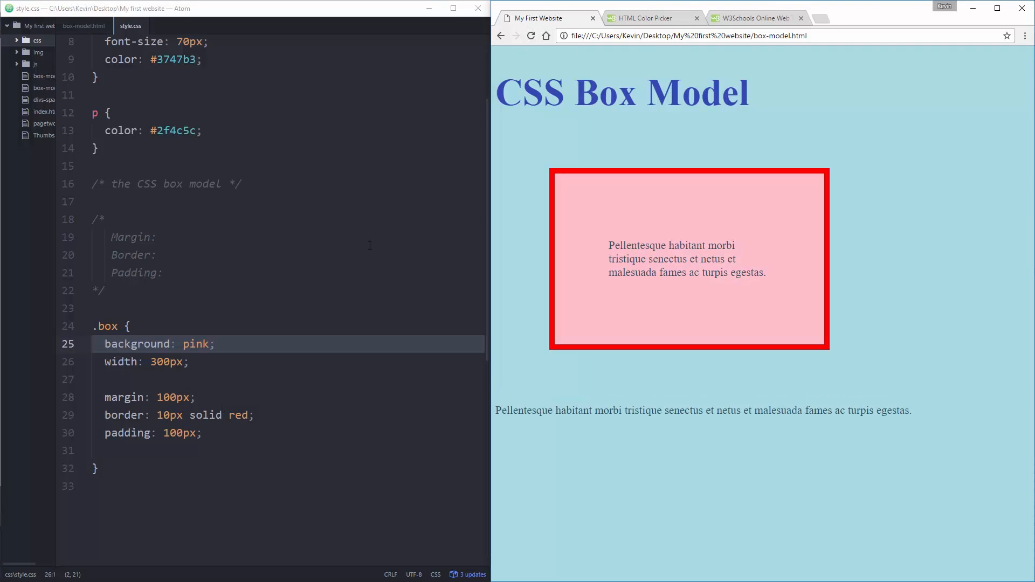
mouse_move(154, 420)
type("padding-left: 25")
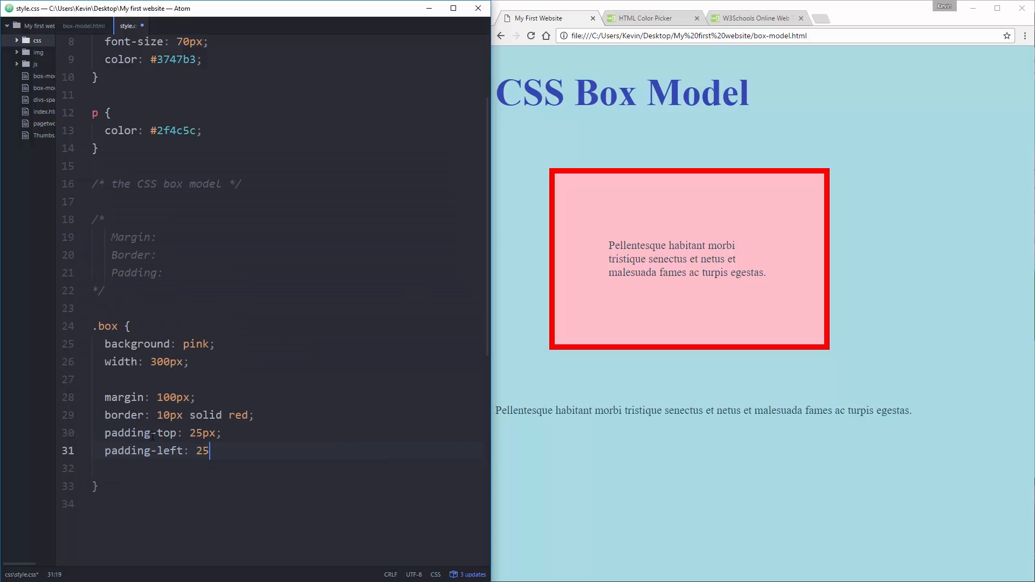
Step: Write padding-top 25px, padding-left 50px, padding-right 100px, padding-bottom 300px and reload the page
type("0px;")
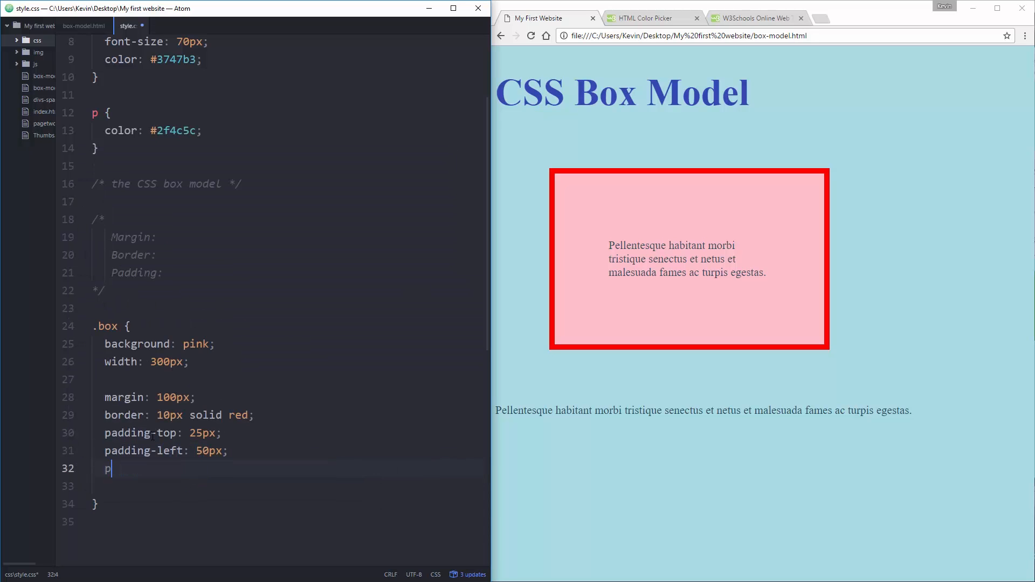
type("adding-right: 10")
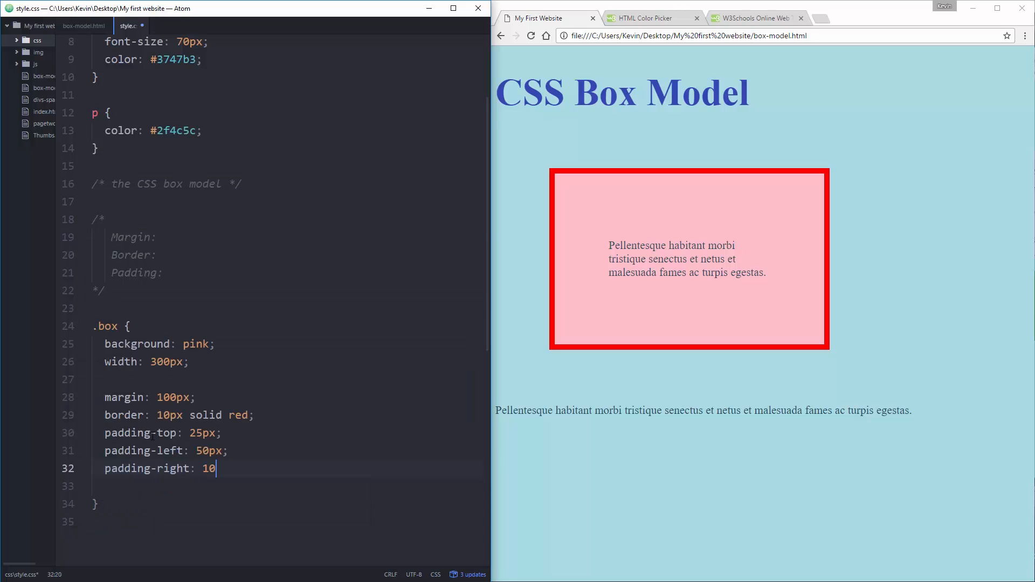
type("padding-bottom:")
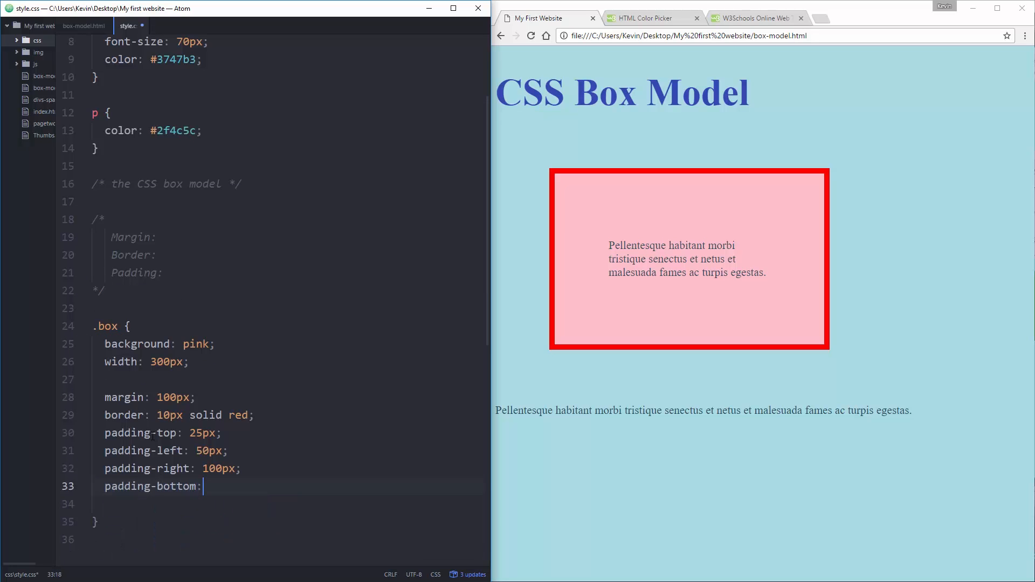
type("300px;")
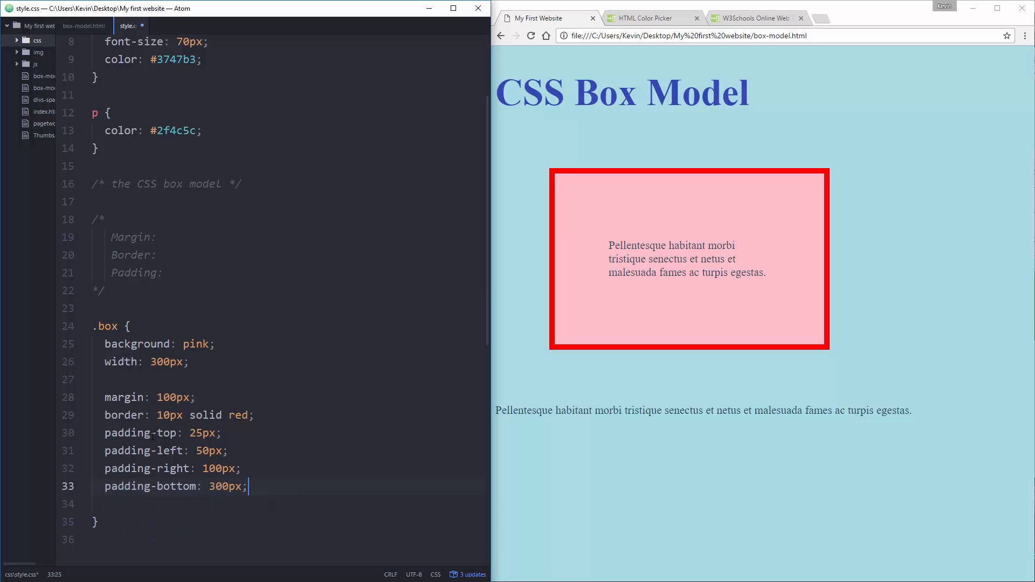
left_click(530, 35)
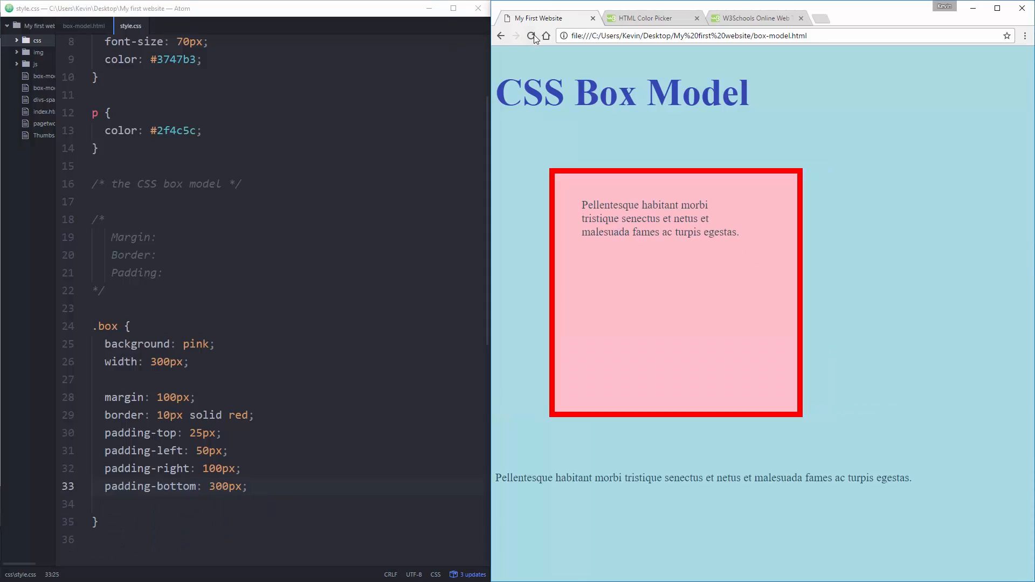
left_click(530, 36)
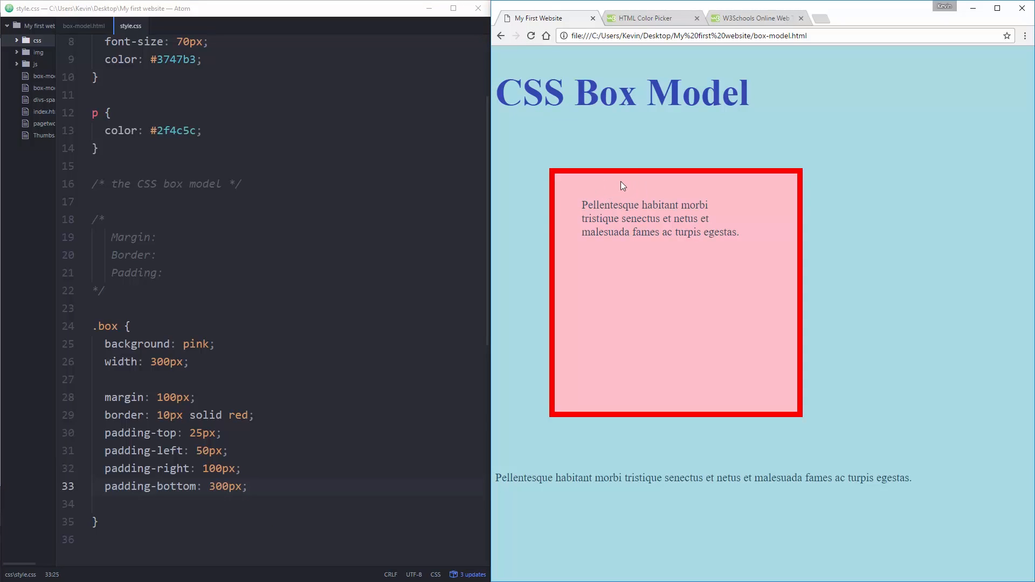
mouse_move(790, 228)
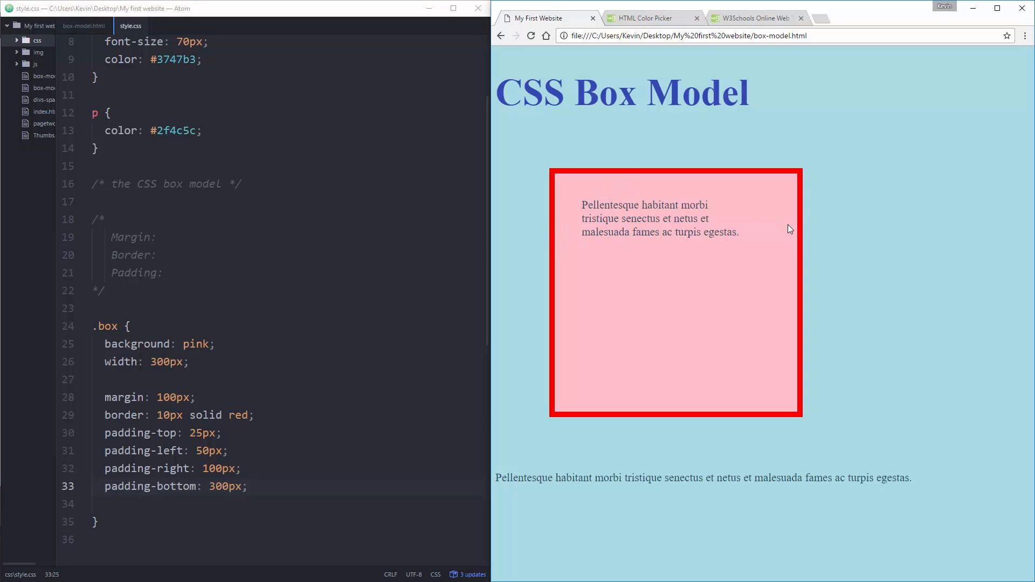
mouse_move(653, 248)
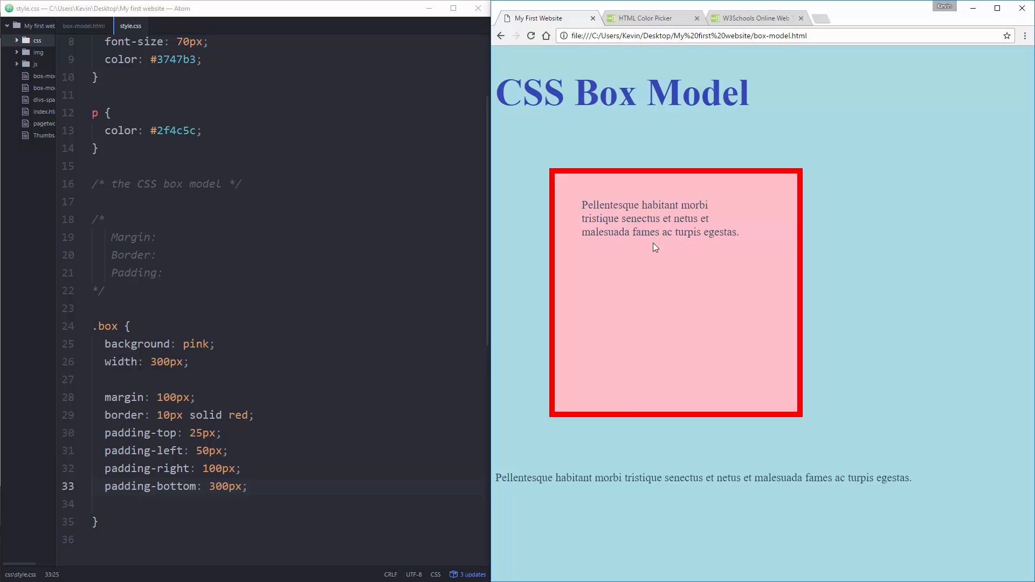
mouse_move(832, 332)
type("padding:")
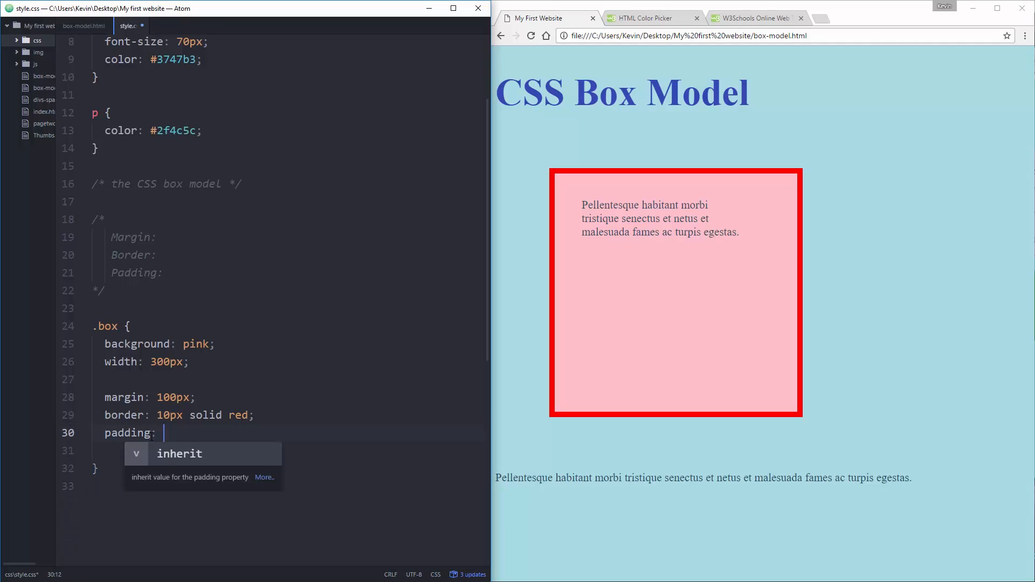
Step: Write the shorthand padding: 50px 100px 300px 25px; on line 30
type("5")
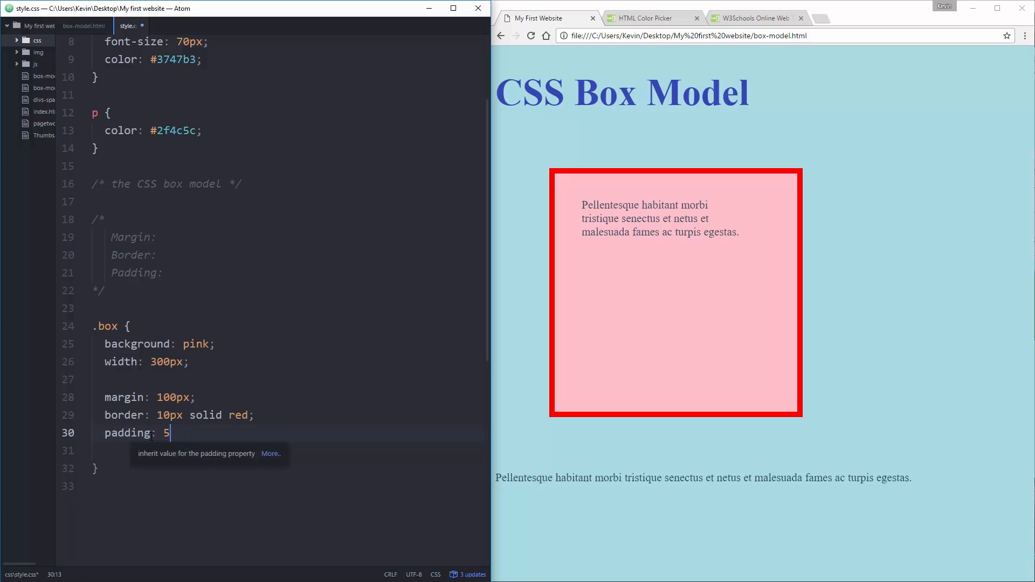
type("0px")
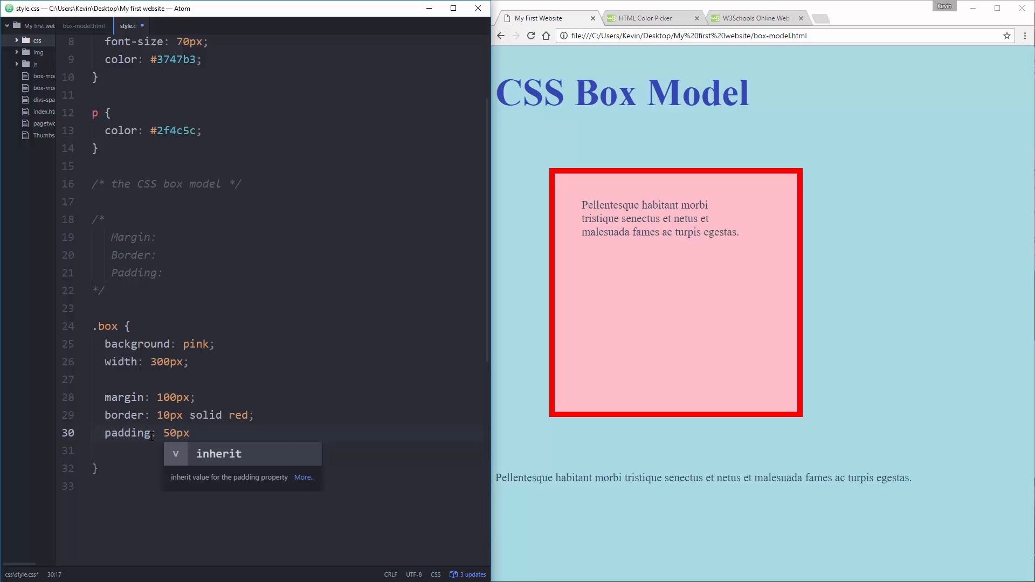
type("100")
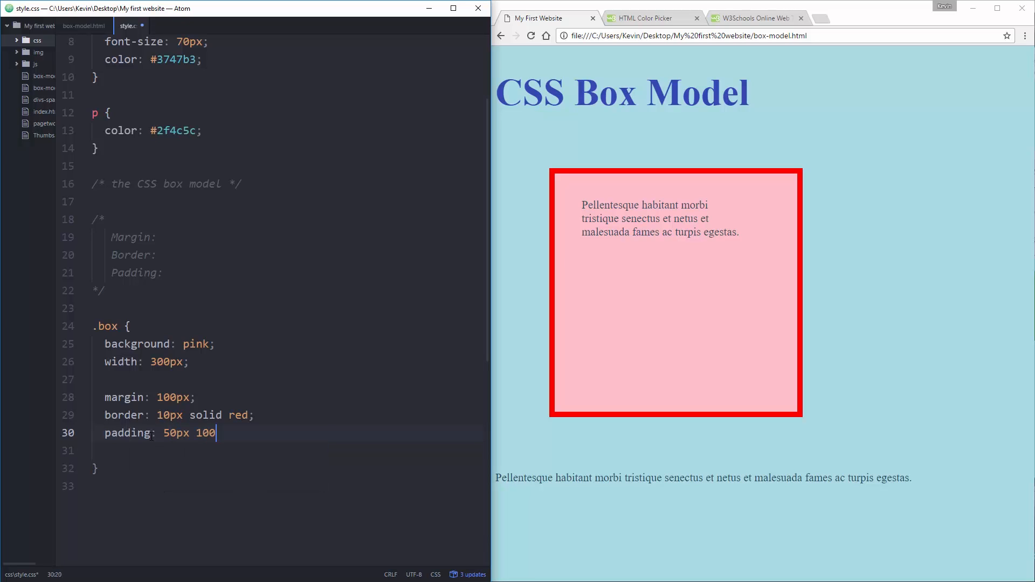
type("3")
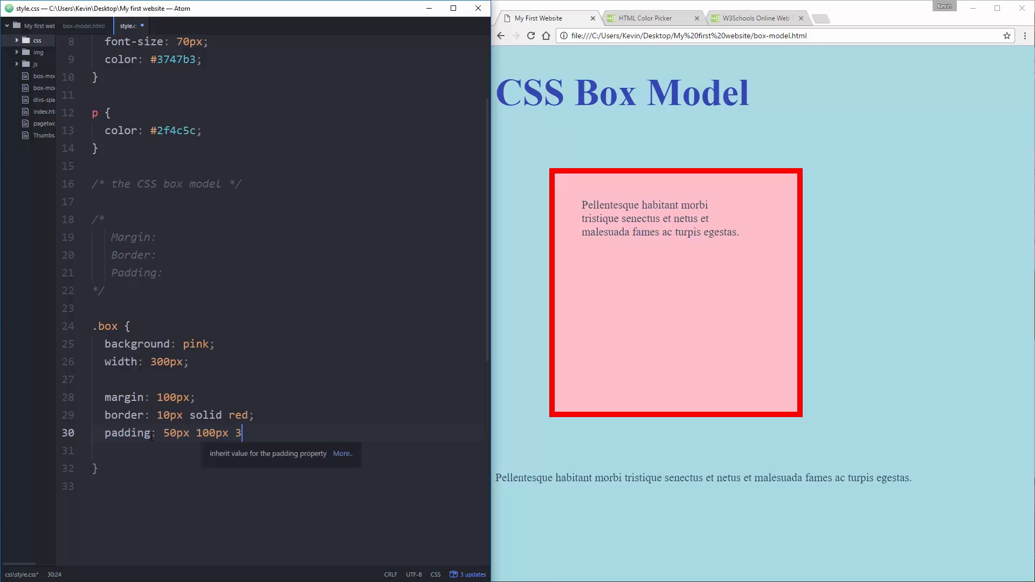
type("00px 25")
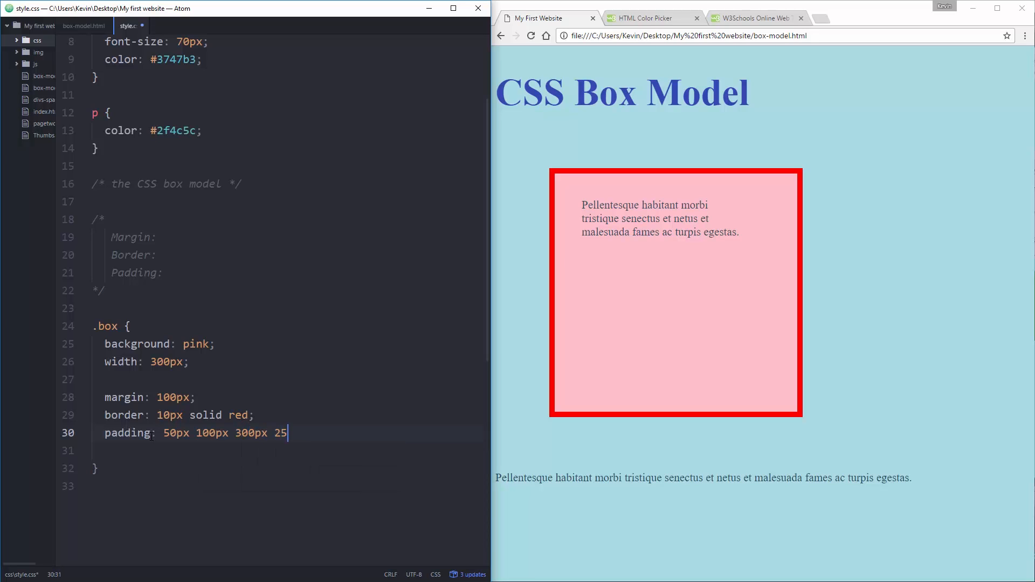
type("px;")
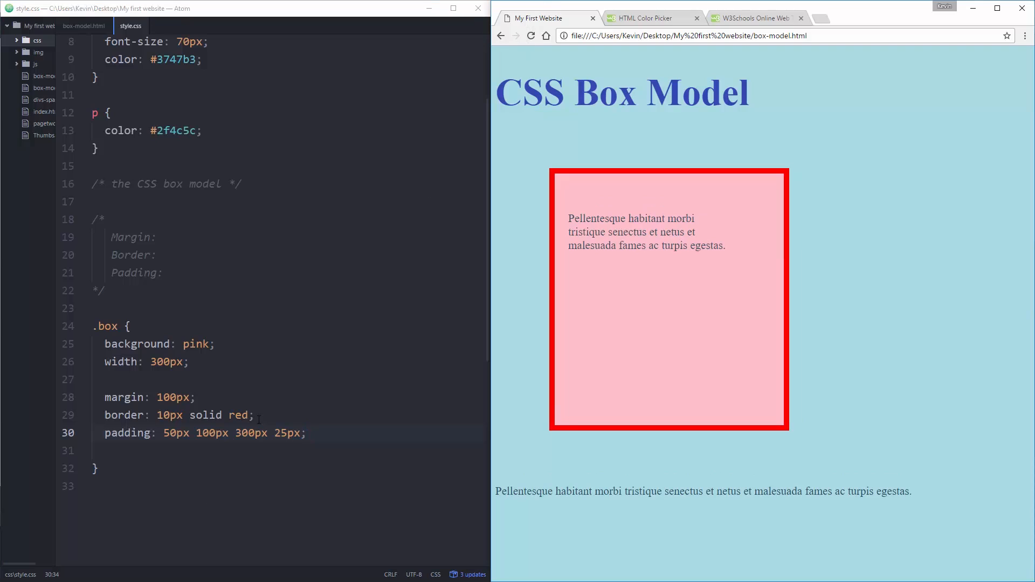
Step: Add a /* top right bottom left */ comment on its own line noting the value order
type("/*")
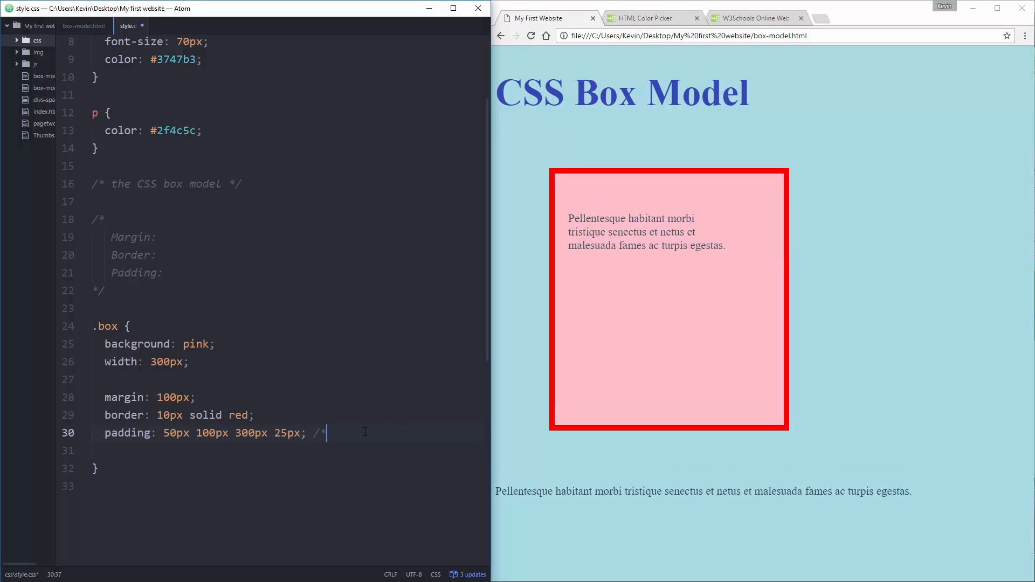
type("top")
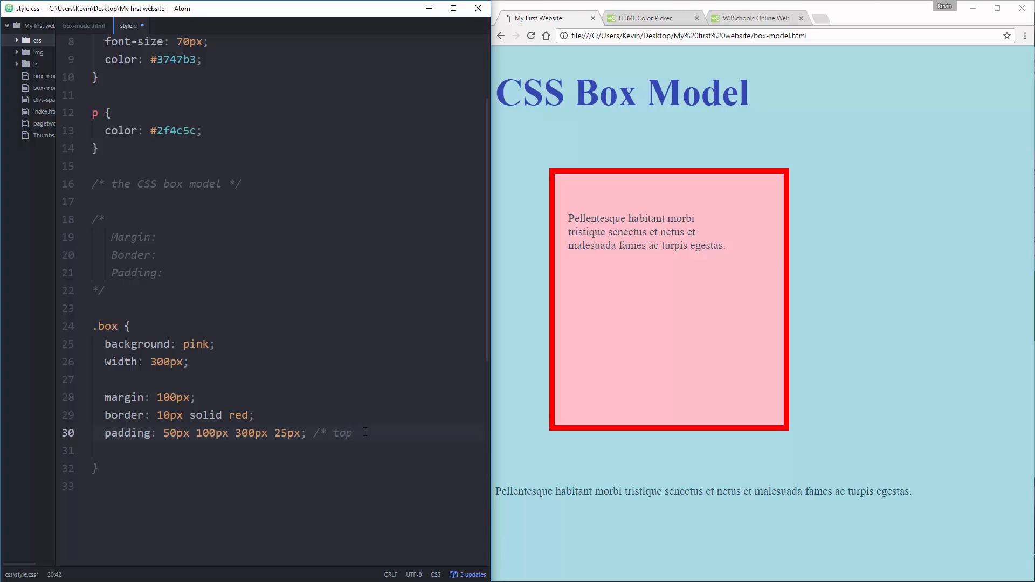
type("right")
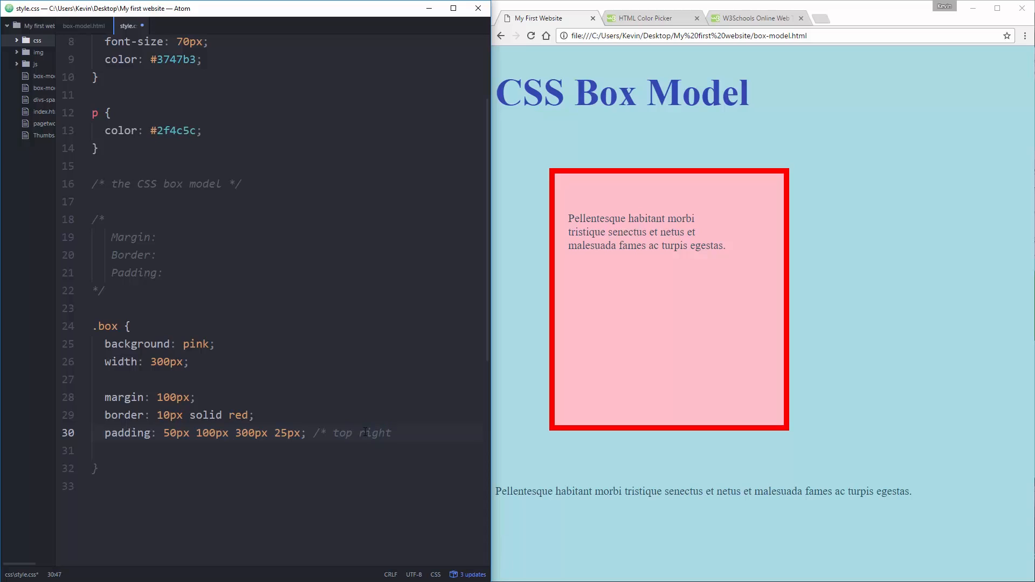
type("bottom left 8")
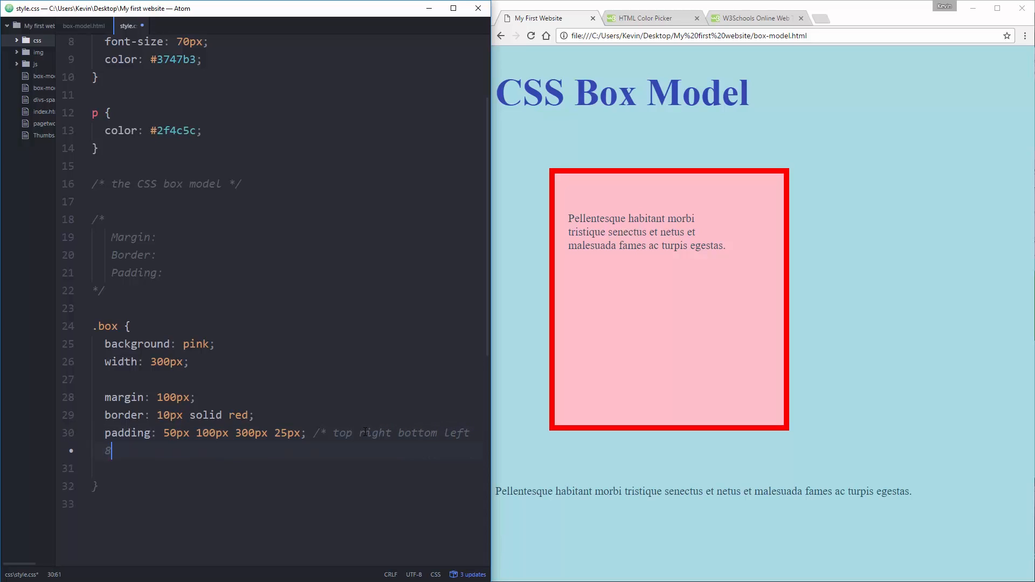
type("?")
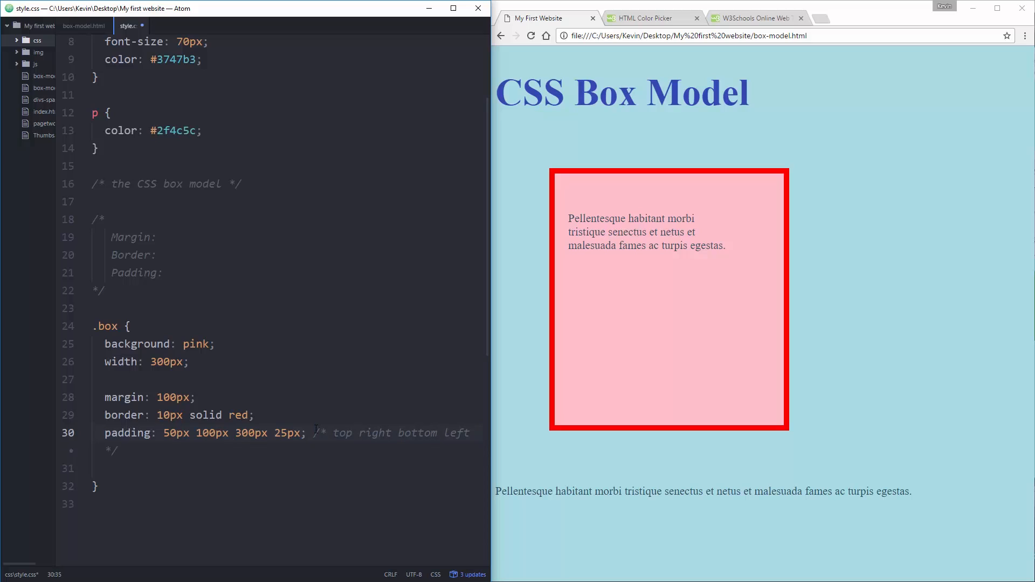
key("enter")
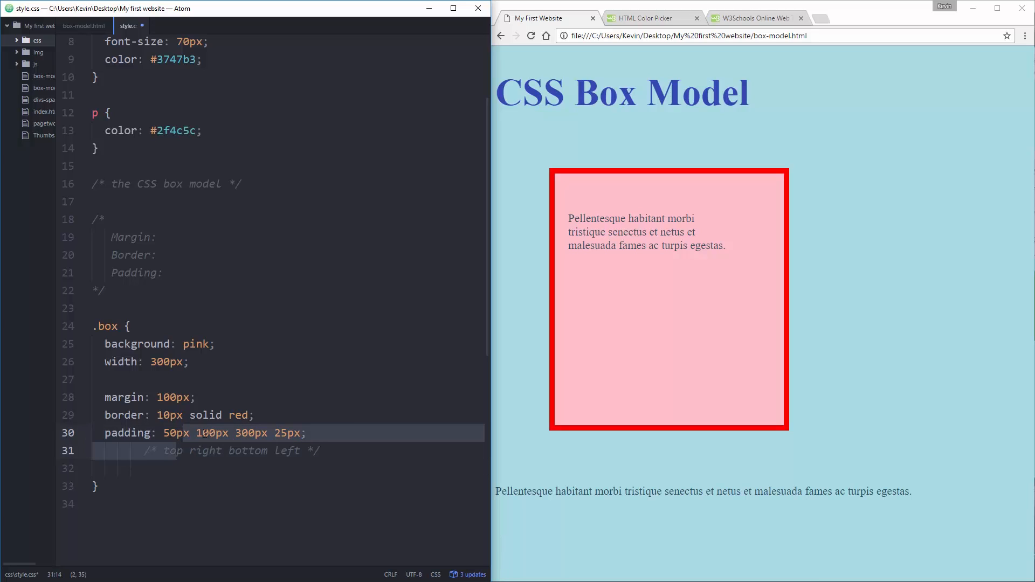
left_click(210, 434)
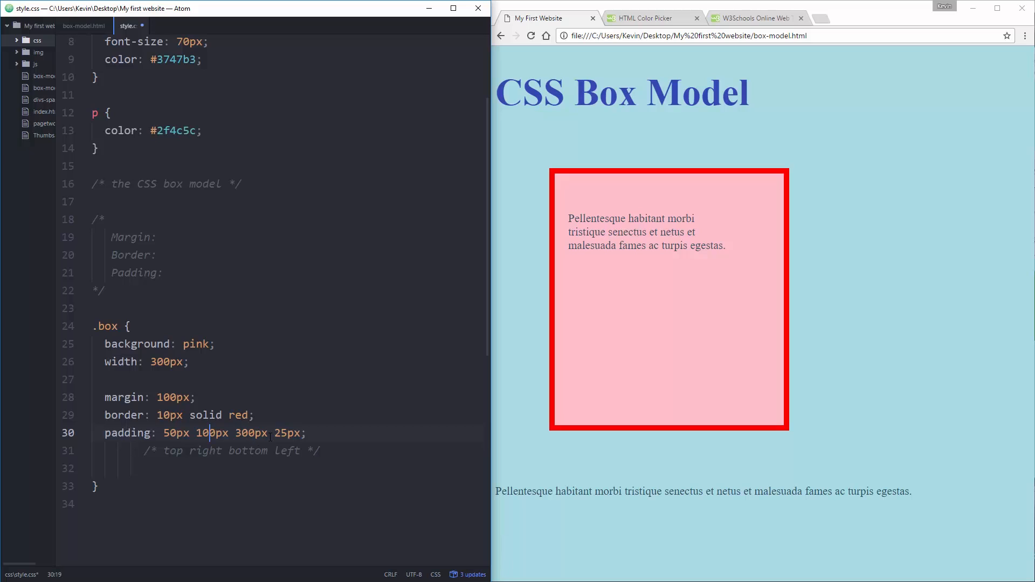
mouse_move(584, 215)
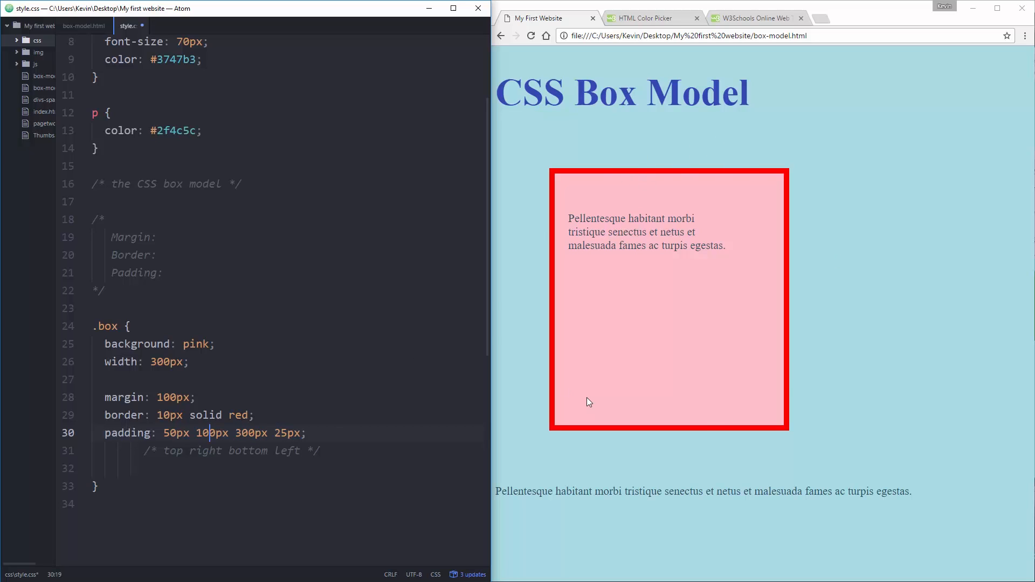
mouse_move(823, 441)
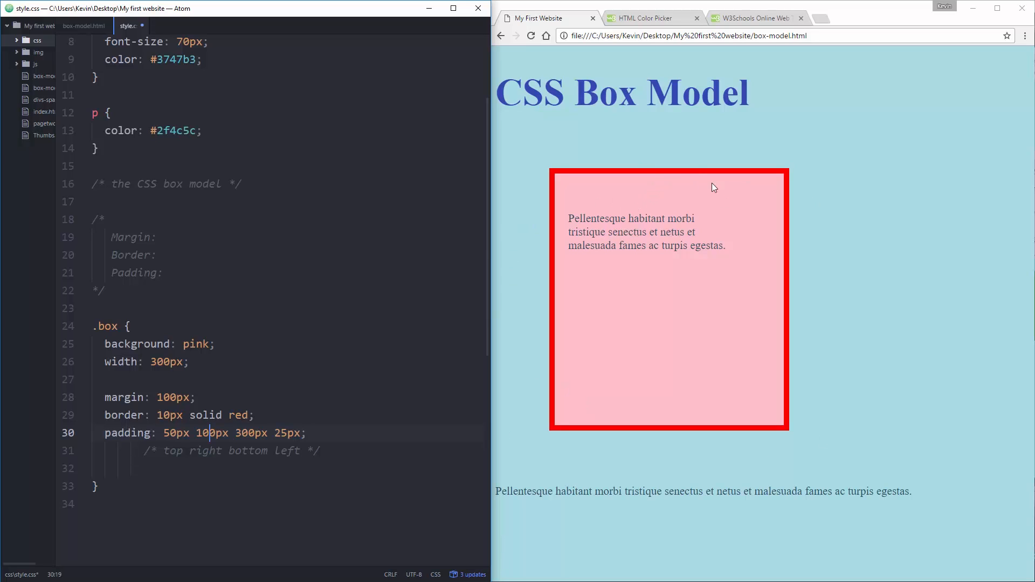
mouse_move(702, 172)
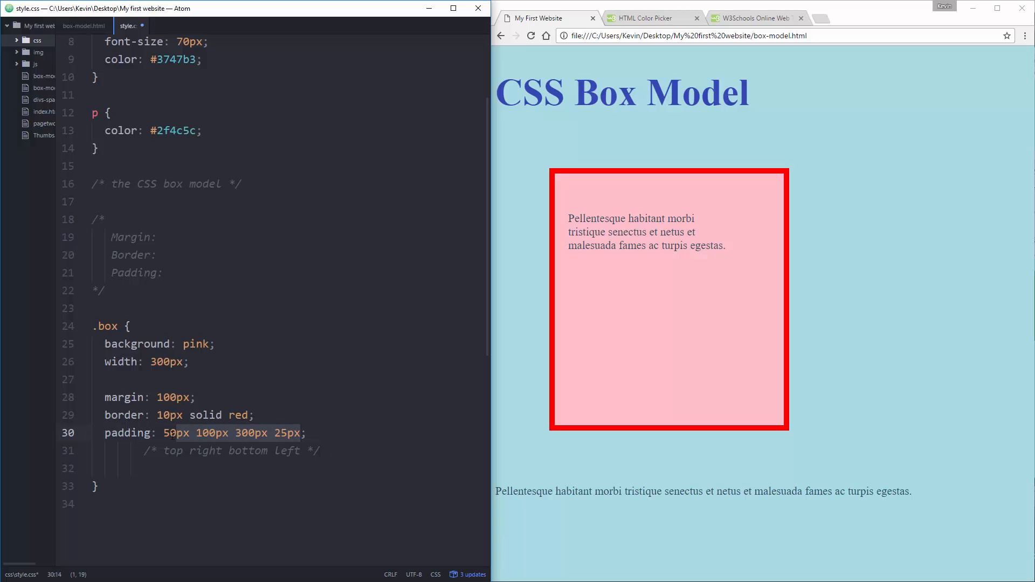
Step: Change the padding to the two-value shorthand 100px 25px and save the stylesheet
type("100px")
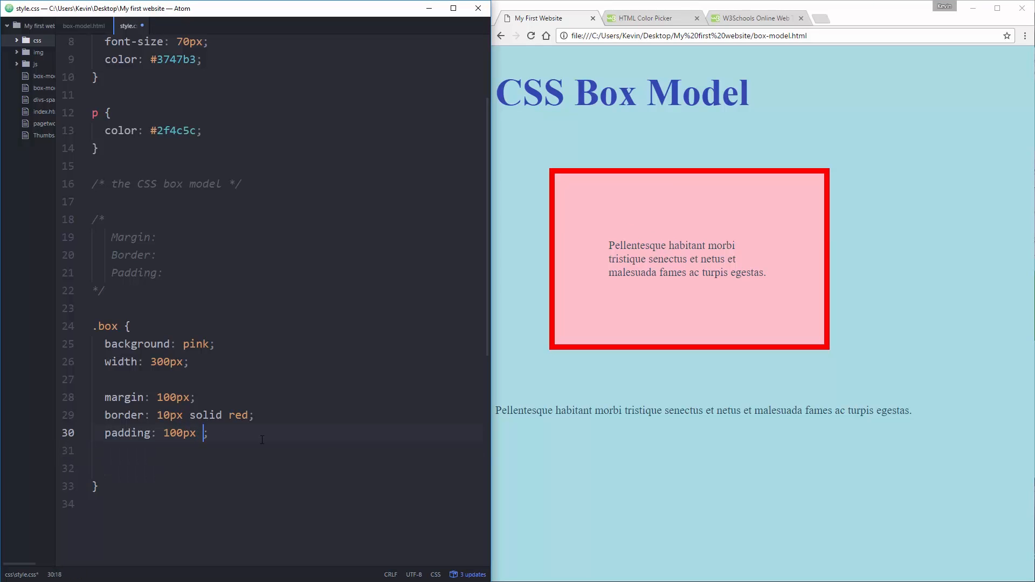
type("25px")
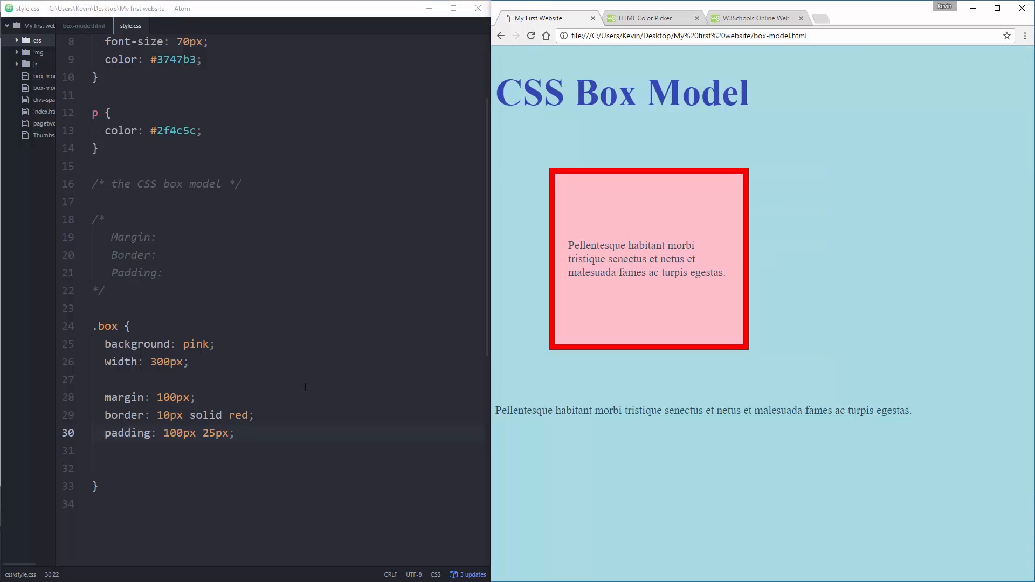
key("enter")
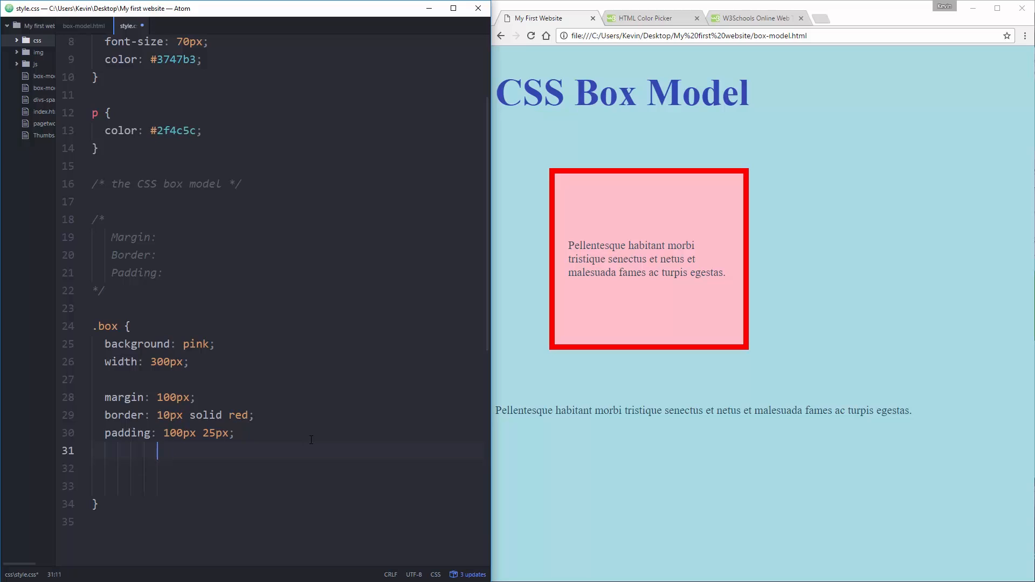
type("/*")
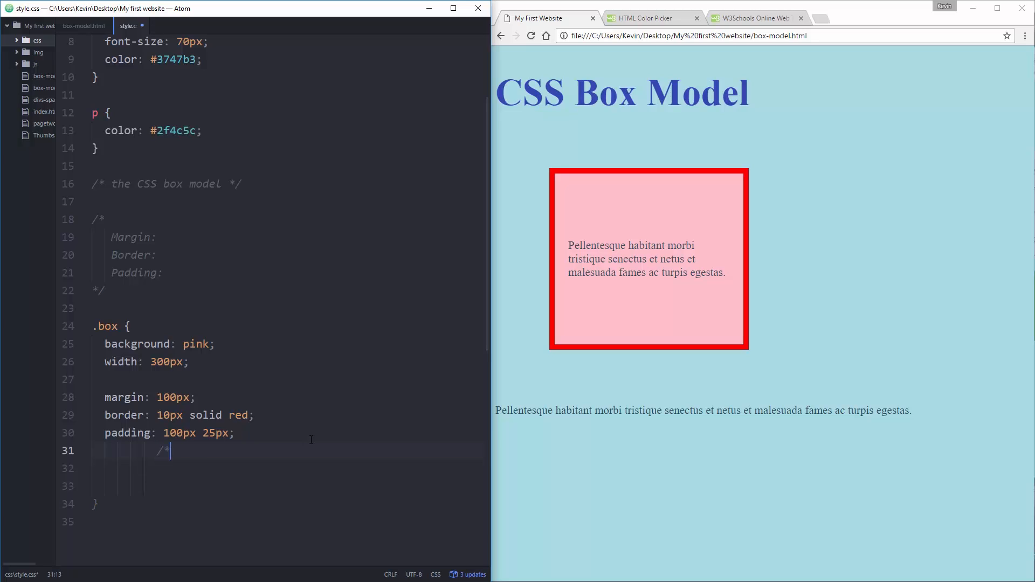
type("top")
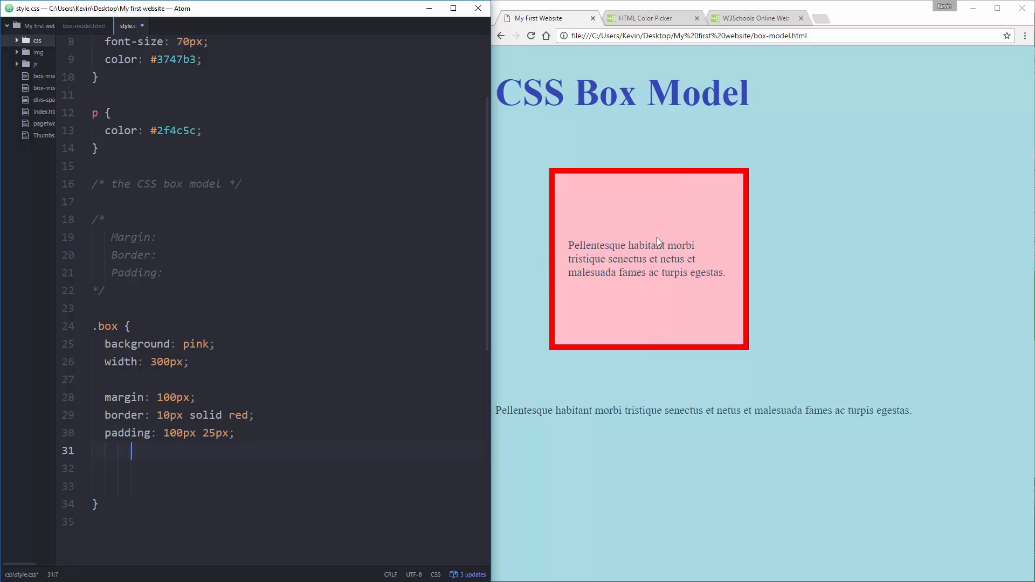
mouse_move(625, 345)
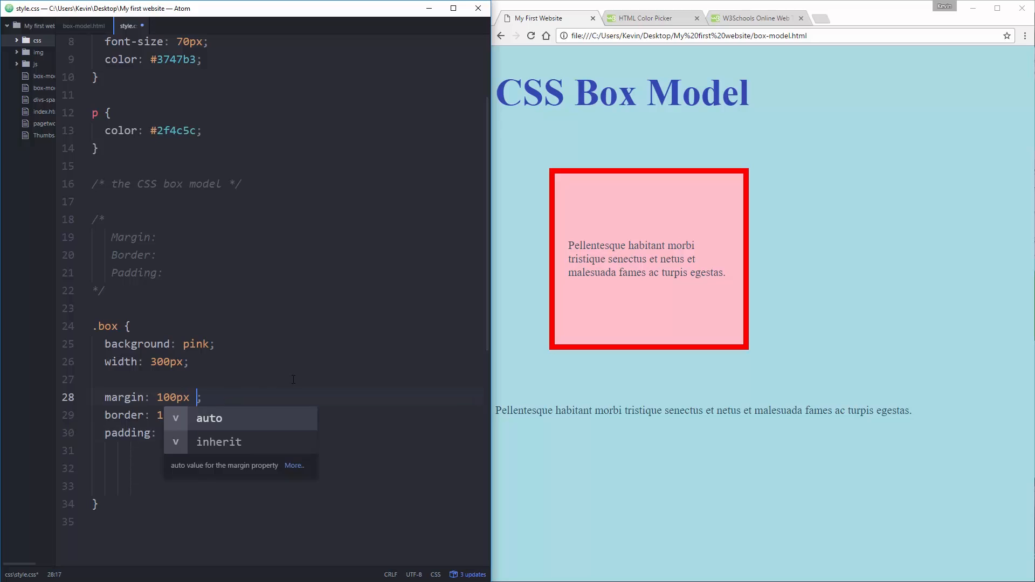
type("0")
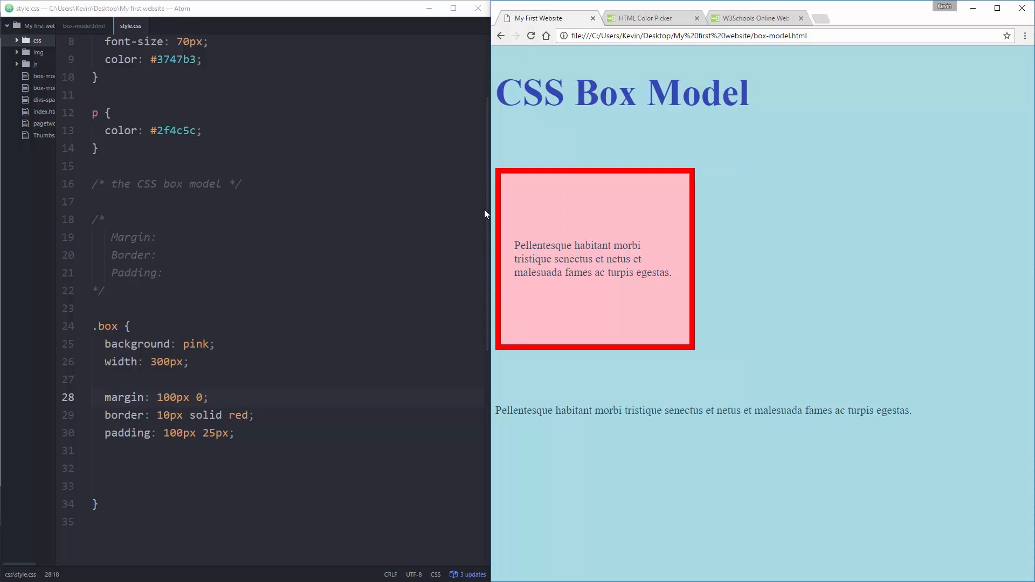
mouse_move(86, 416)
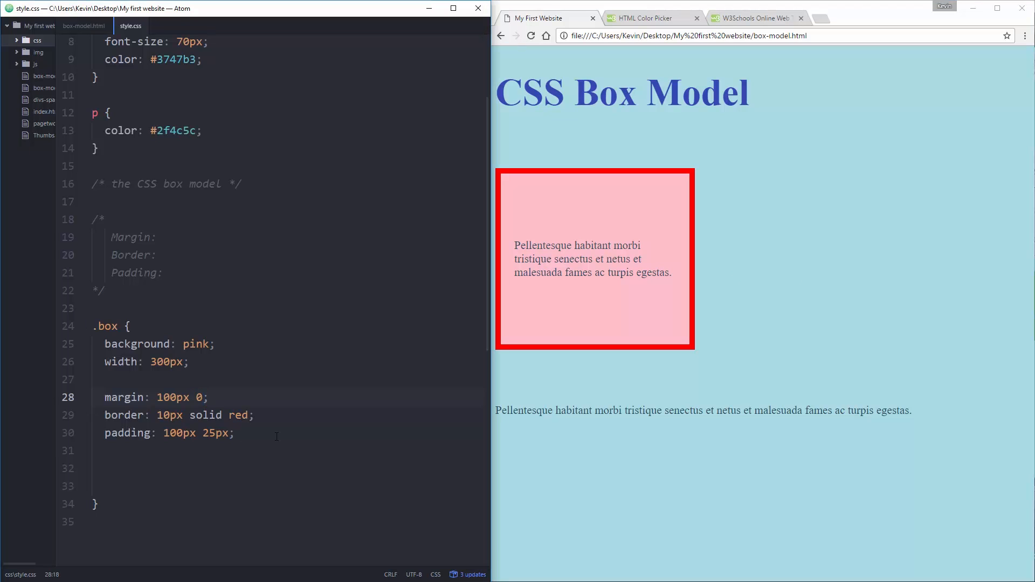
left_click(204, 398)
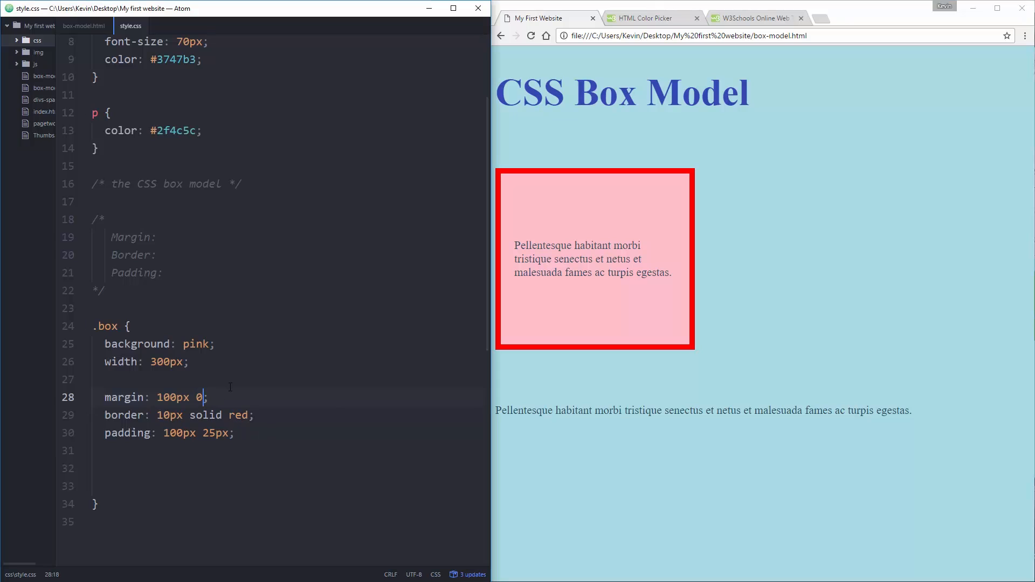
type("200px")
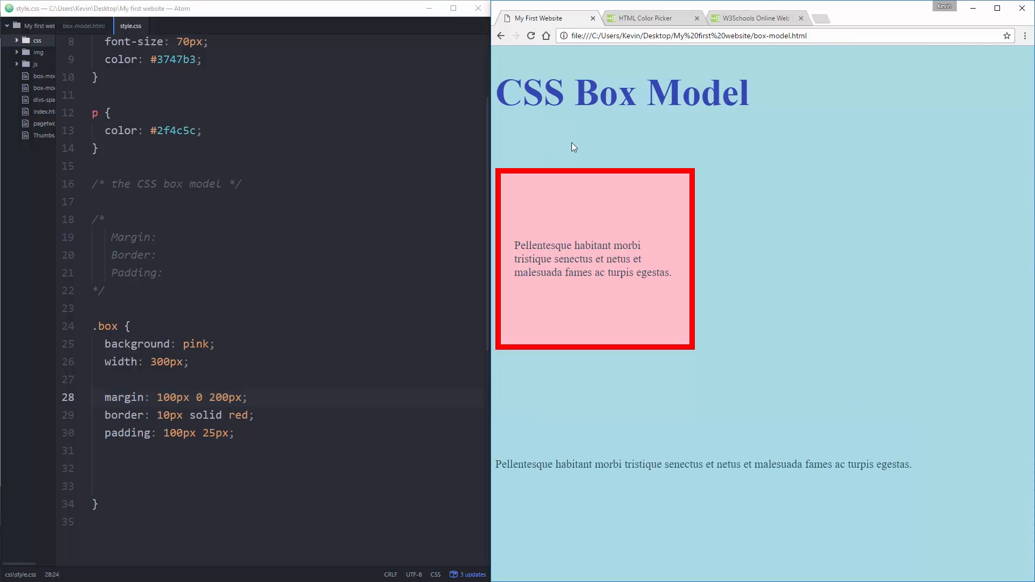
mouse_move(705, 277)
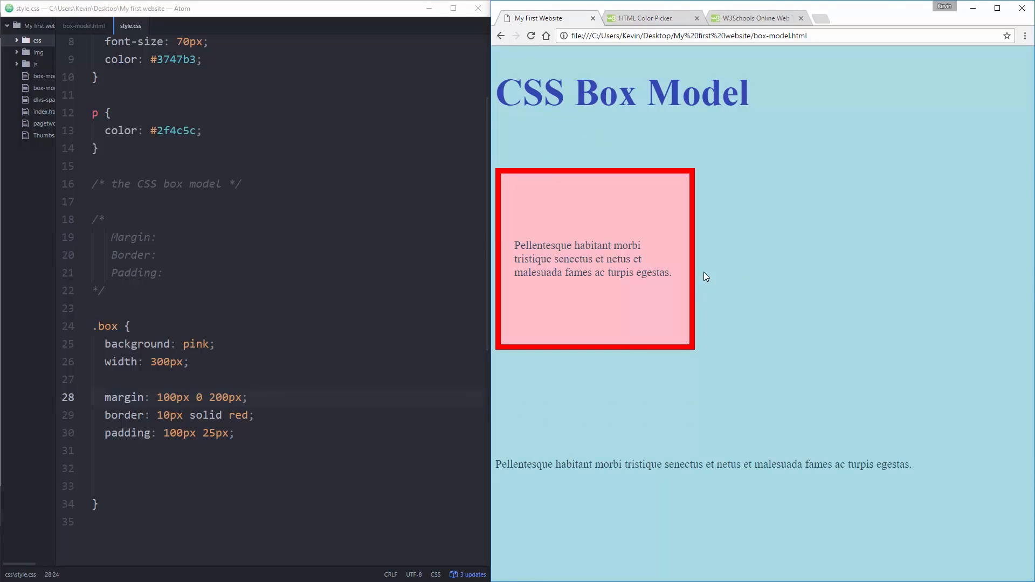
mouse_move(549, 429)
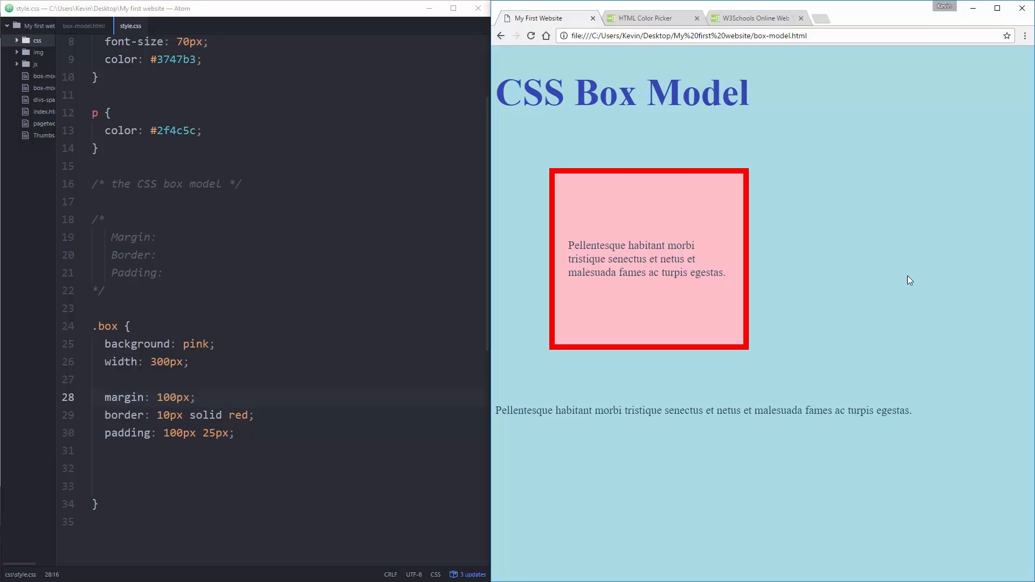
left_click(107, 376)
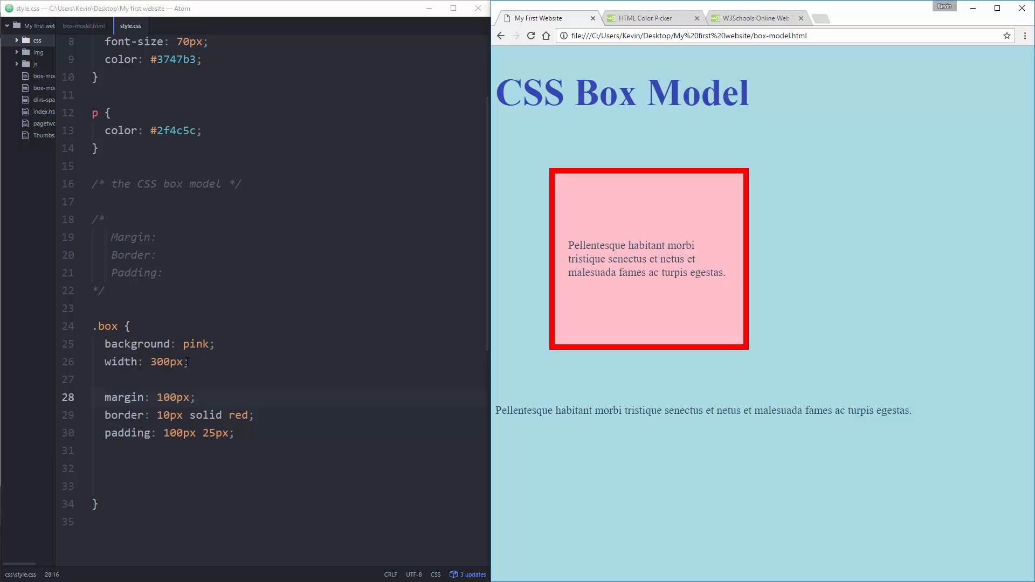
mouse_move(569, 248)
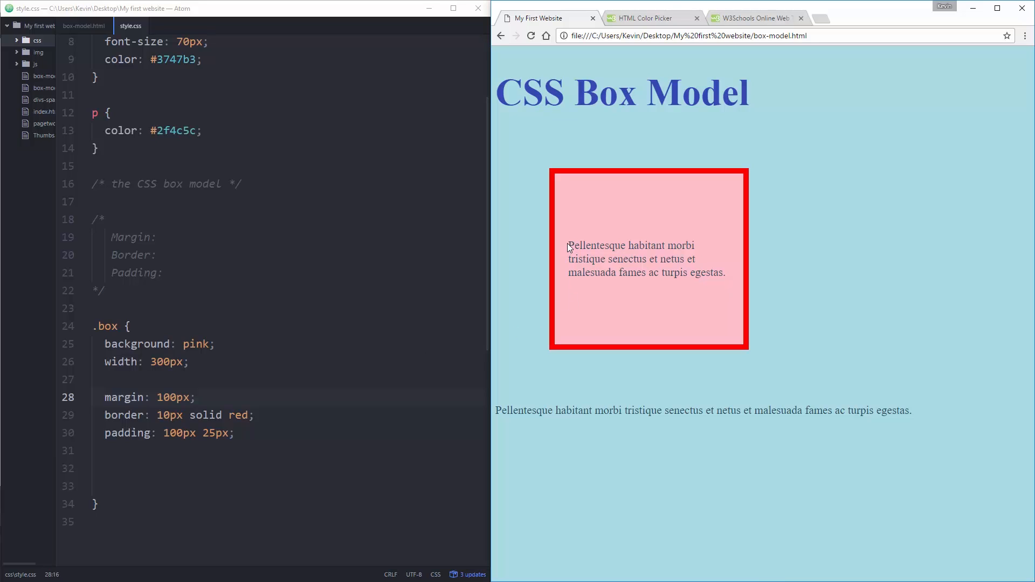
mouse_move(725, 277)
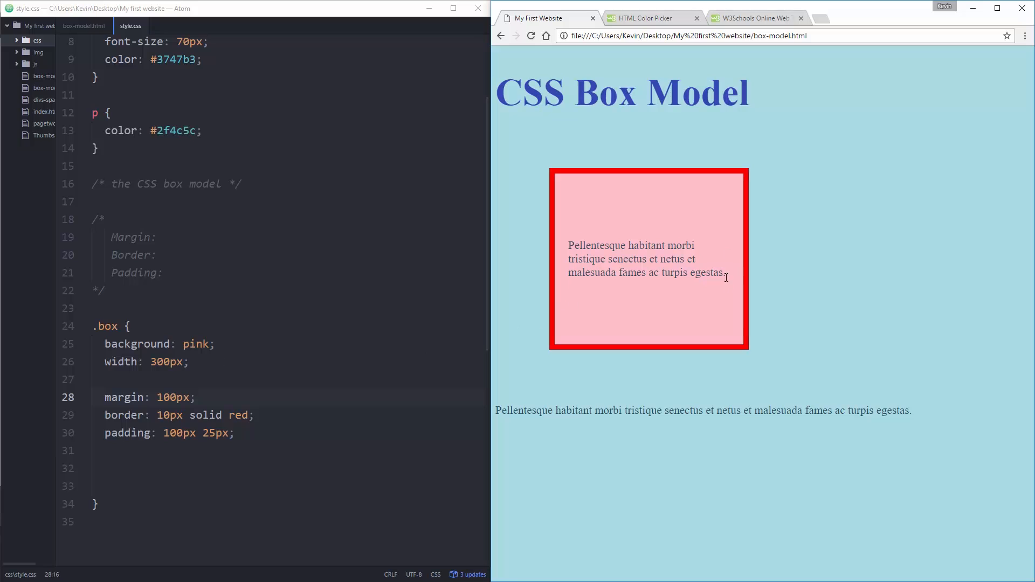
mouse_move(735, 281)
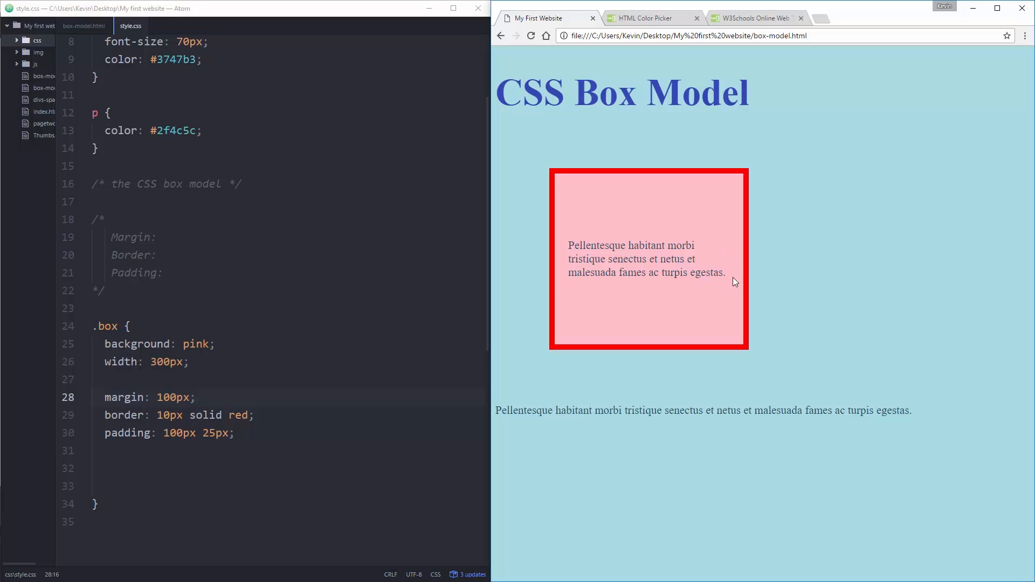
mouse_move(976, 469)
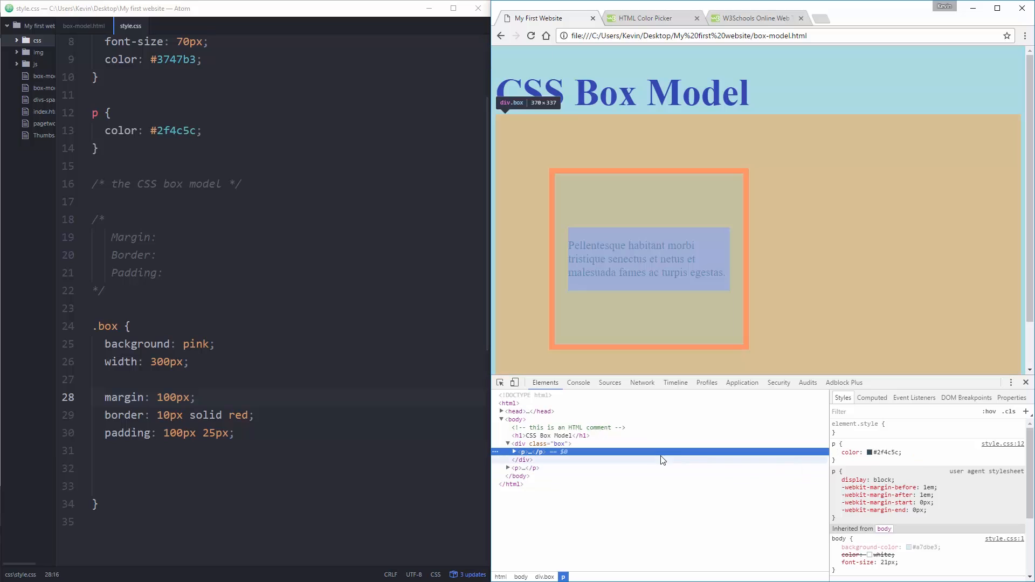
mouse_move(729, 375)
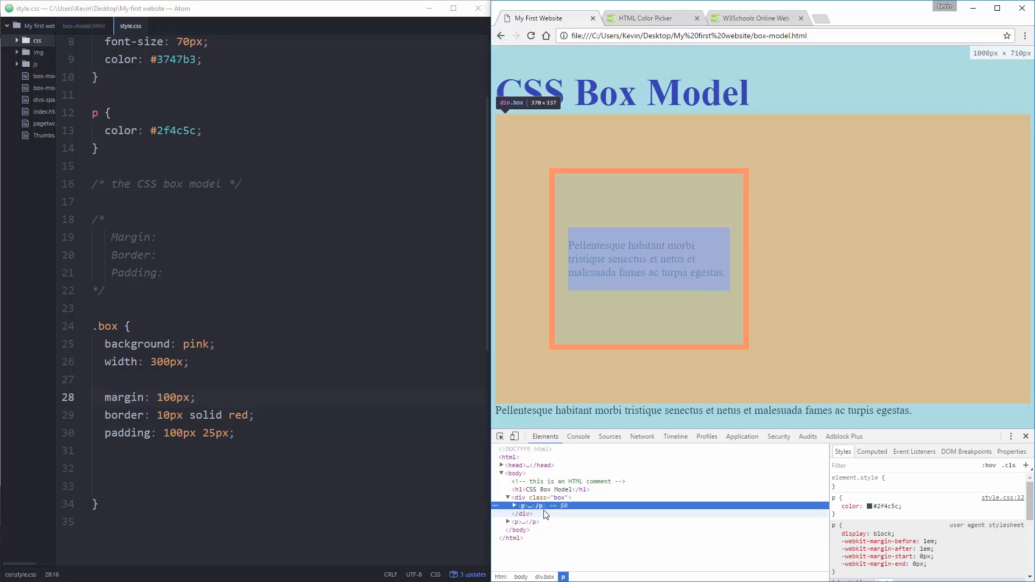
mouse_move(521, 505)
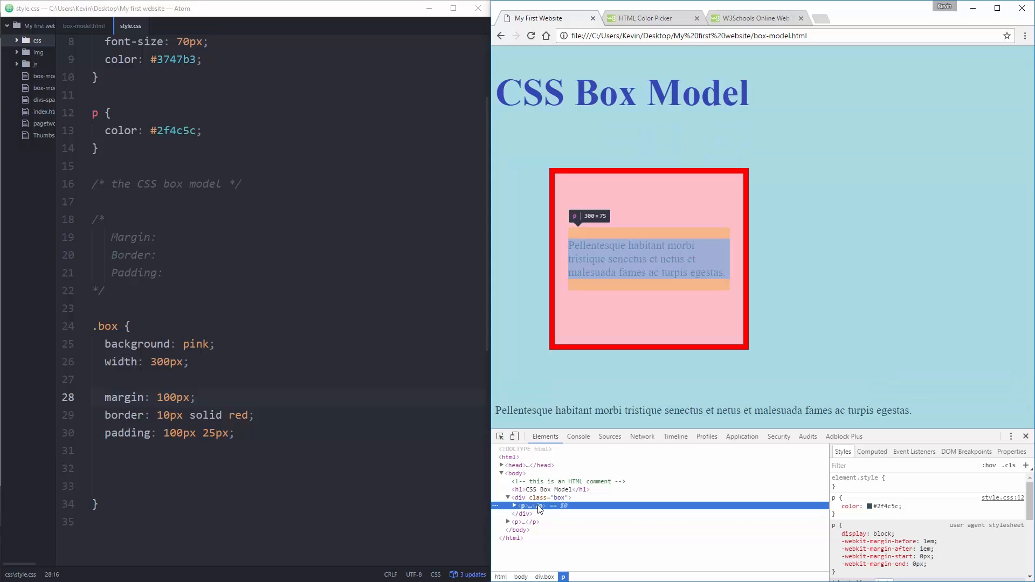
Step: Inspect the box div in Chrome DevTools to show its margin, border and padding
left_click(522, 498)
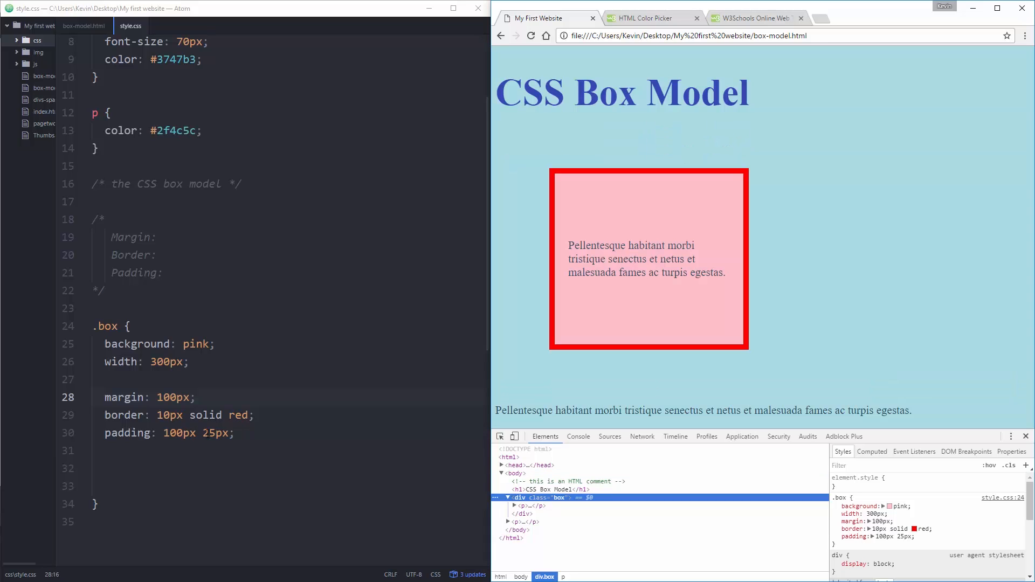
mouse_move(734, 263)
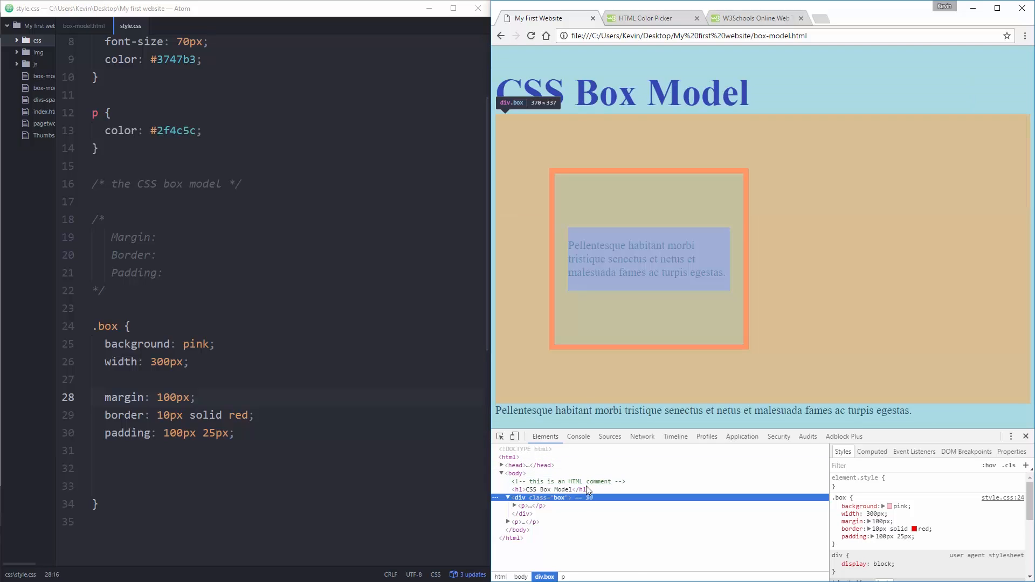
mouse_move(741, 275)
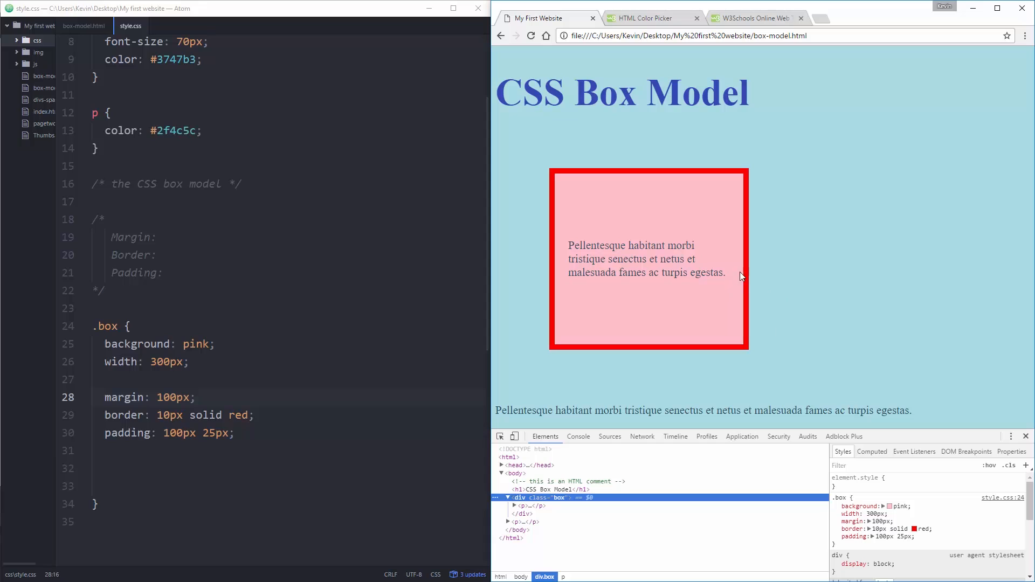
mouse_move(490, 270)
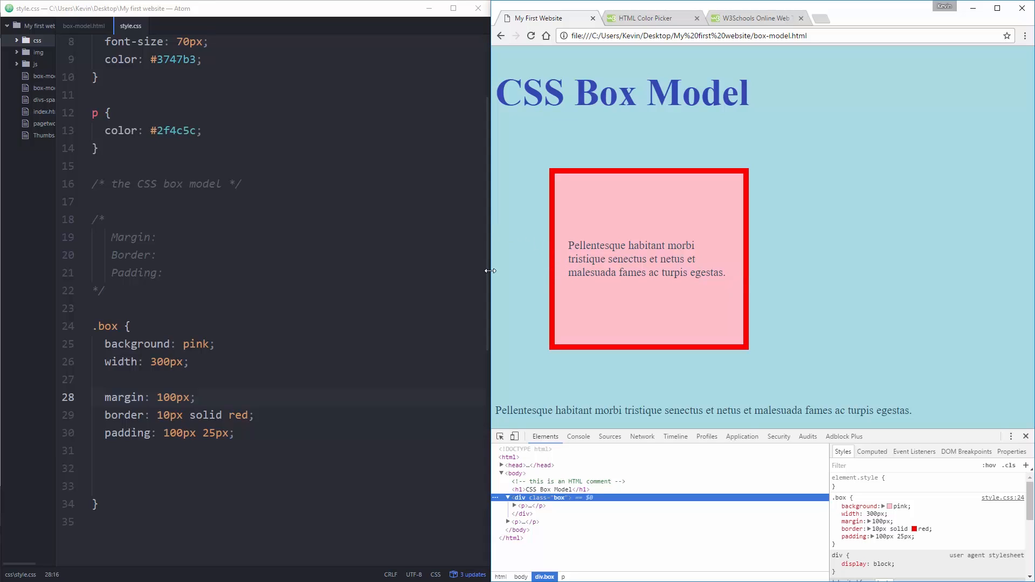
mouse_move(824, 247)
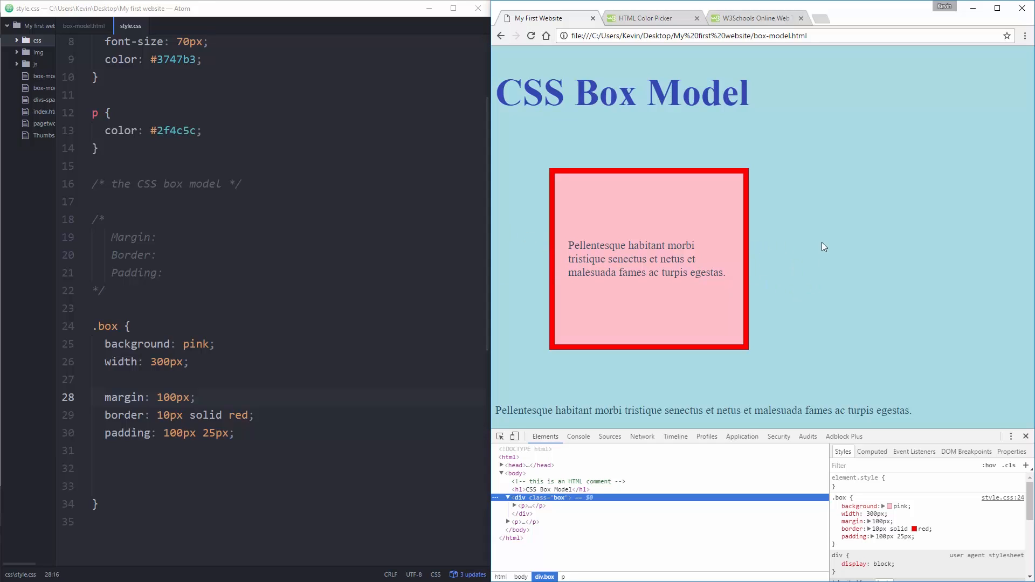
mouse_move(779, 231)
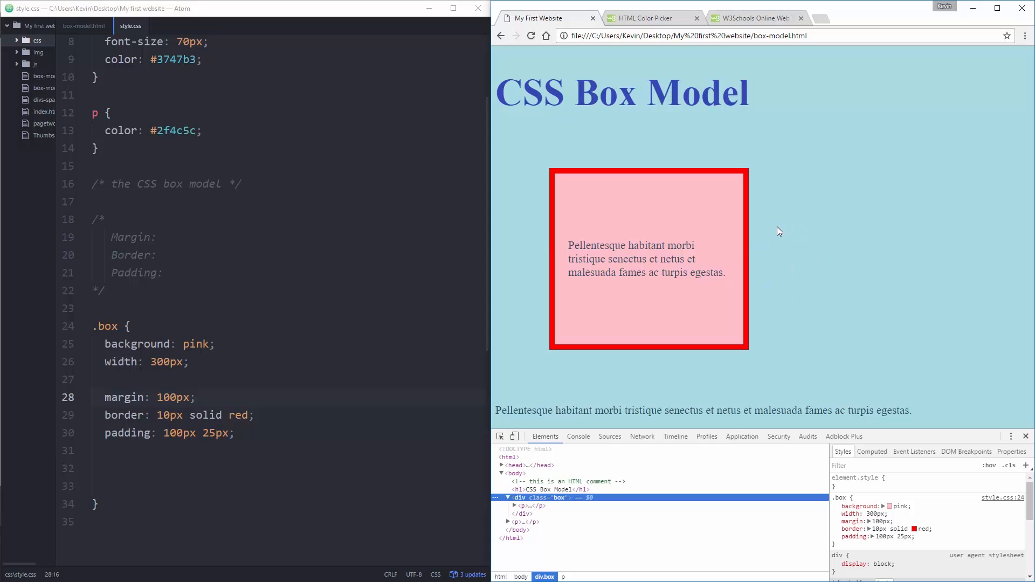
mouse_move(771, 240)
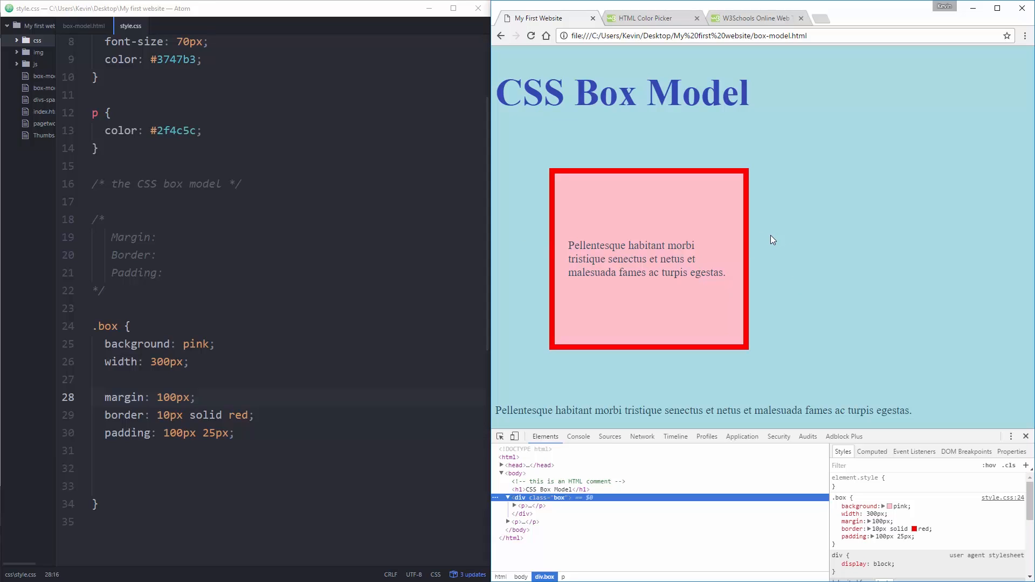
mouse_move(673, 233)
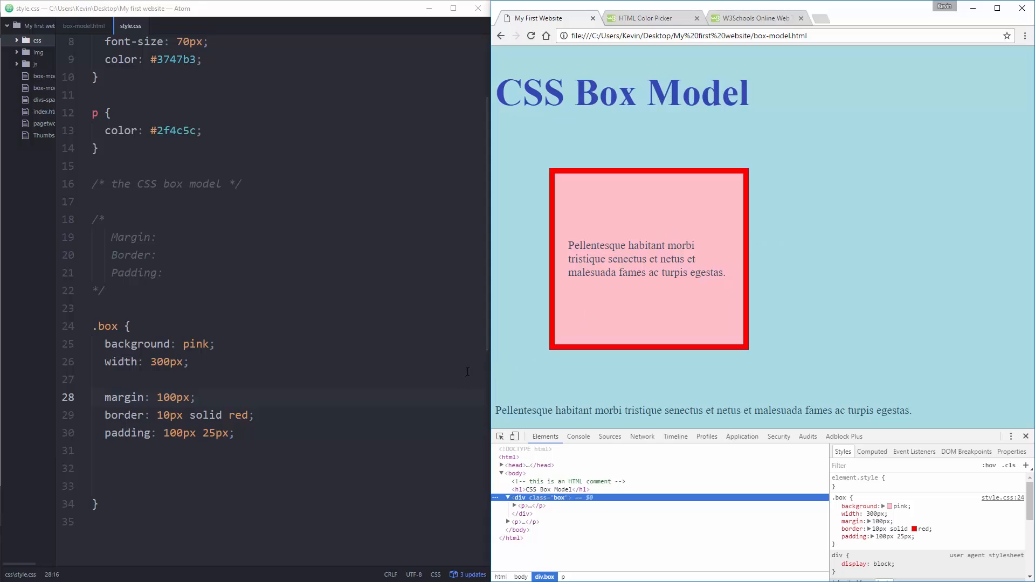
mouse_move(666, 192)
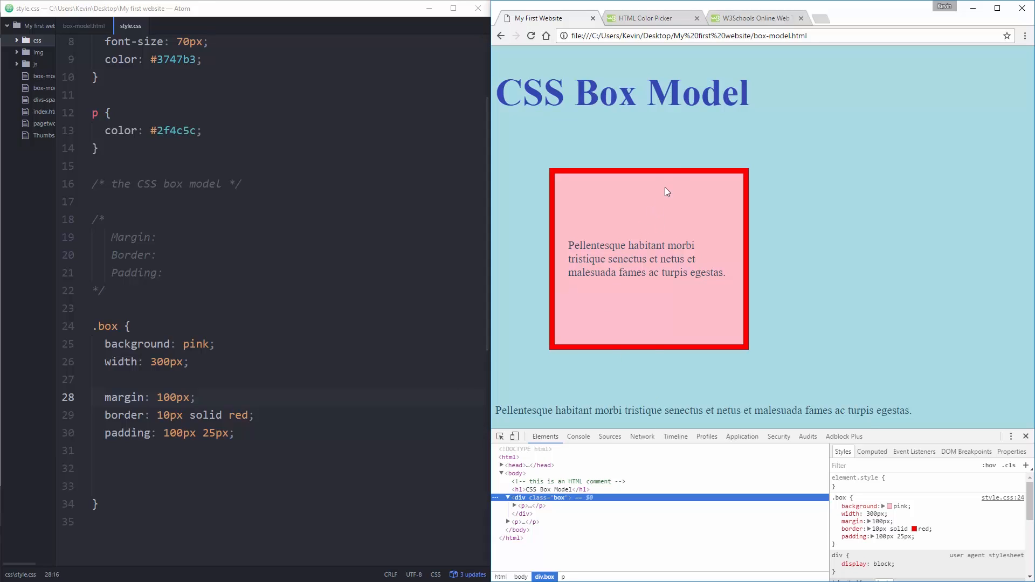
mouse_move(689, 254)
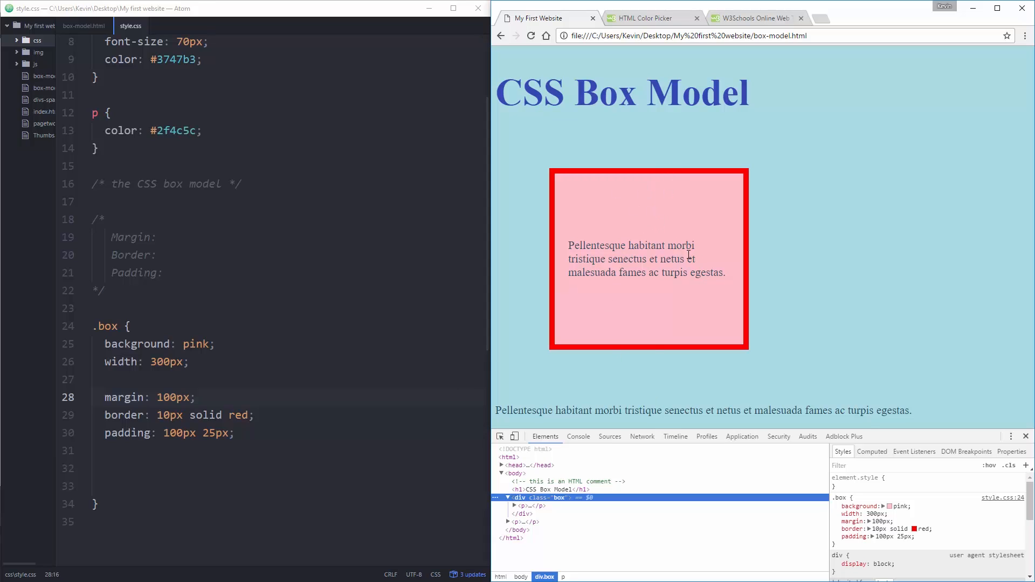
mouse_move(543, 333)
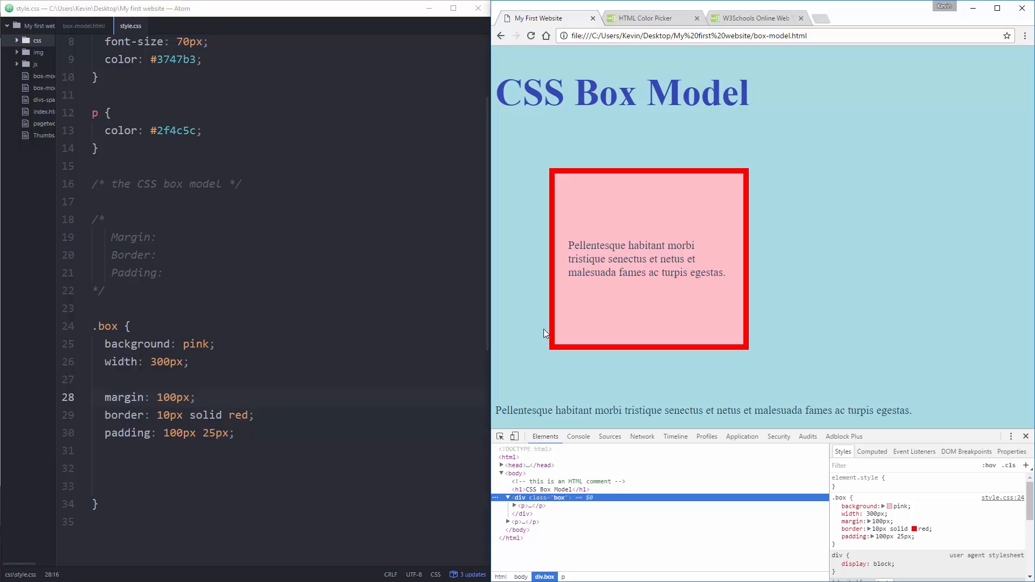
mouse_move(632, 263)
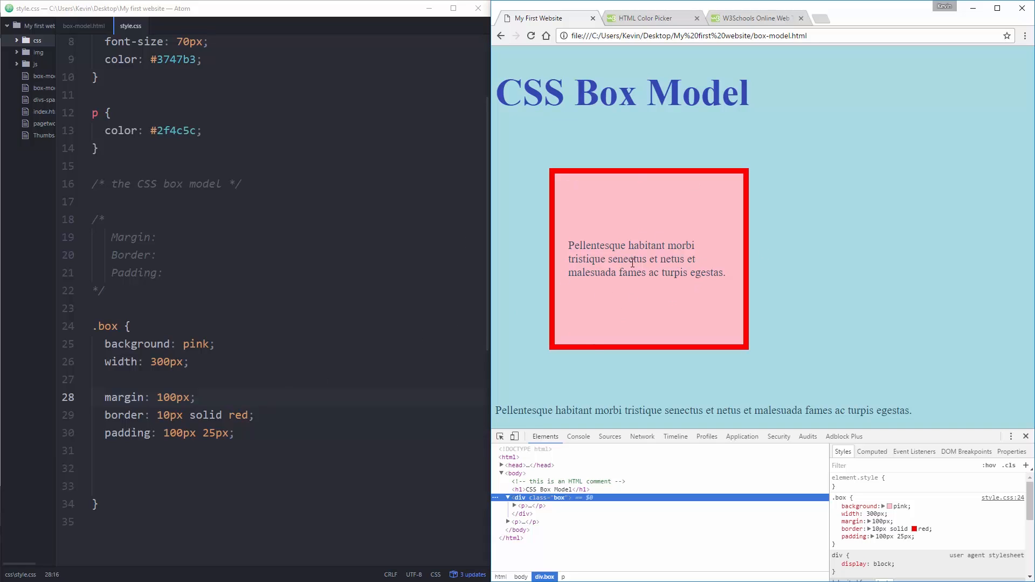
Step: Start a width calculation line in .box: 300px + 100px + 100px + 25
left_click(207, 458)
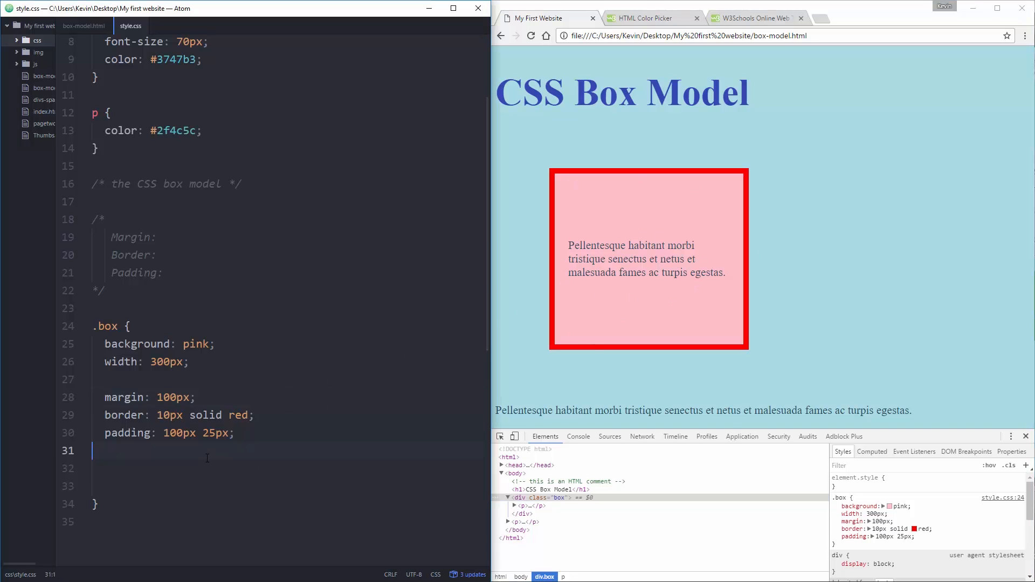
key("enter")
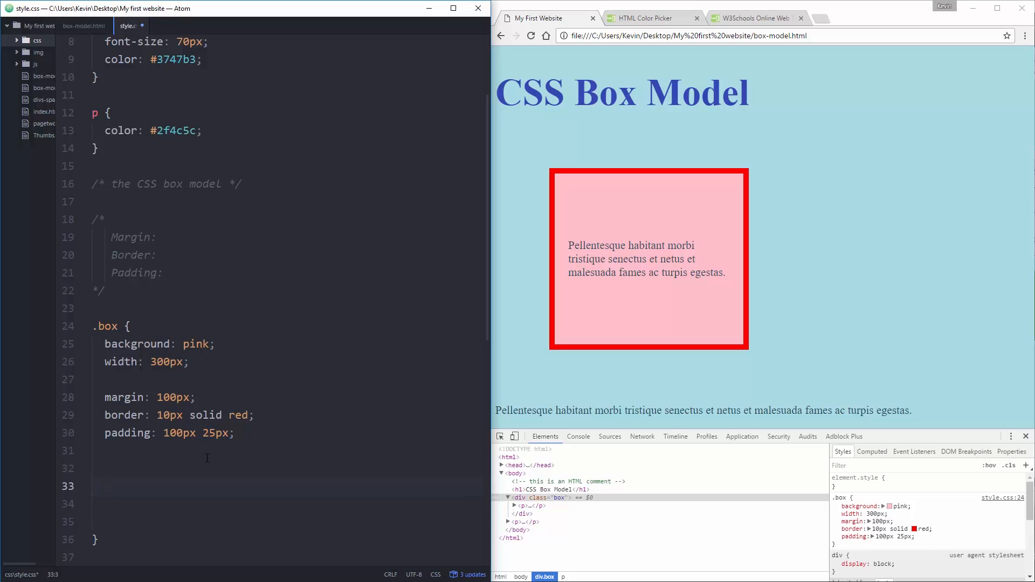
type("300px +")
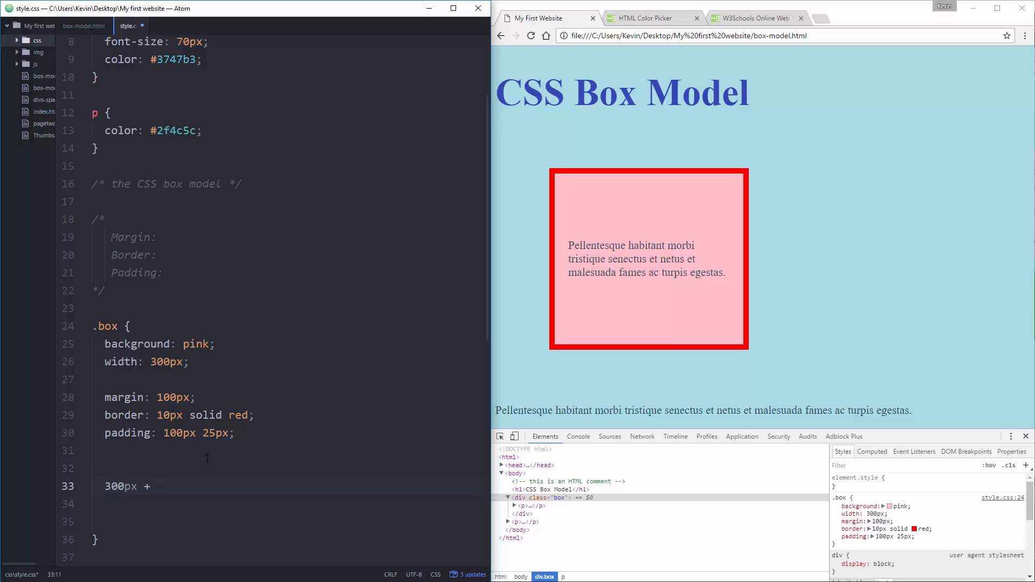
type("100px")
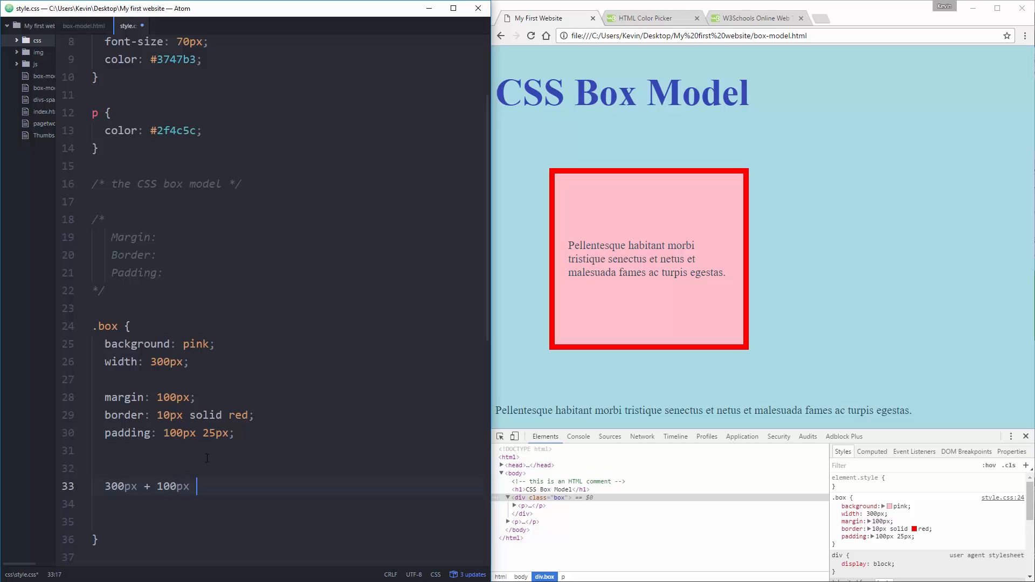
type("+ 100px")
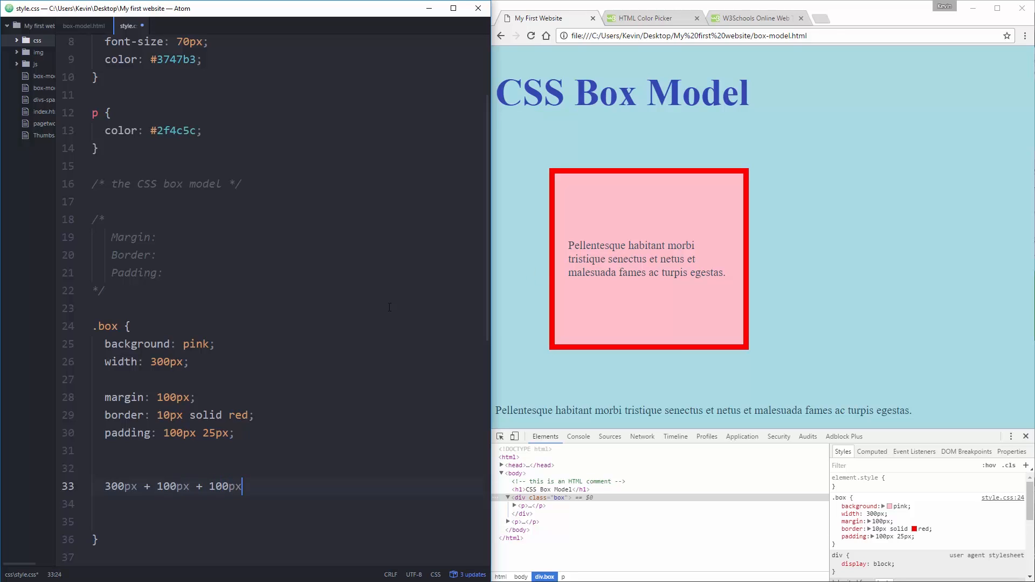
mouse_move(824, 301)
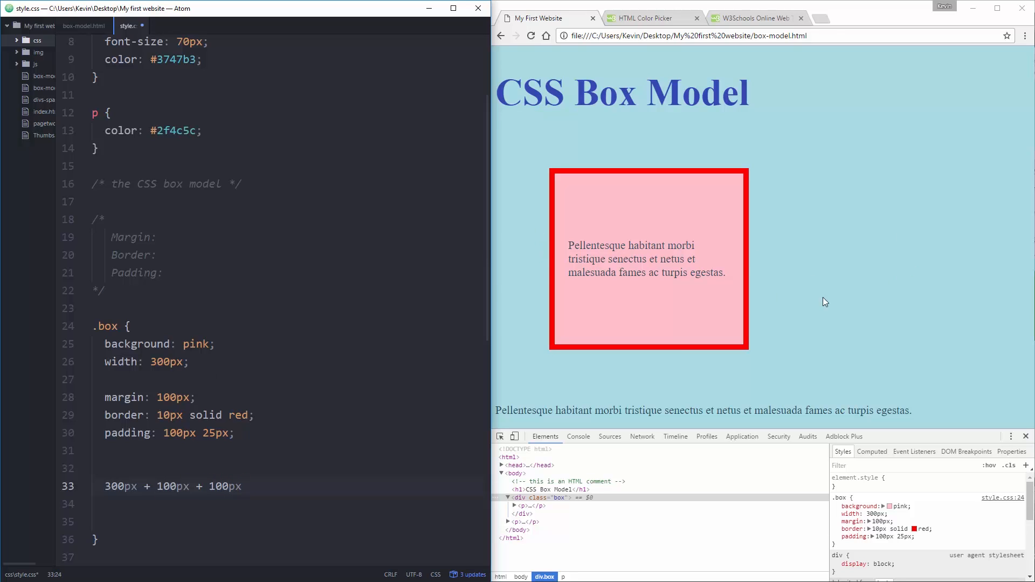
type("+")
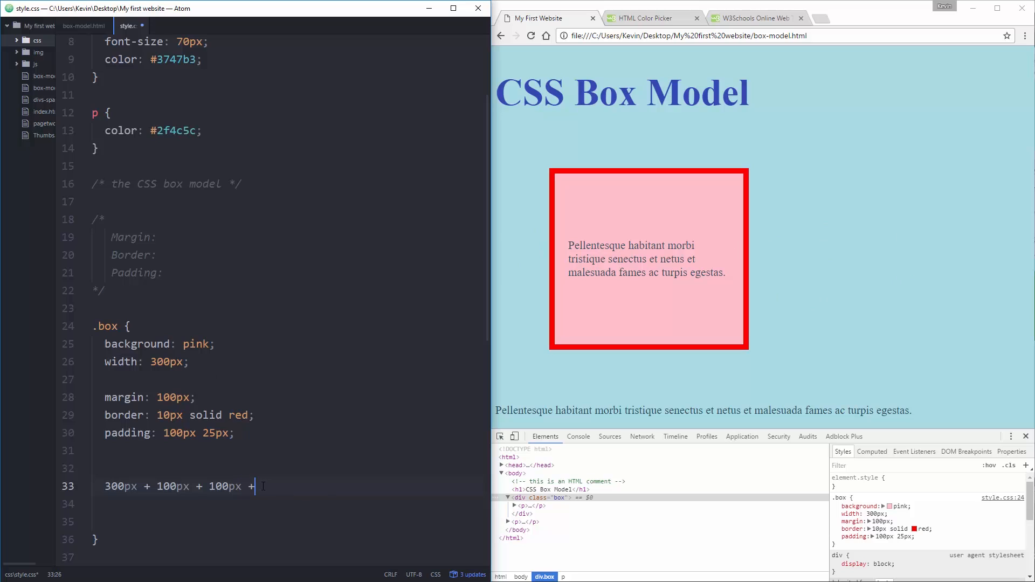
type("25")
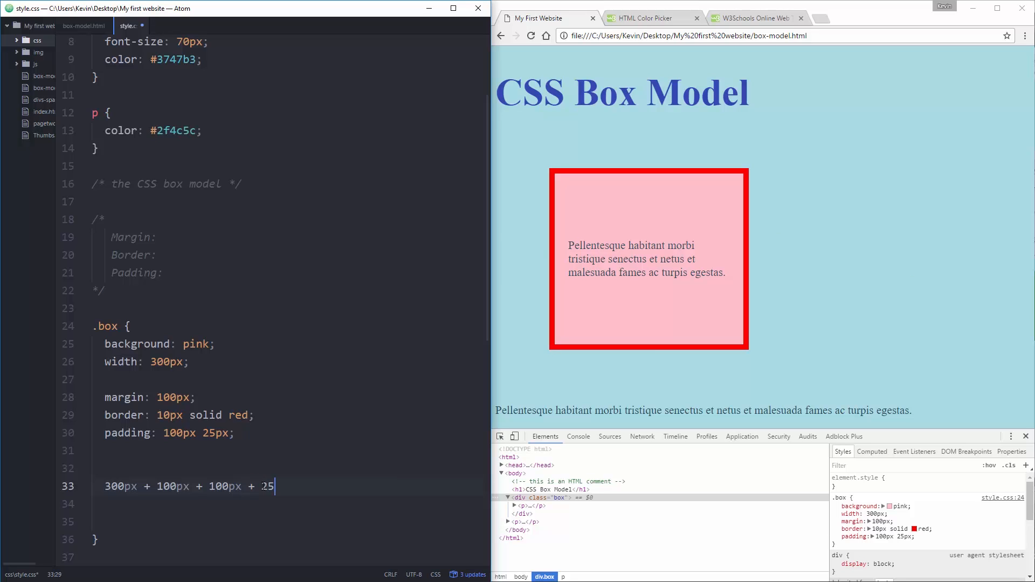
Step: Finish the sum with + 25 + 10 + 10 = 570px
type("+ 25 +")
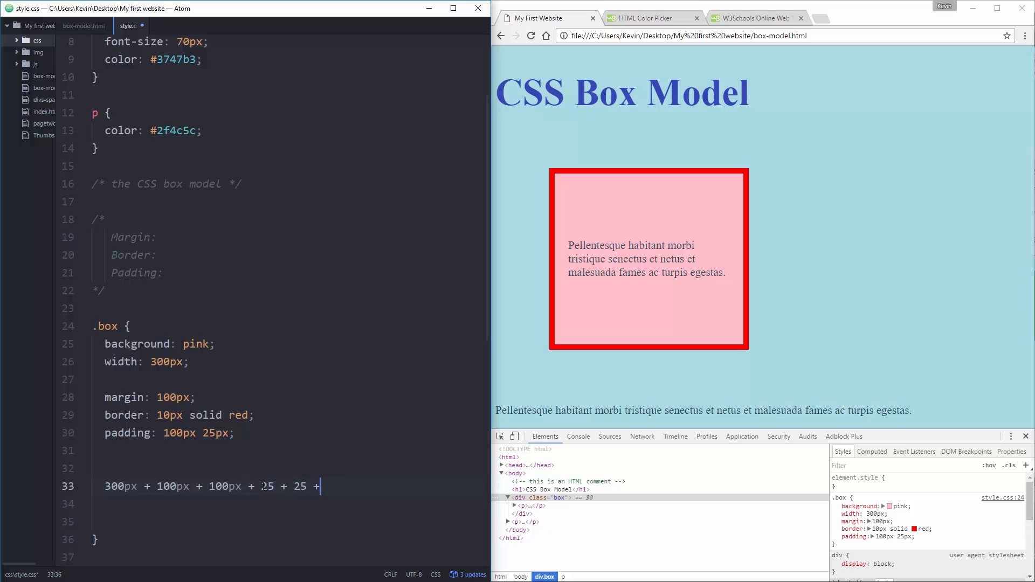
type("10 +10")
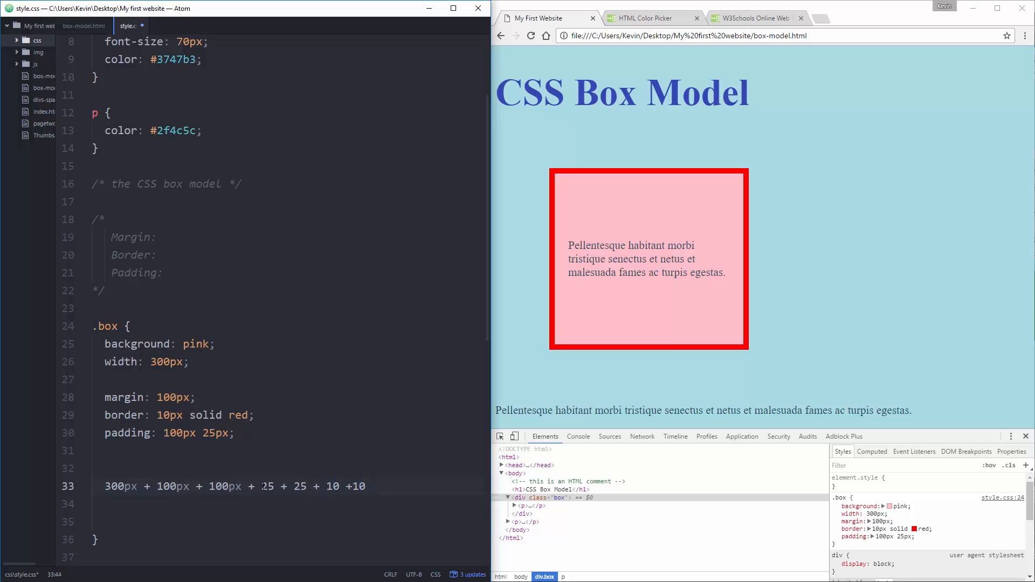
type("=")
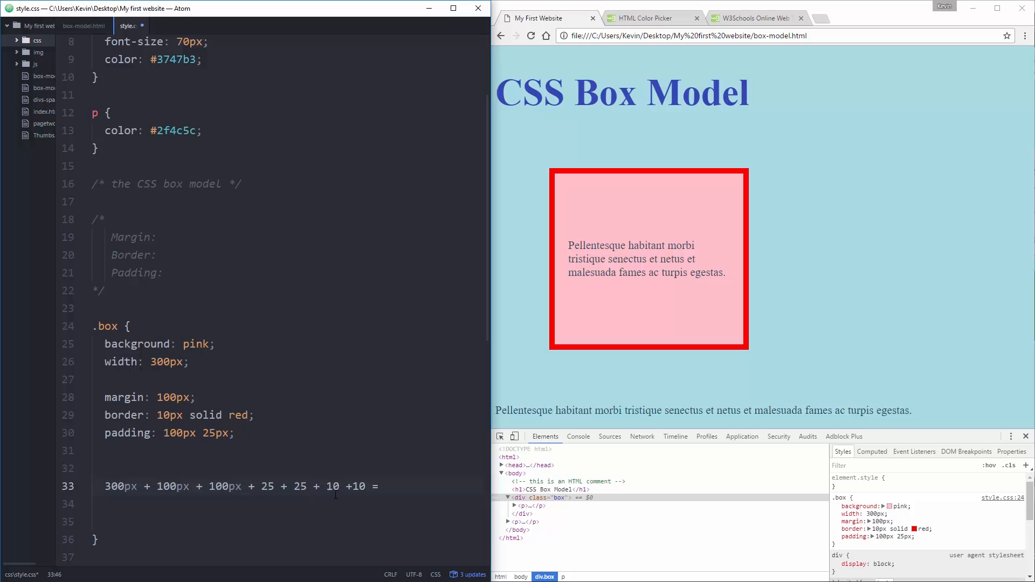
left_click(385, 487)
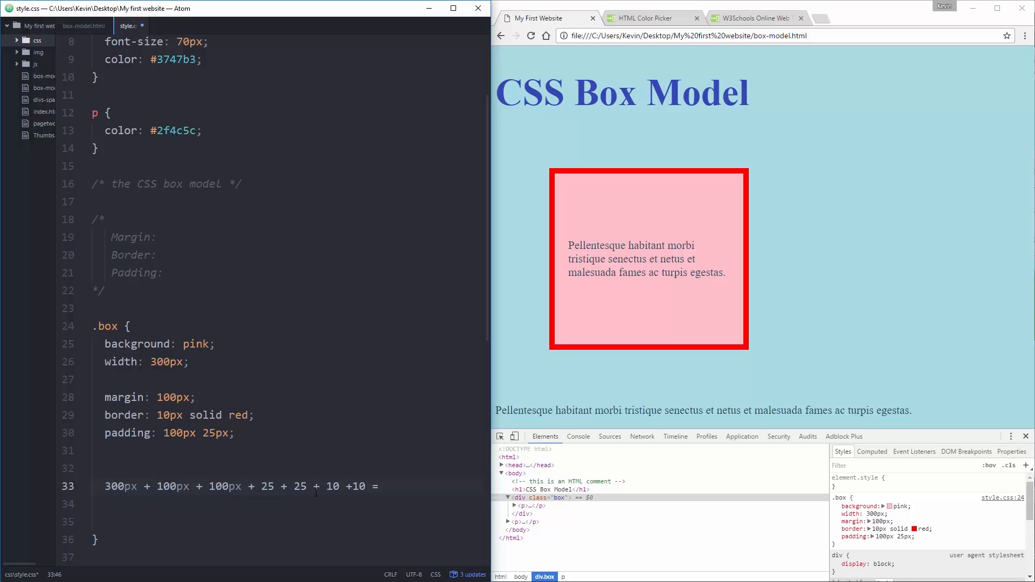
type("570")
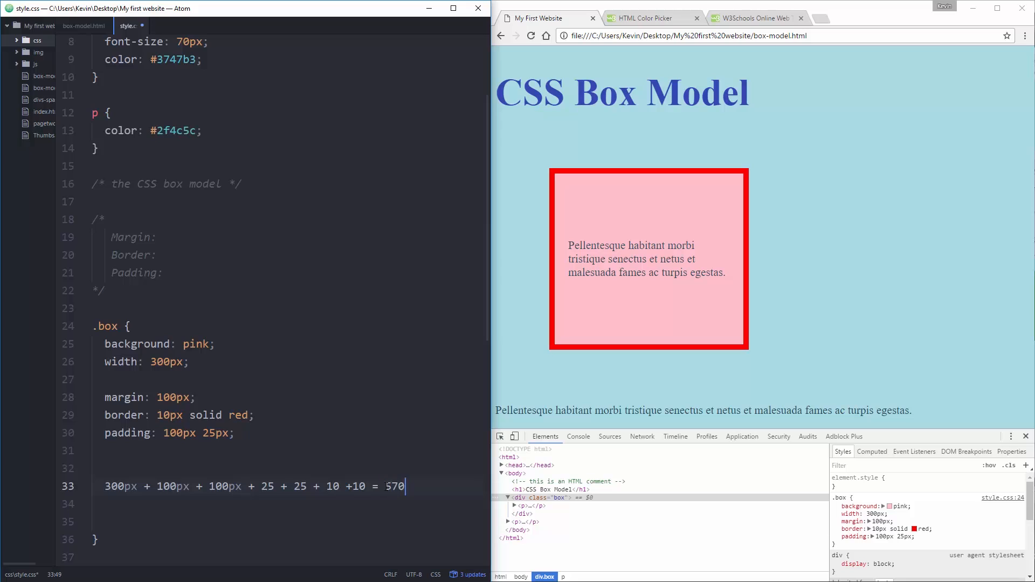
type("px")
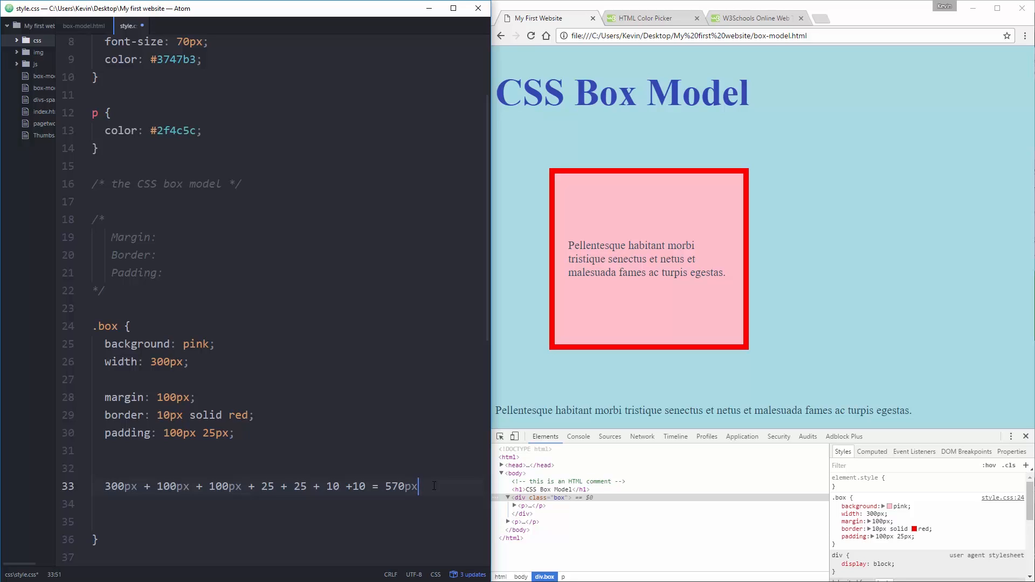
mouse_move(601, 289)
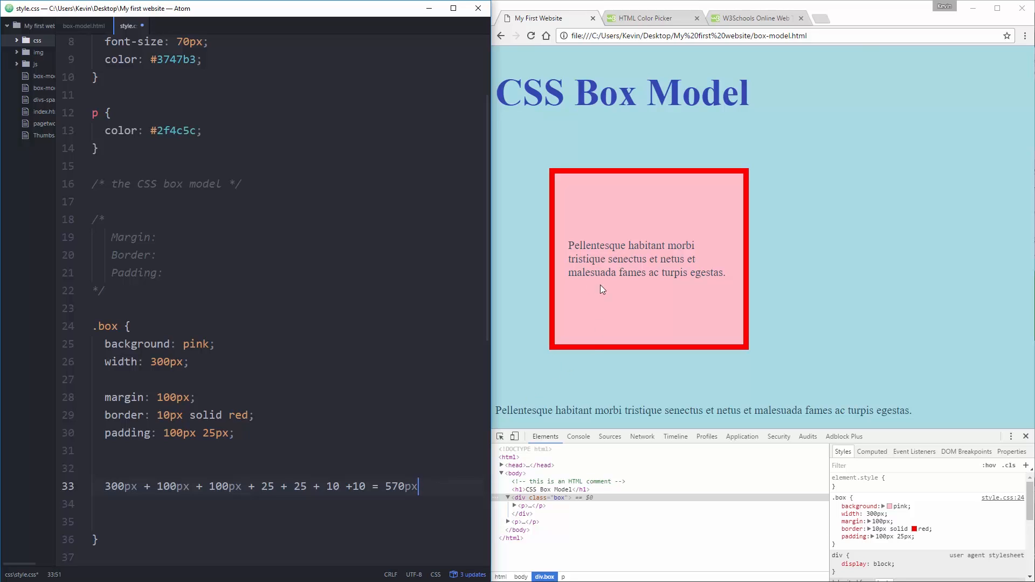
mouse_move(871, 278)
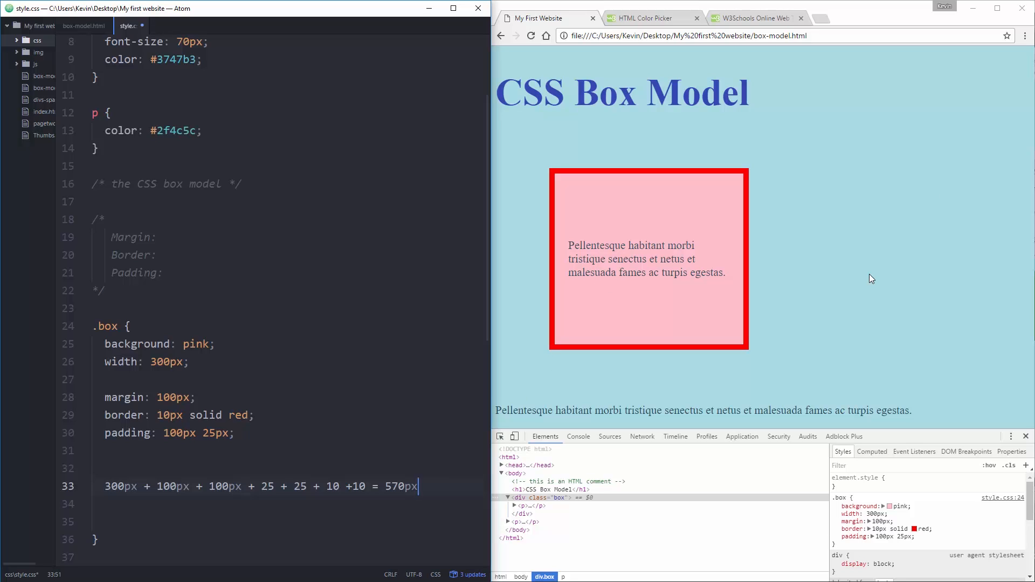
Step: Define Margin in the comment as empty space around my element
left_click(417, 486)
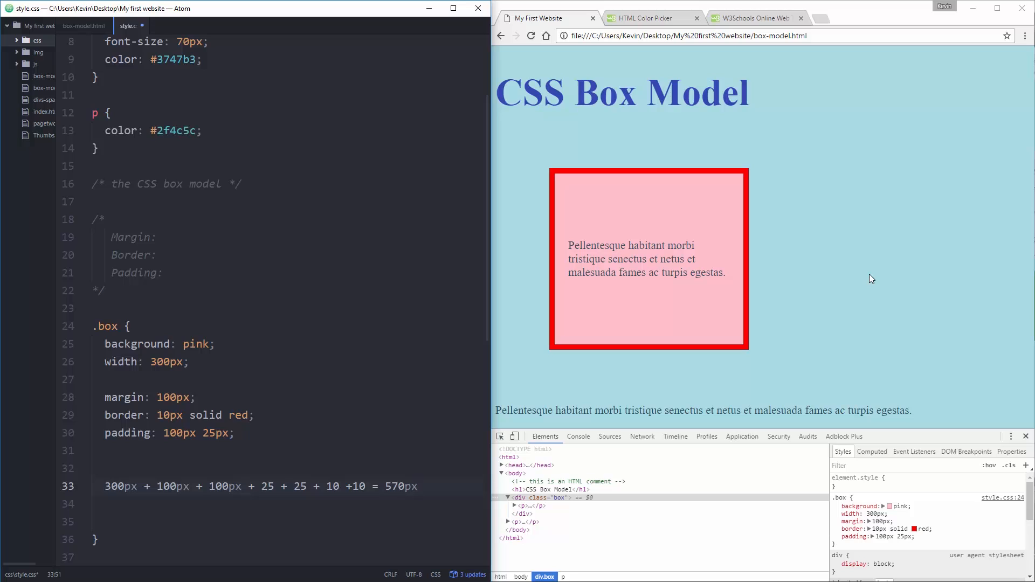
mouse_move(811, 288)
type(" e")
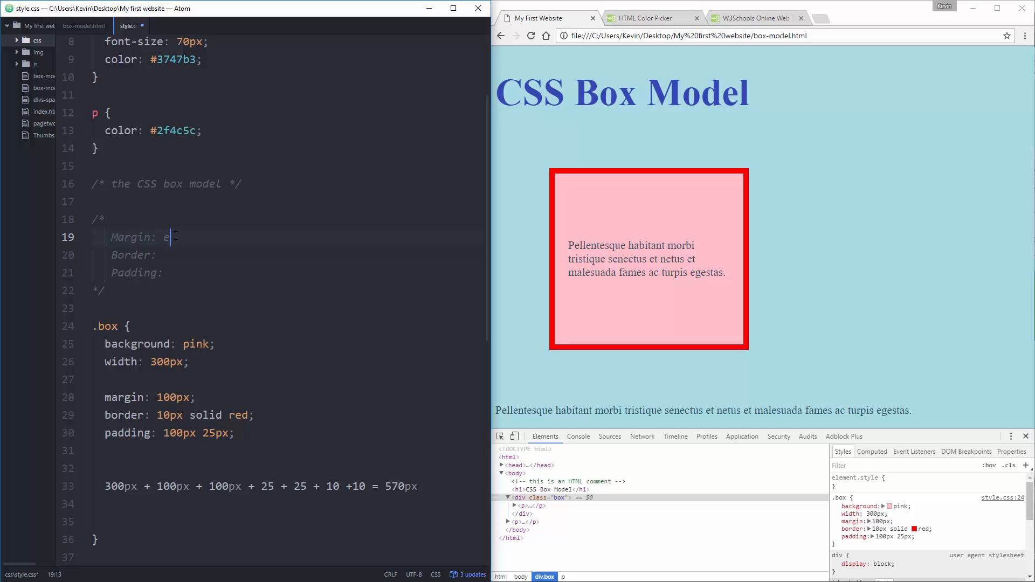
type("mpty space aroun")
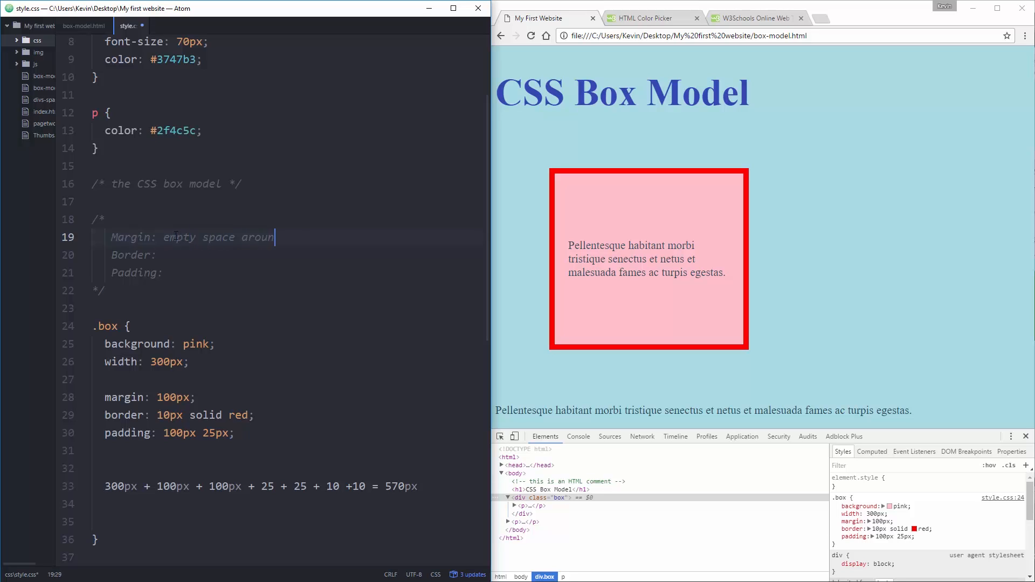
type("my bloc")
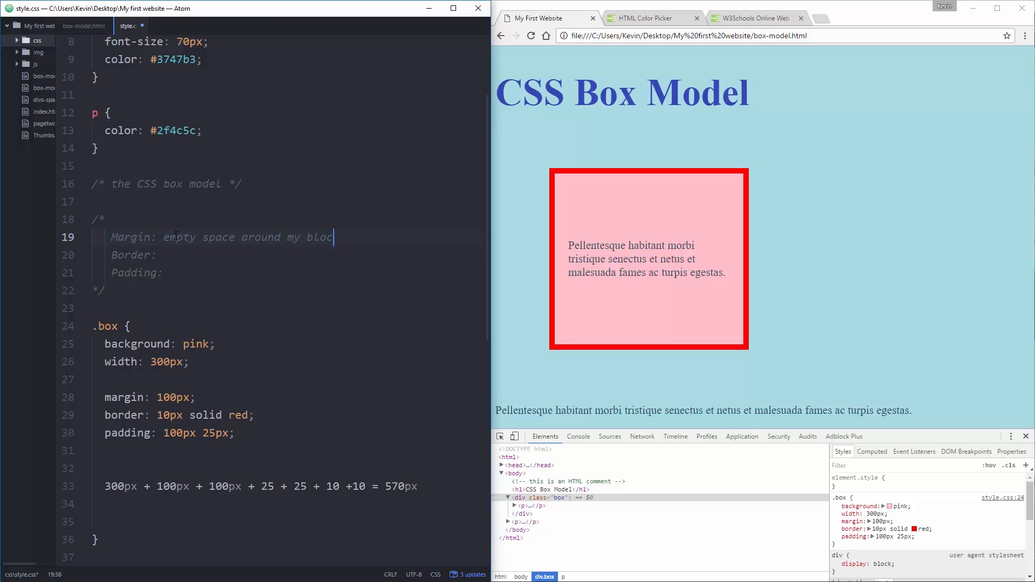
key("Backspace")
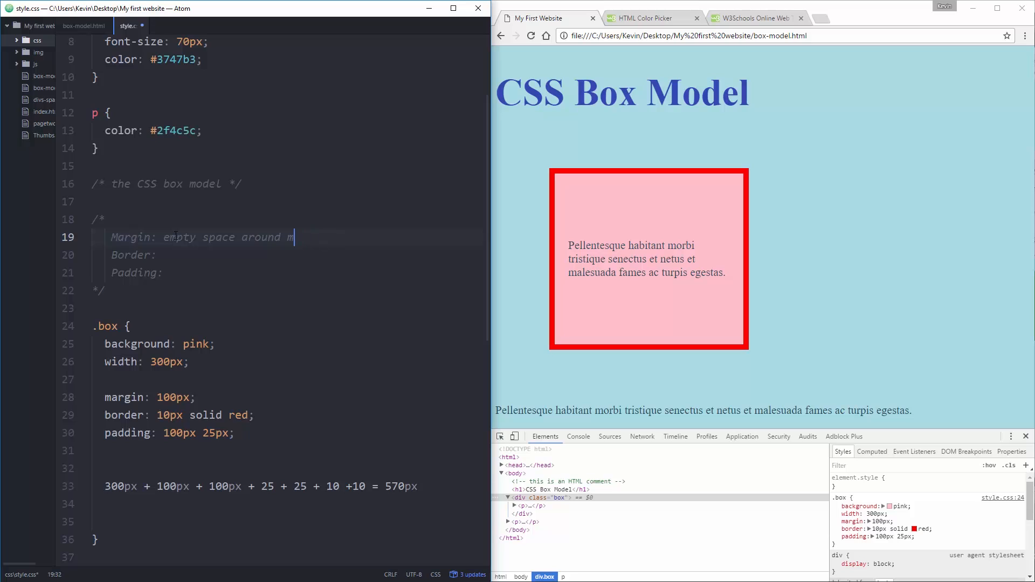
type("y element")
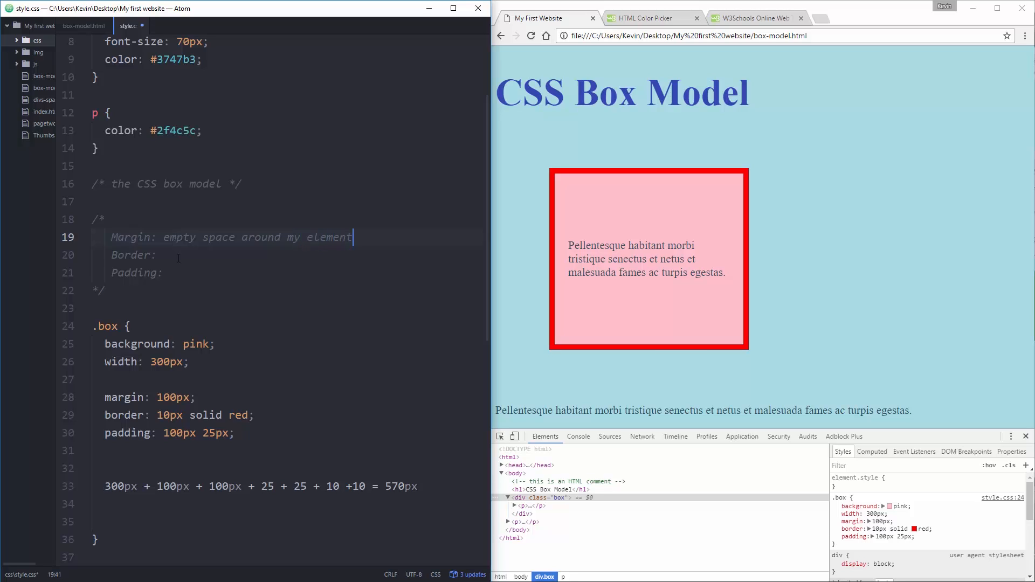
Step: Define Border as a border / stroke / around my element
left_click(195, 258)
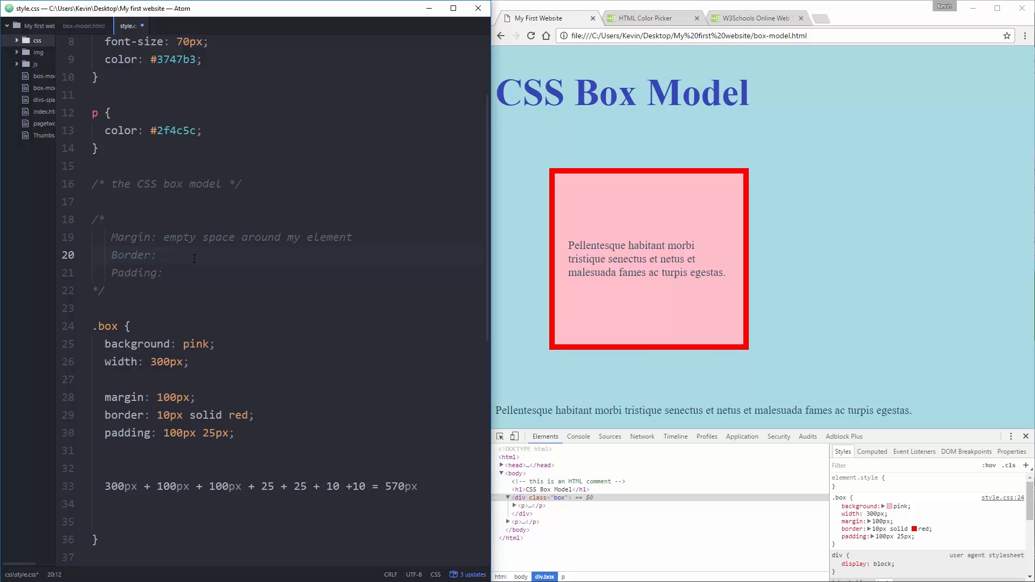
type("a border")
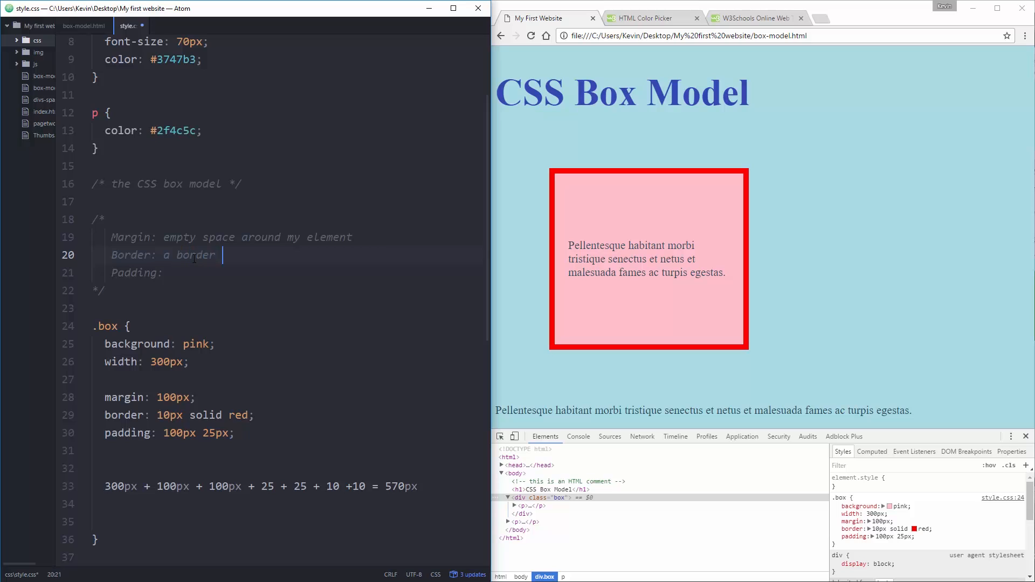
type("/ stroke /")
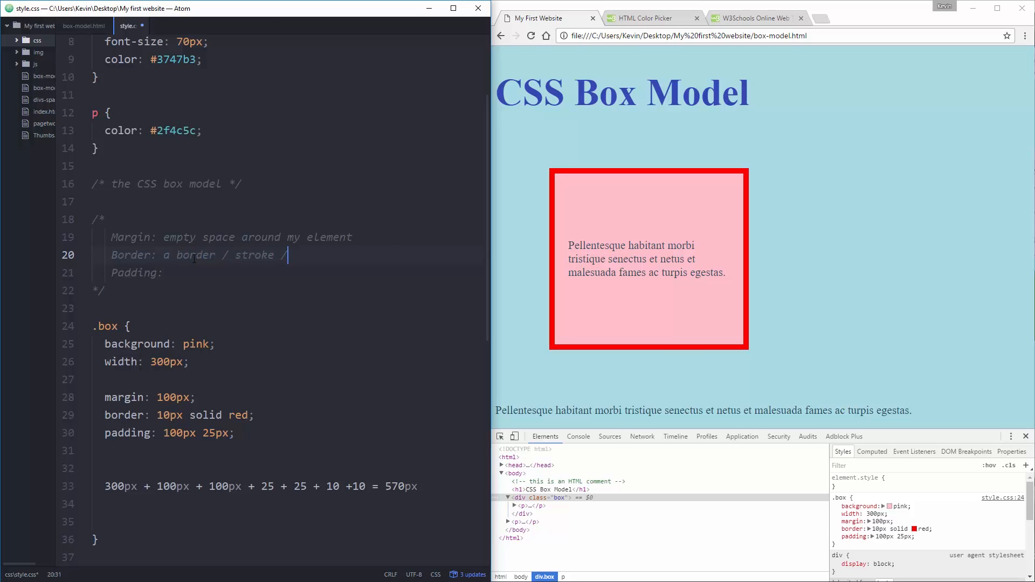
type("around my element")
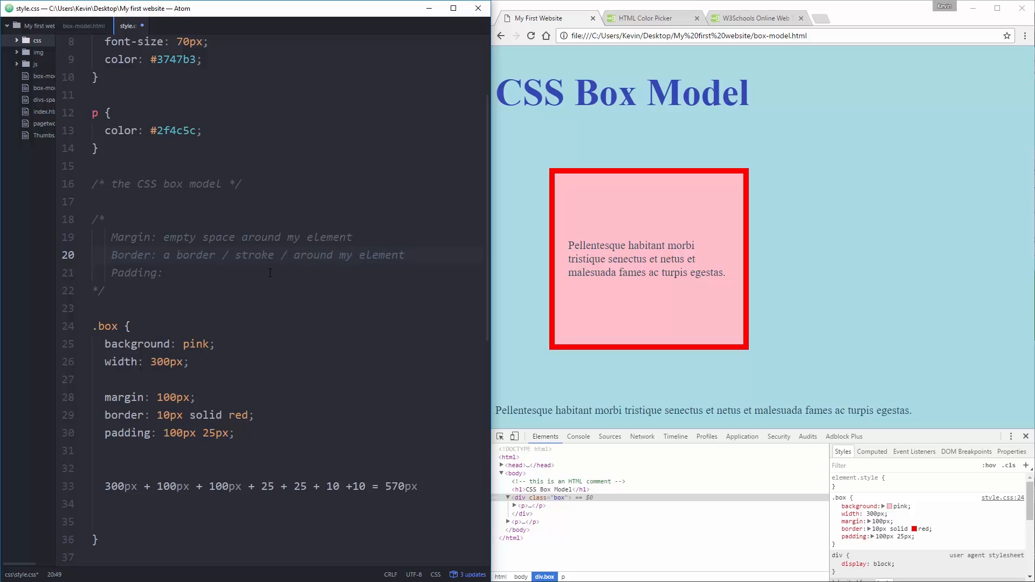
Step: Define Padding as empty space WITH background around my element
left_click(164, 273)
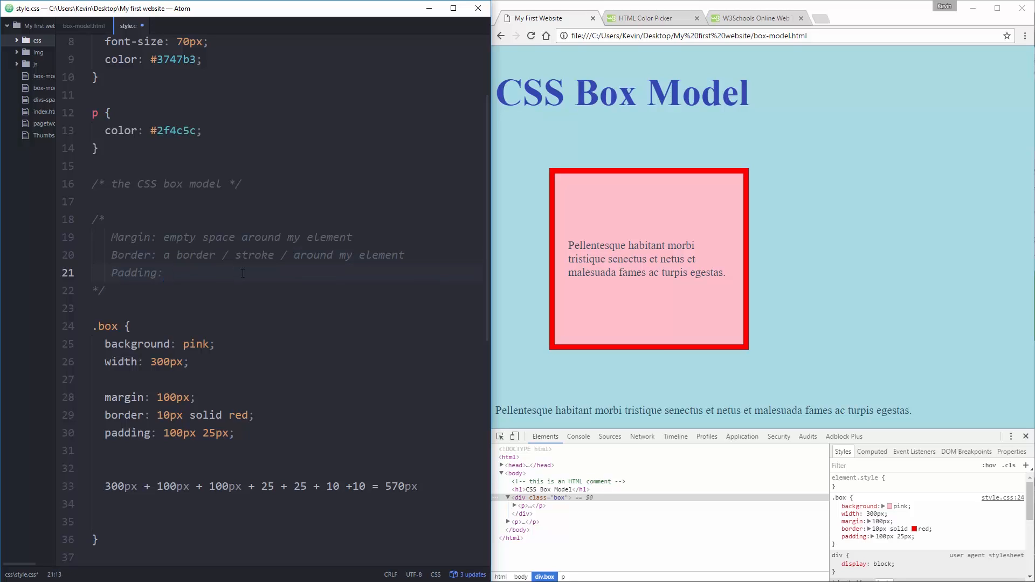
type("empty space")
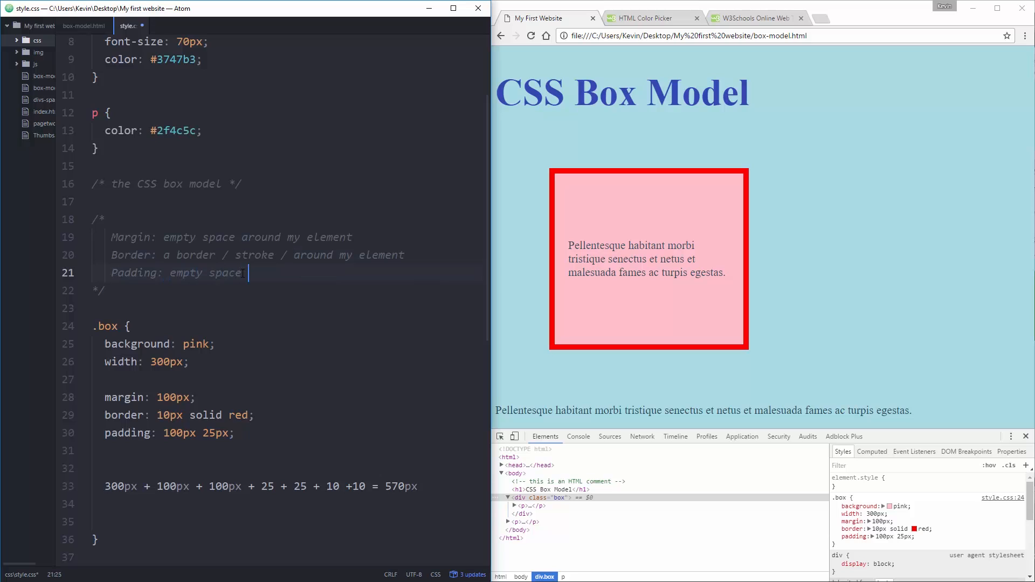
type("WITH background aroun")
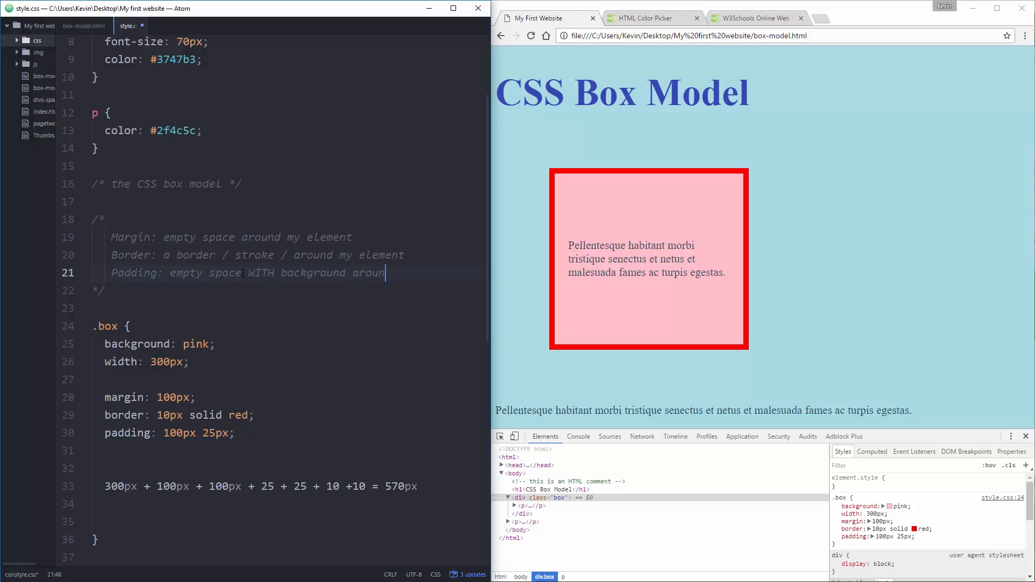
type("my element")
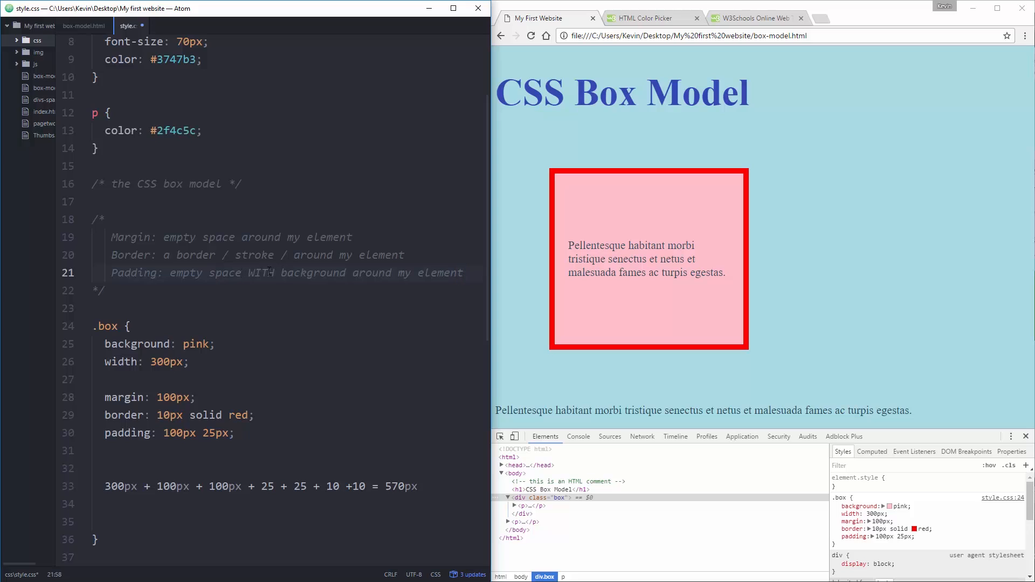
left_click(462, 272)
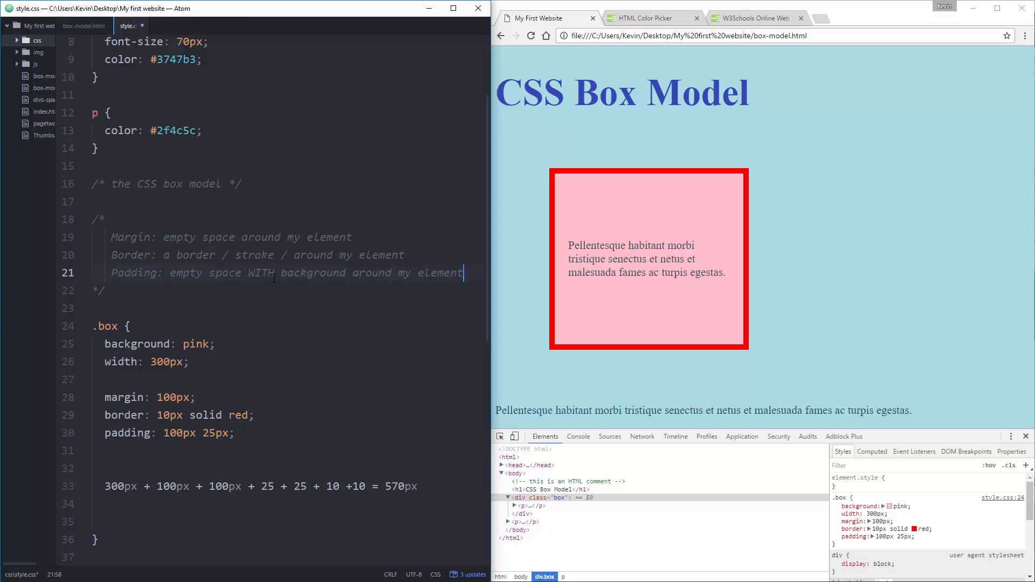
Step: Write the note 'All of these ADD on top of the width and height!' in the comment
type("All of tof")
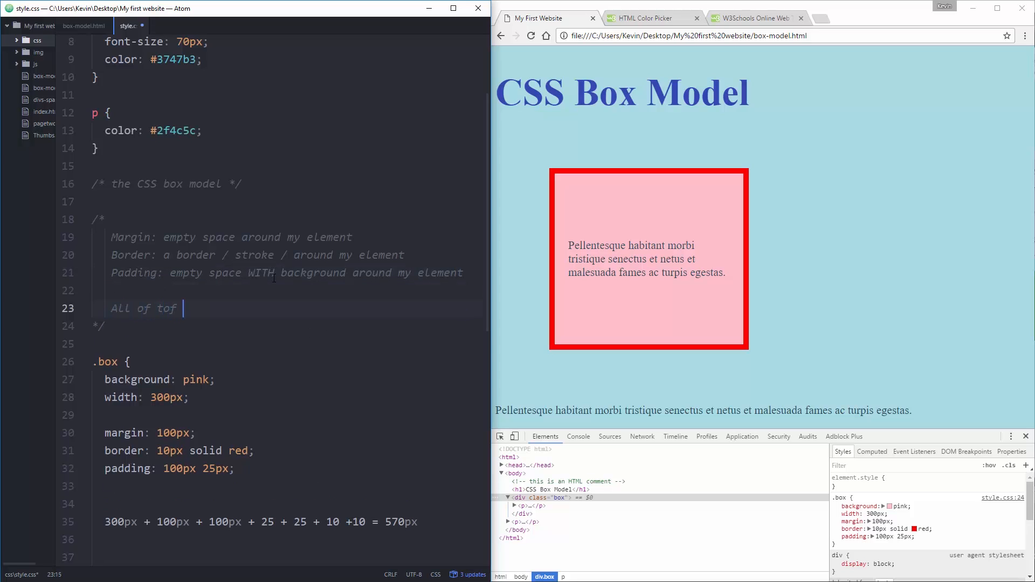
type("hese A")
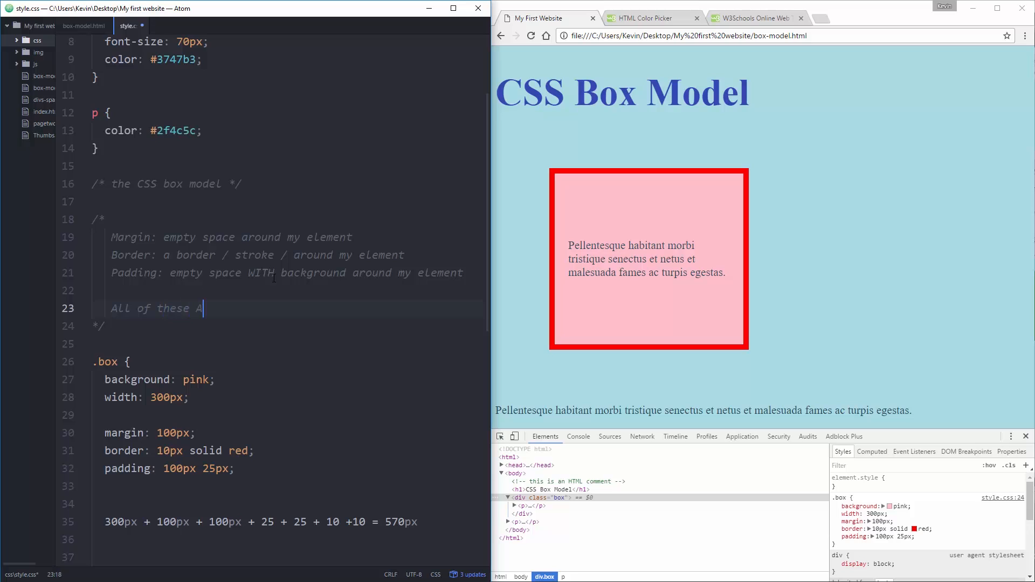
type("DD on top")
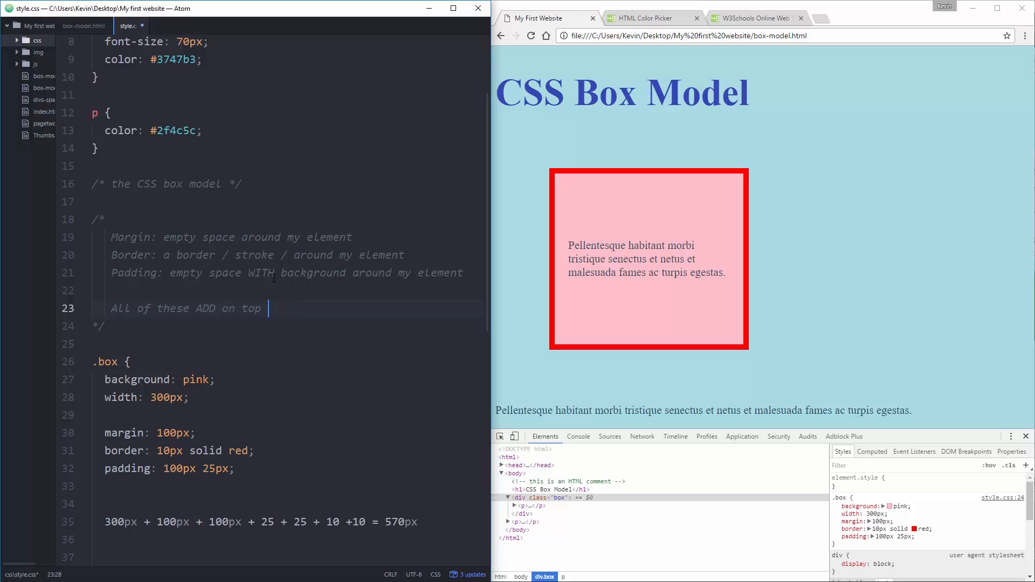
type("of the wit")
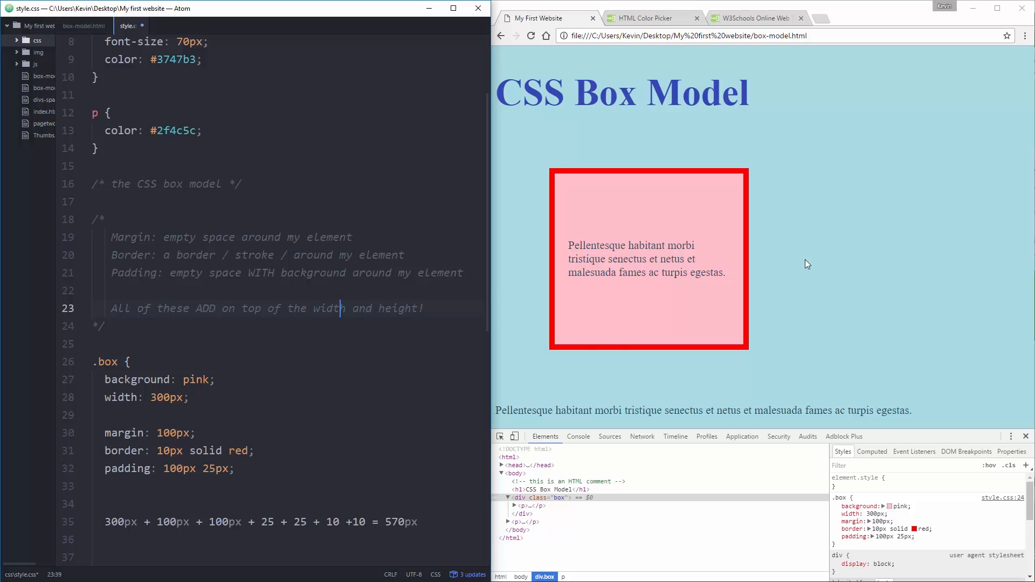
mouse_move(649, 245)
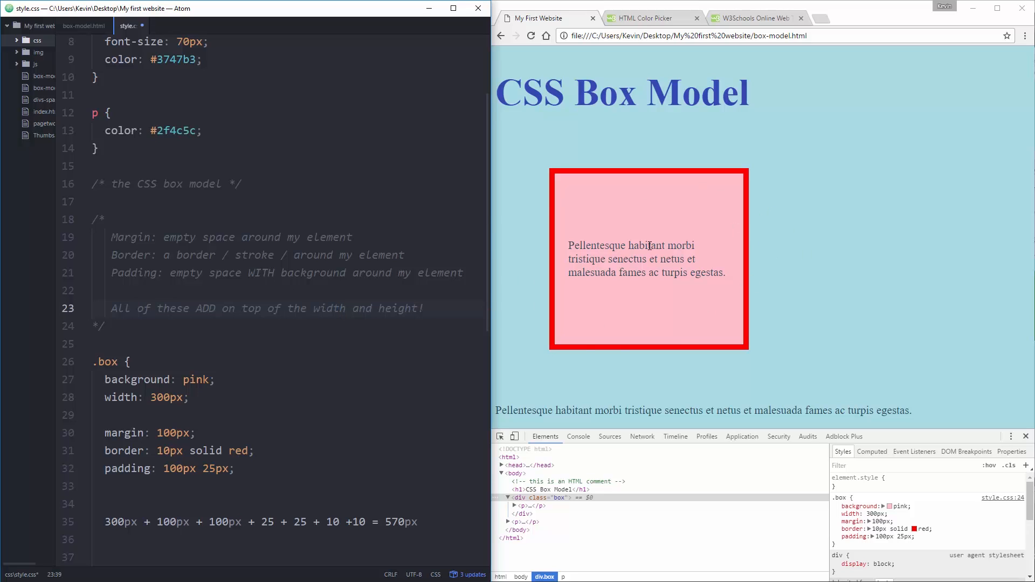
Step: Set the .box padding to 500px, save, and scroll the page to see the overflowing box
left_click(170, 469)
type("5")
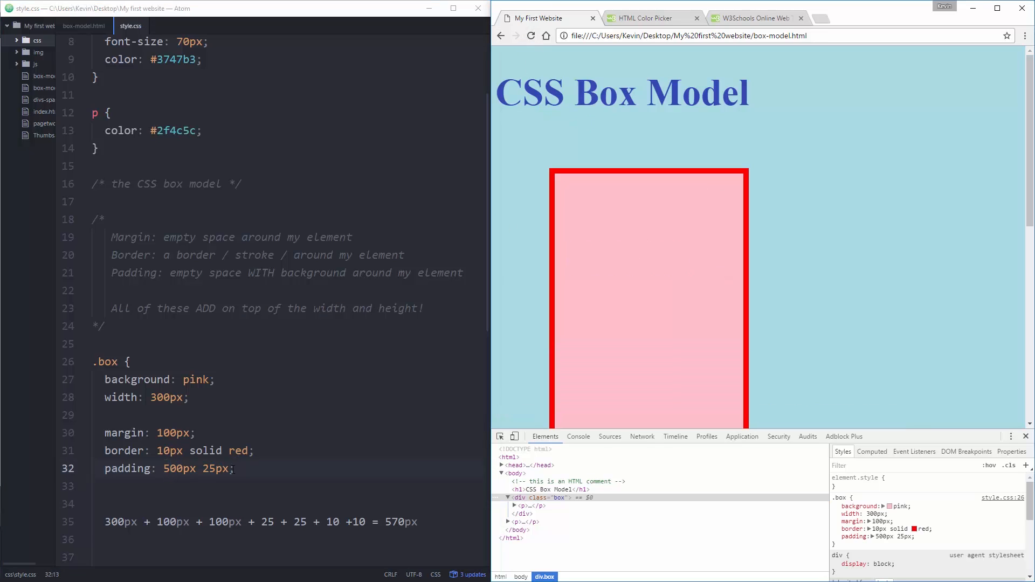
key("Backspace")
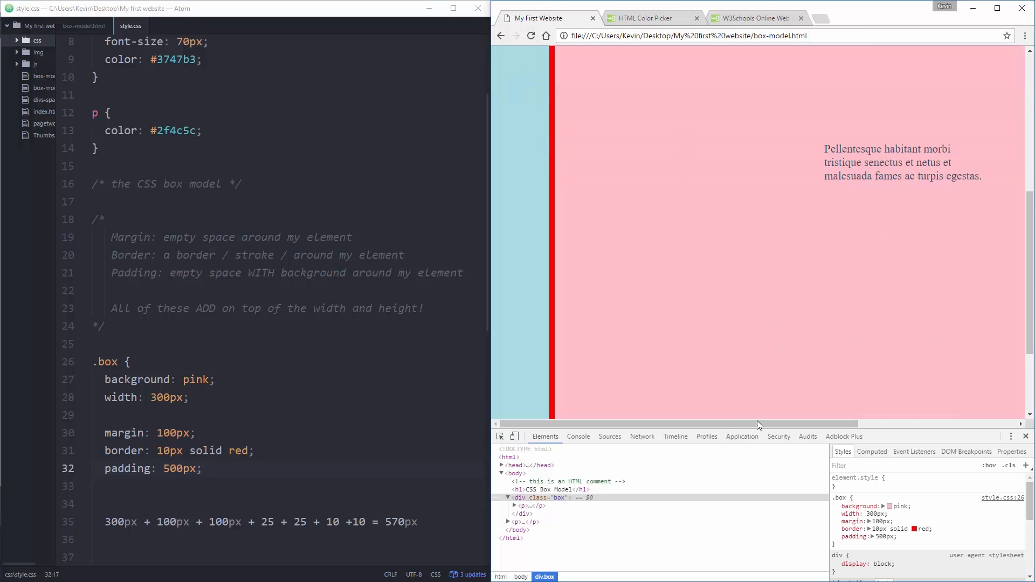
scroll("up", 3)
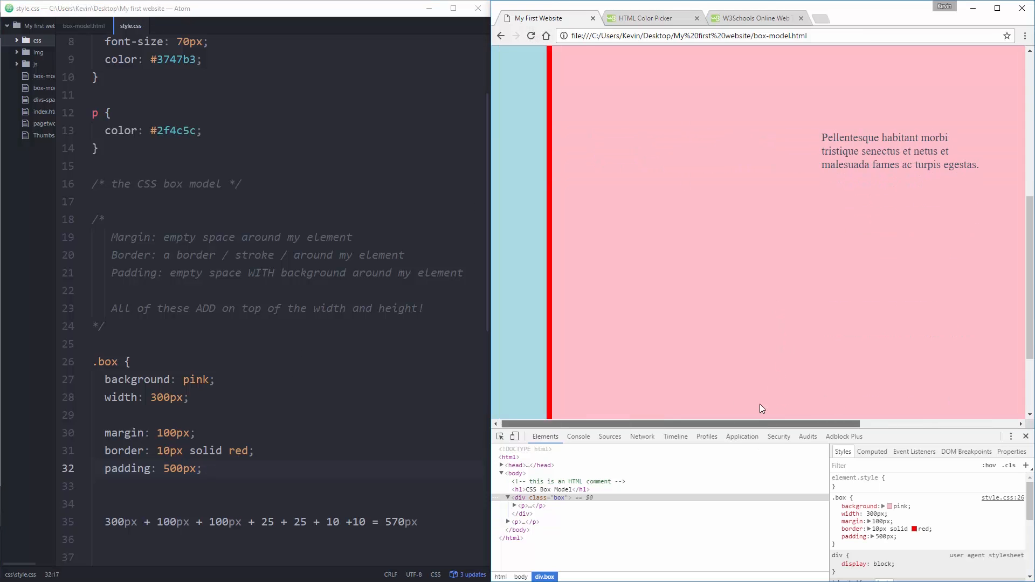
scroll("down", 3)
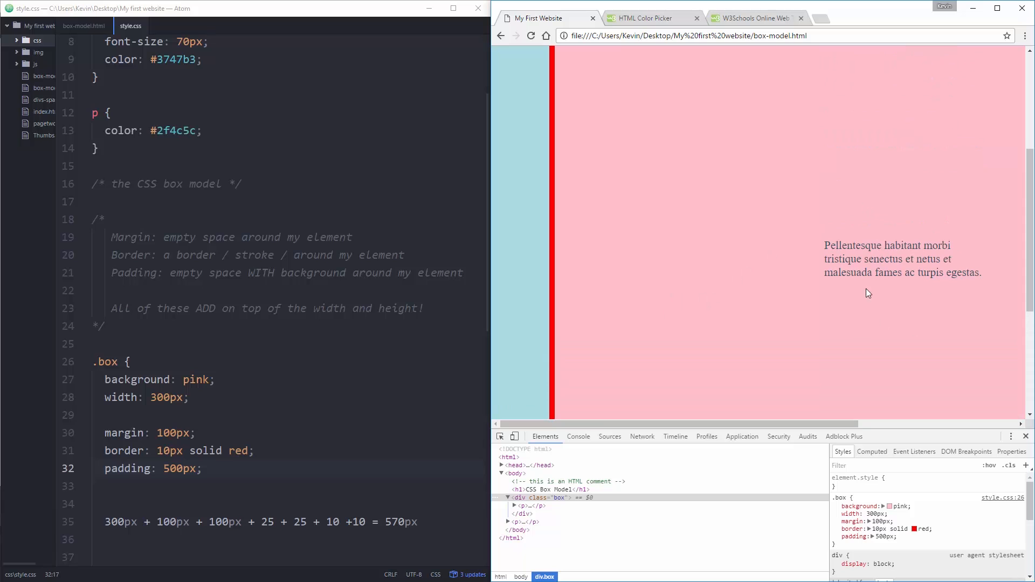
mouse_move(861, 304)
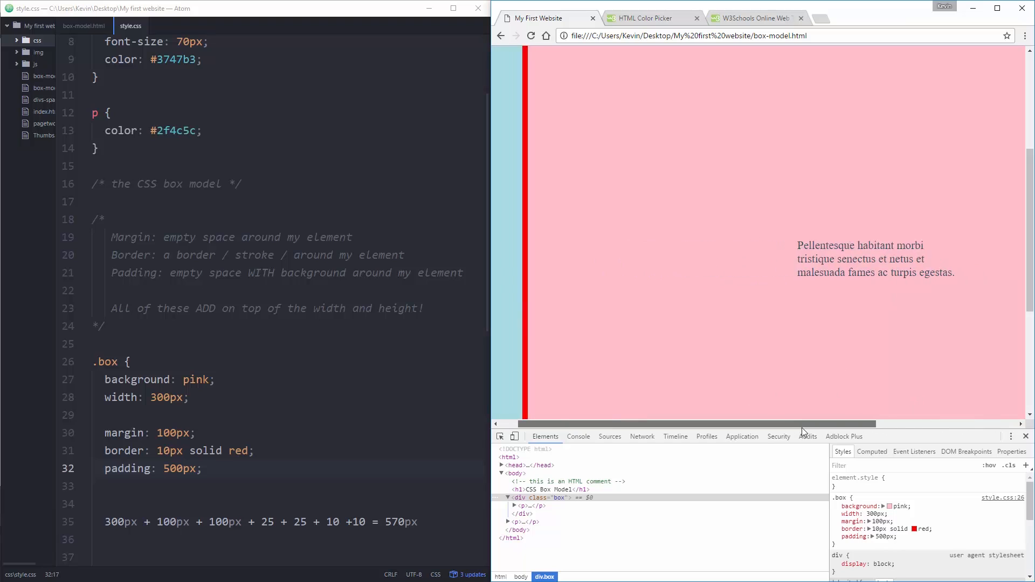
scroll("left", 3)
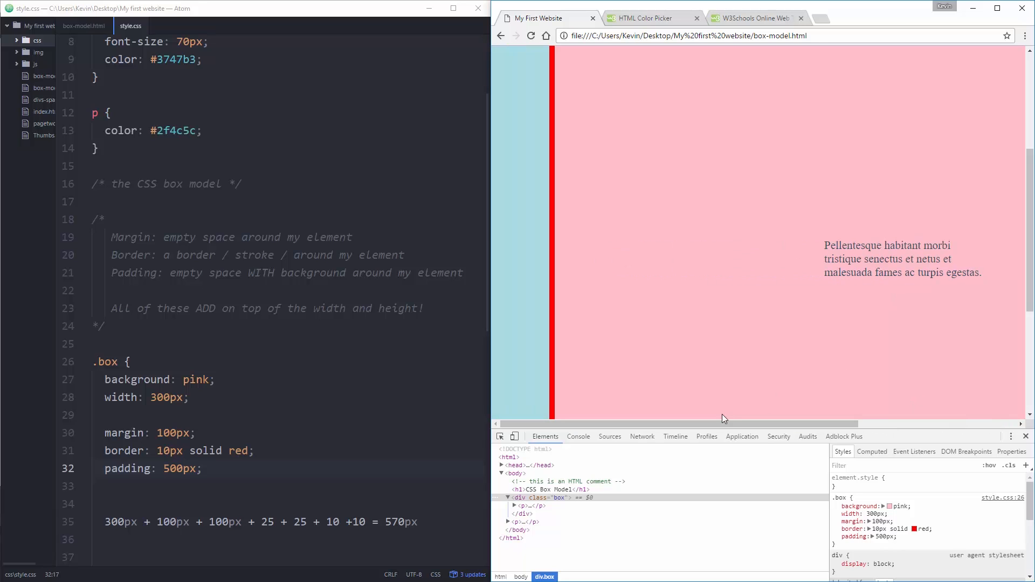
mouse_move(718, 416)
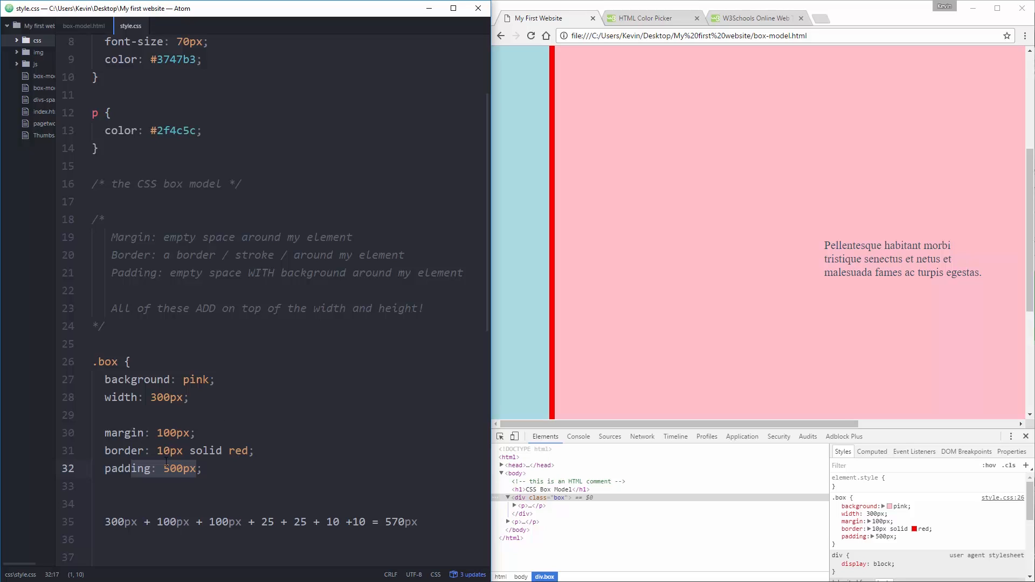
mouse_move(855, 261)
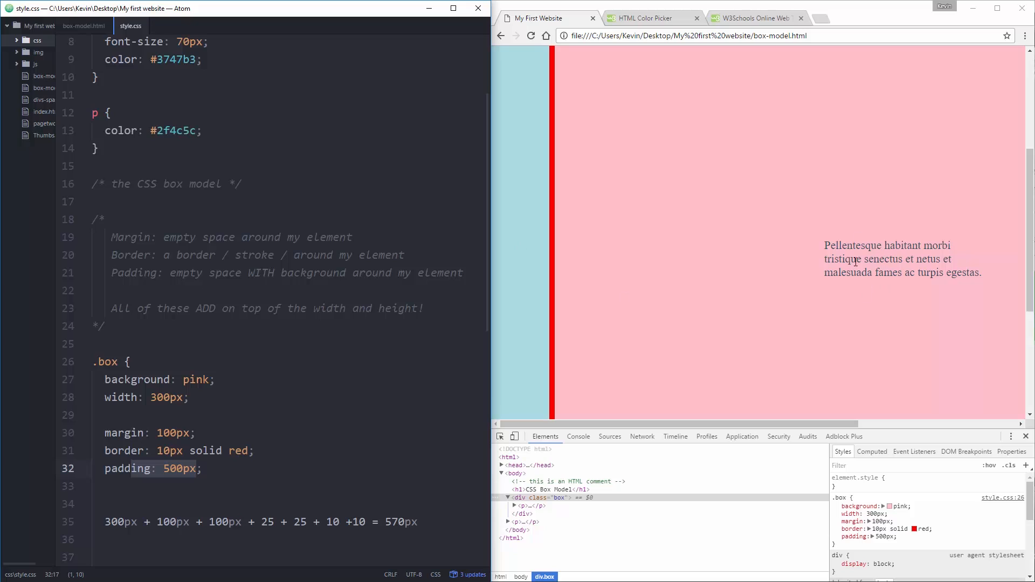
mouse_move(542, 254)
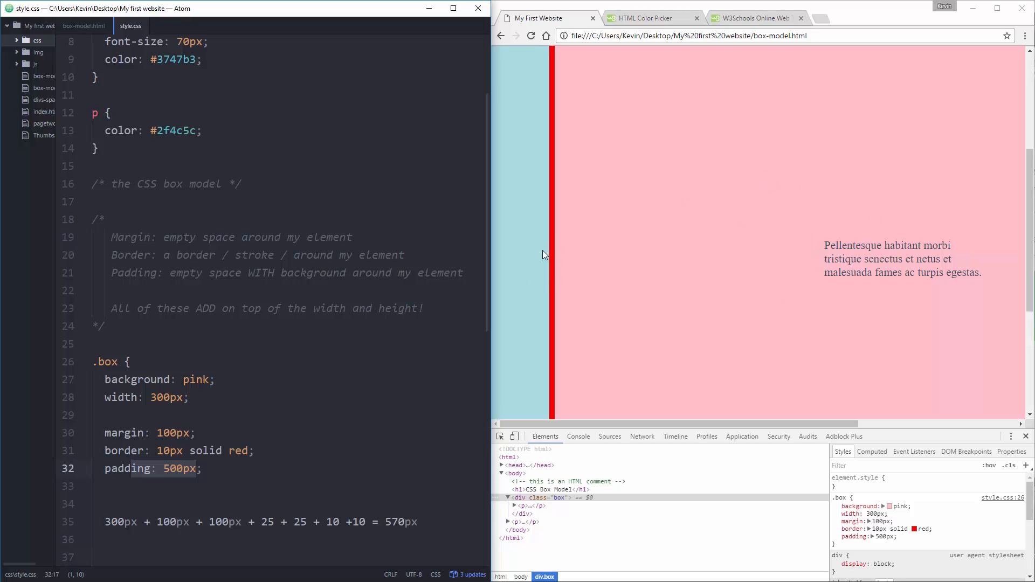
mouse_move(483, 268)
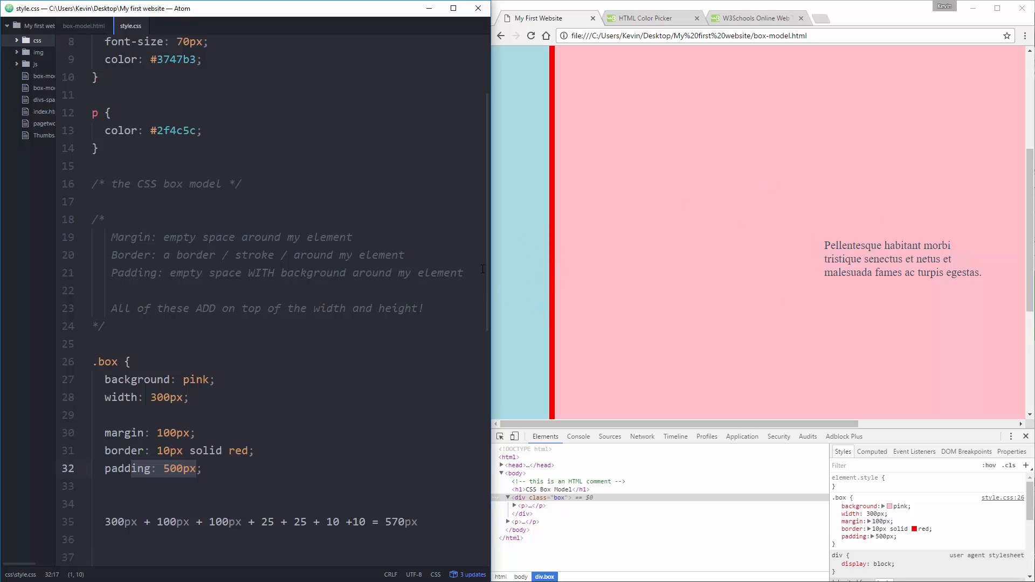
mouse_move(861, 261)
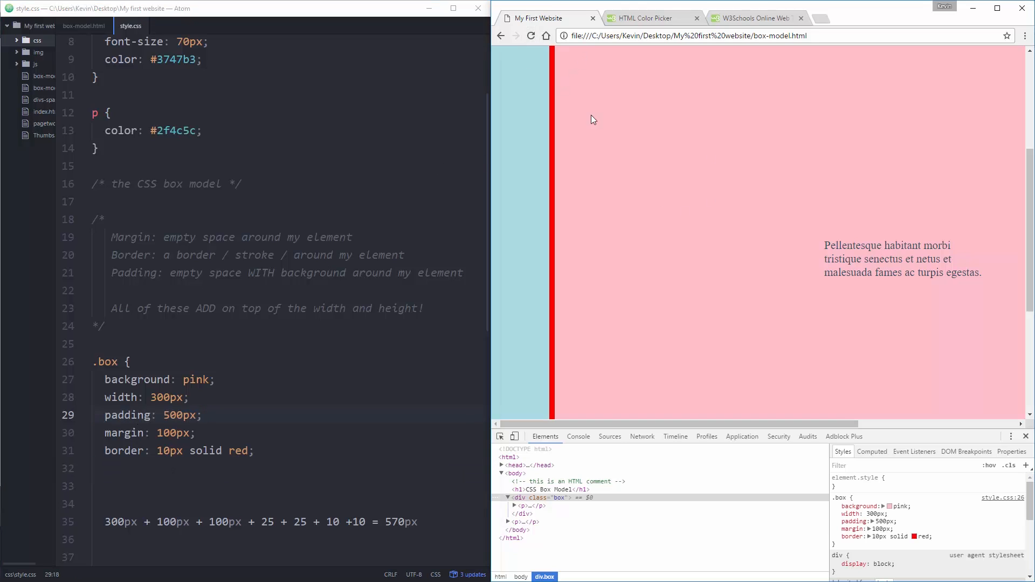
mouse_move(603, 229)
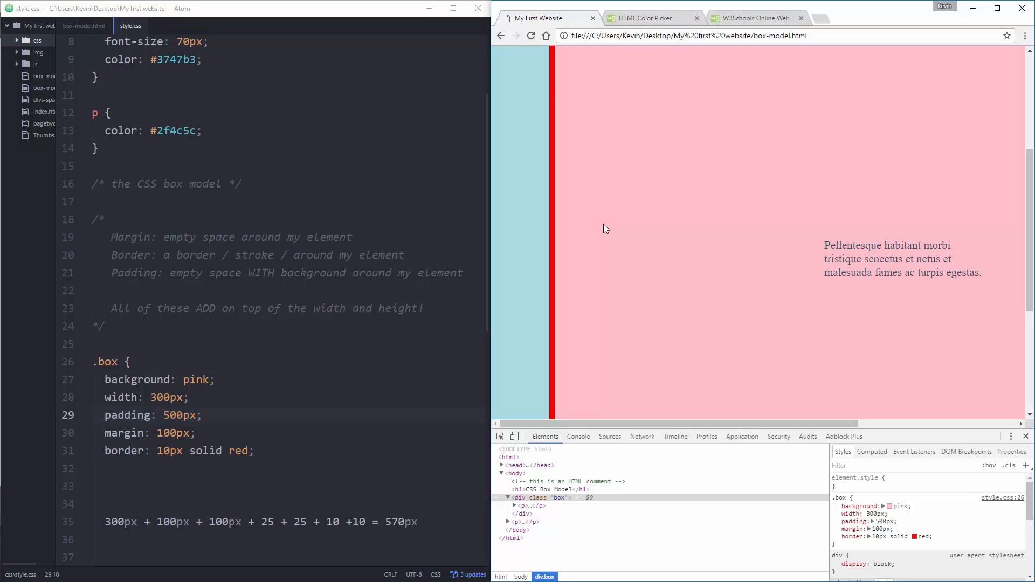